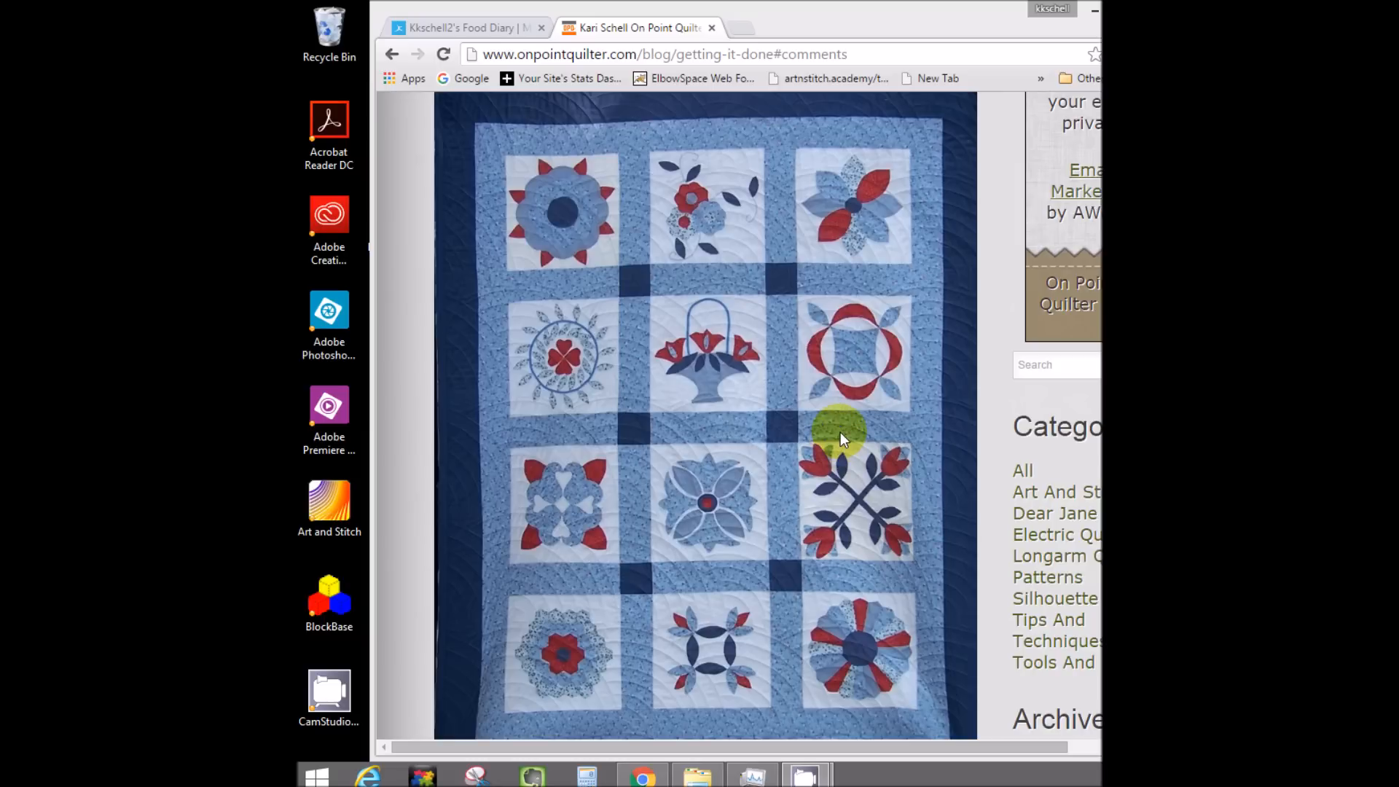
mouse_move(790, 330)
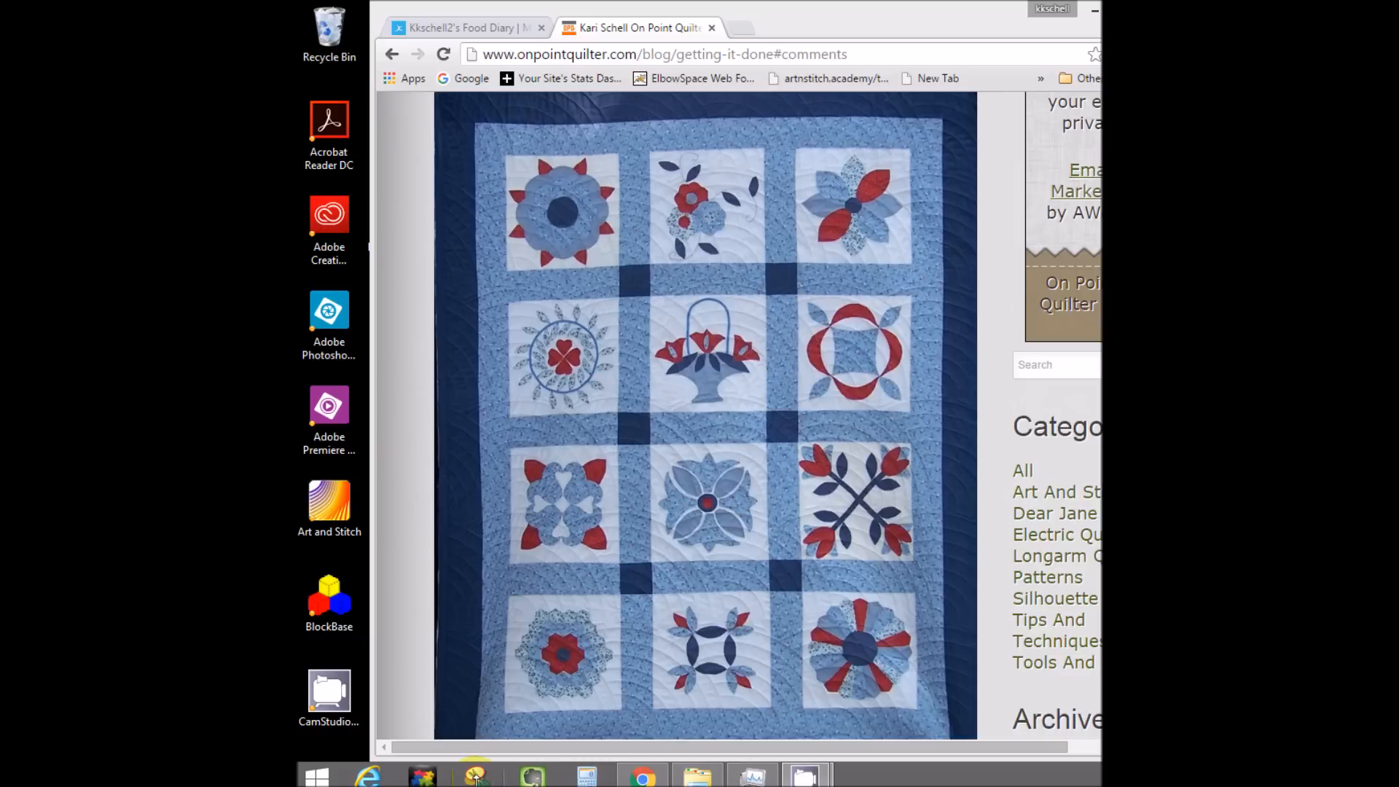
mouse_move(474, 775)
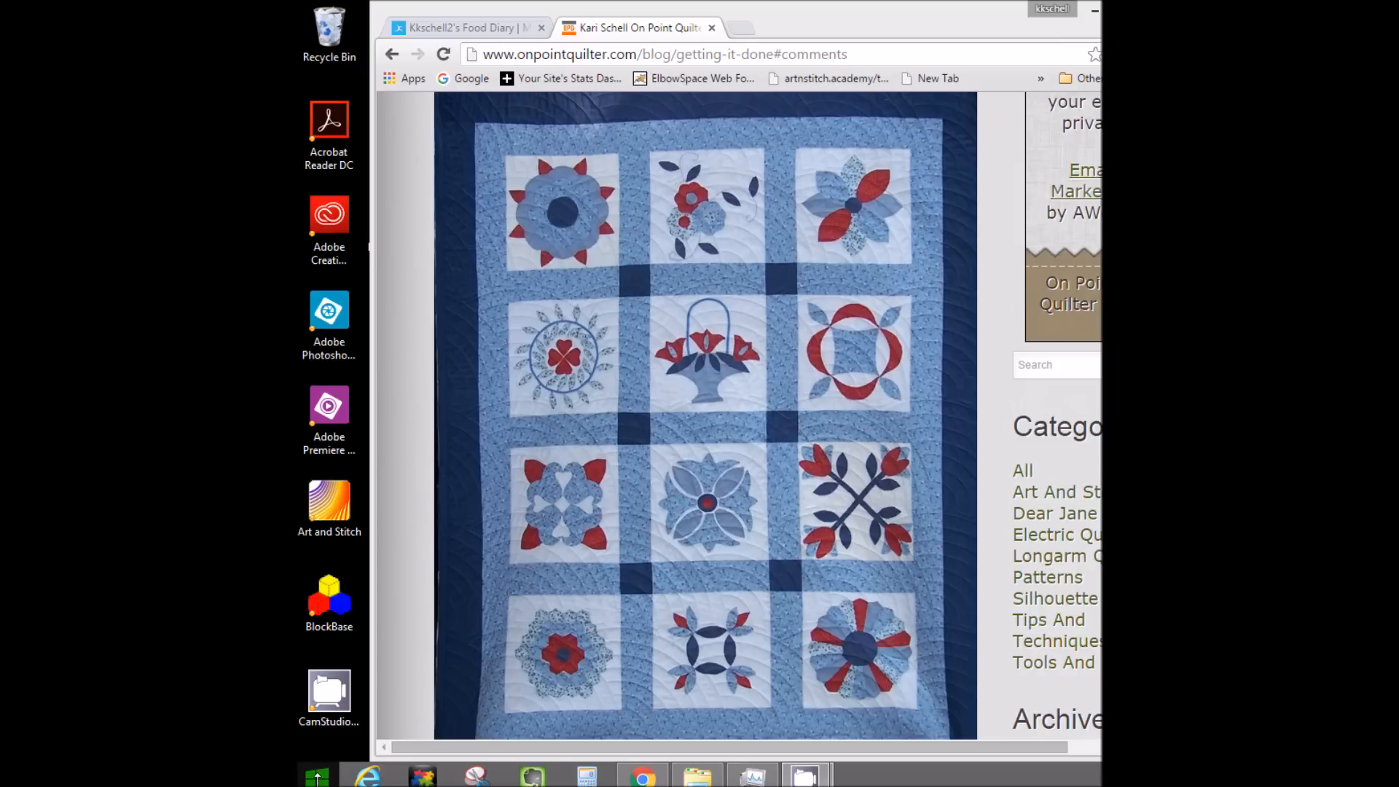
Step: Launch Snipping Tool and start a new snip of the four-petal flower block
click(316, 772)
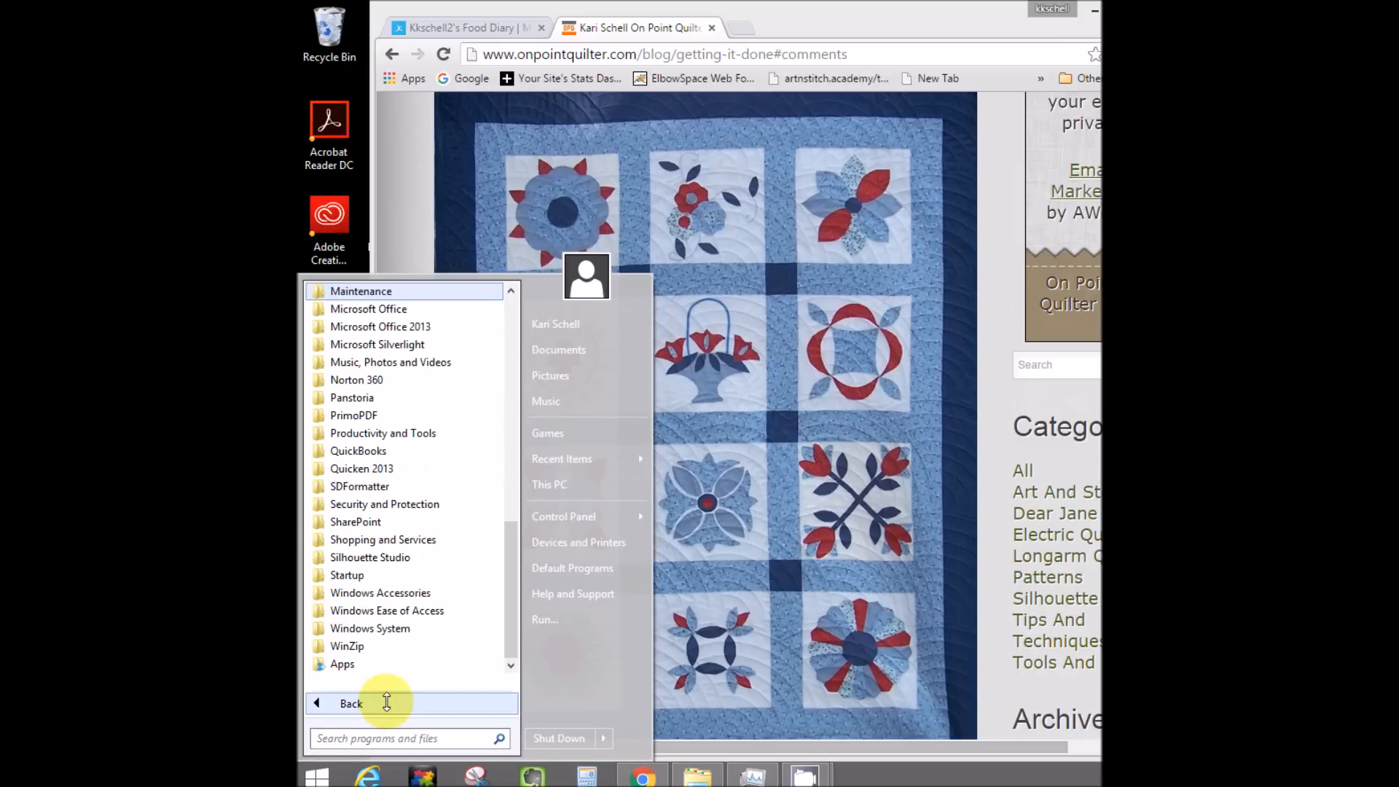
mouse_move(380, 592)
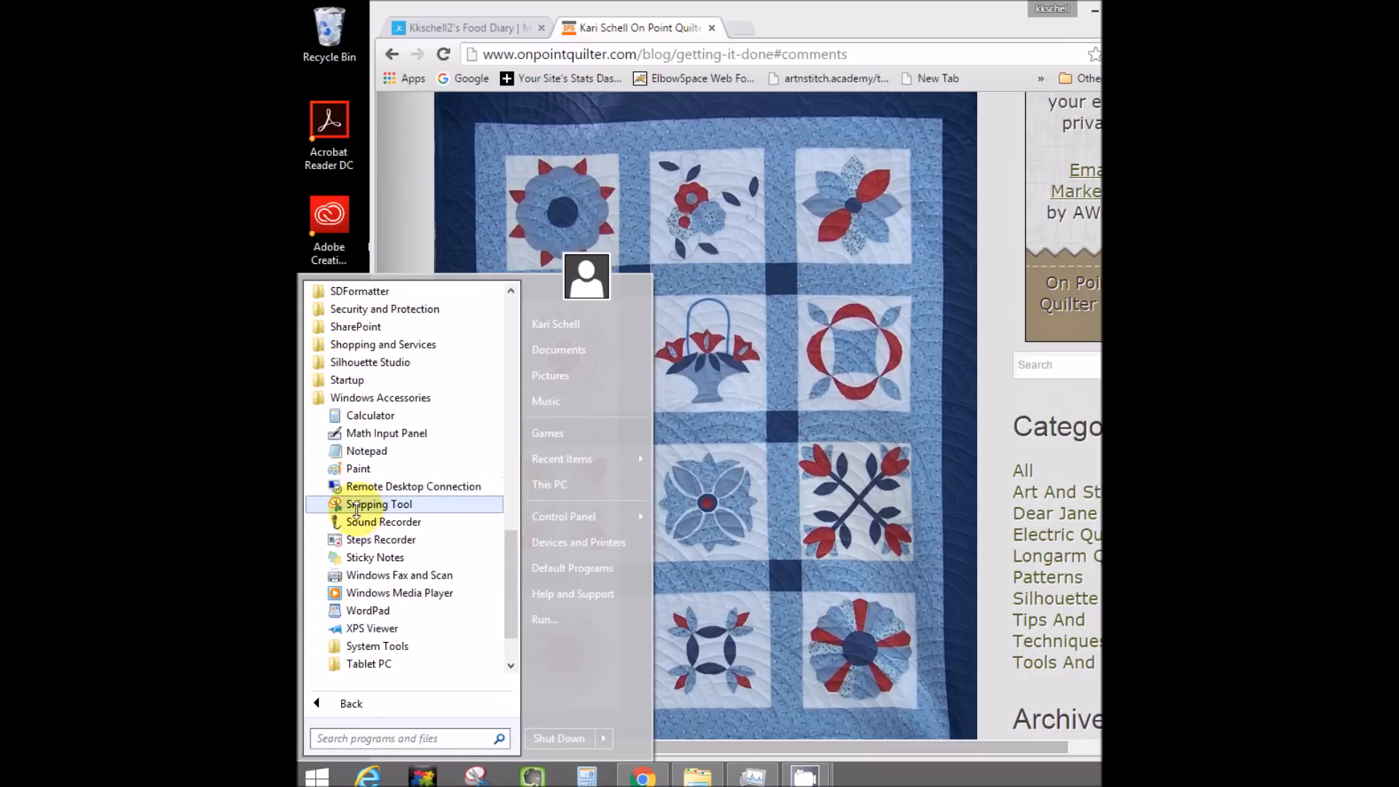
mouse_move(379, 504)
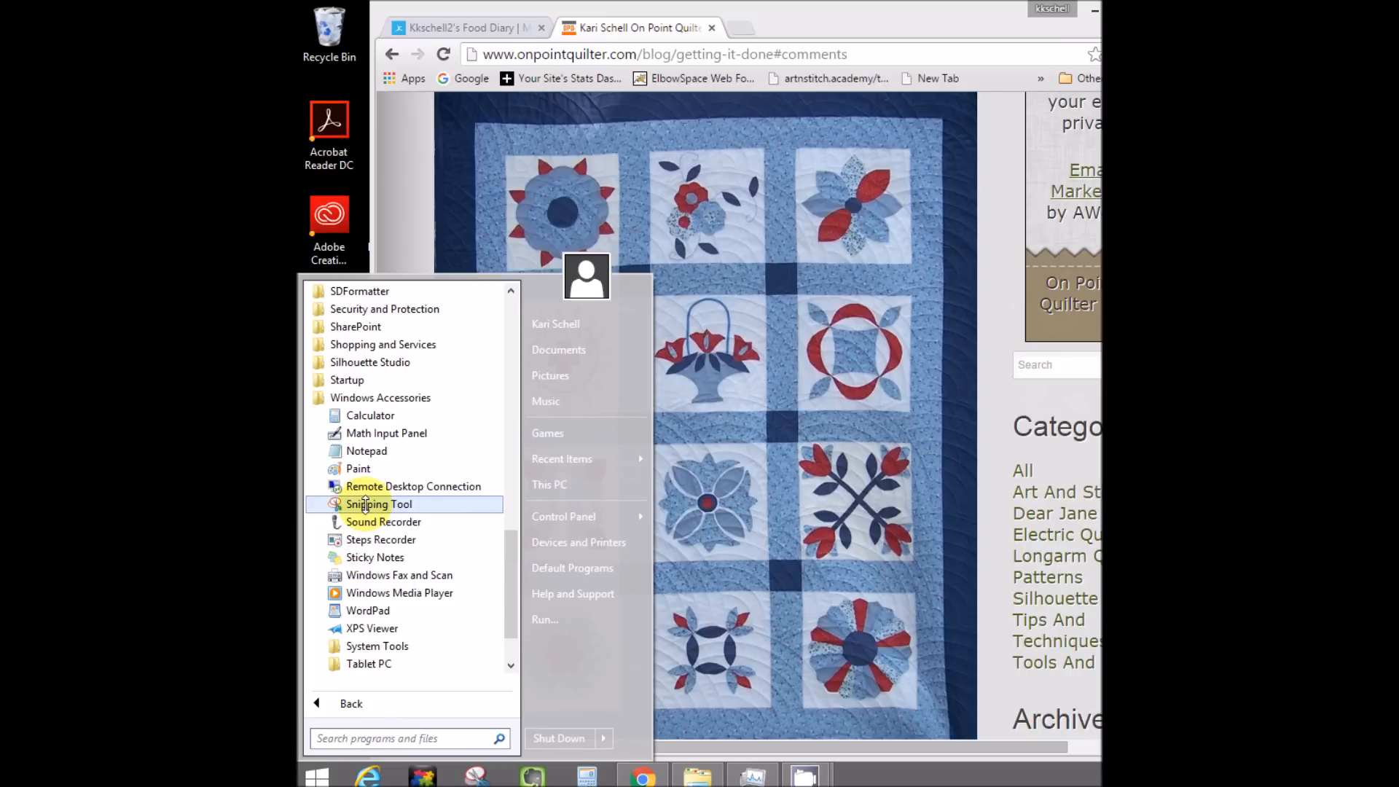
right_click(378, 504)
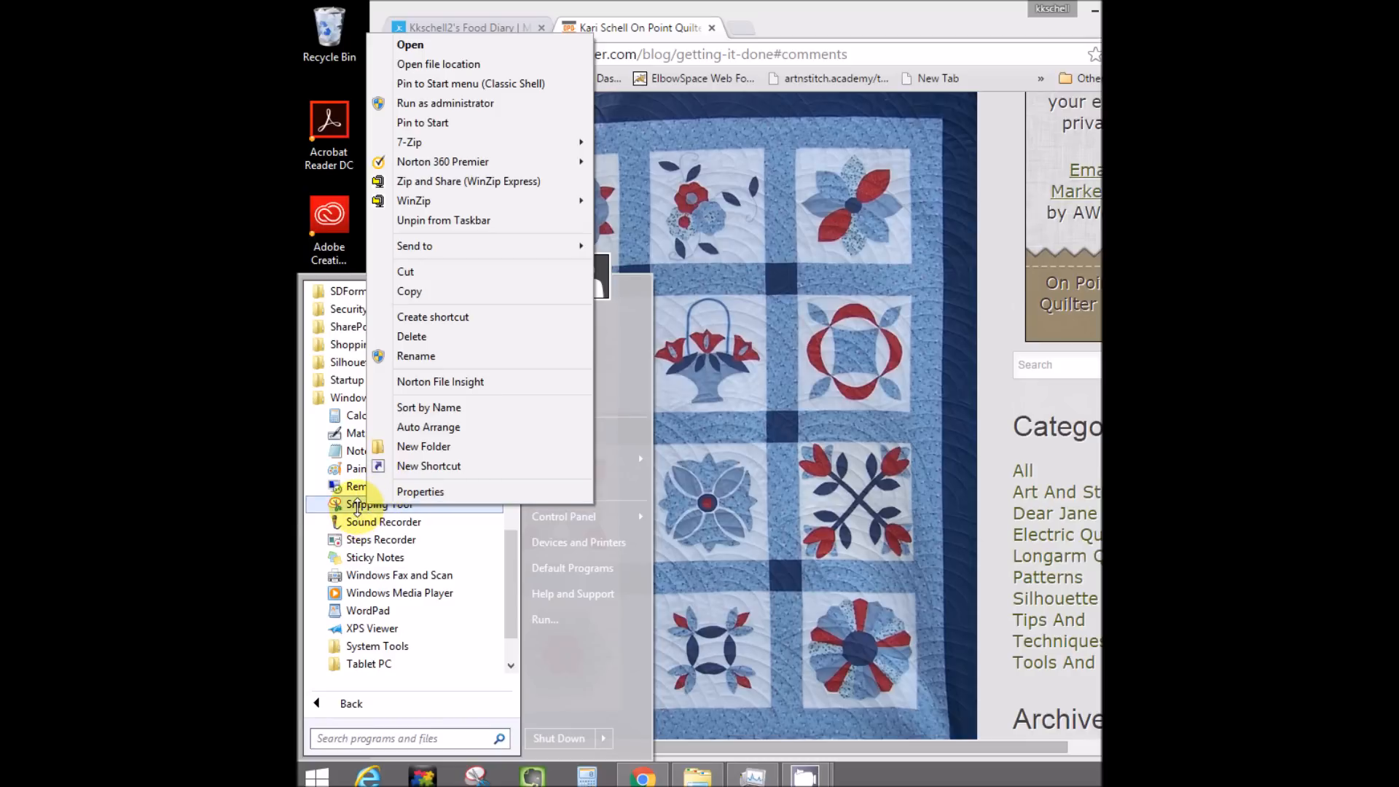
mouse_move(434, 123)
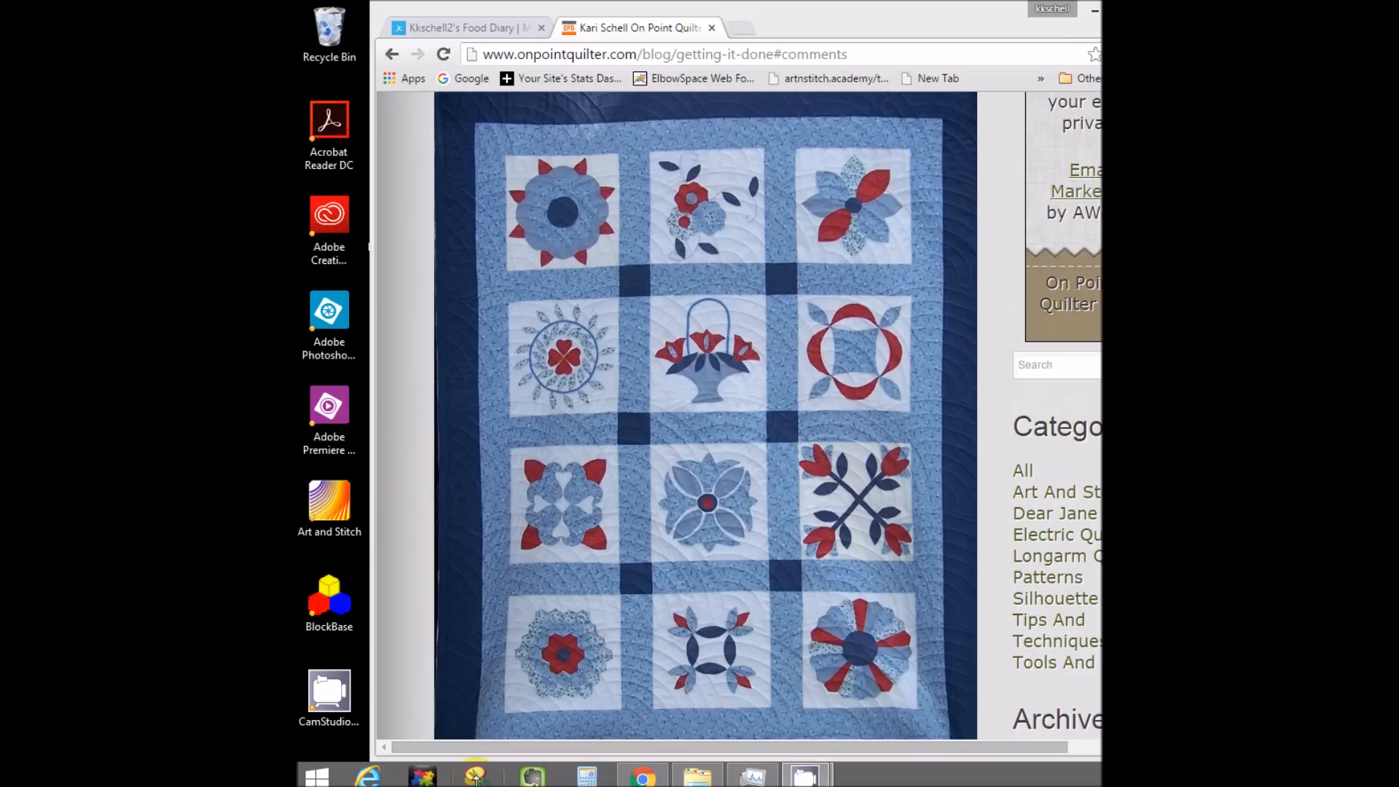
mouse_move(474, 775)
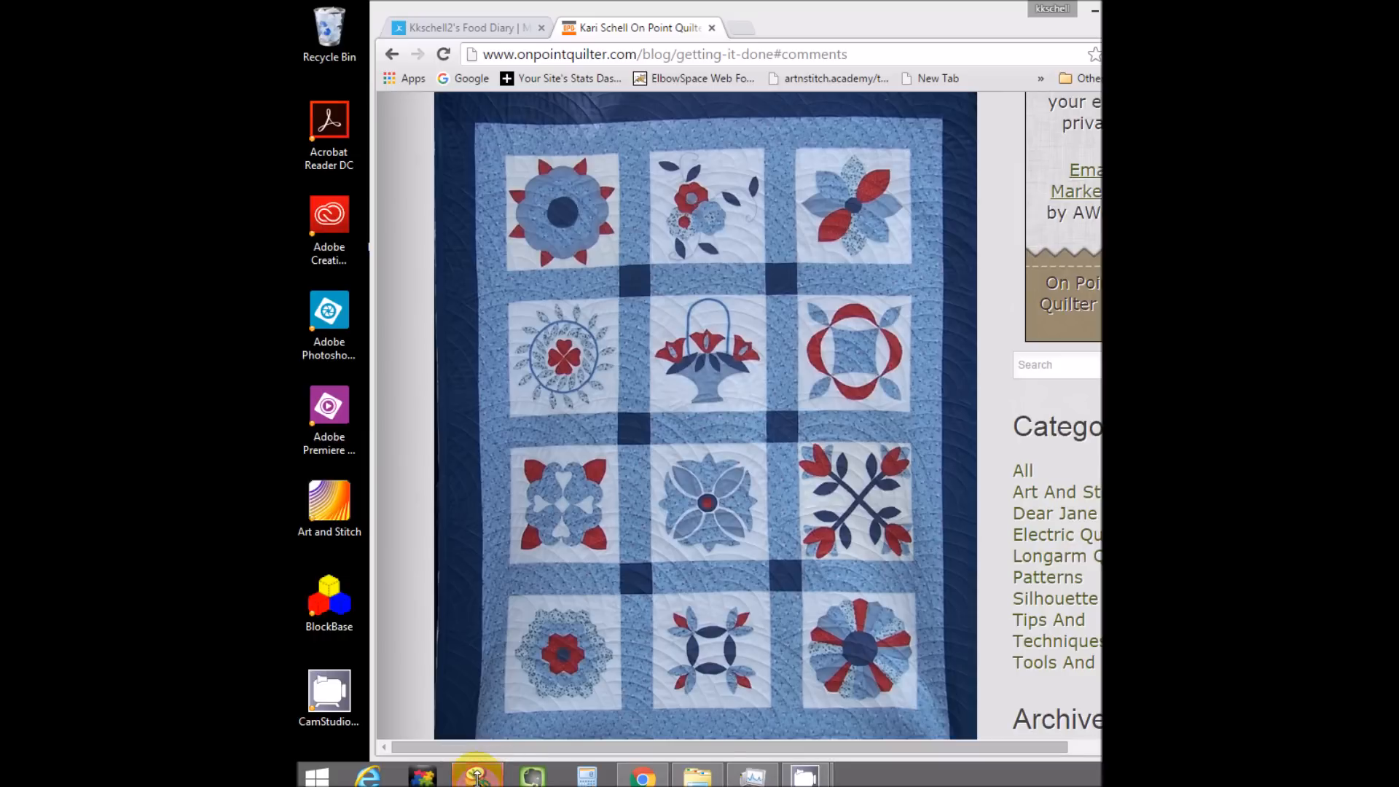
click(476, 775)
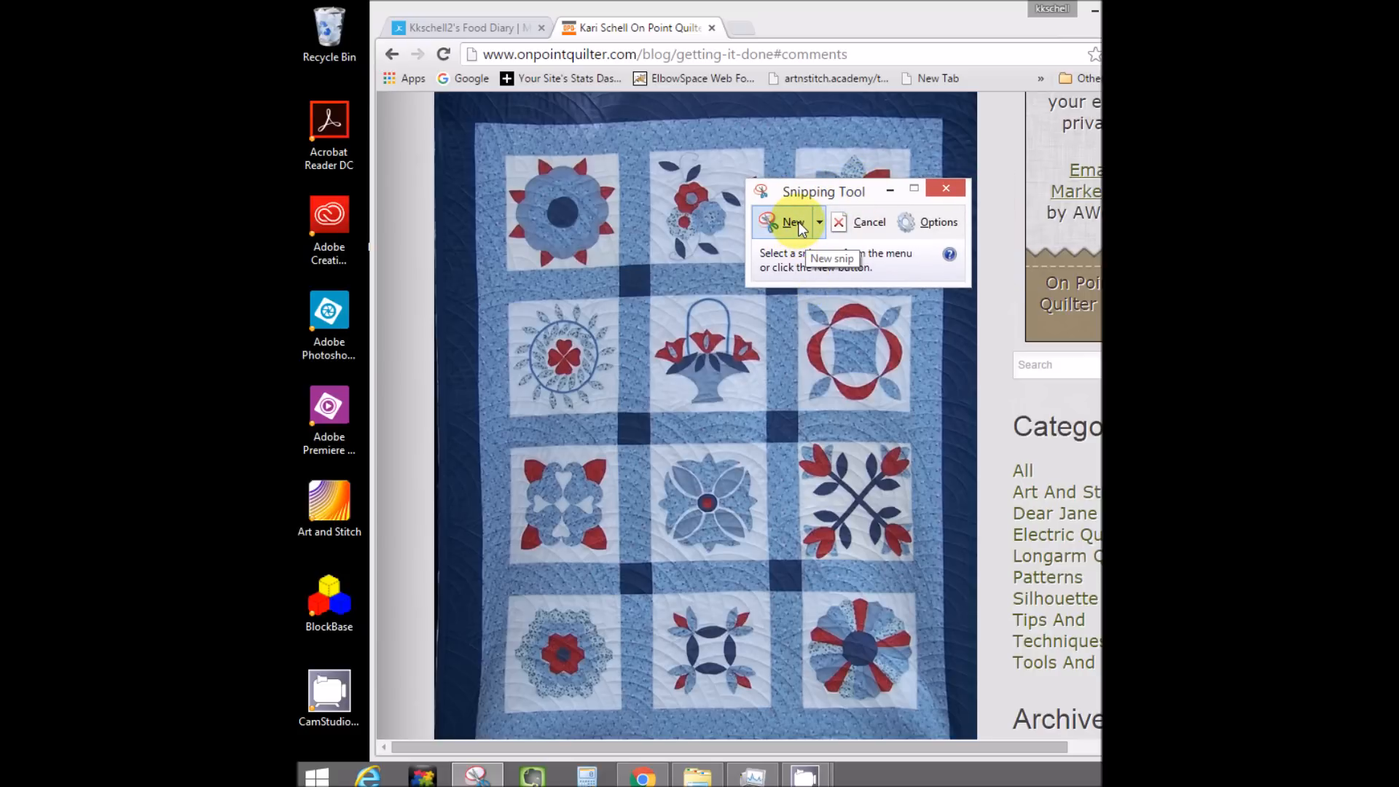
click(792, 223)
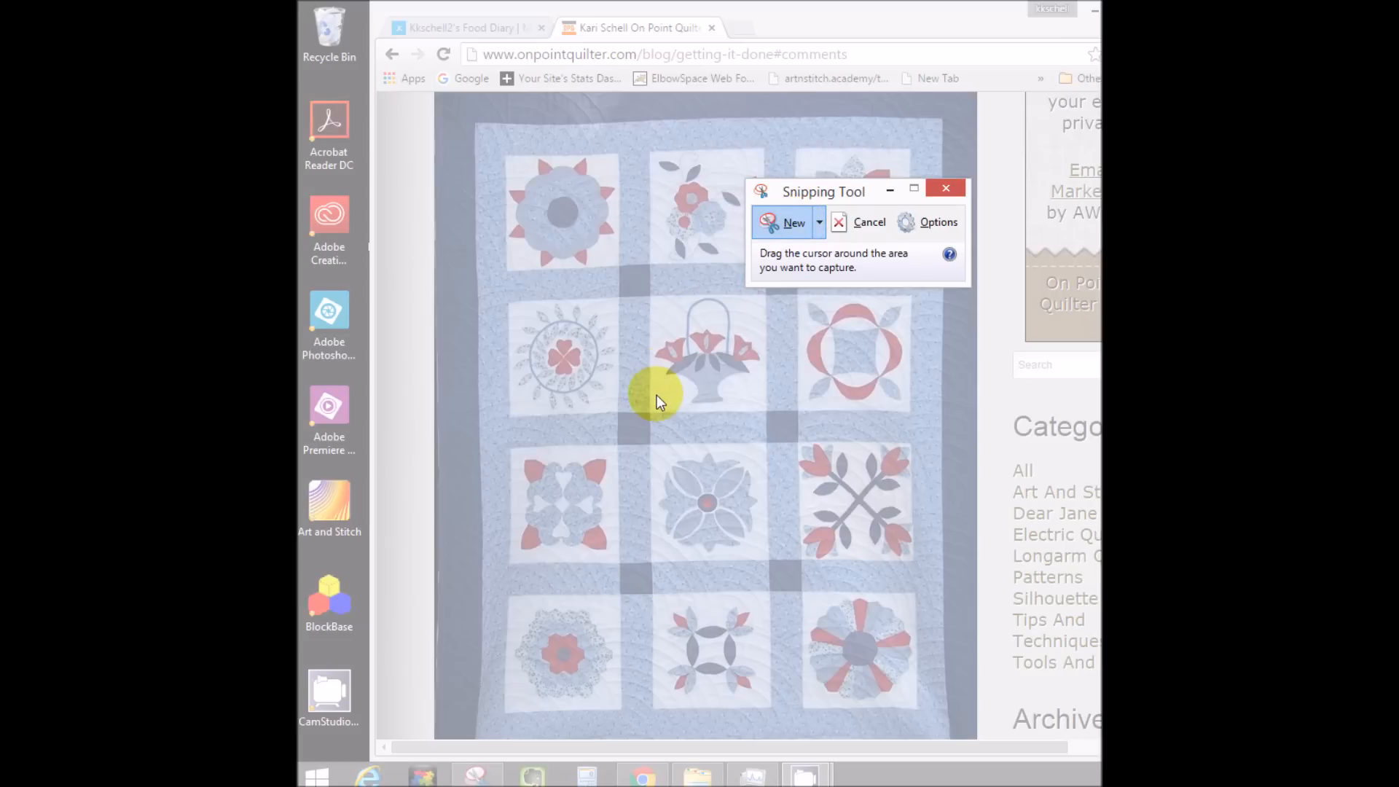
mouse_move(659, 425)
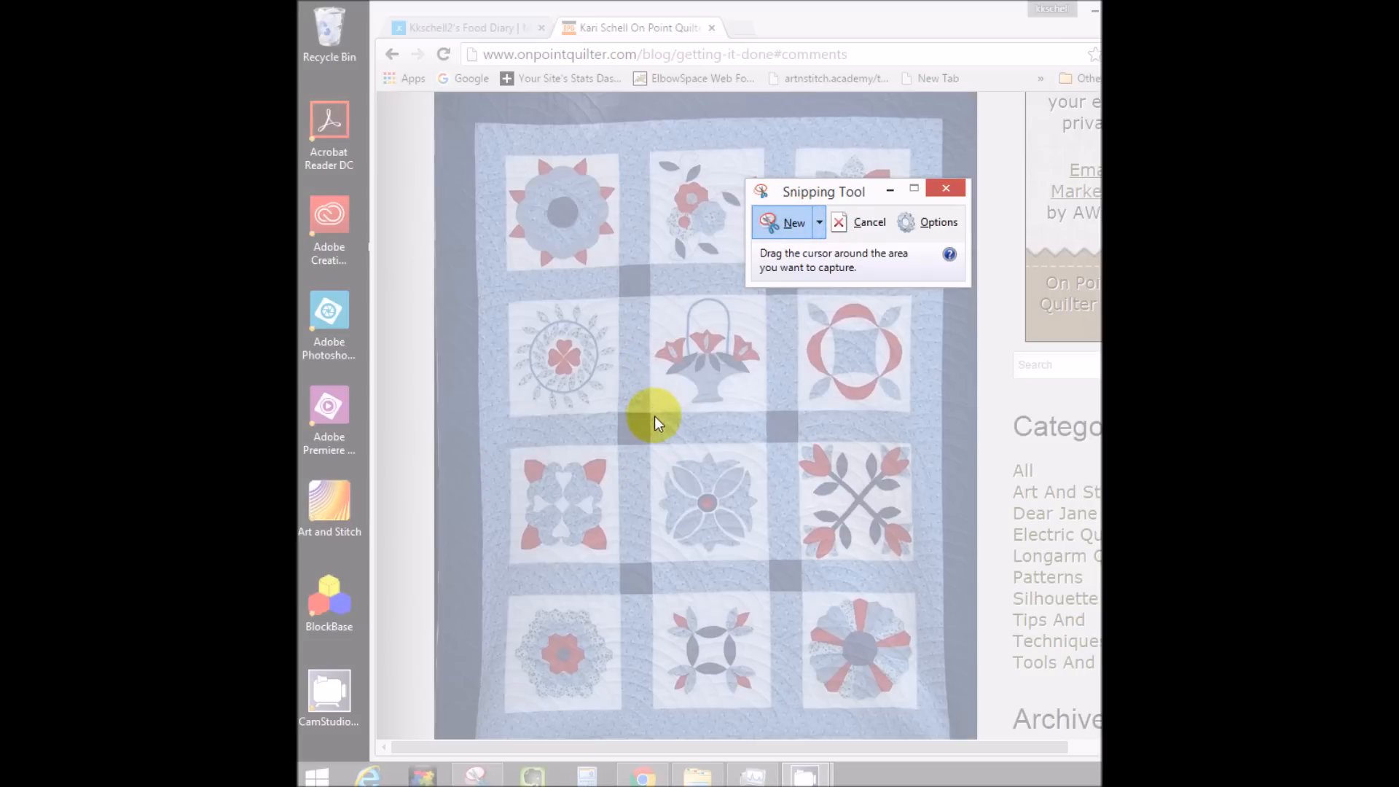
mouse_move(647, 451)
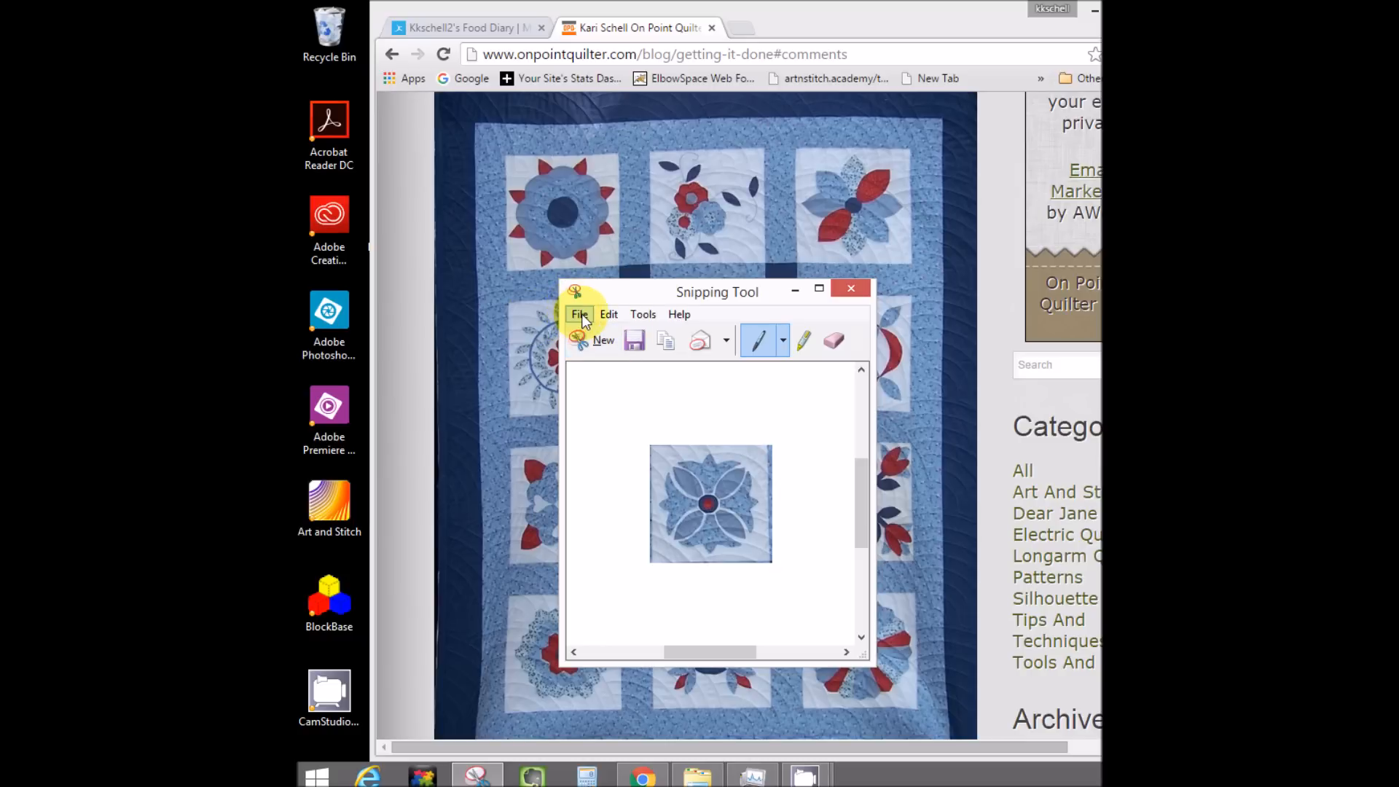
Step: Save the flower snip as 'applique block', then close Snipping Tool
click(579, 314)
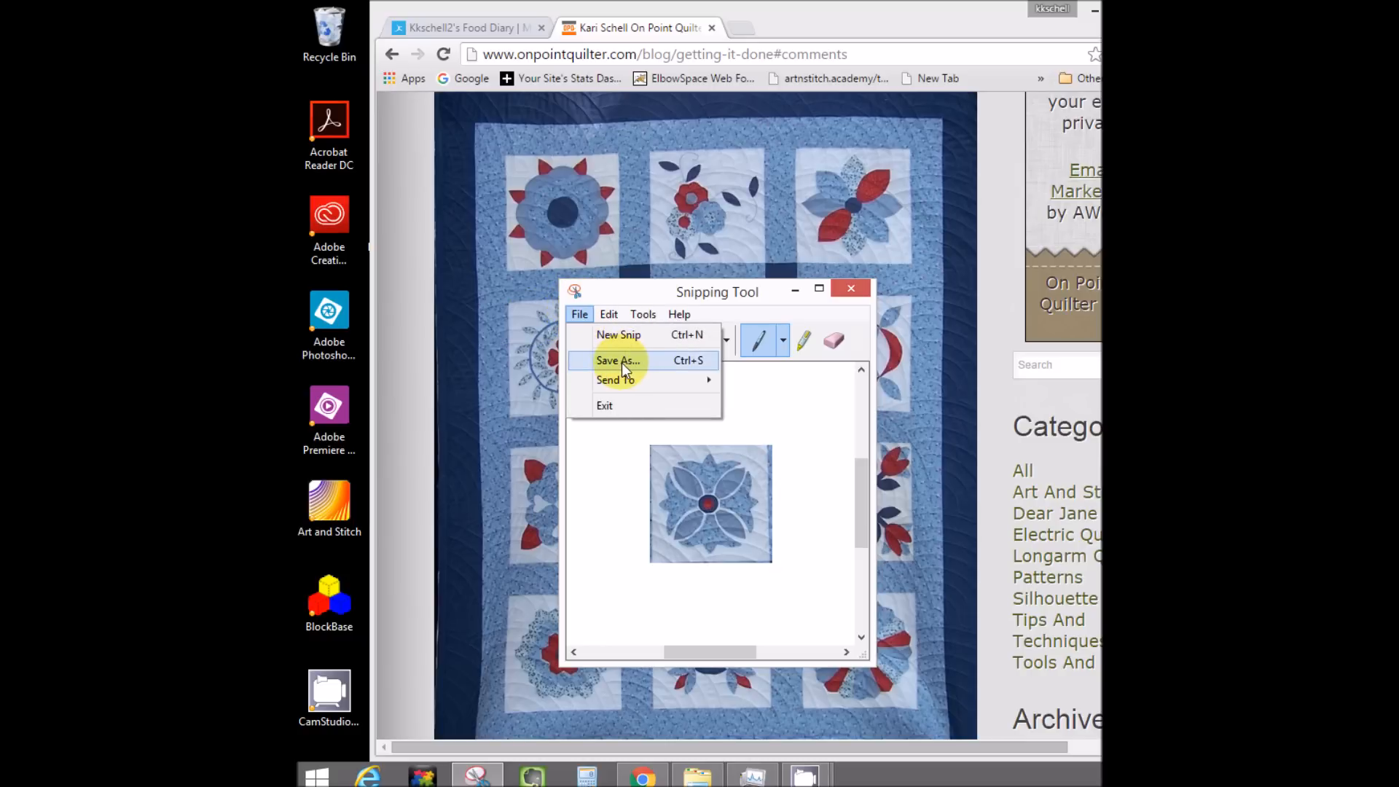
click(619, 360)
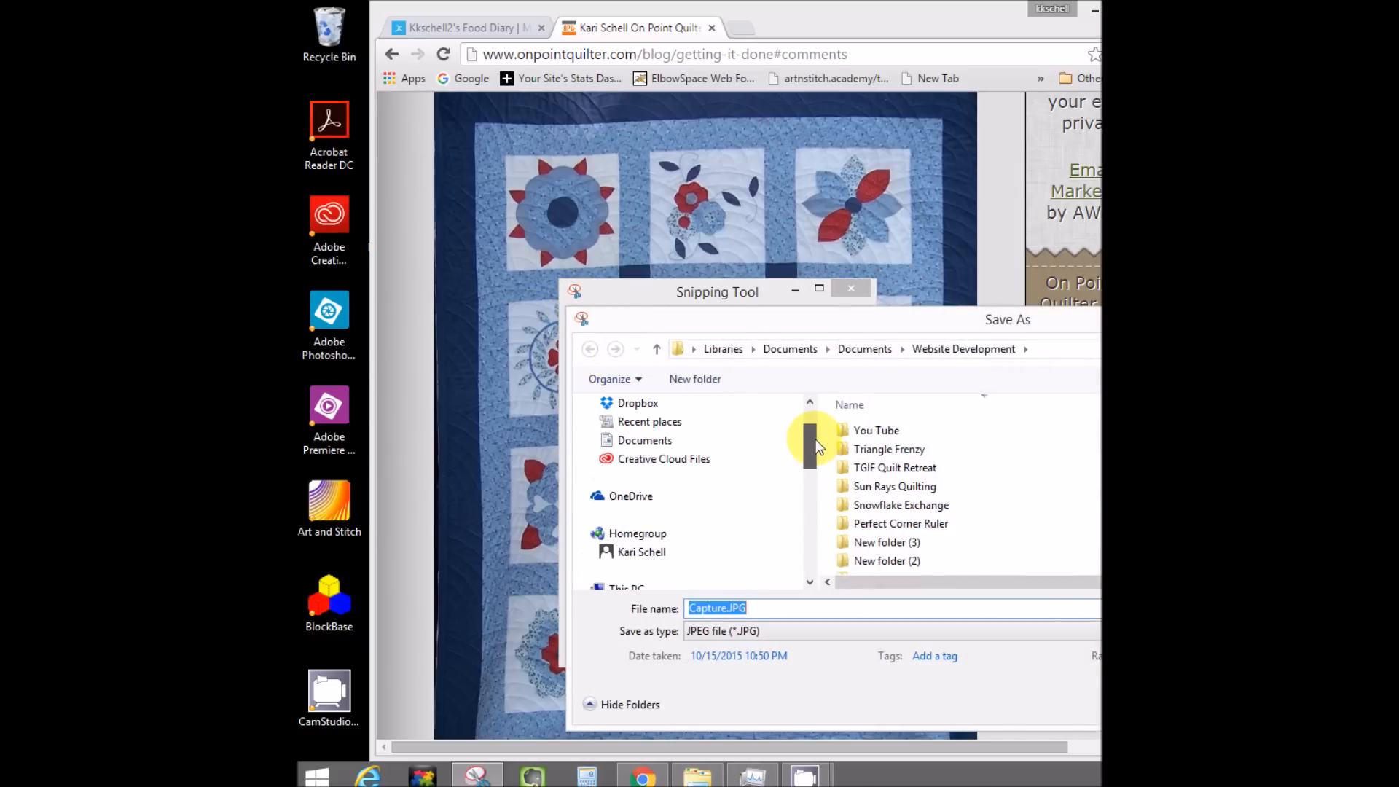
click(645, 441)
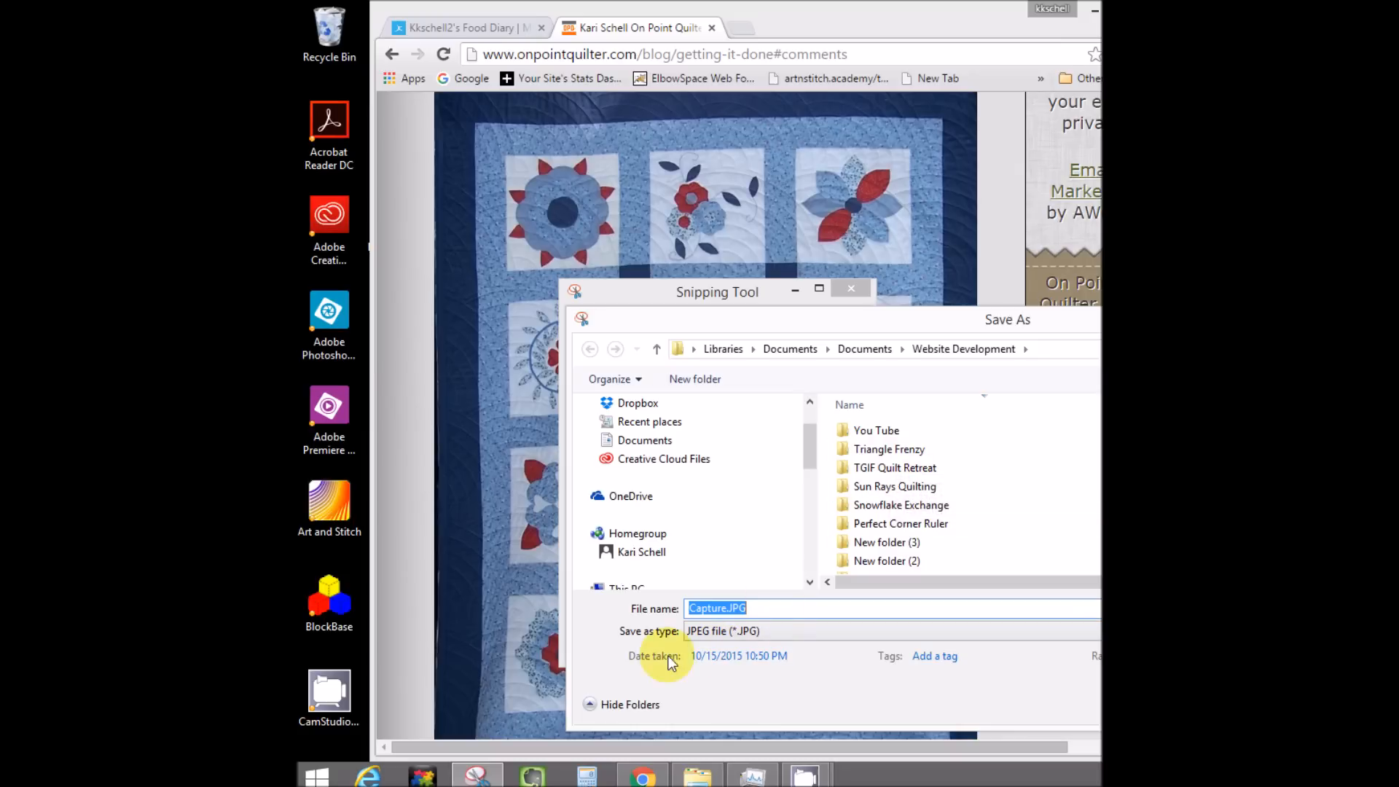
mouse_move(638, 609)
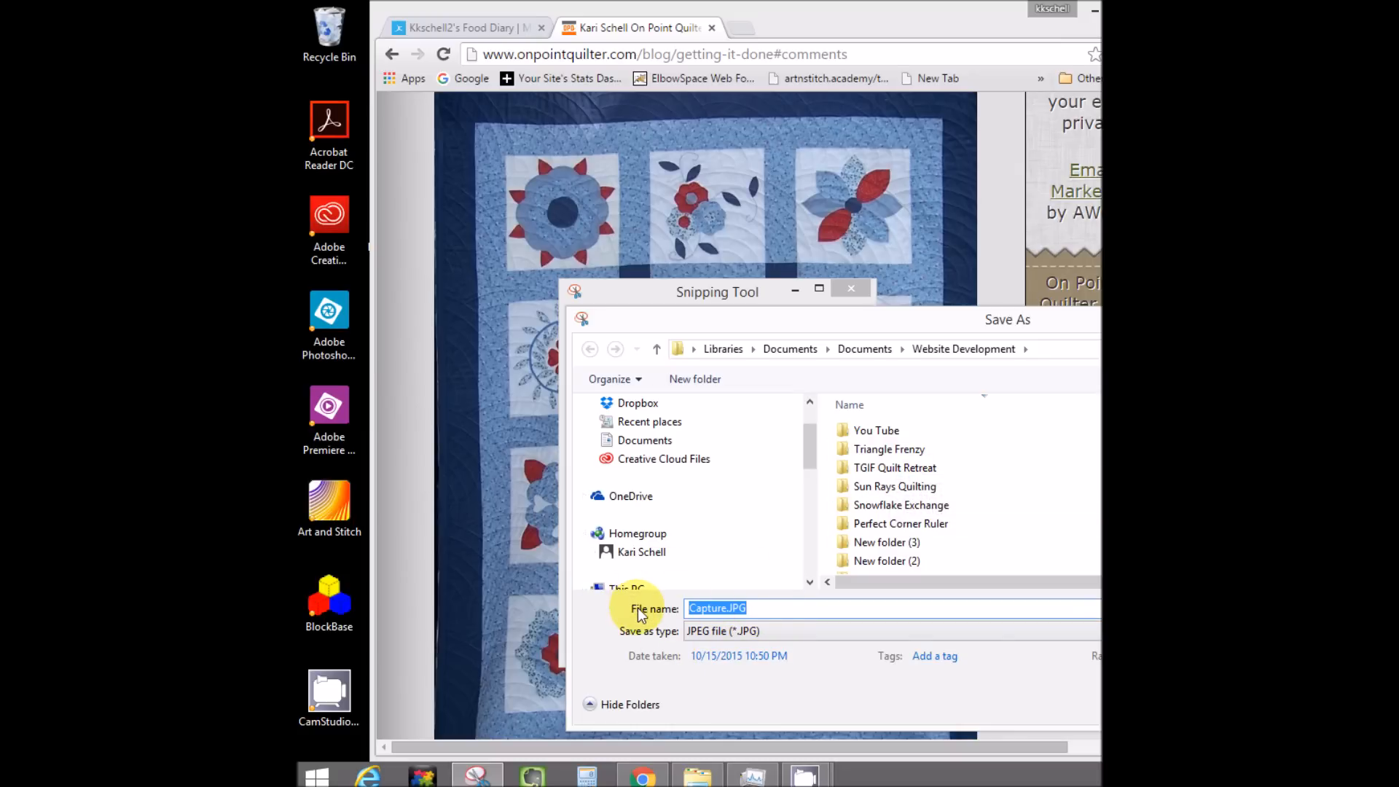
text(applique blo)
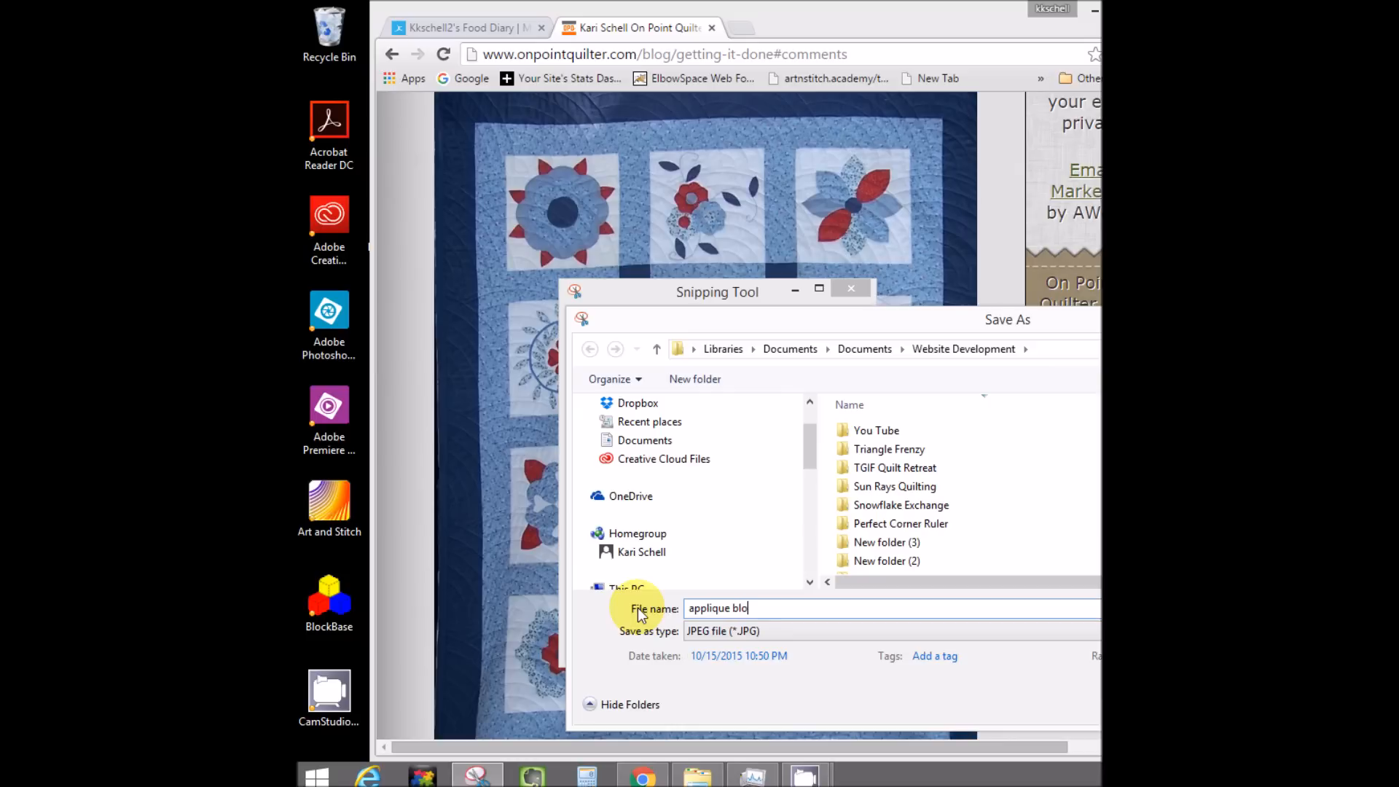
text(ck)
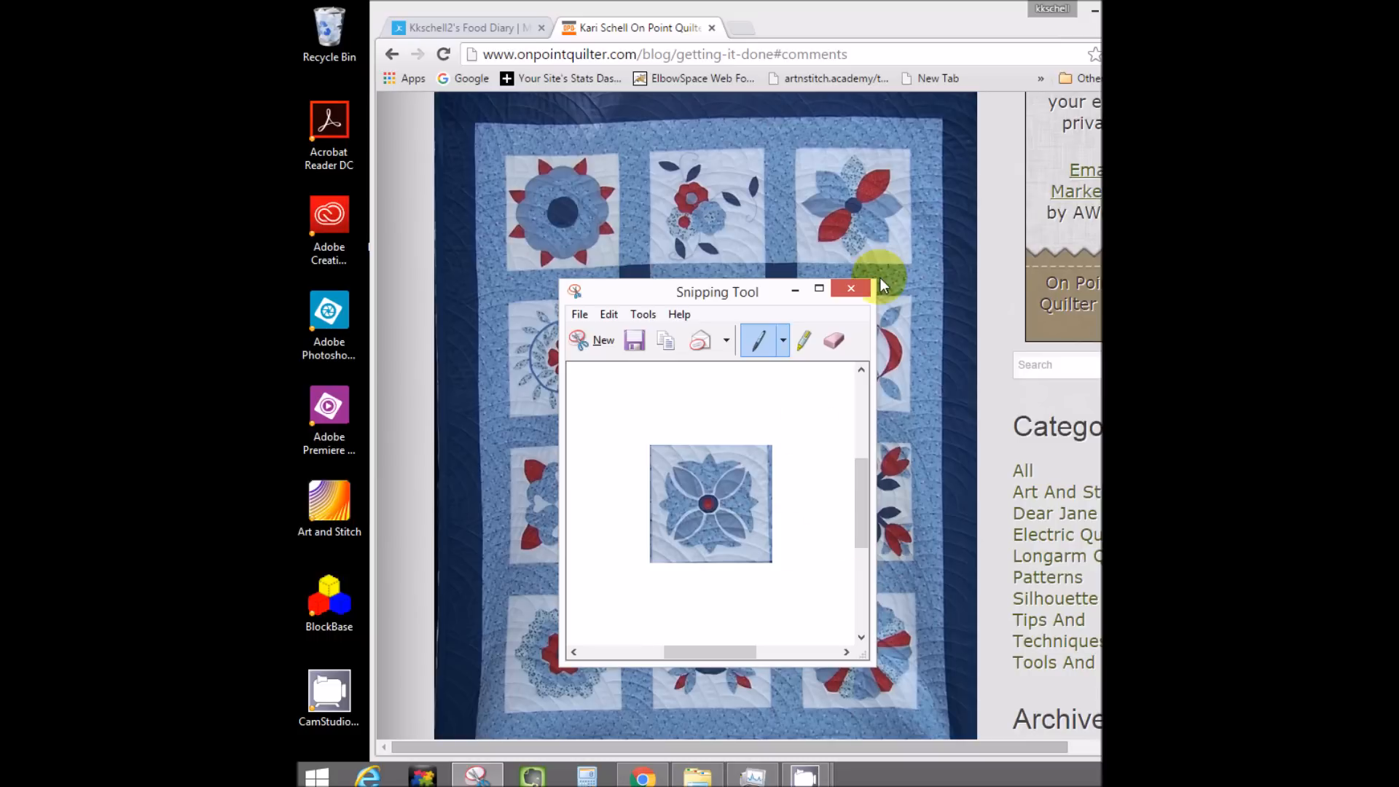
click(851, 288)
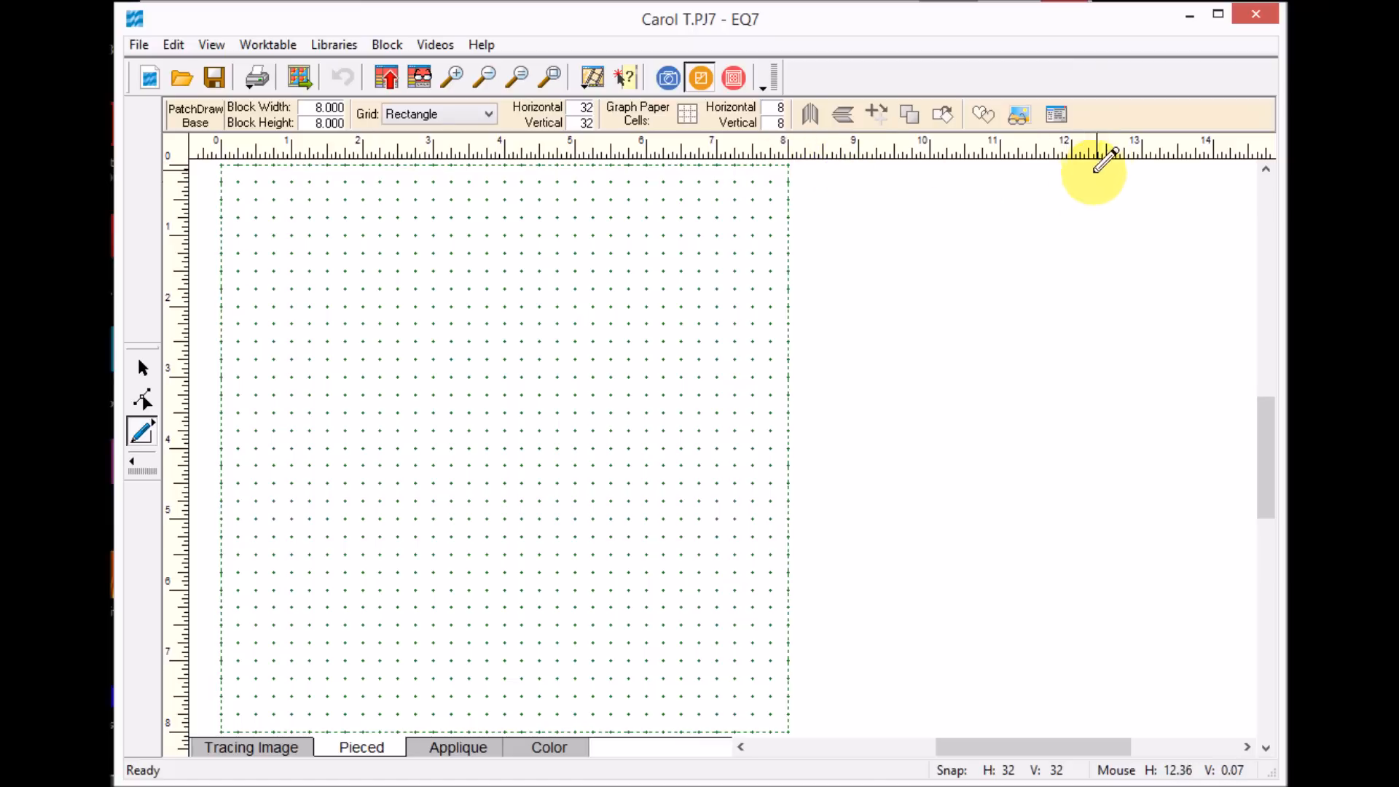
mouse_move(932, 230)
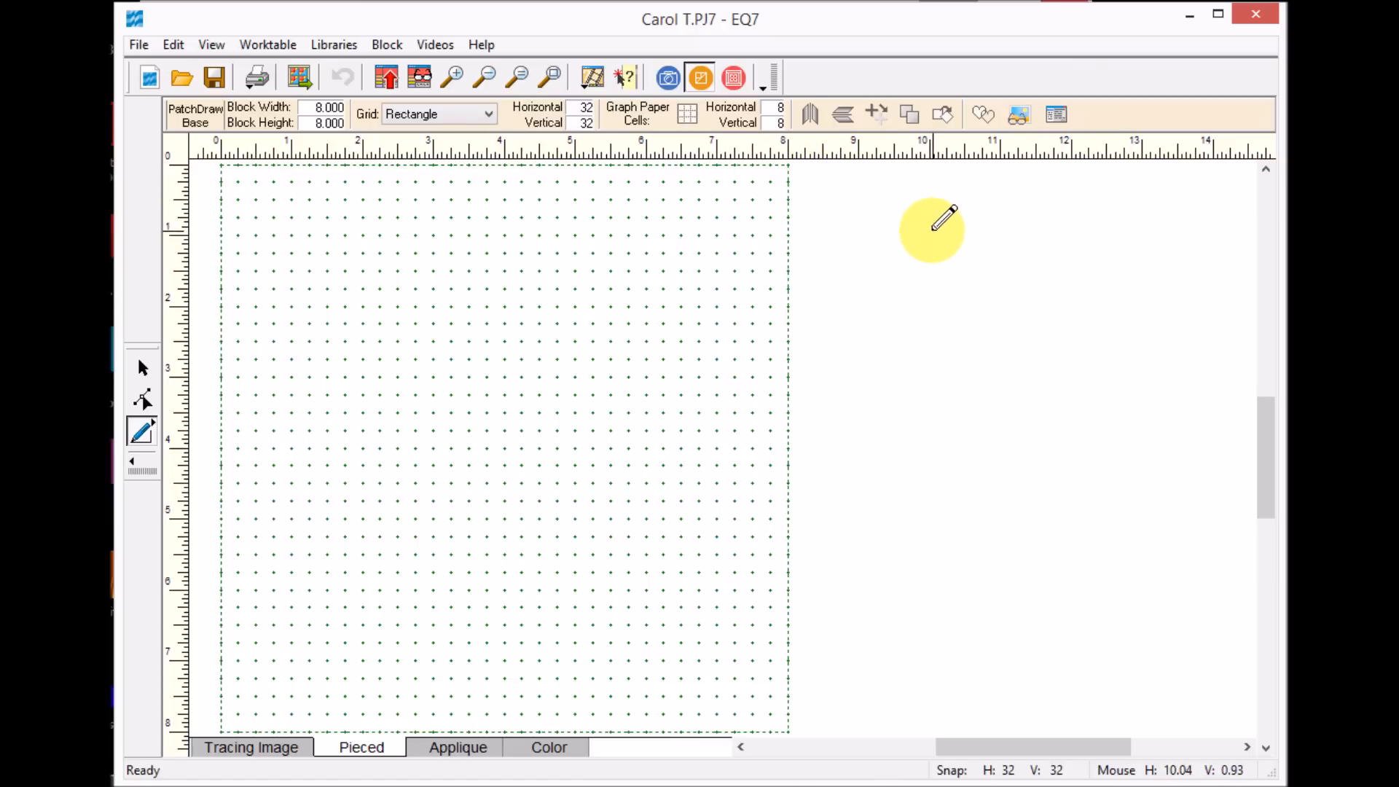
mouse_move(835, 223)
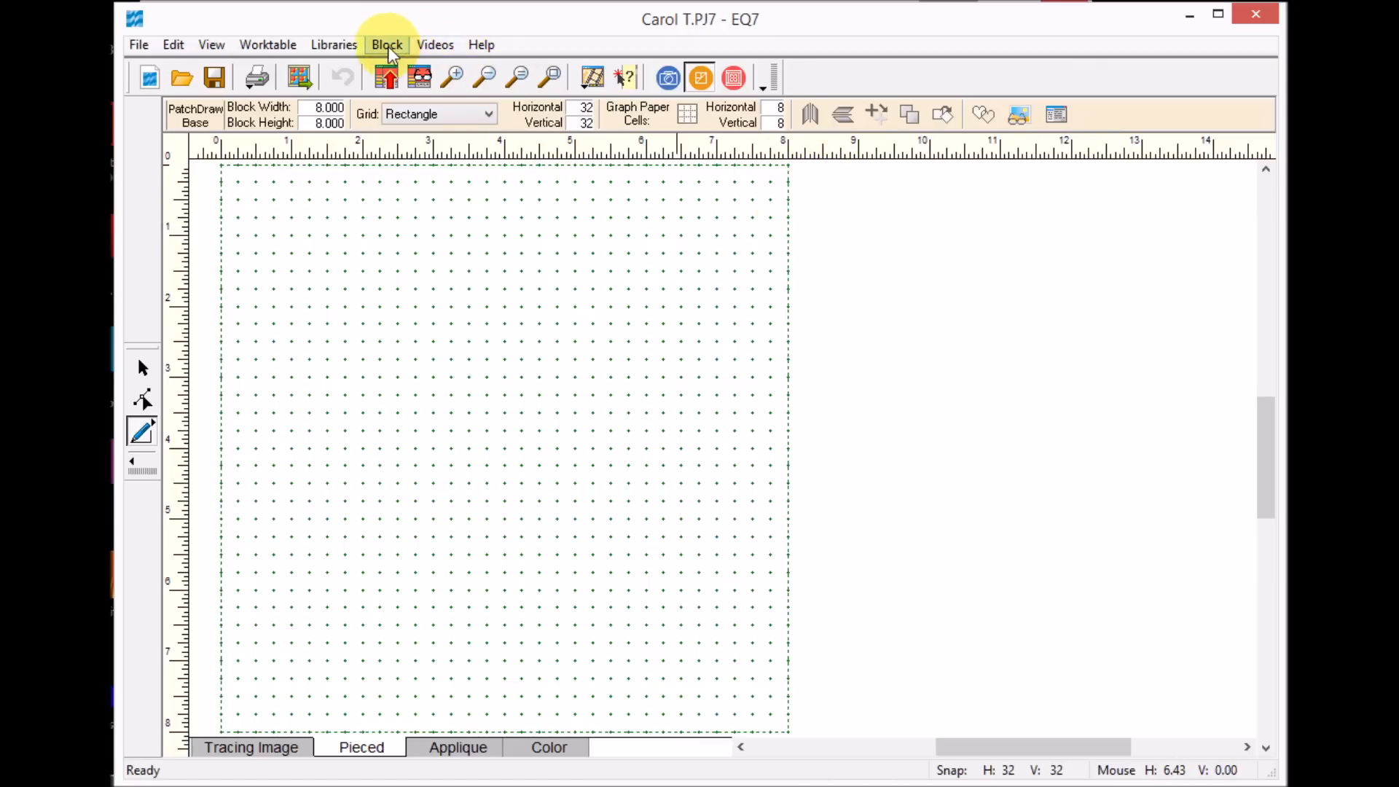
mouse_move(714, 103)
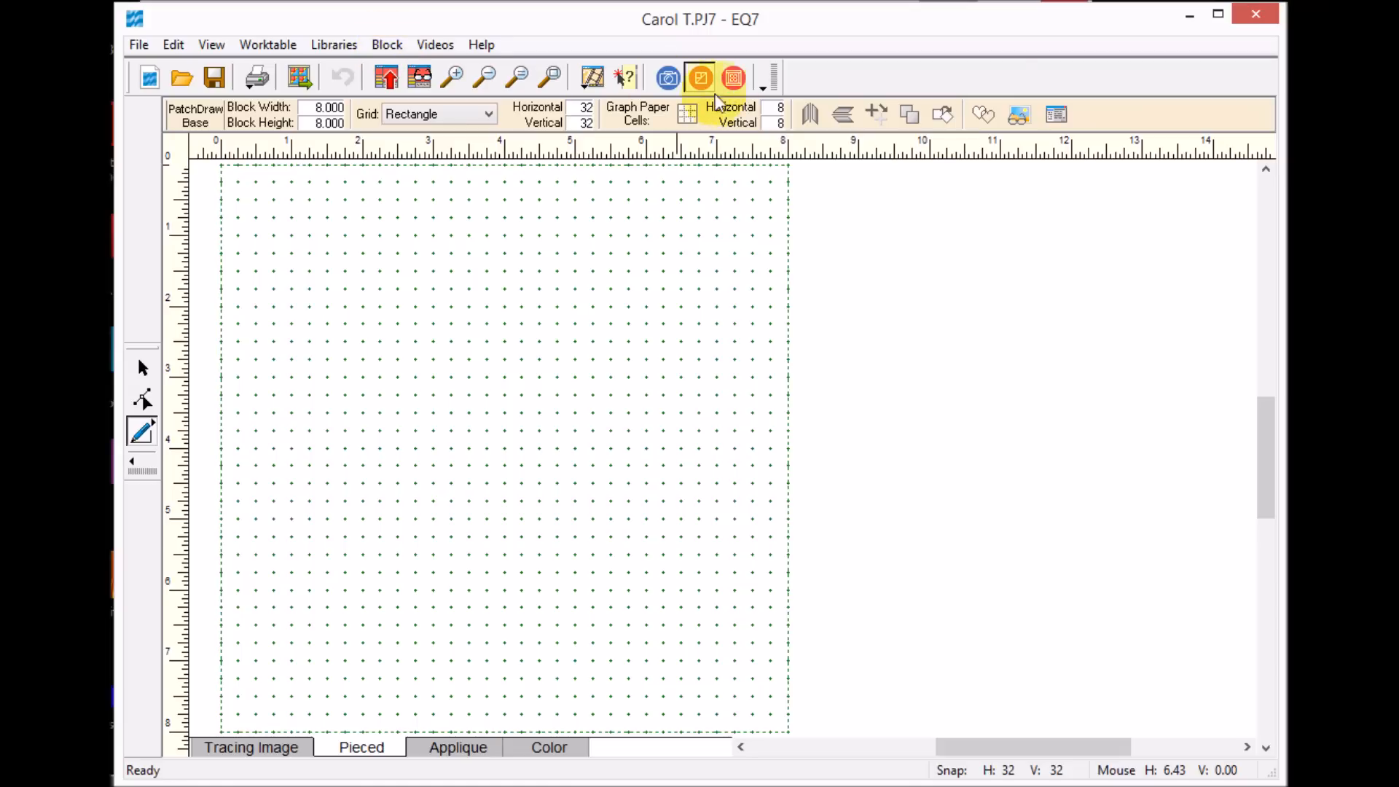
Step: Create a new blank 8 by 8 inch PatchDraw block from the Block menu
click(700, 78)
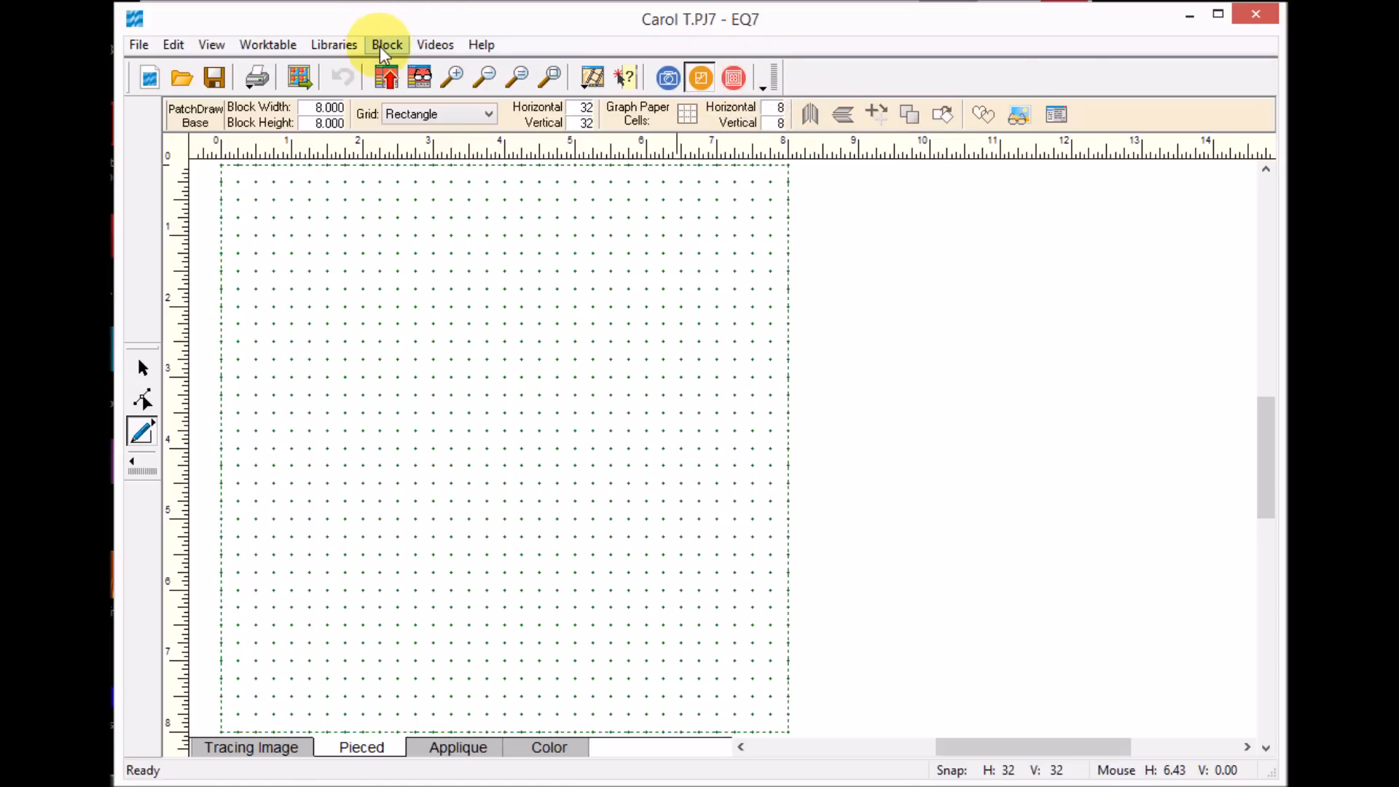
click(387, 45)
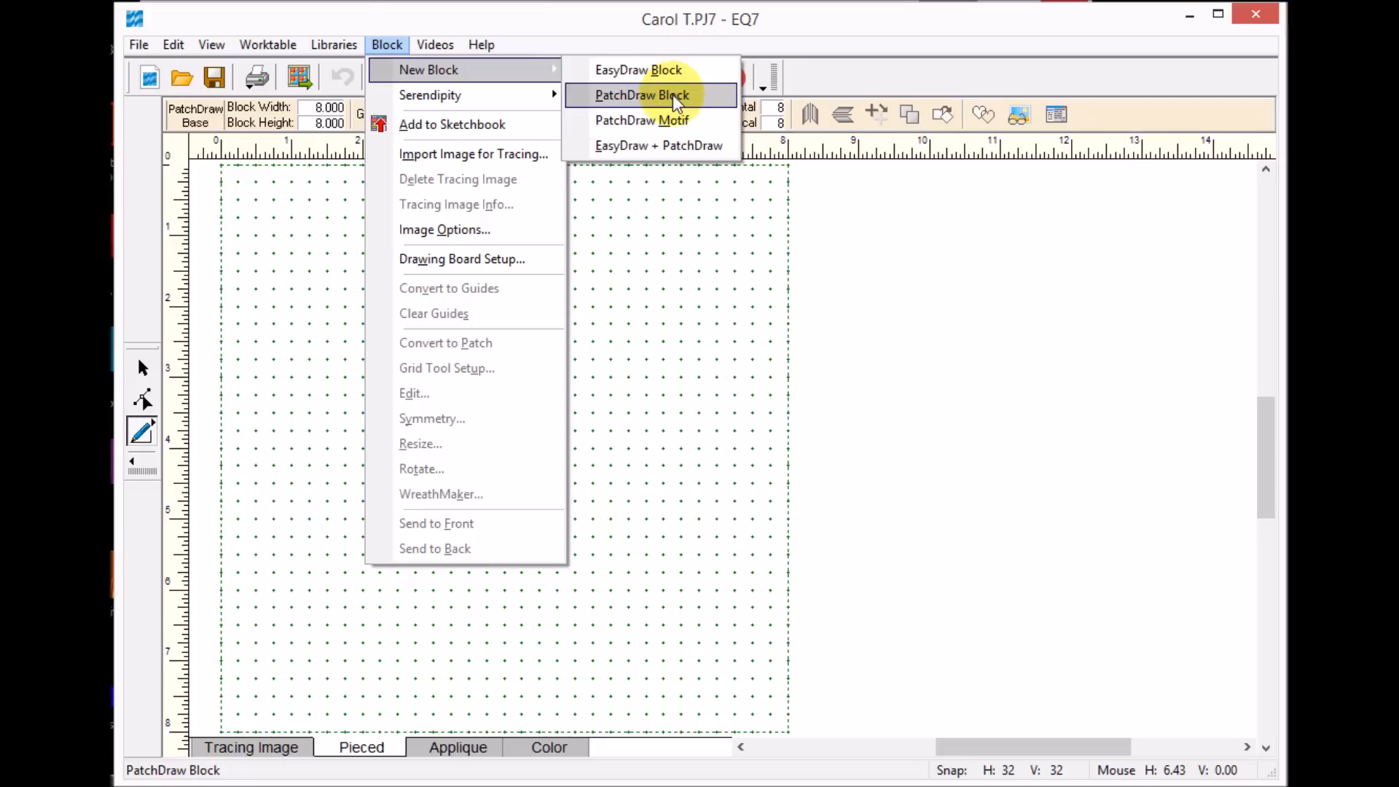
click(643, 95)
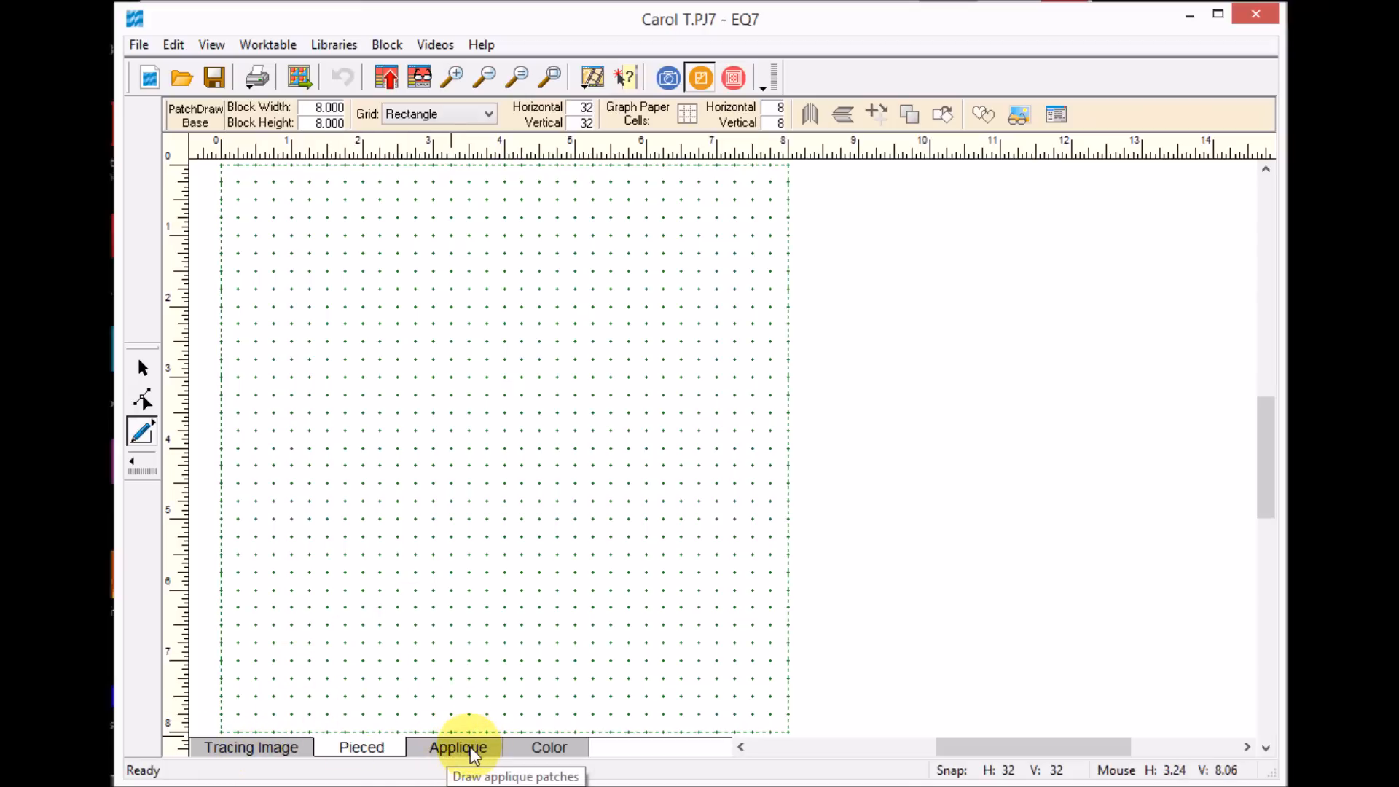
Step: Import applique block.JPG onto the Tracing Image layer and accept it uncropped
click(250, 747)
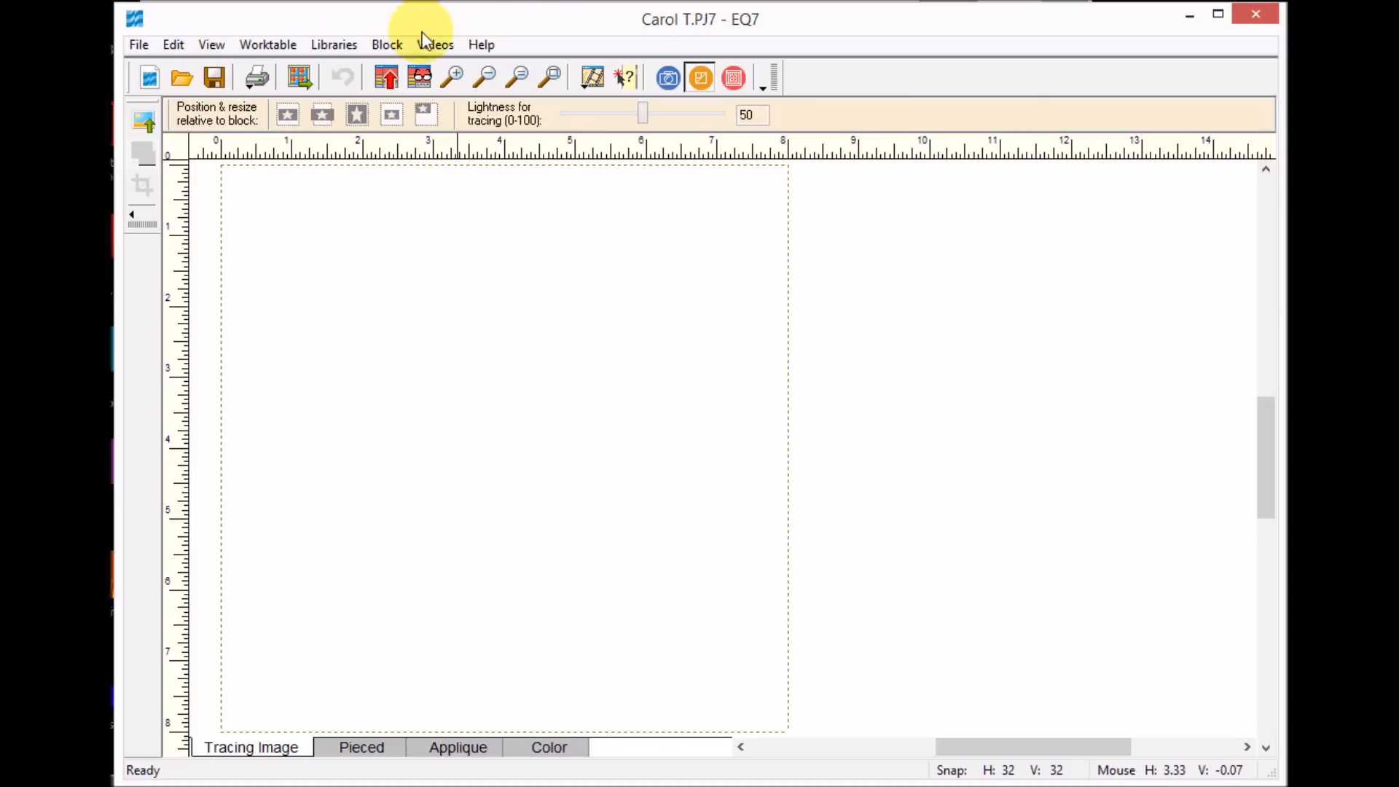
mouse_move(387, 43)
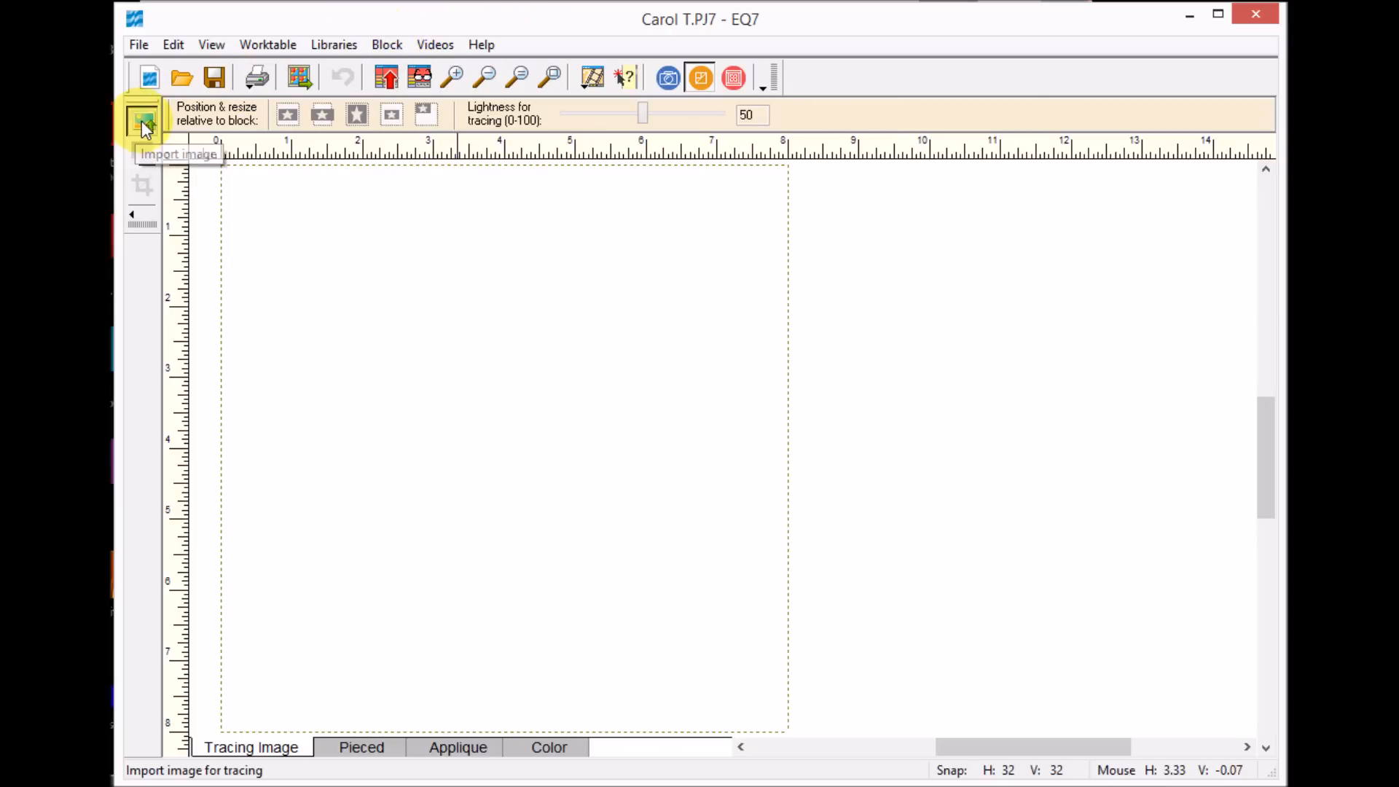
click(143, 122)
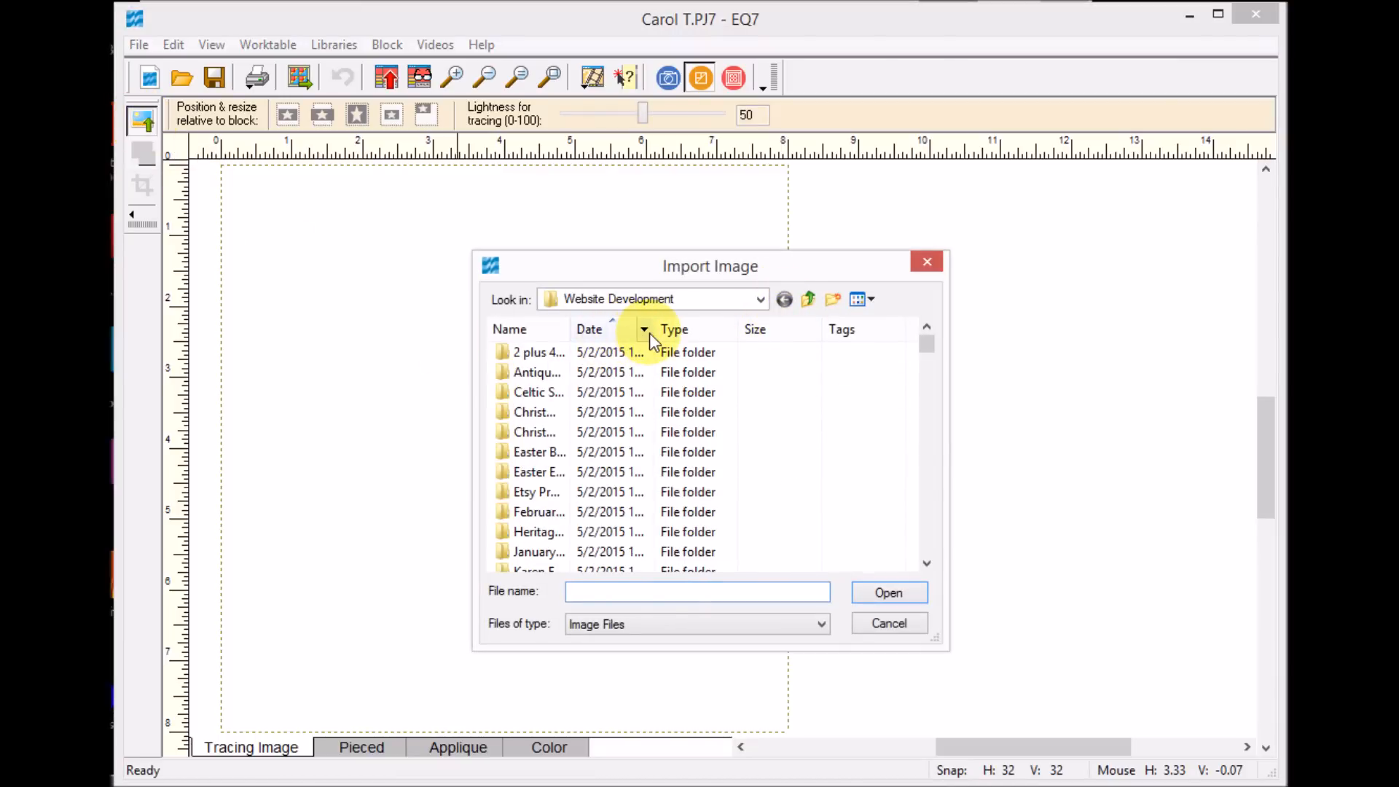
click(643, 329)
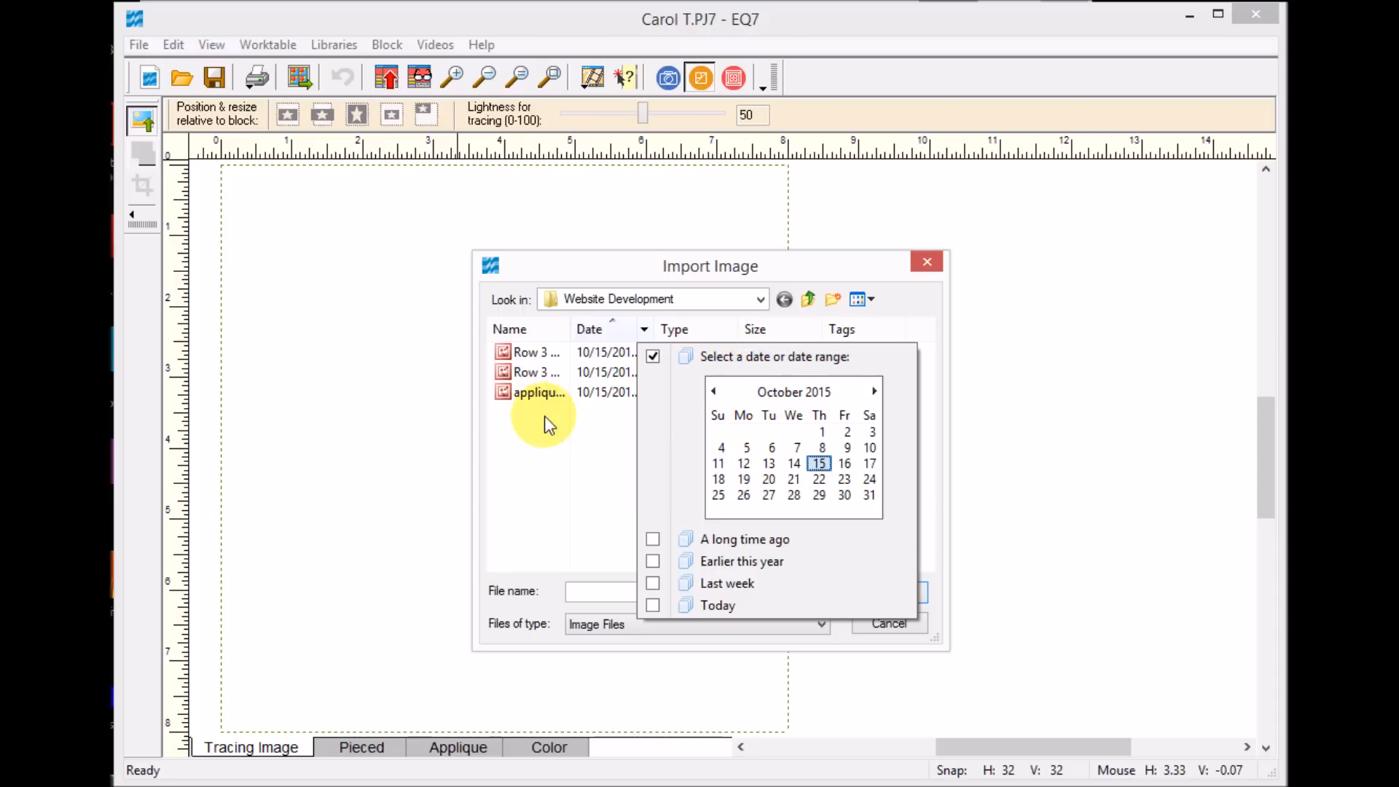
click(539, 393)
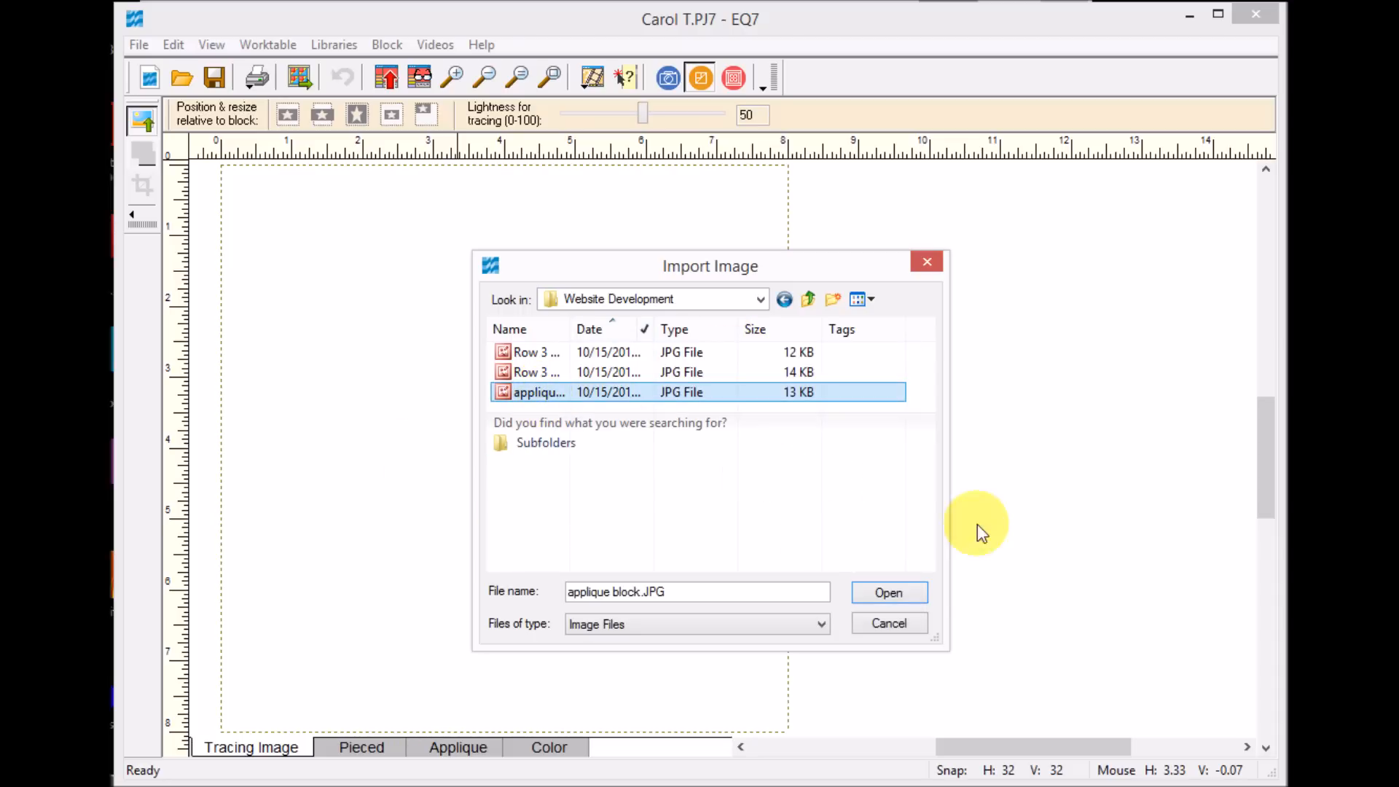
click(888, 593)
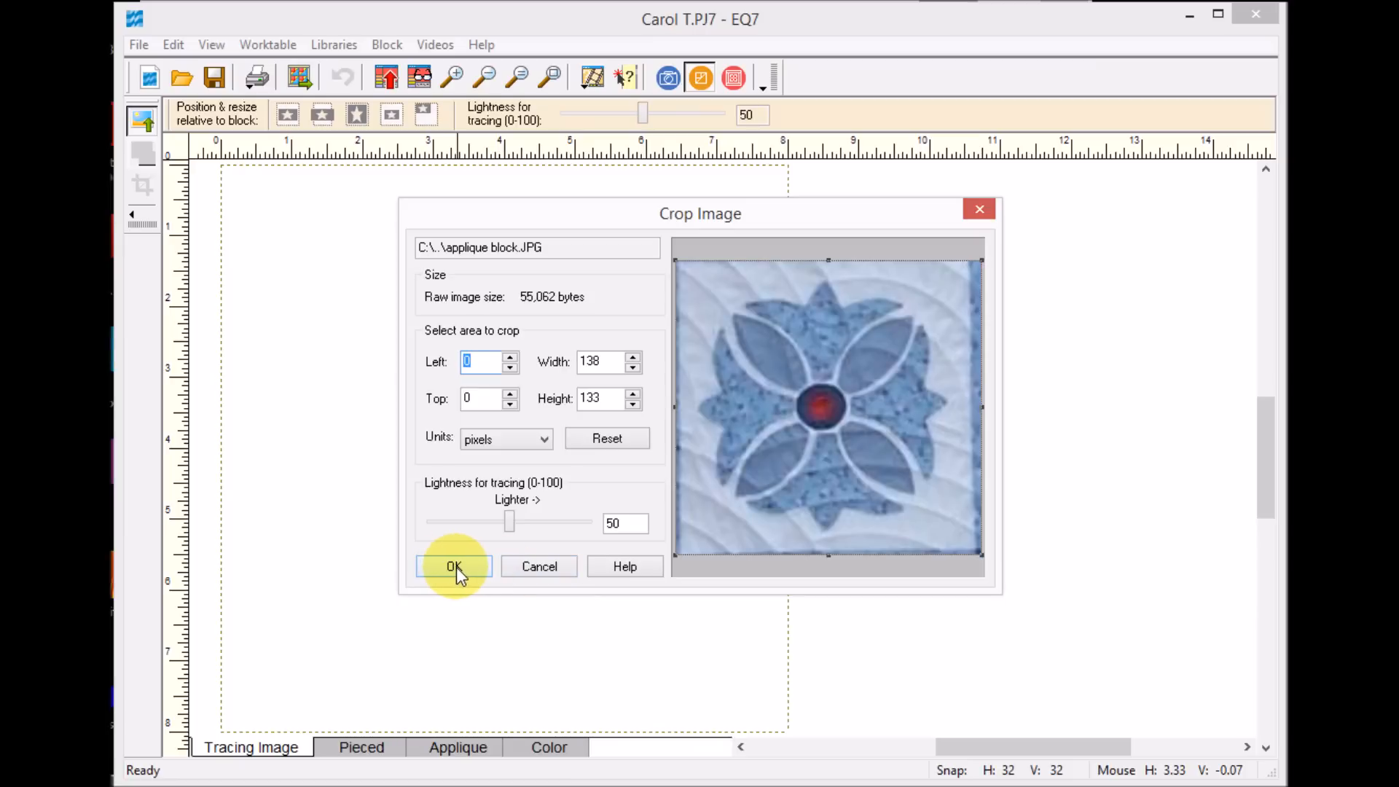
click(454, 567)
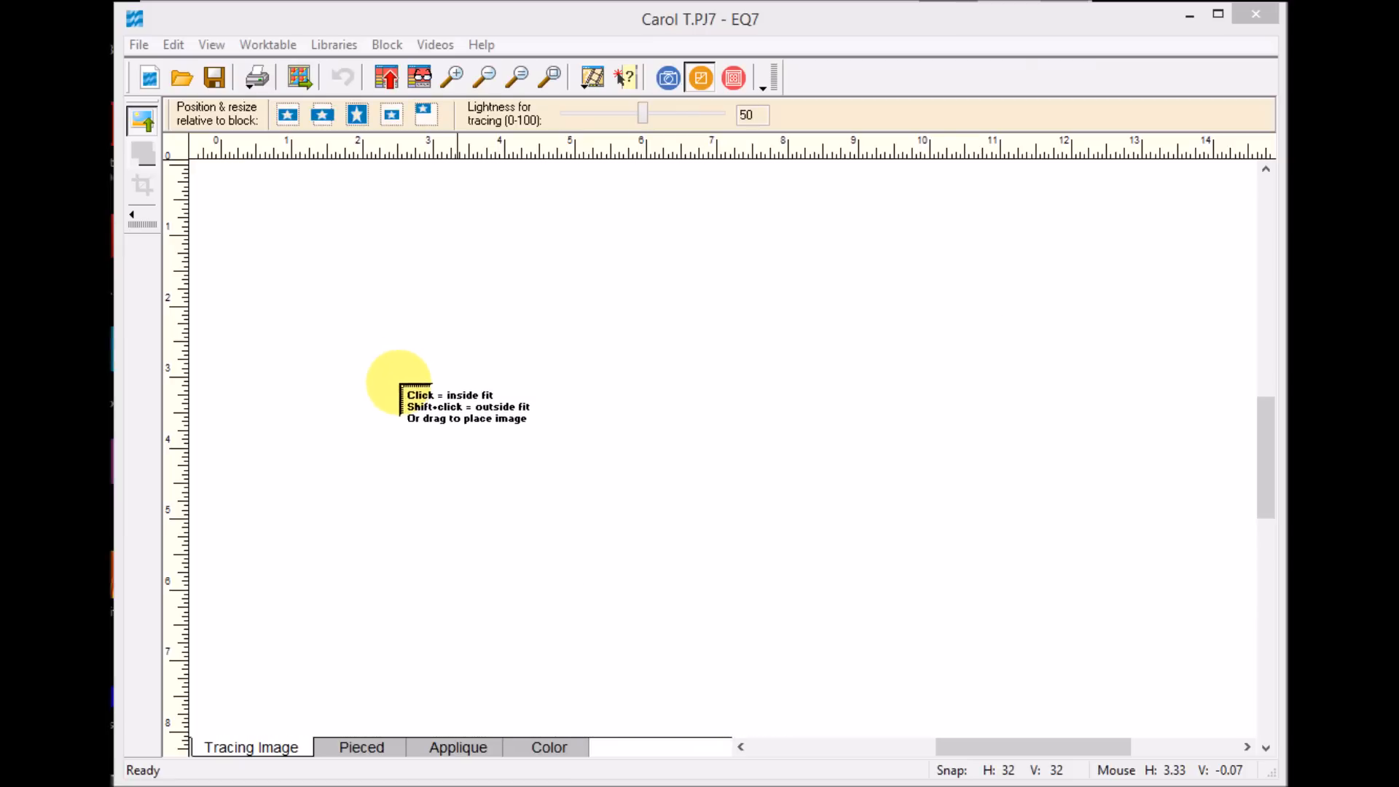
Step: Fit the flower photo inside the block, align it, and raise lightness to 63
click(399, 389)
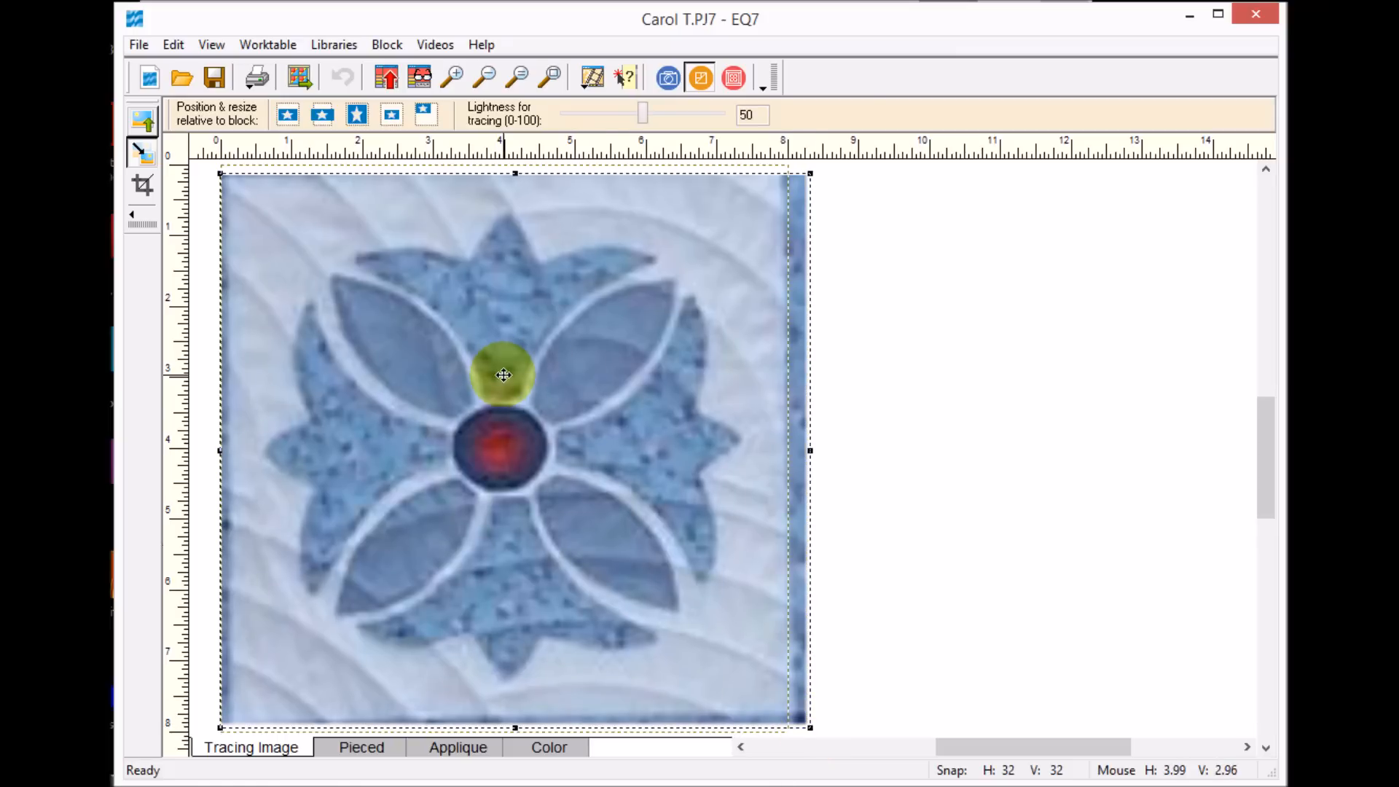
drag(504, 375, 759, 669)
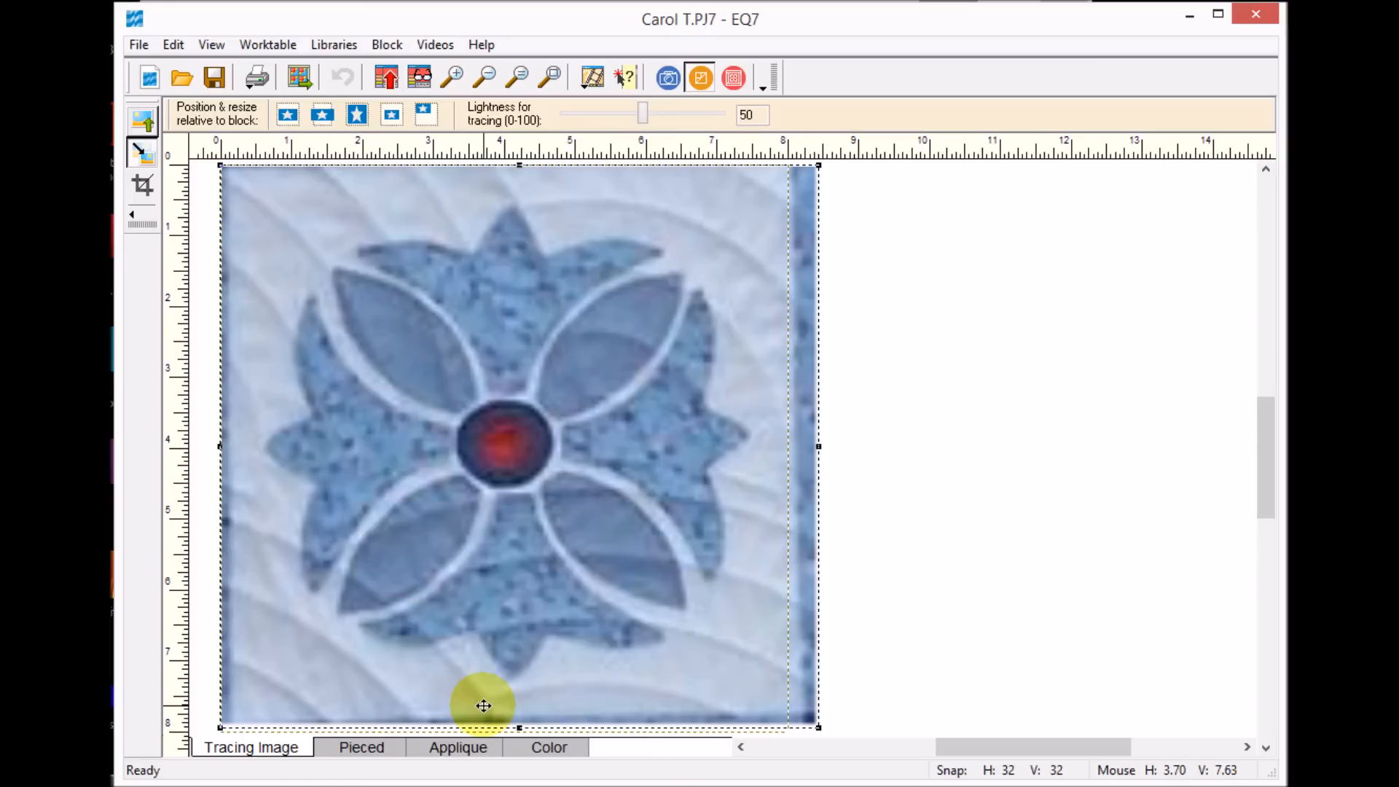
mouse_move(625, 174)
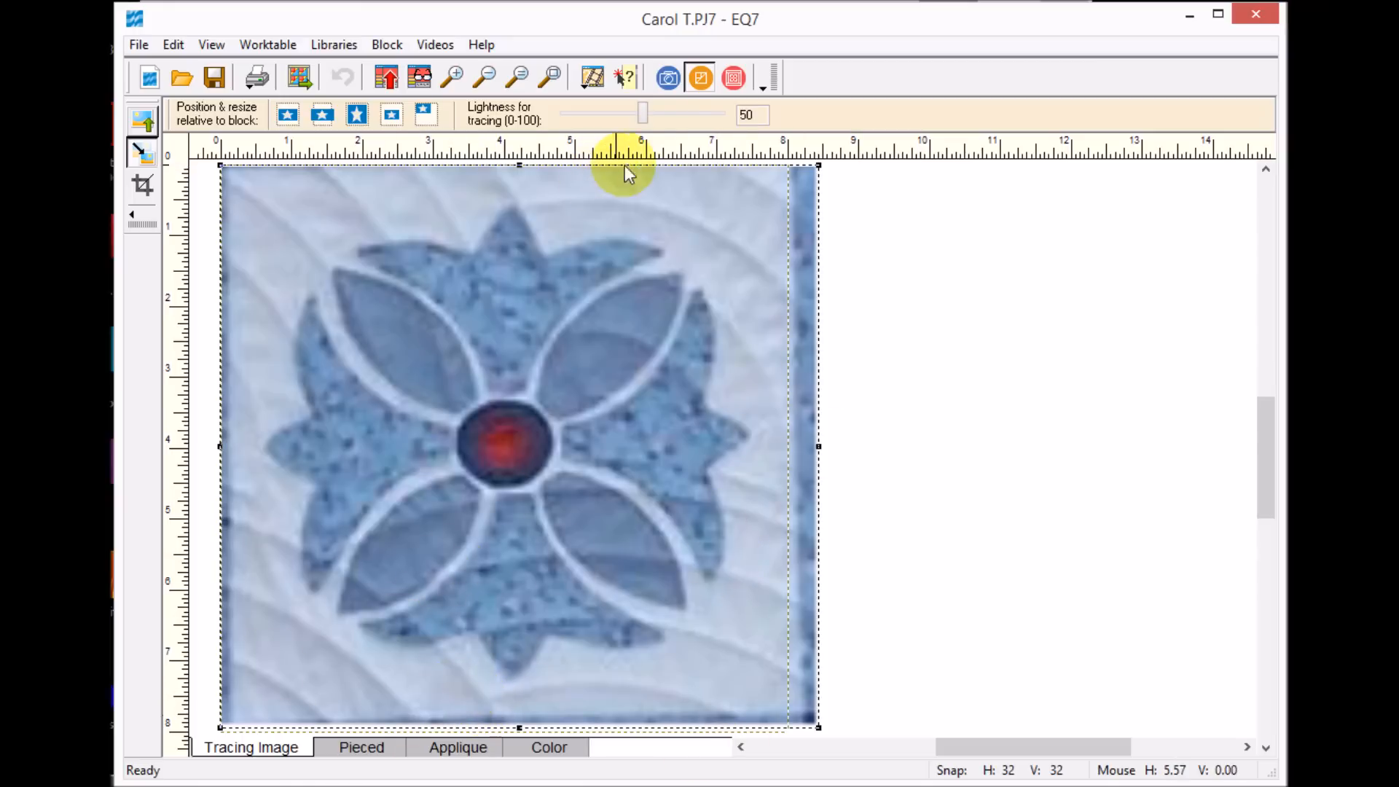
drag(643, 114, 665, 115)
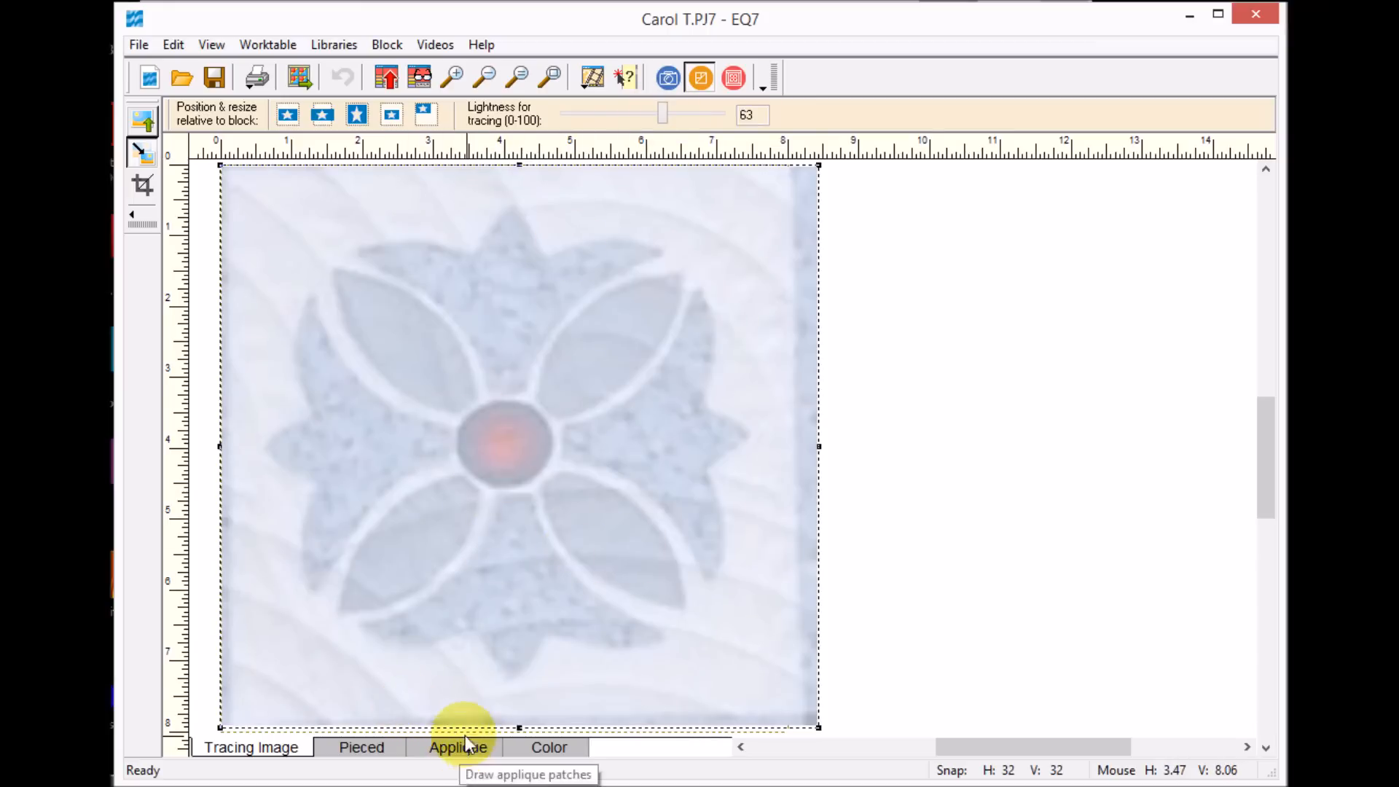
mouse_move(491, 748)
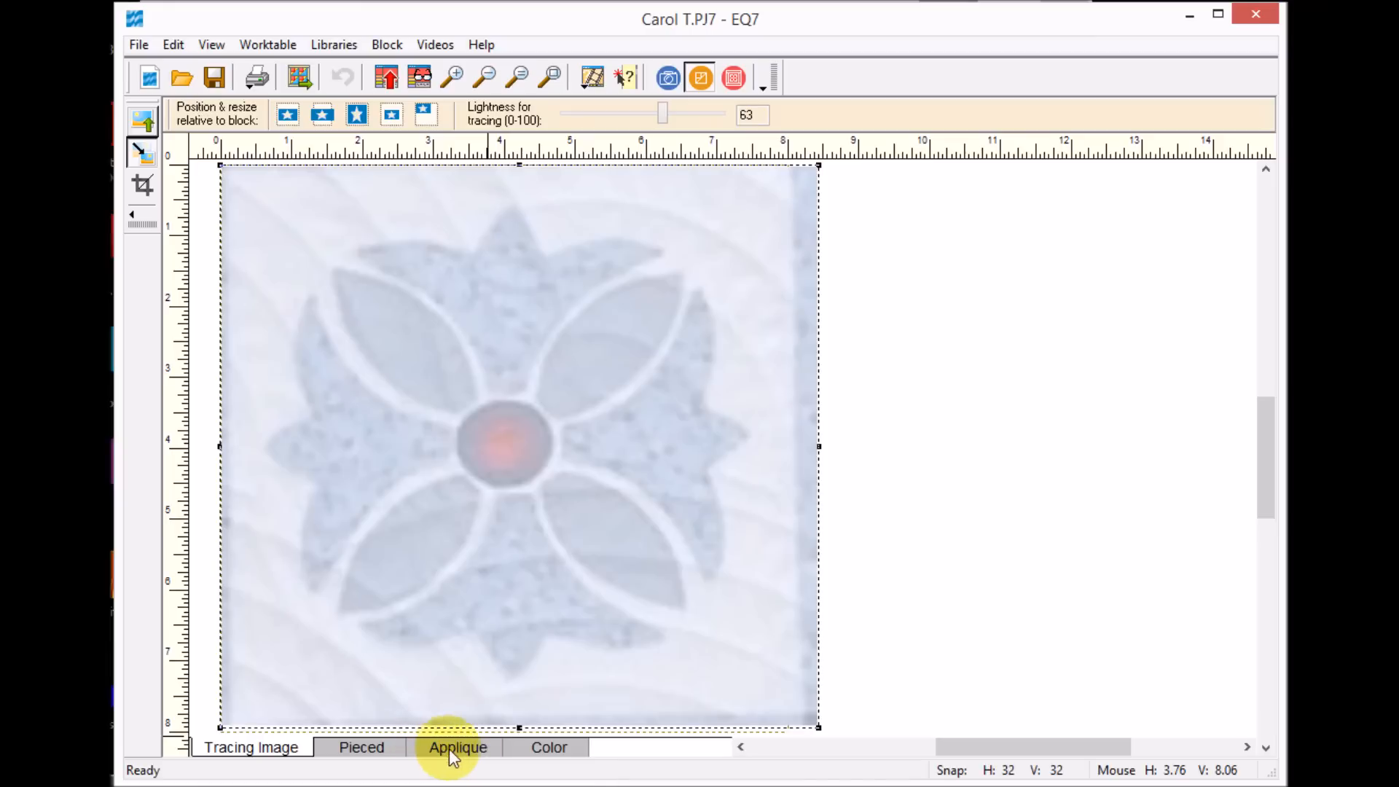
Step: Switch to the Applique layer to draw over the faded flower photo
click(457, 747)
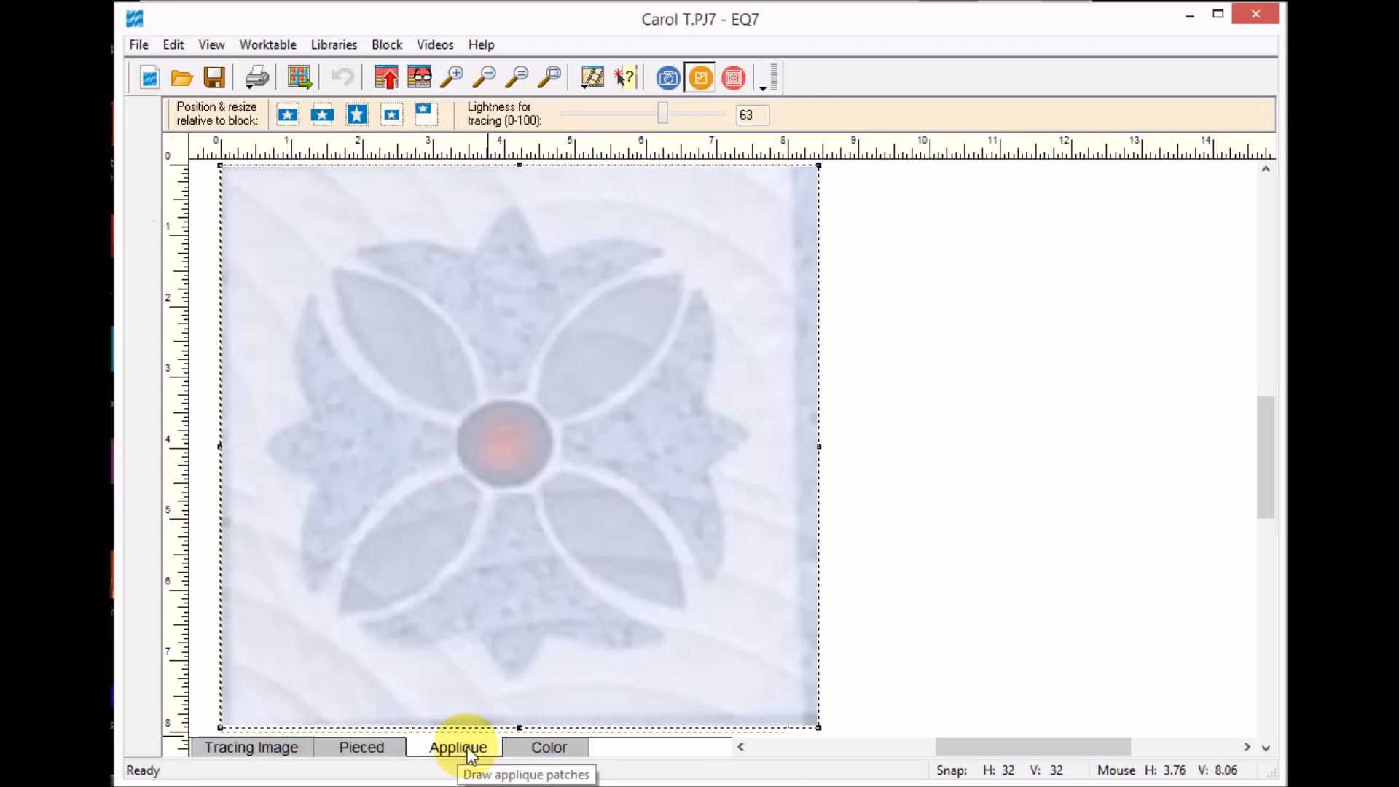
click(457, 747)
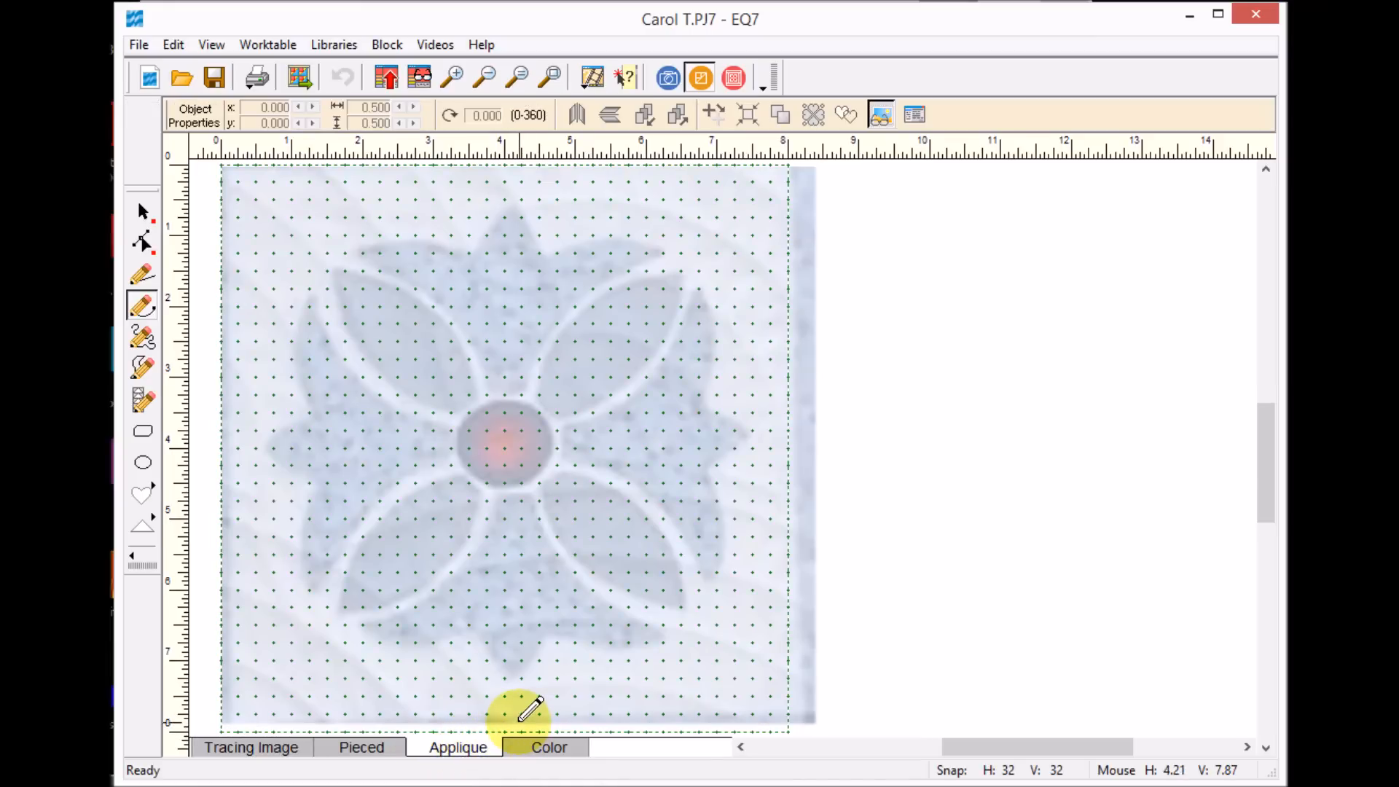
mouse_move(465, 344)
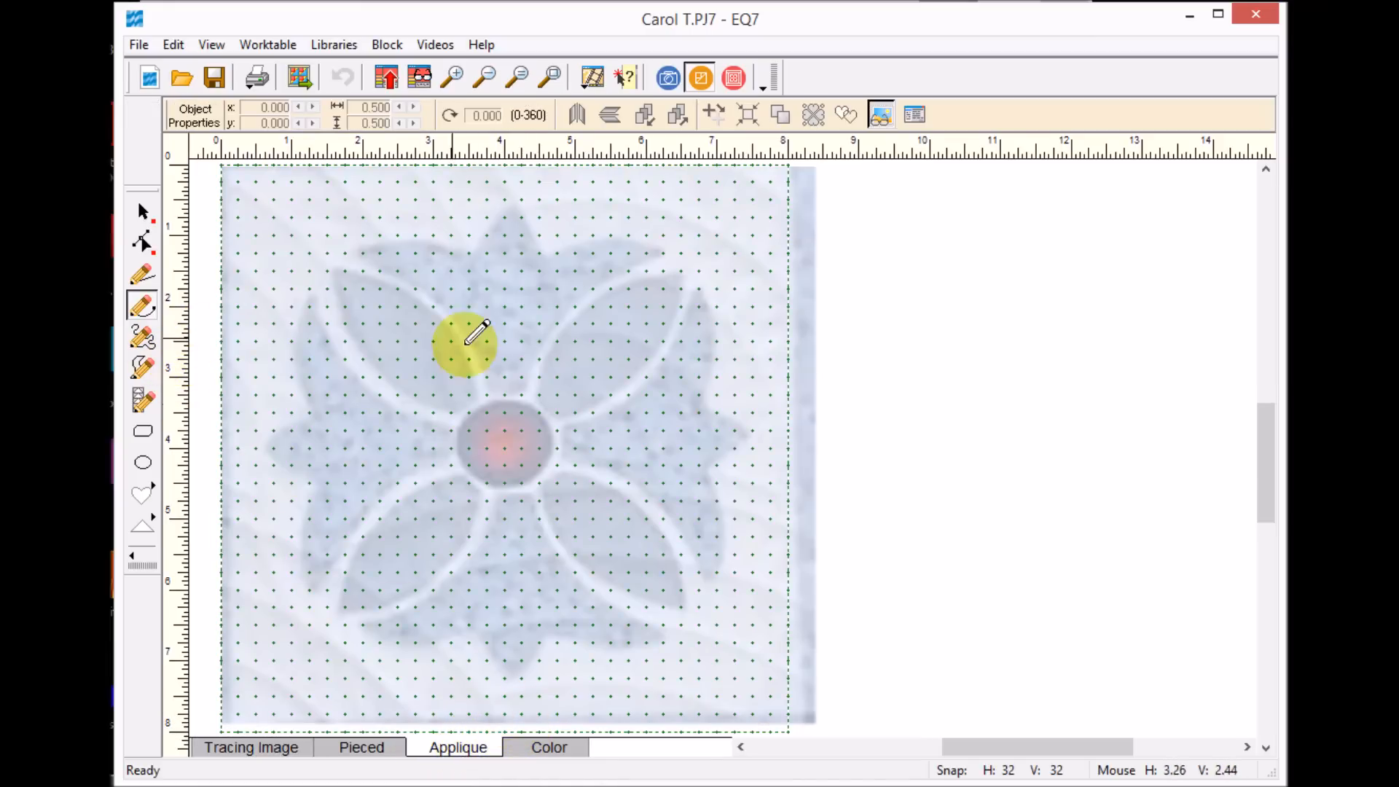
click(143, 338)
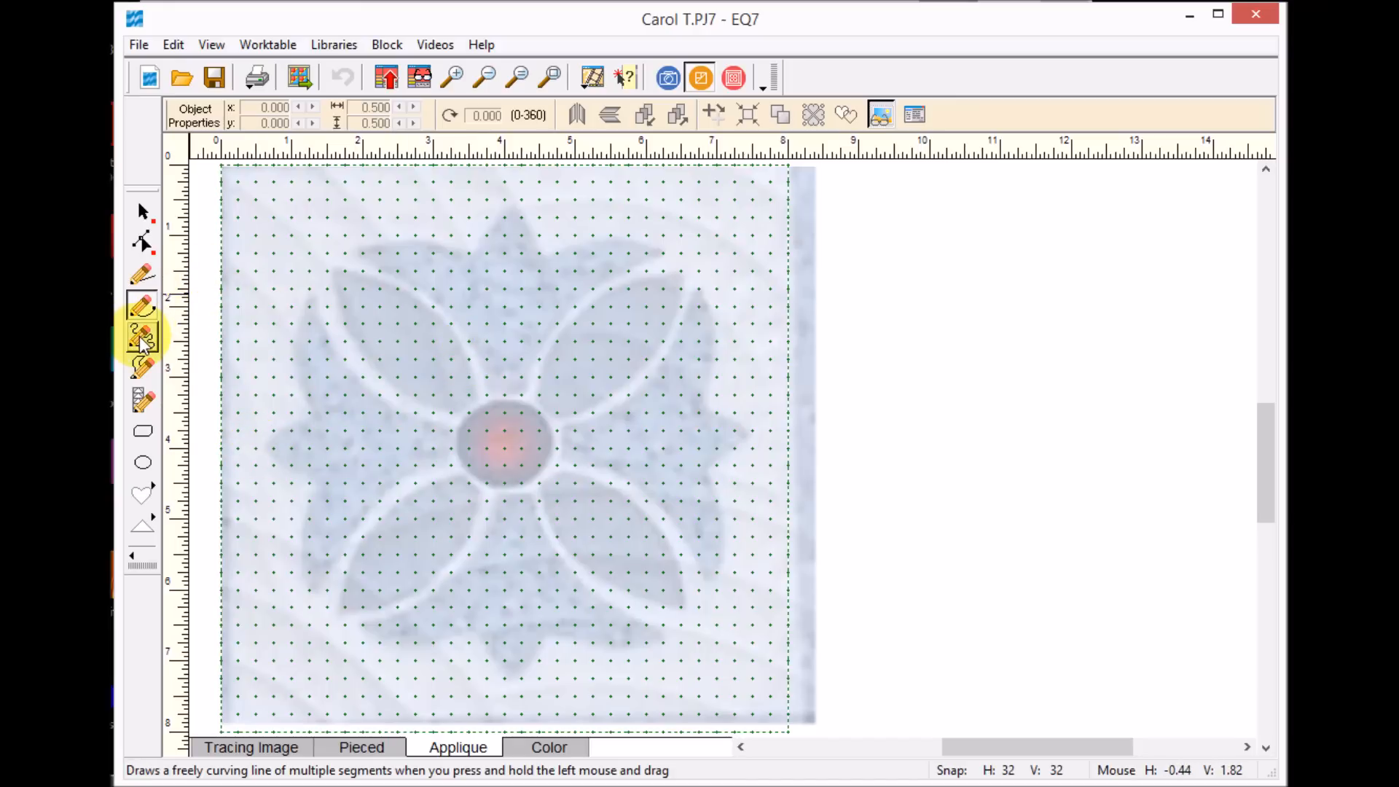
click(142, 303)
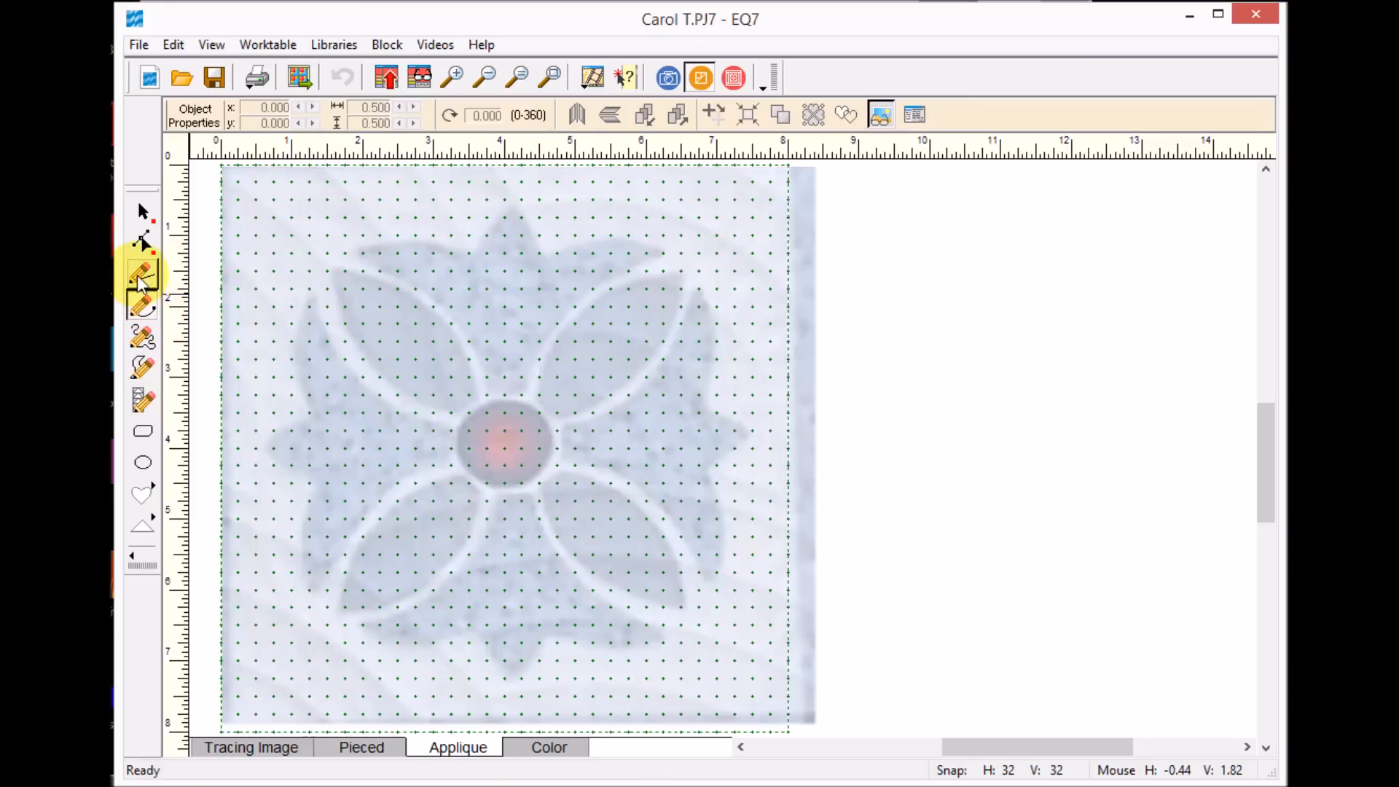
mouse_move(143, 308)
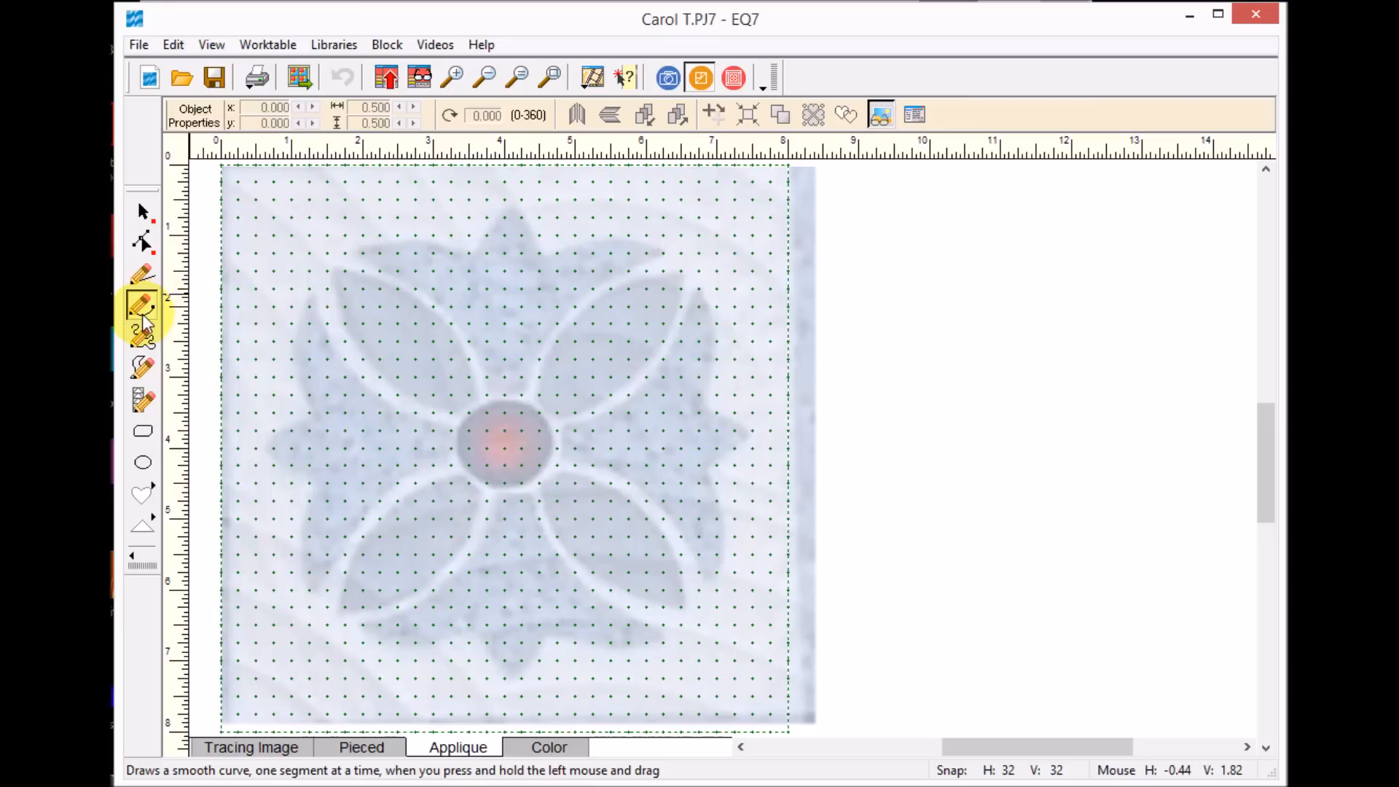
mouse_move(143, 307)
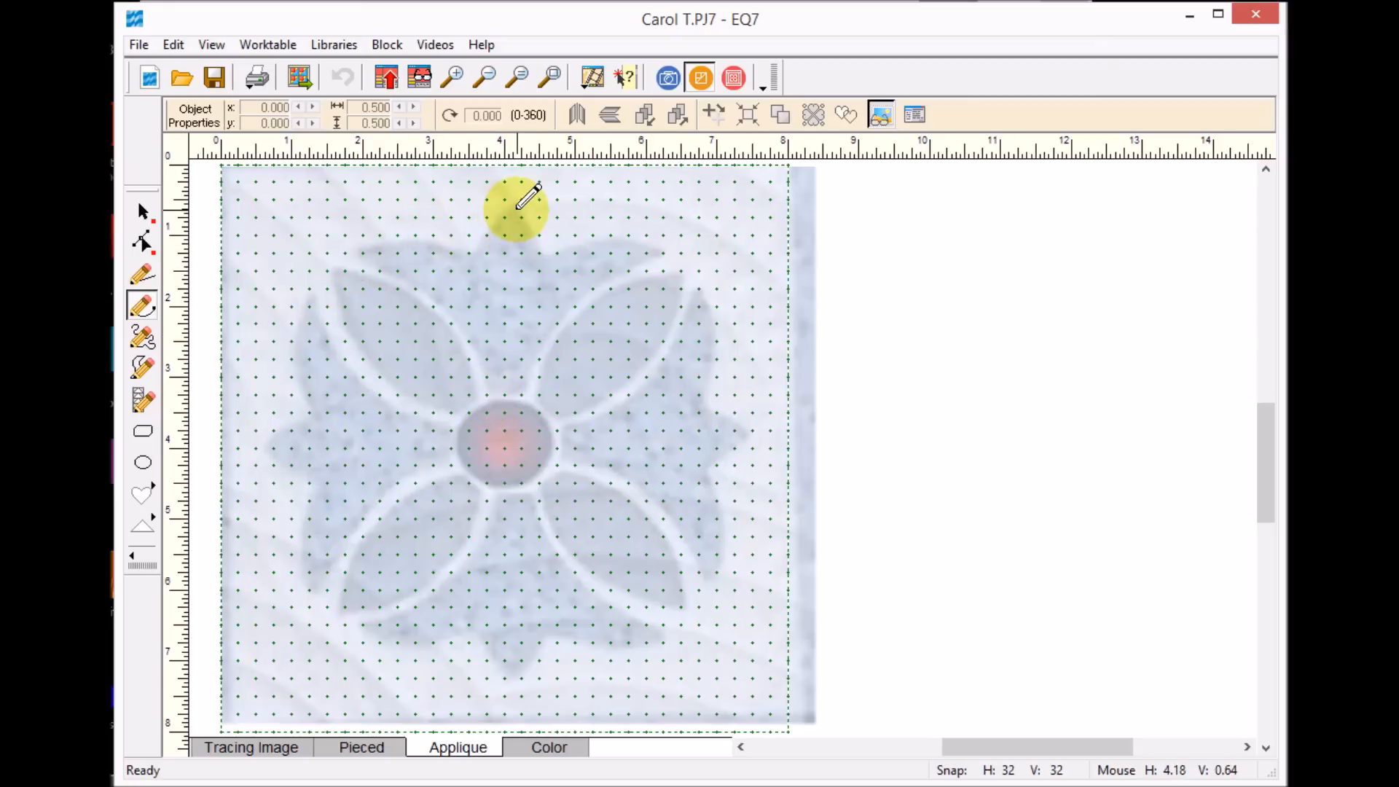
mouse_move(495, 393)
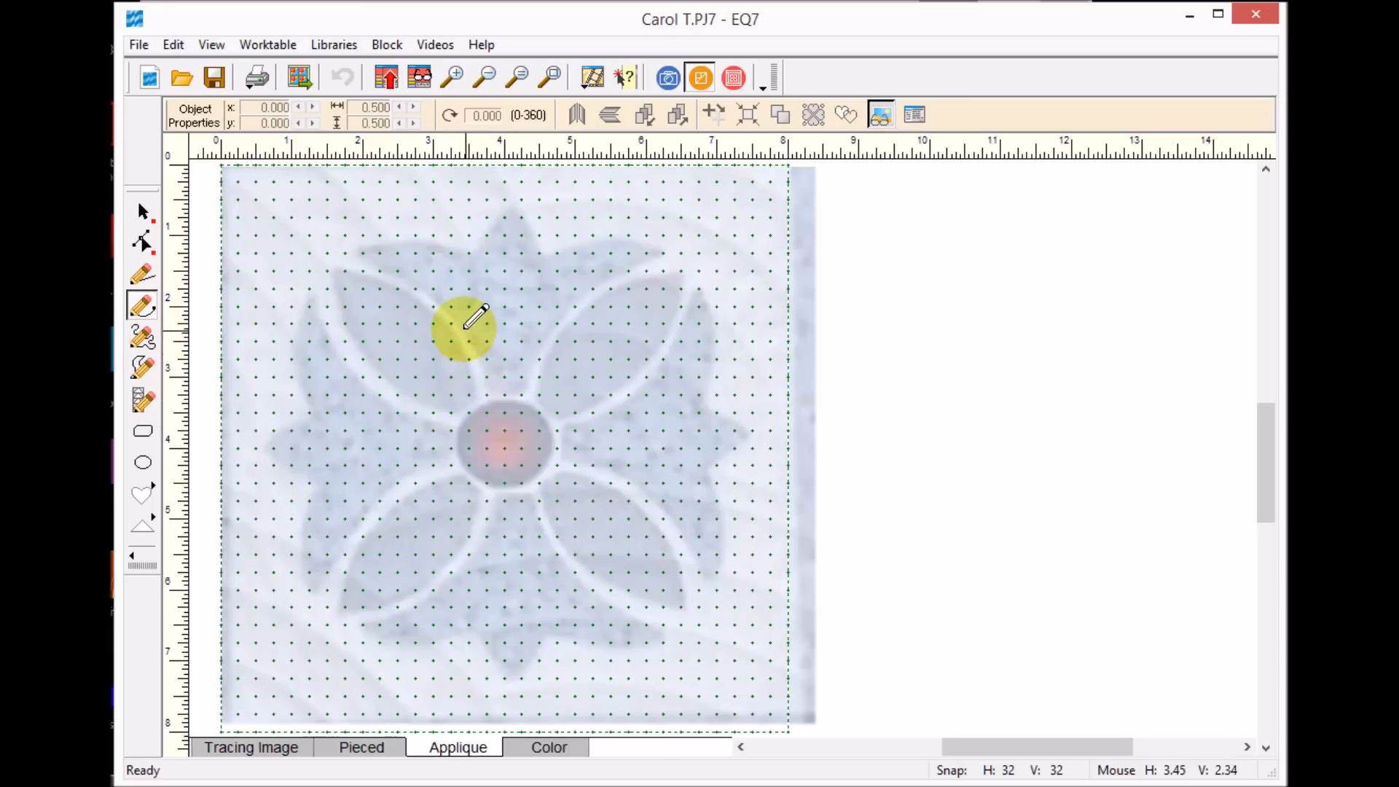
Step: Draw three Bezier curves from the centre circle around the top petal's tips
drag(487, 393, 366, 255)
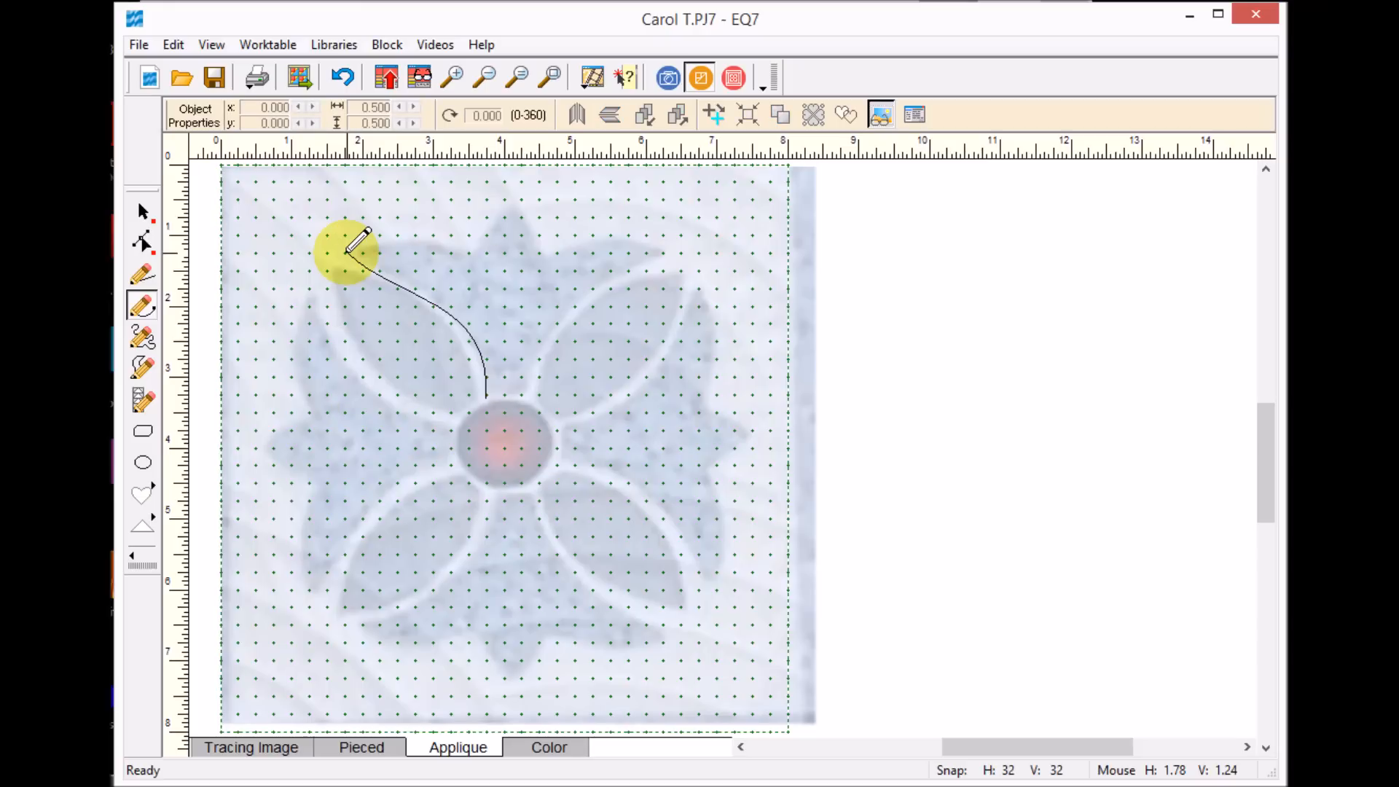
drag(348, 250, 495, 250)
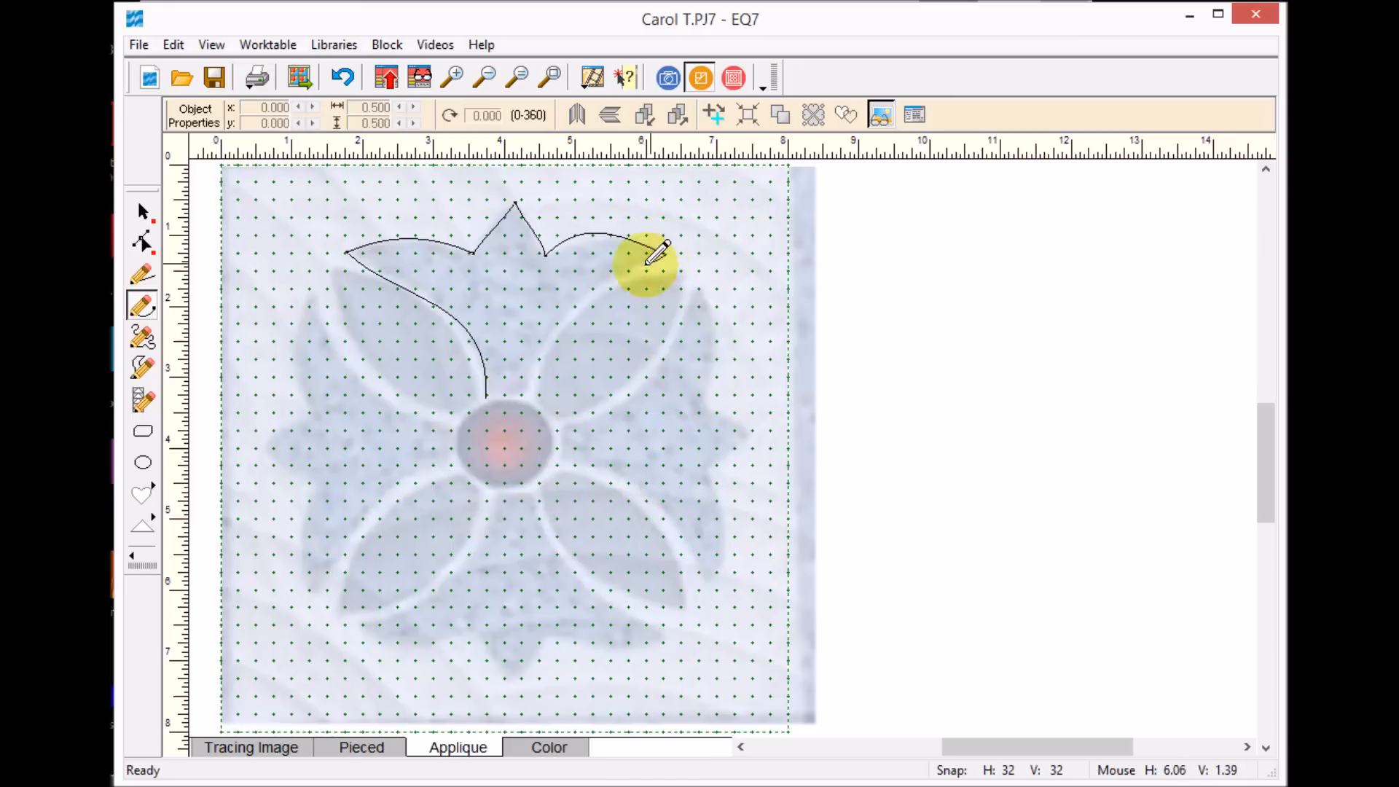
drag(652, 259, 526, 398)
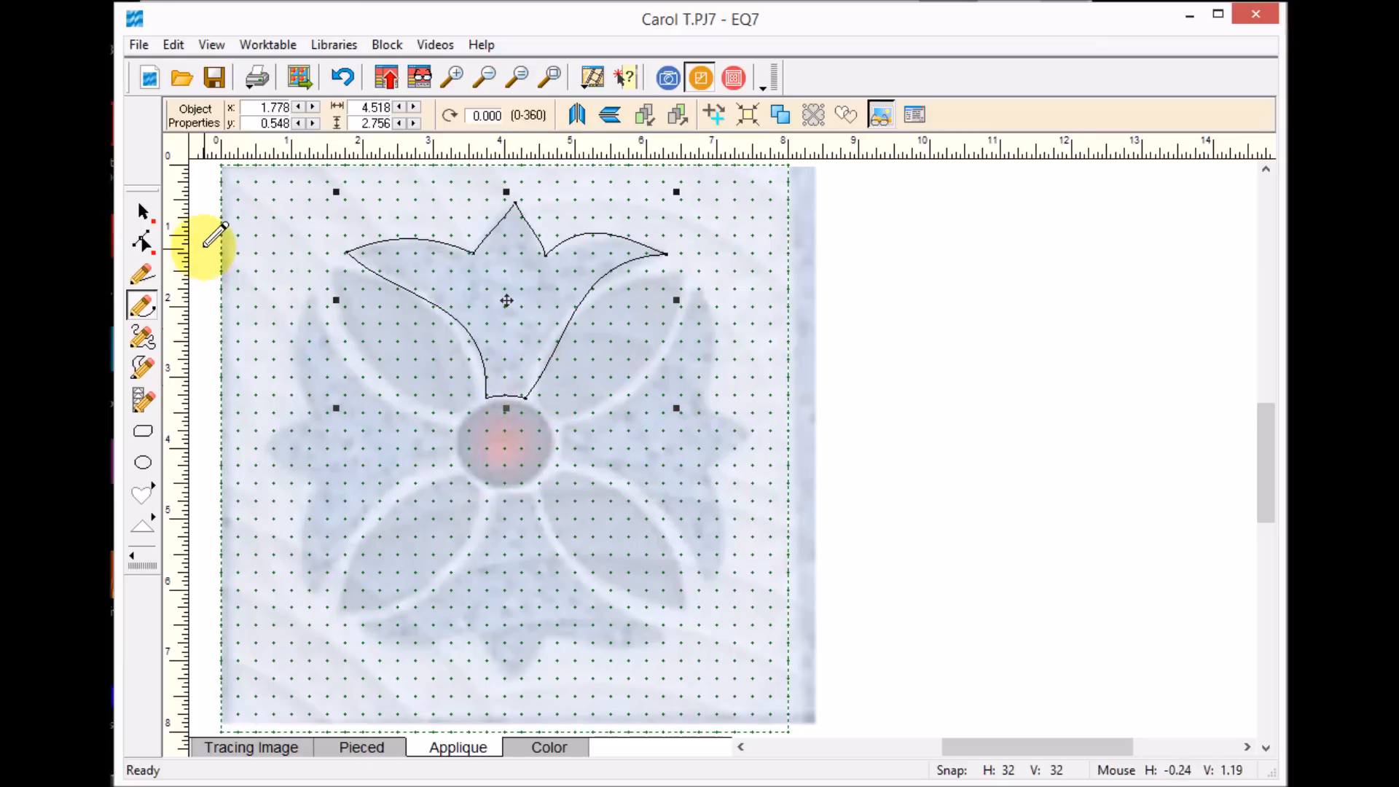
mouse_move(478, 337)
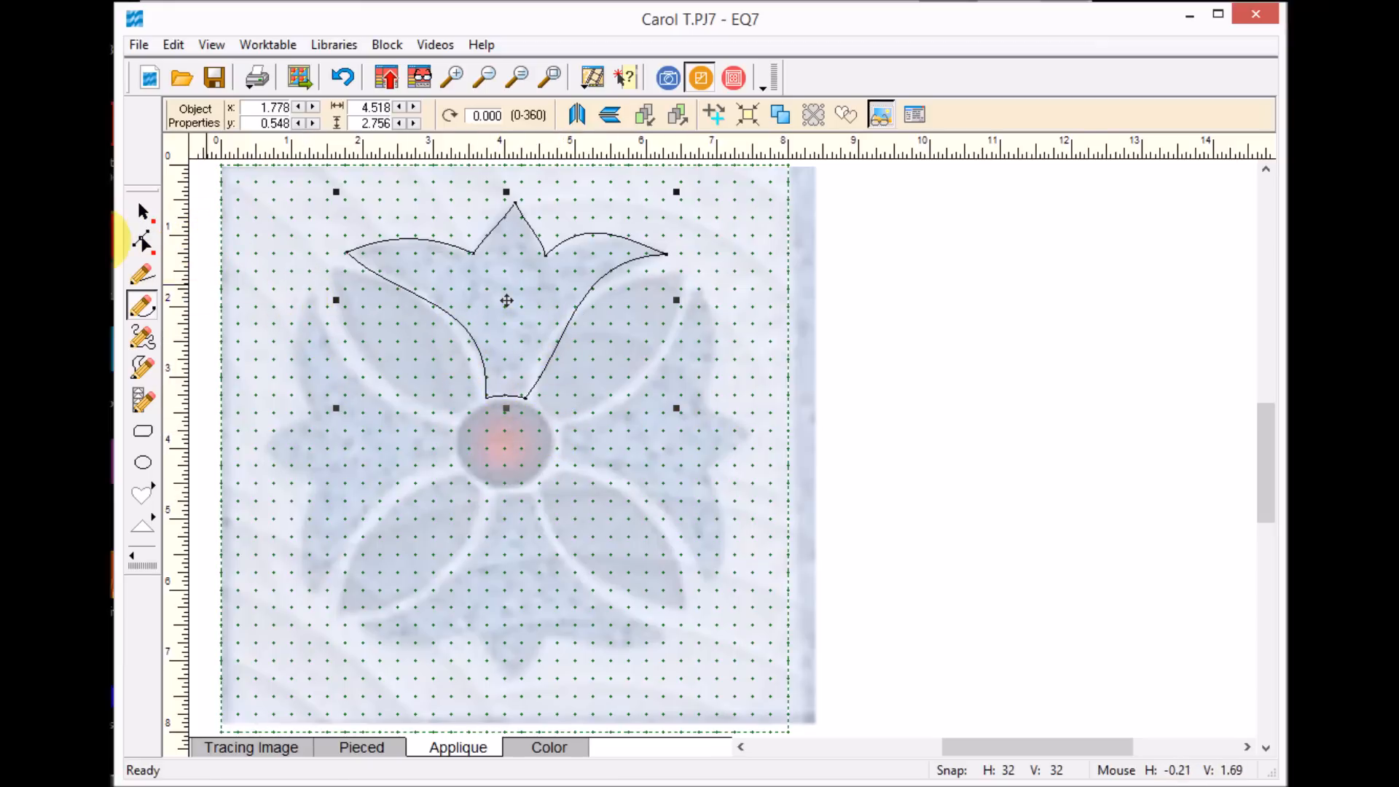
mouse_move(143, 242)
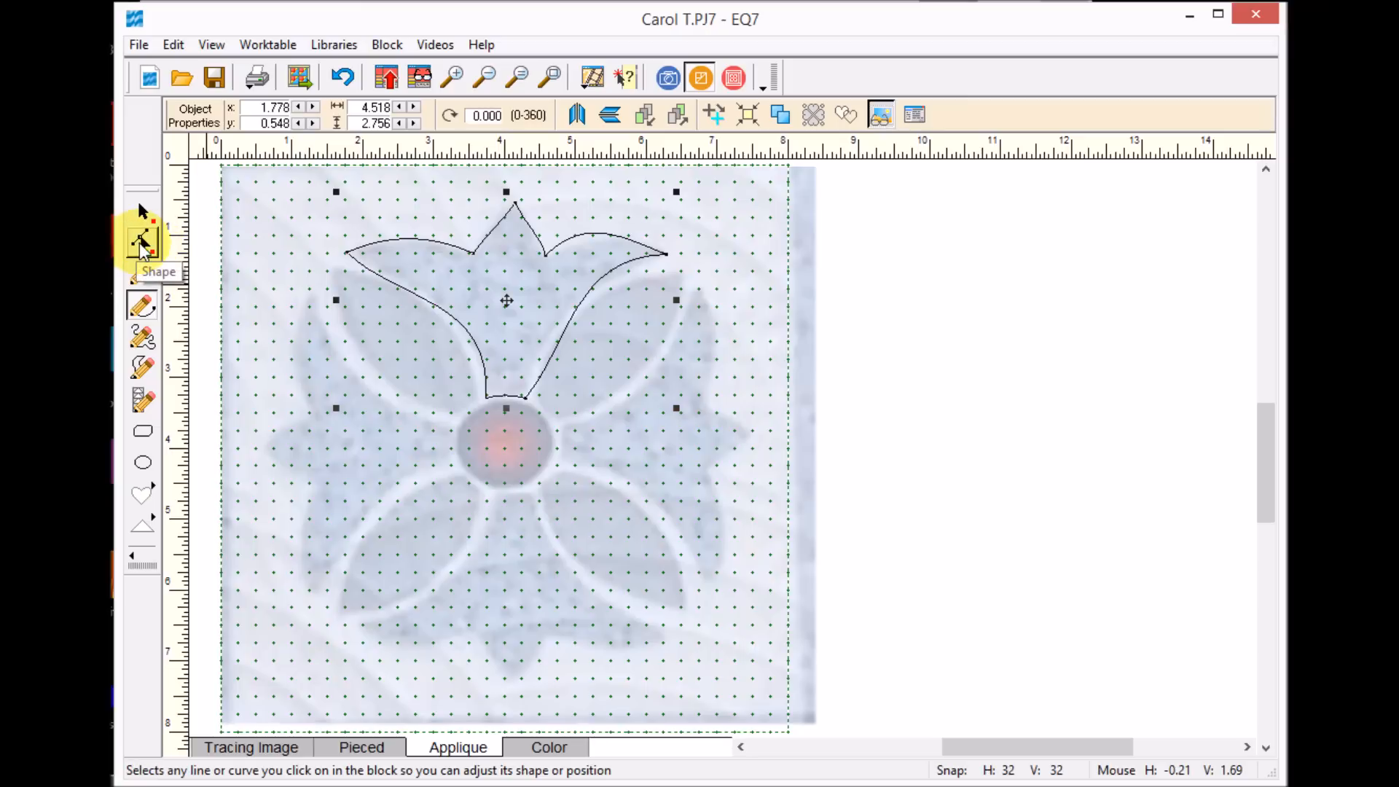
Step: With the Shape tool, reshape the petal's base and upper left edge
click(143, 243)
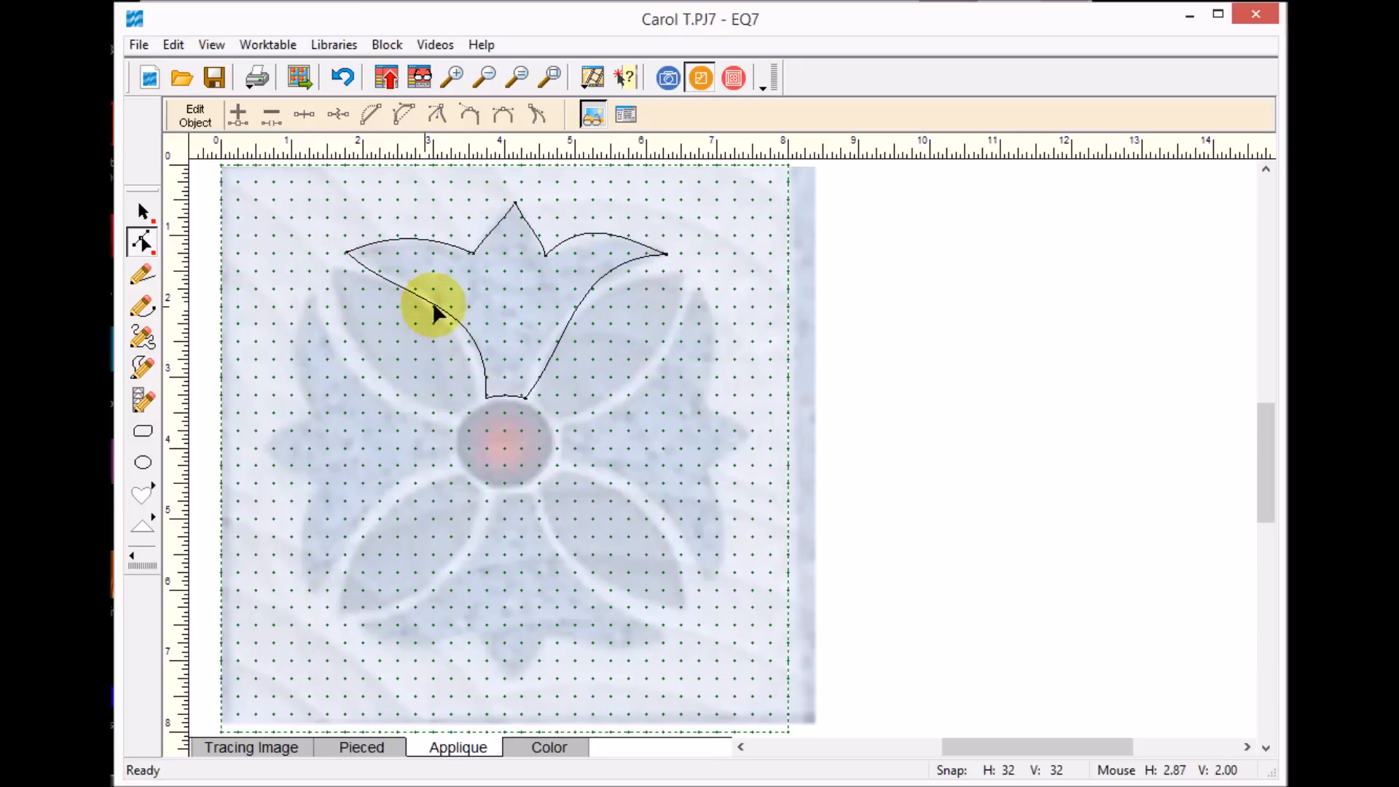
mouse_move(429, 307)
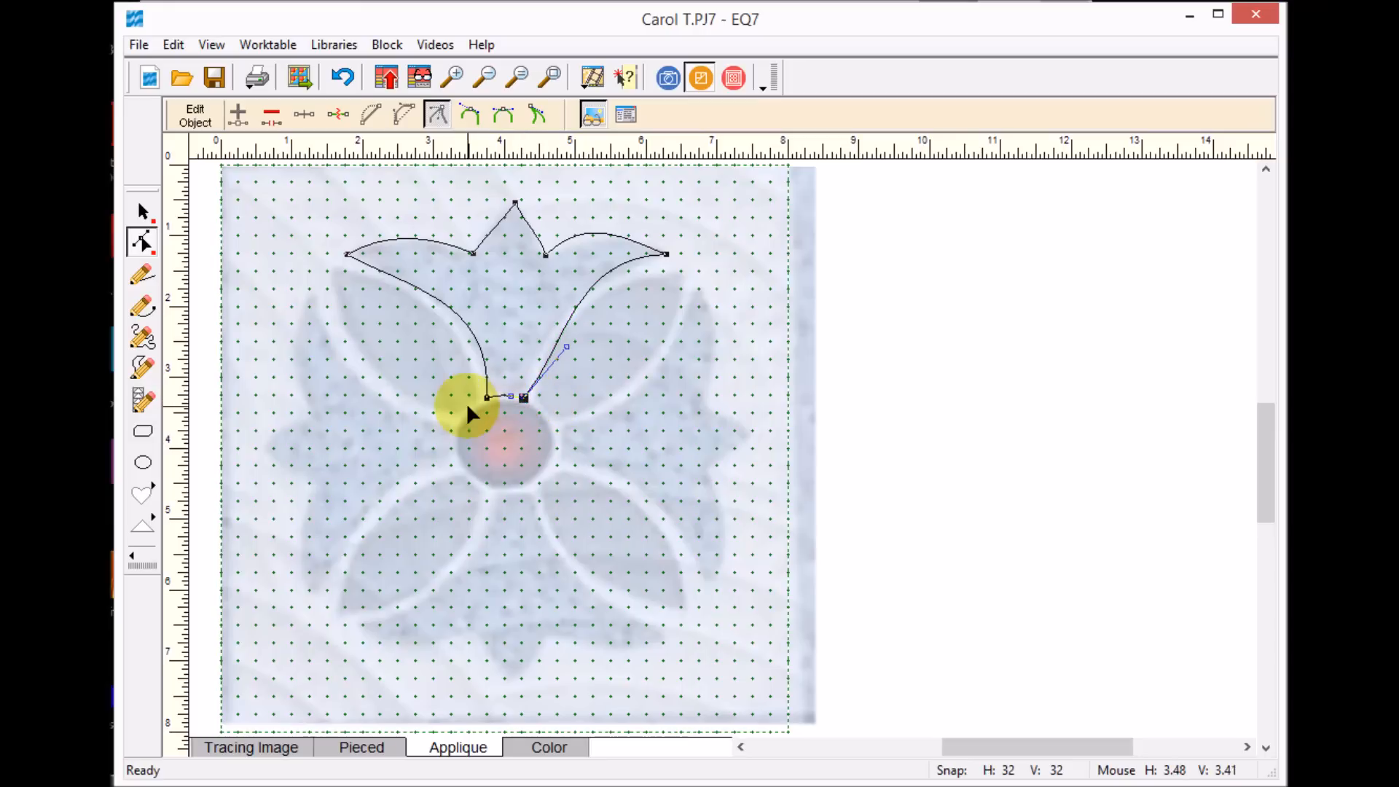
drag(522, 397, 488, 297)
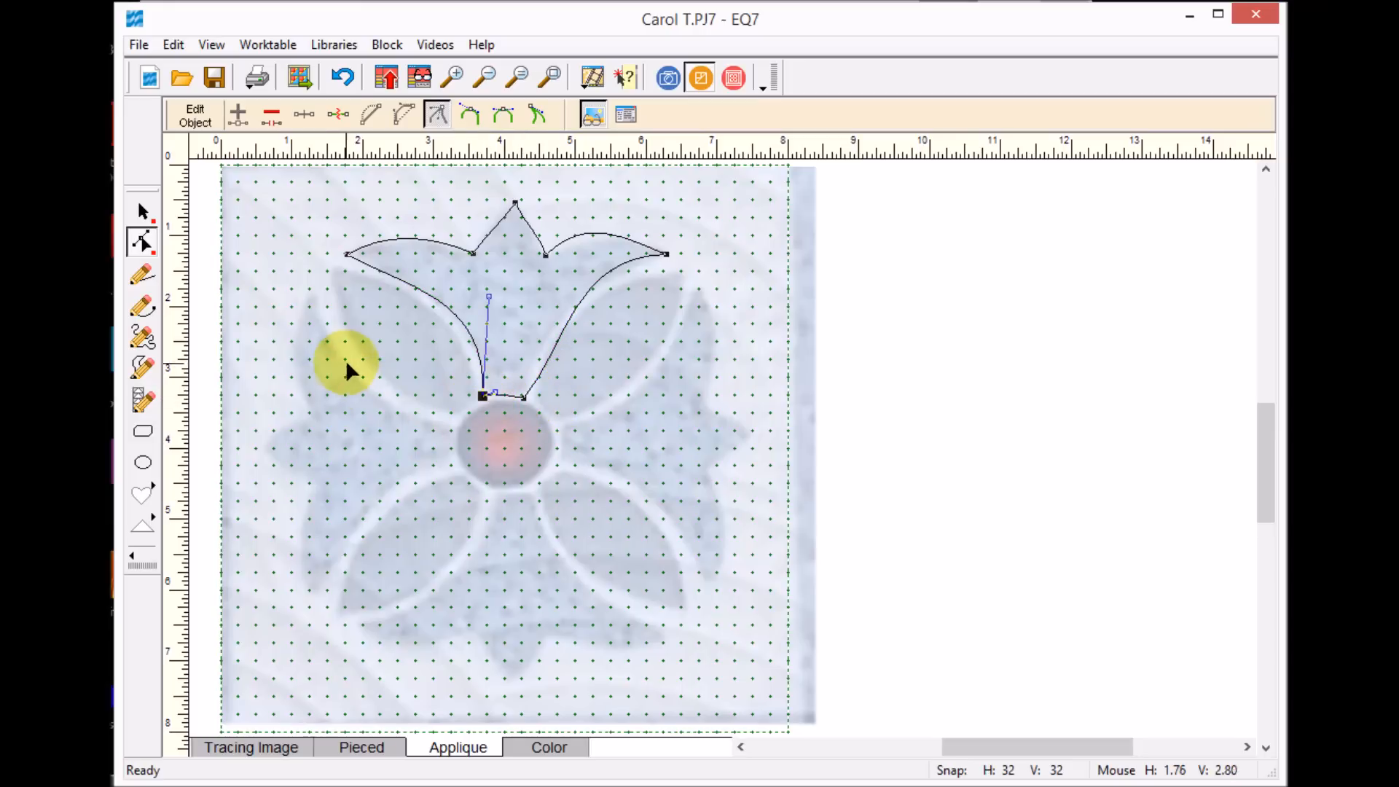
mouse_move(433, 290)
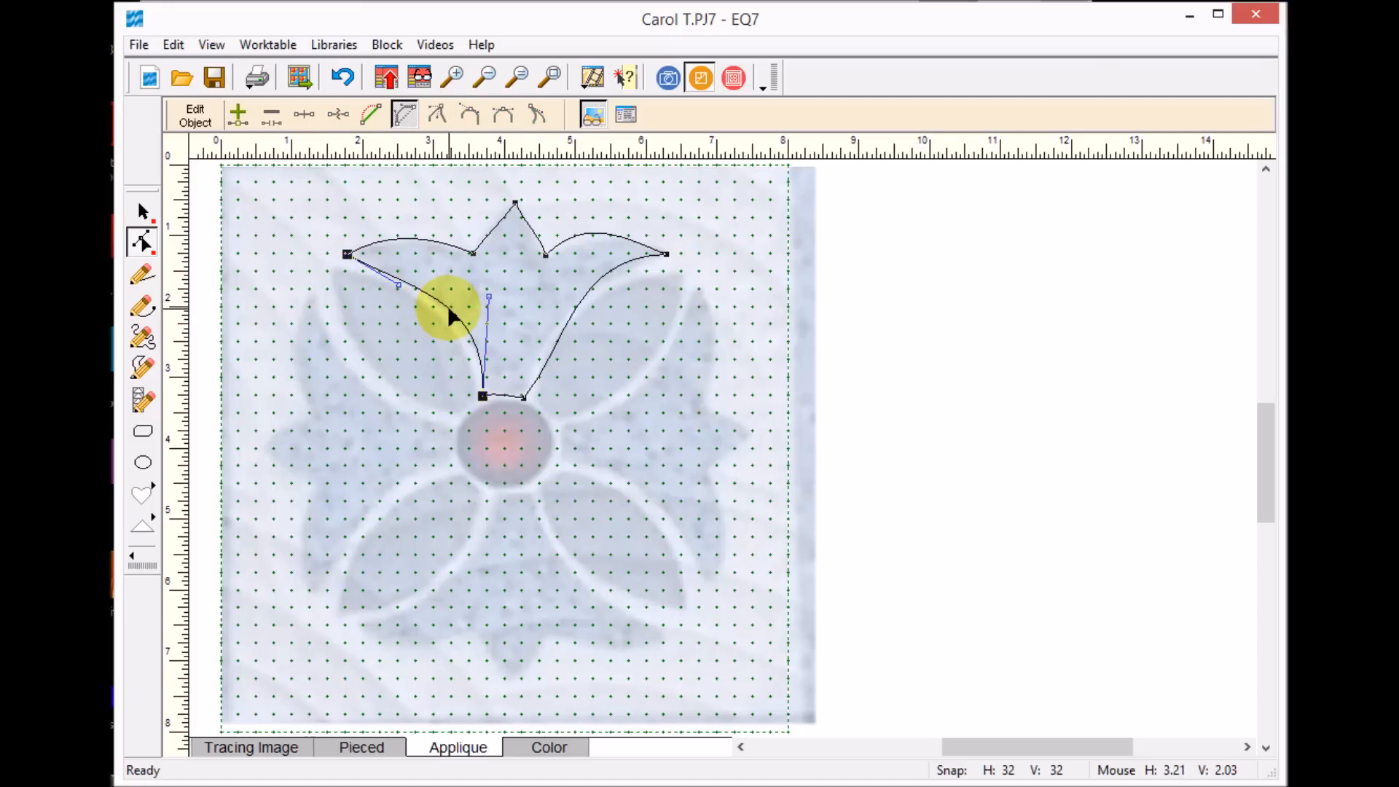
mouse_move(437, 307)
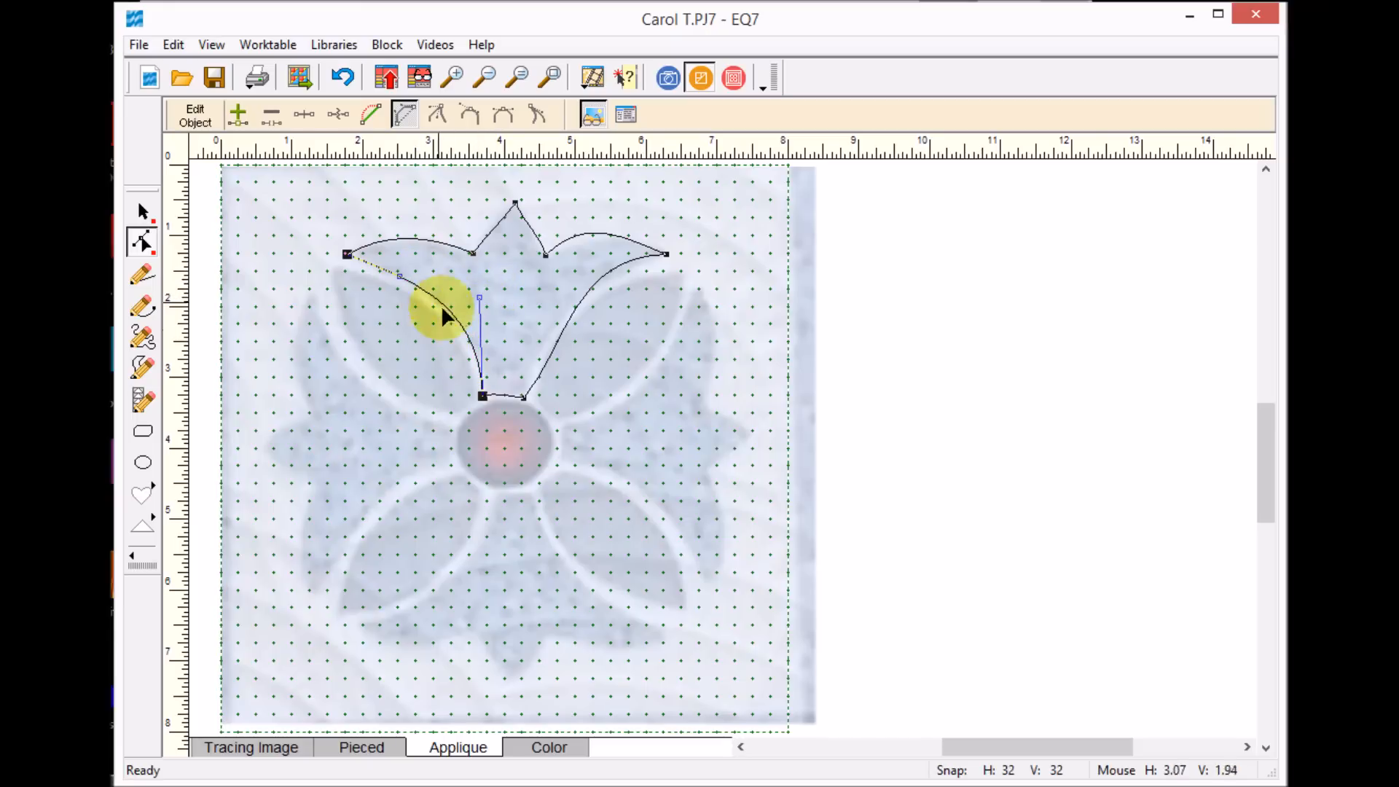
mouse_move(410, 311)
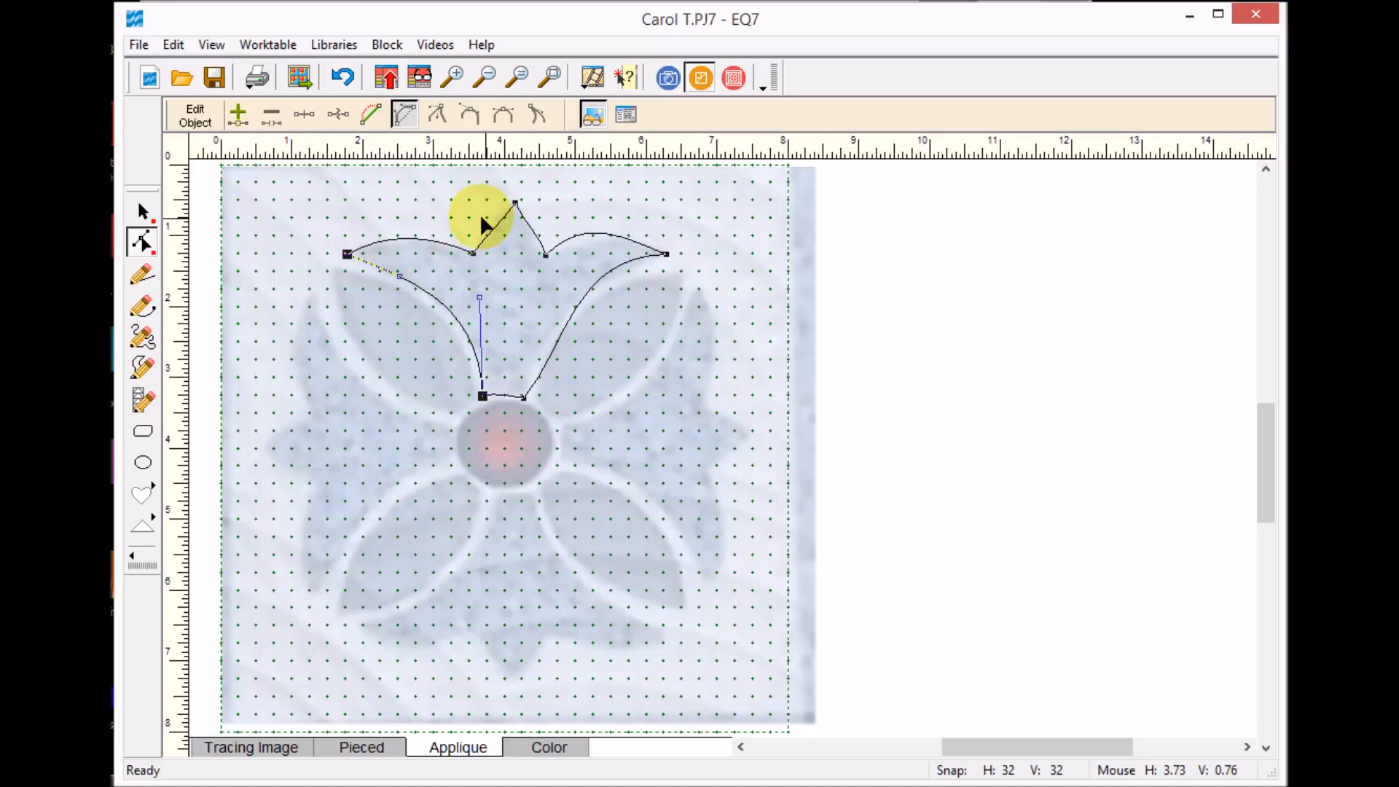
mouse_move(474, 261)
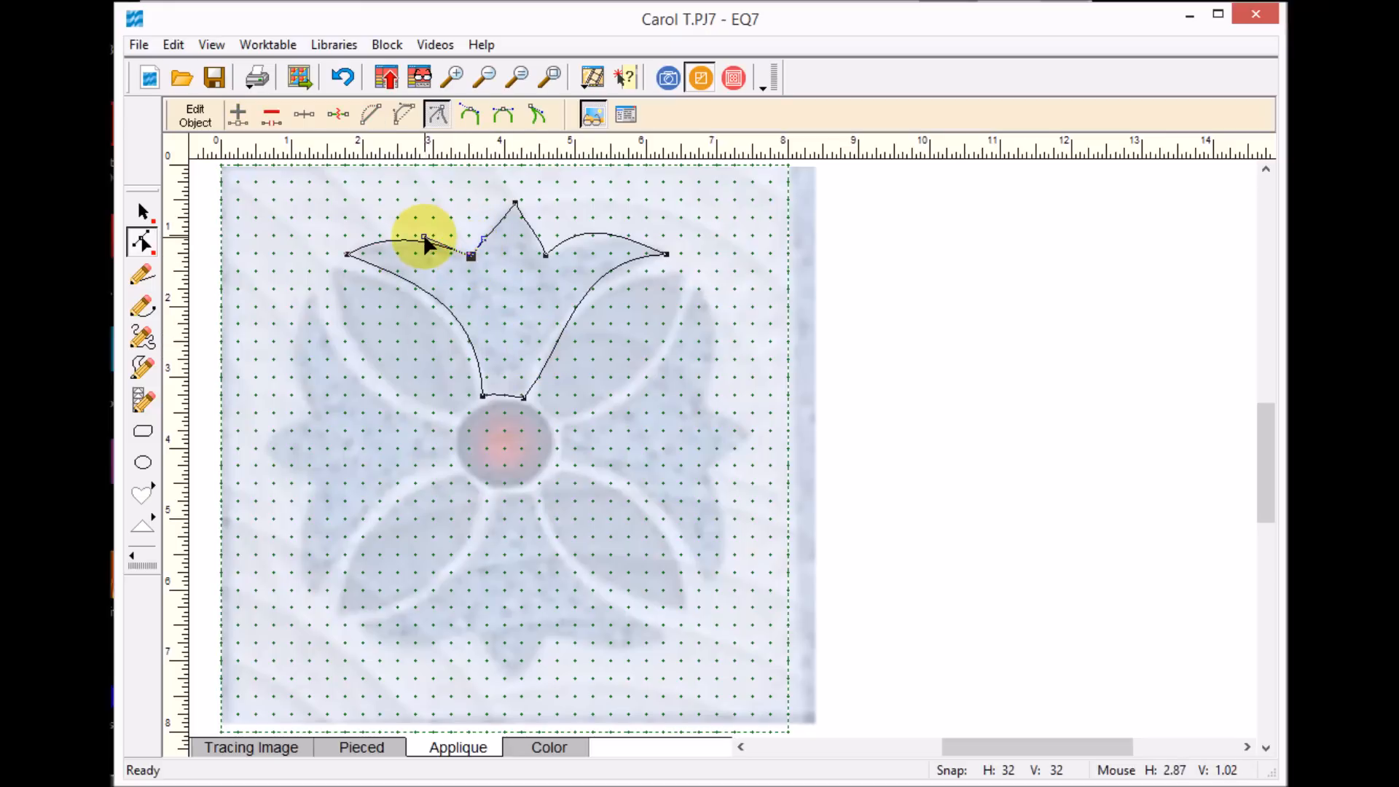
drag(424, 246, 375, 254)
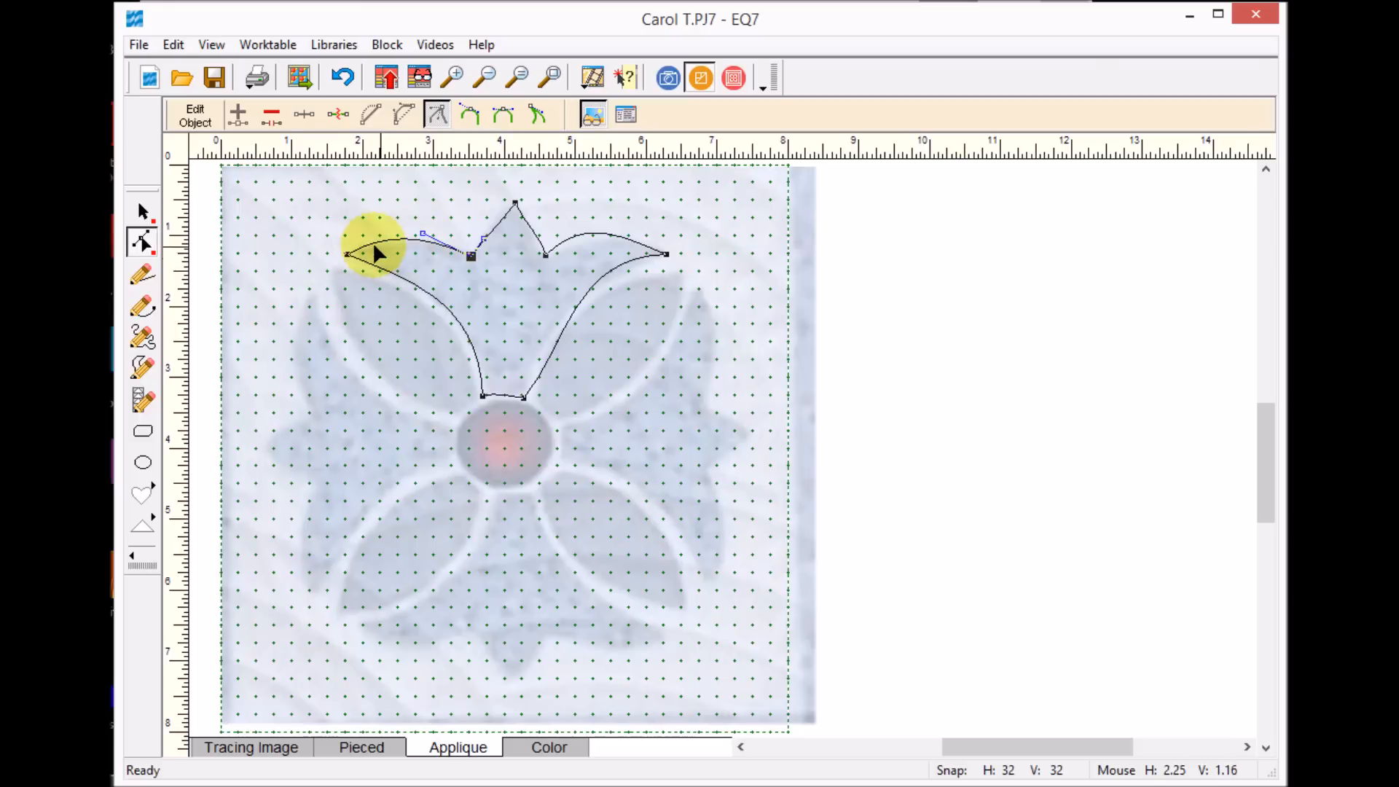
mouse_move(348, 263)
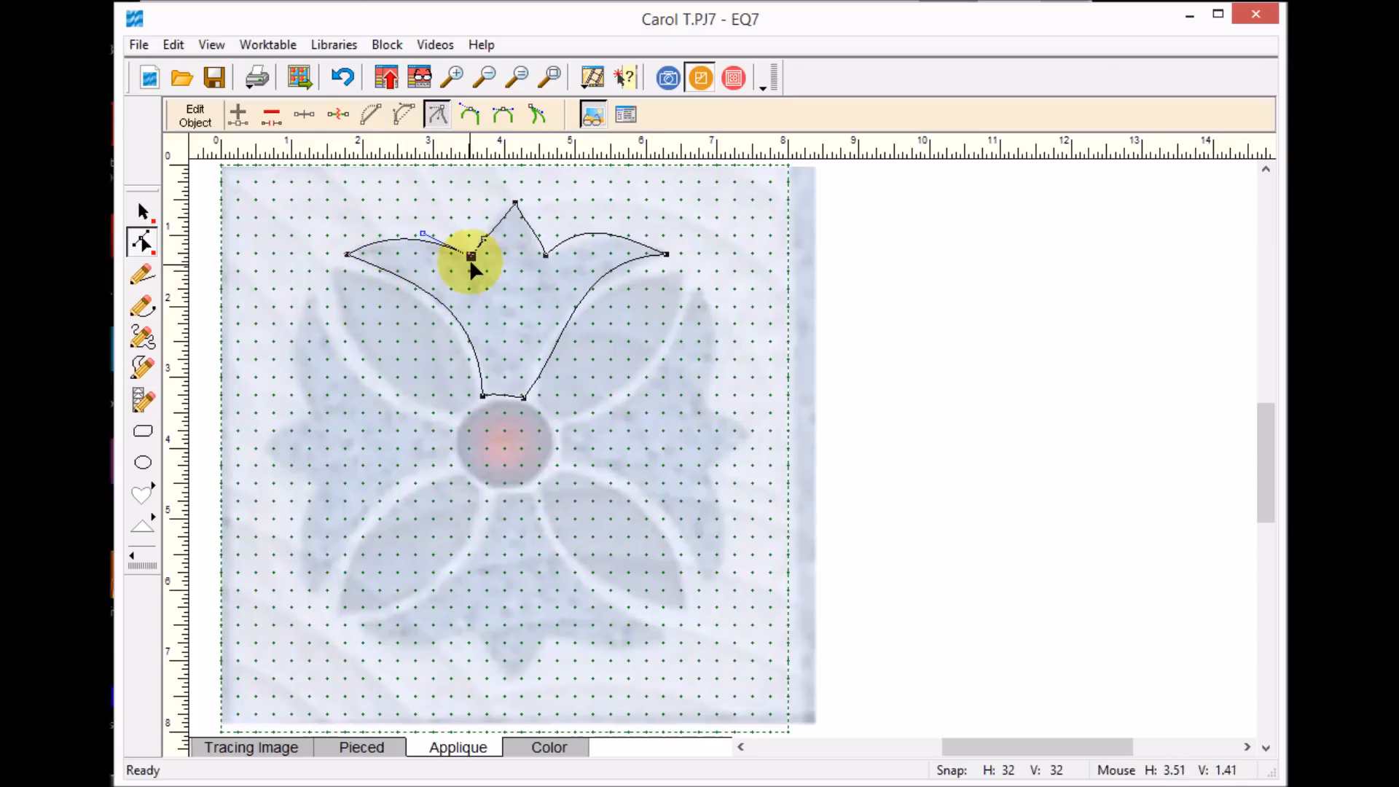
mouse_move(472, 268)
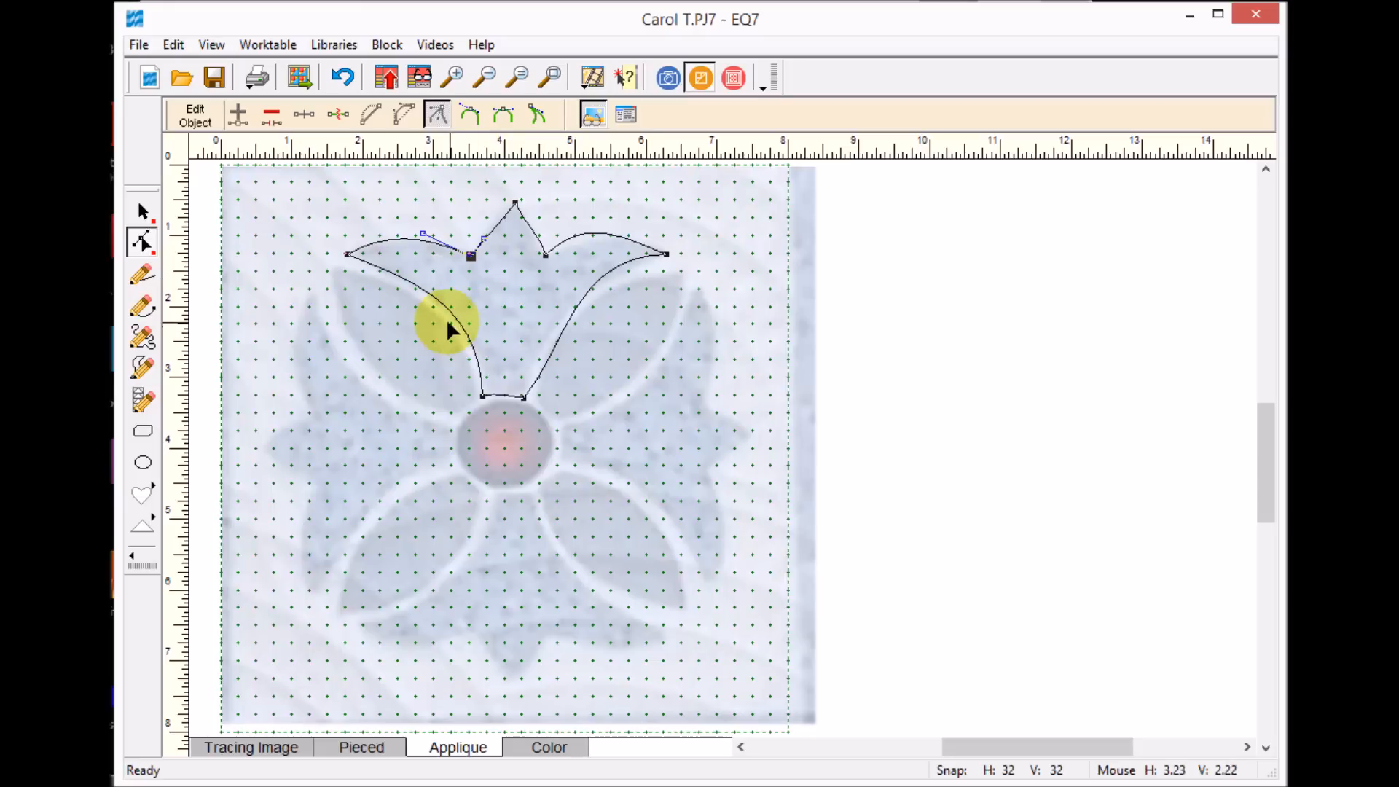
mouse_move(449, 317)
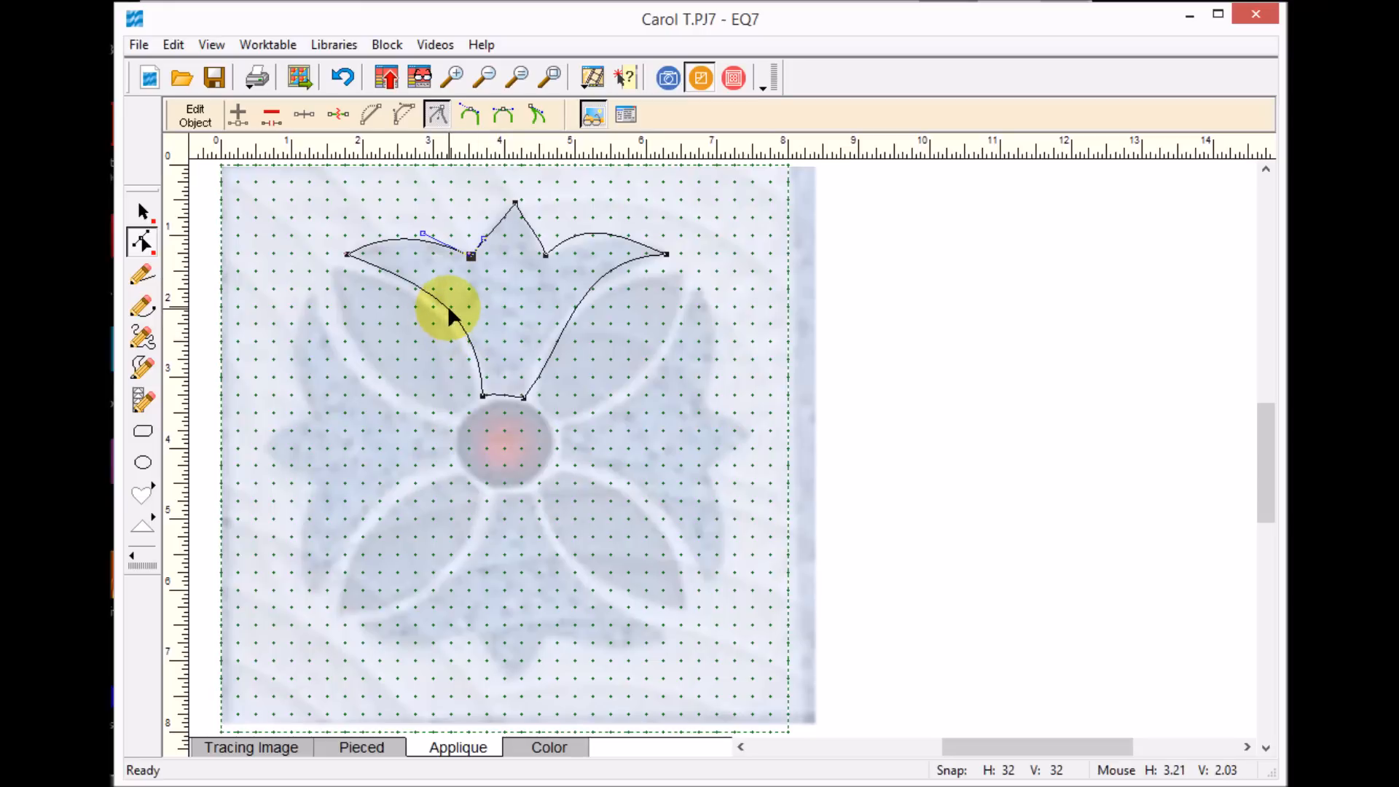
Step: Add an extra node to the petal's left arc using the Edit Arc panel
right_click(450, 317)
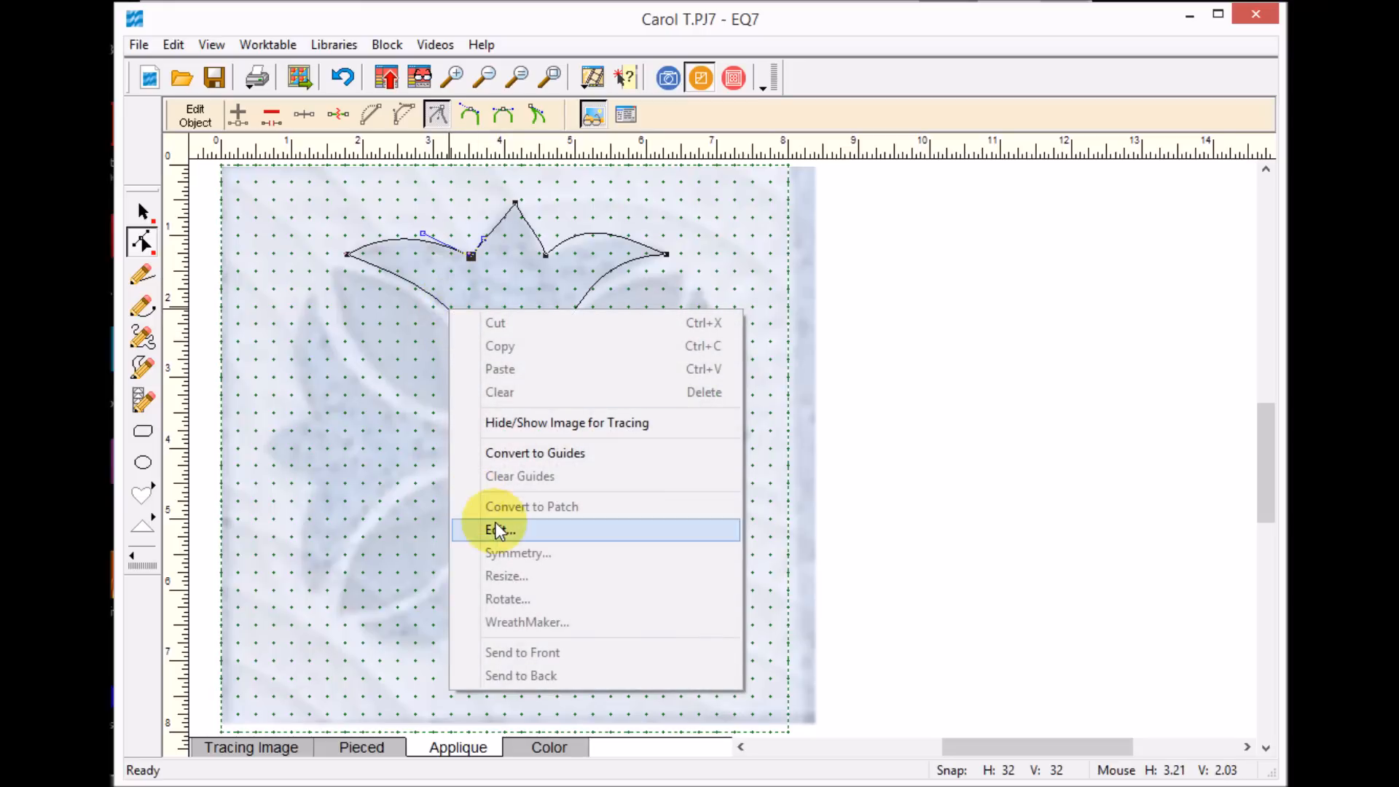
click(502, 530)
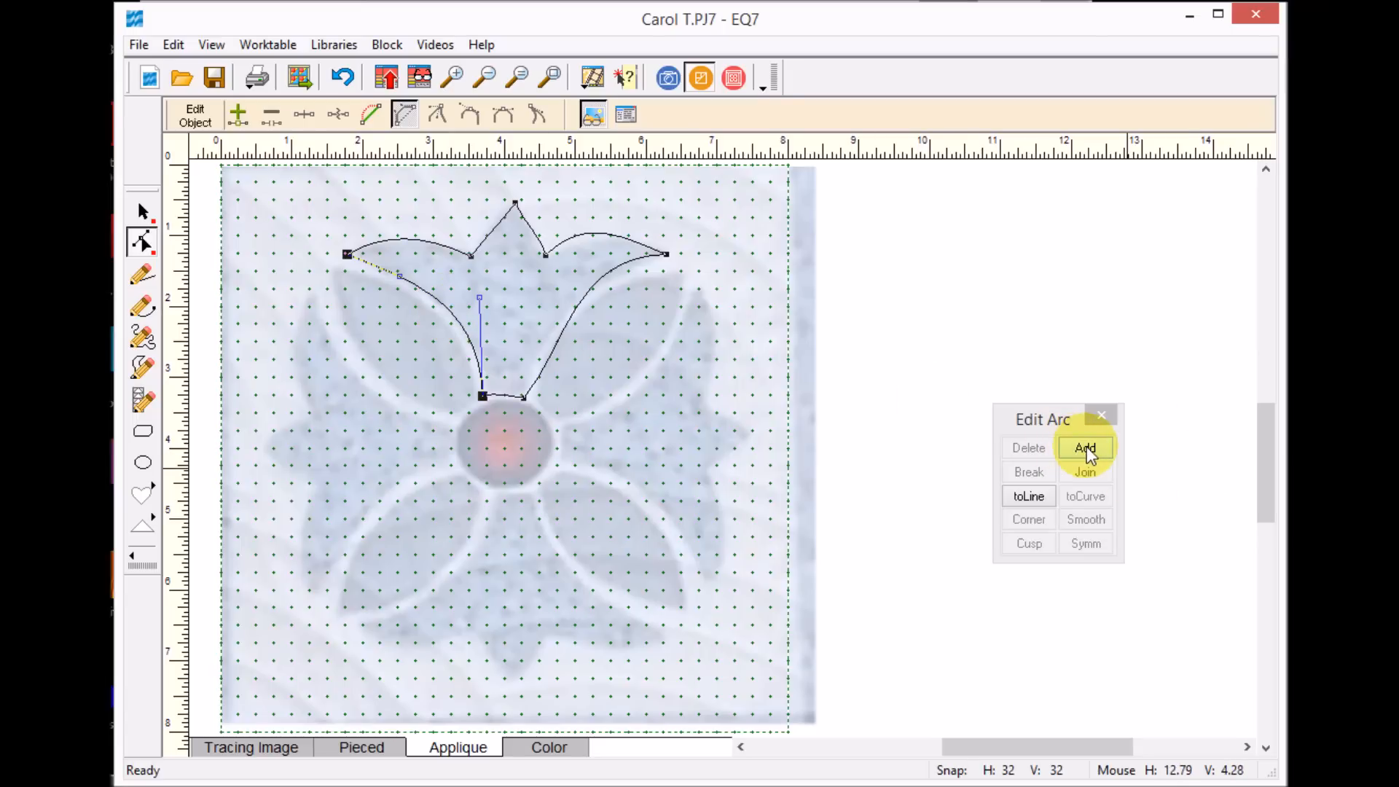
click(1086, 447)
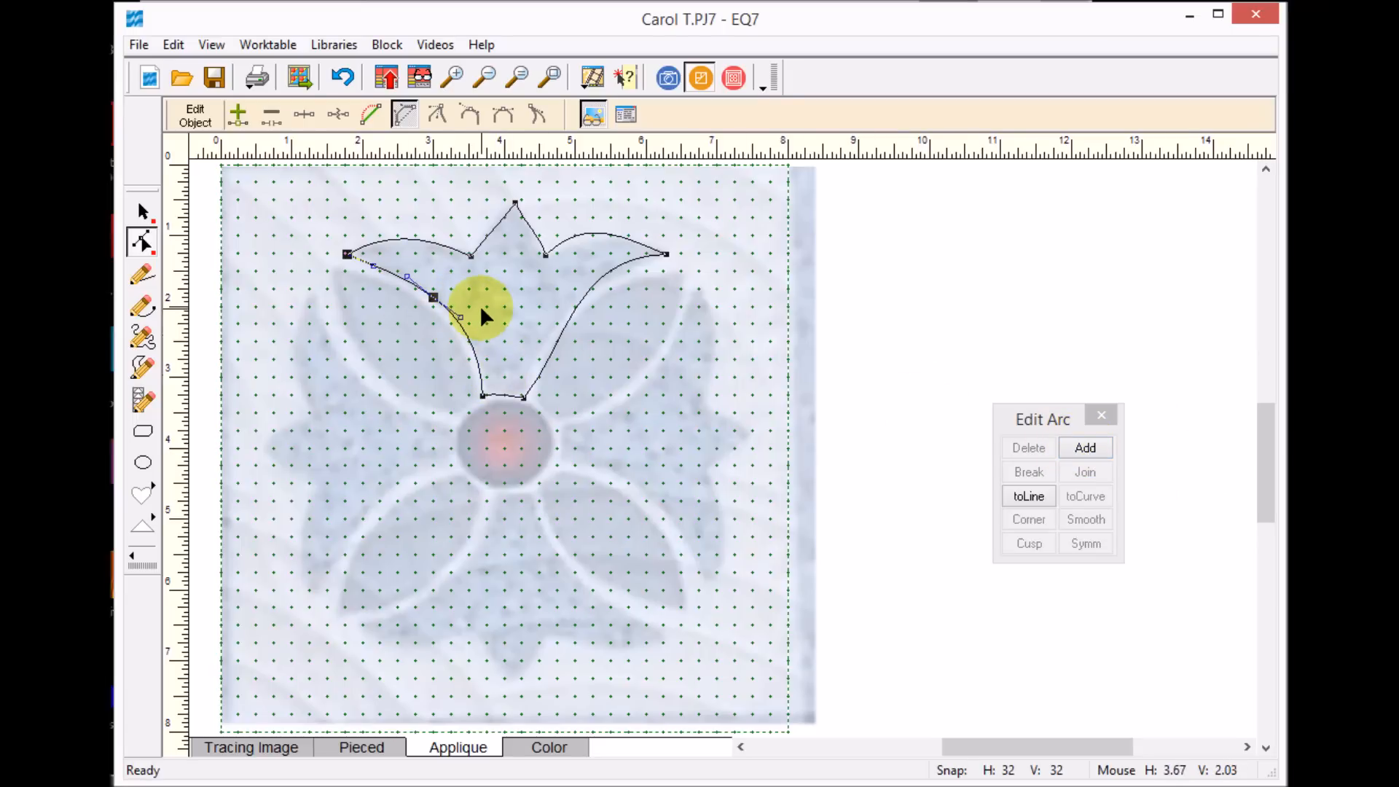
mouse_move(513, 319)
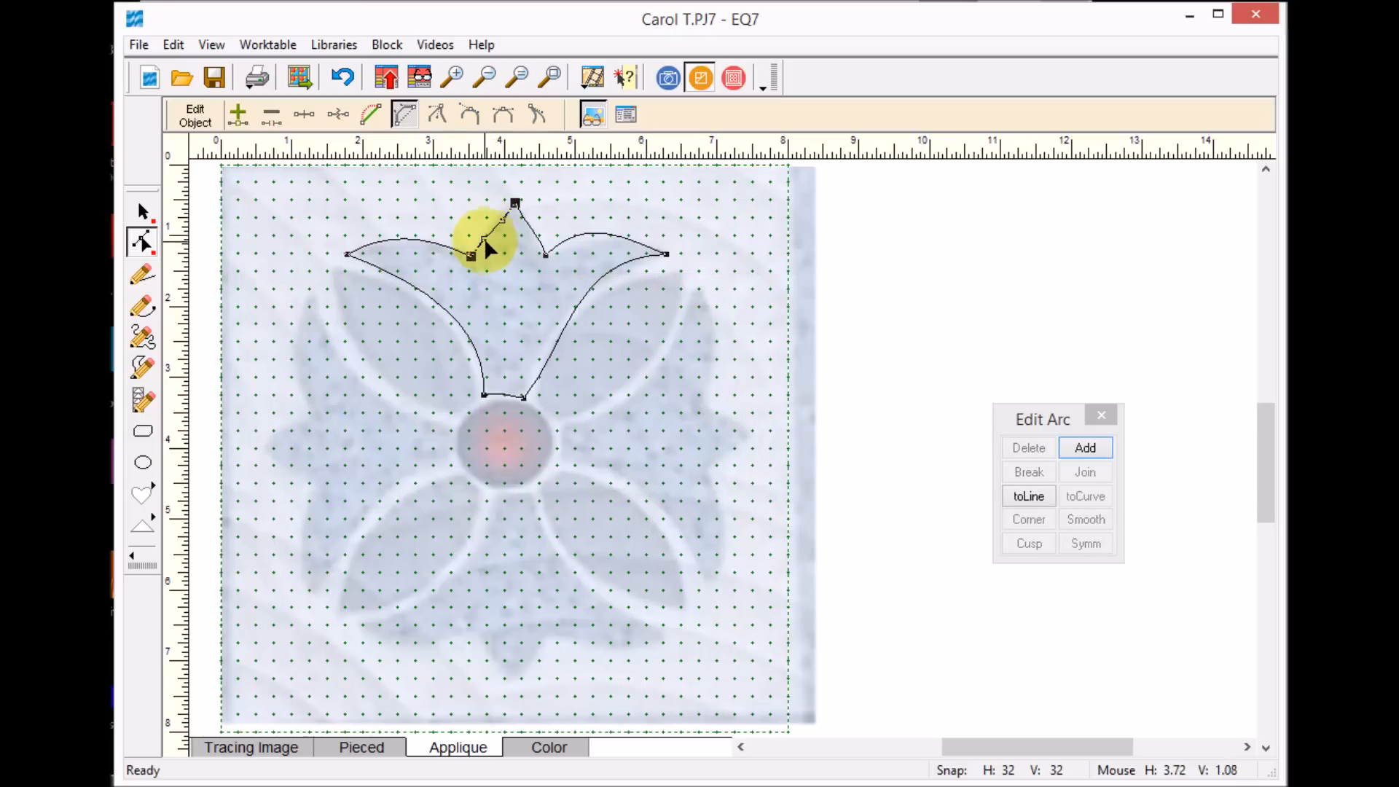
Step: Drag nodes and handles to fit the left, centre and right lobes and stem to the photo
drag(473, 255, 496, 219)
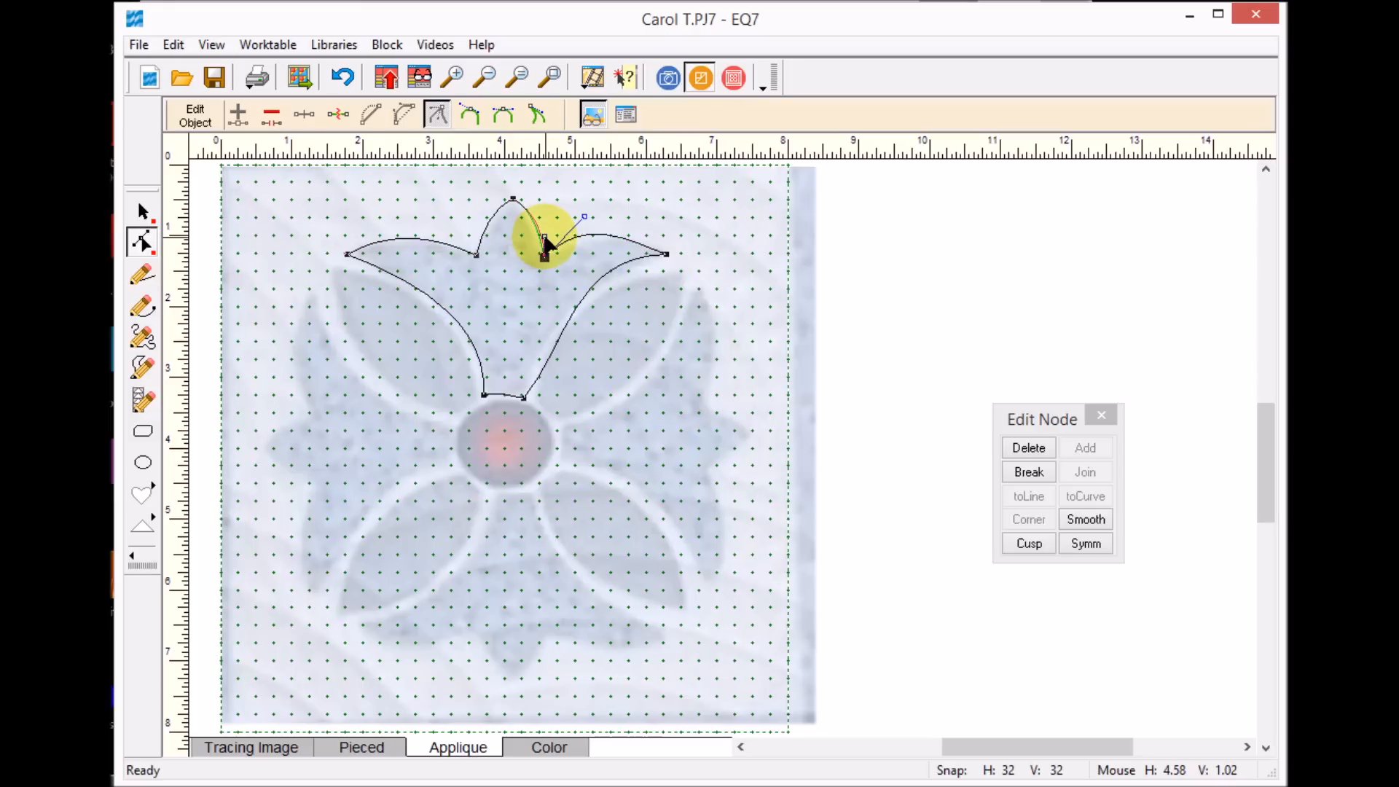
drag(544, 245, 665, 259)
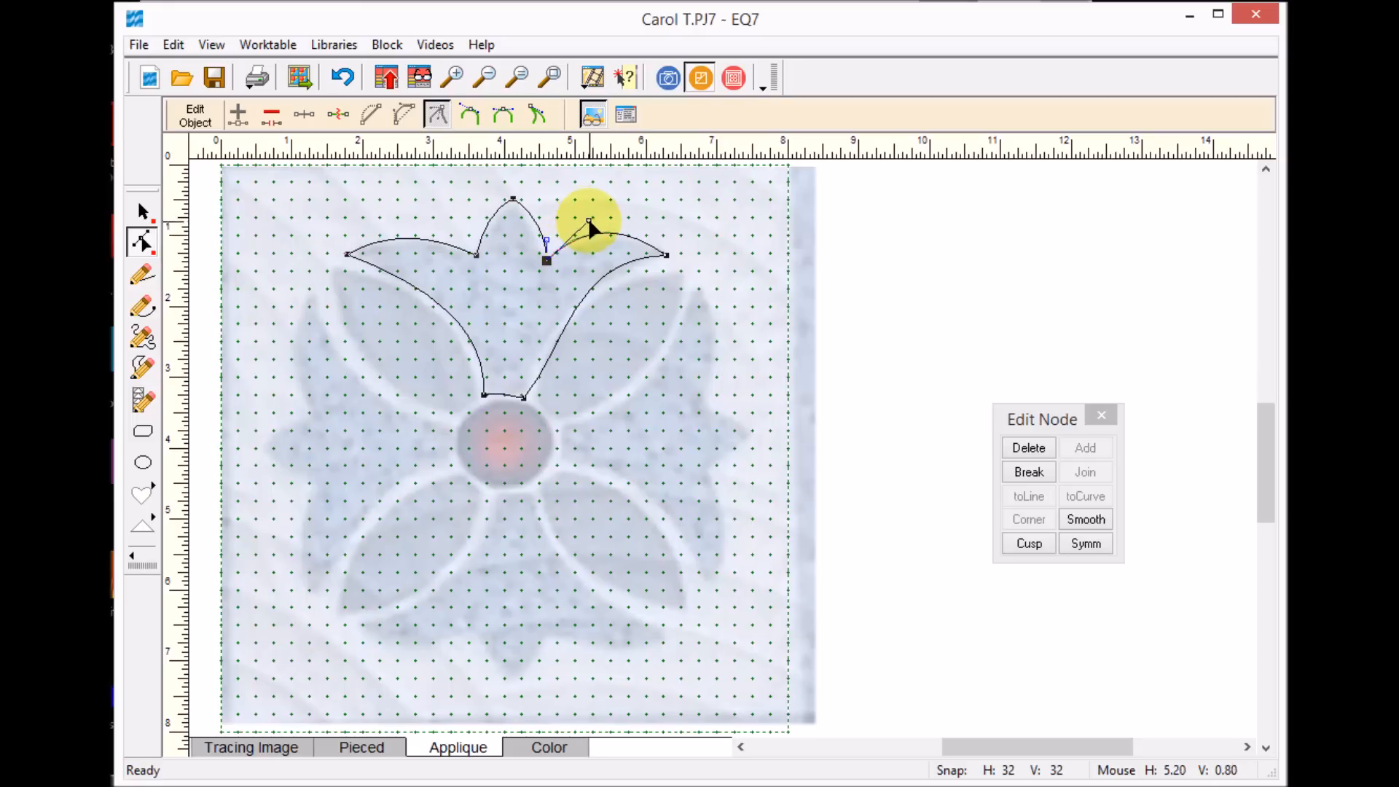
drag(589, 230, 670, 262)
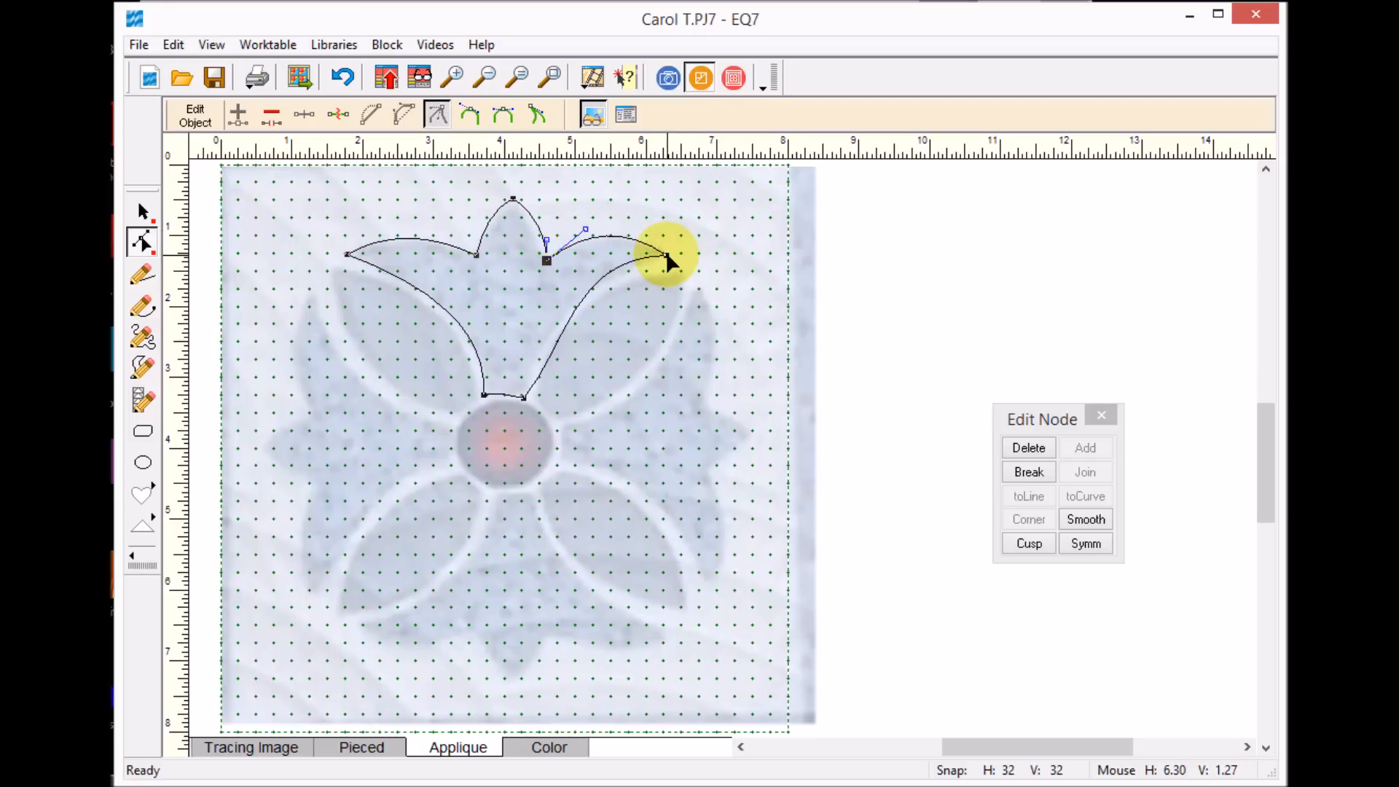
drag(667, 259, 522, 398)
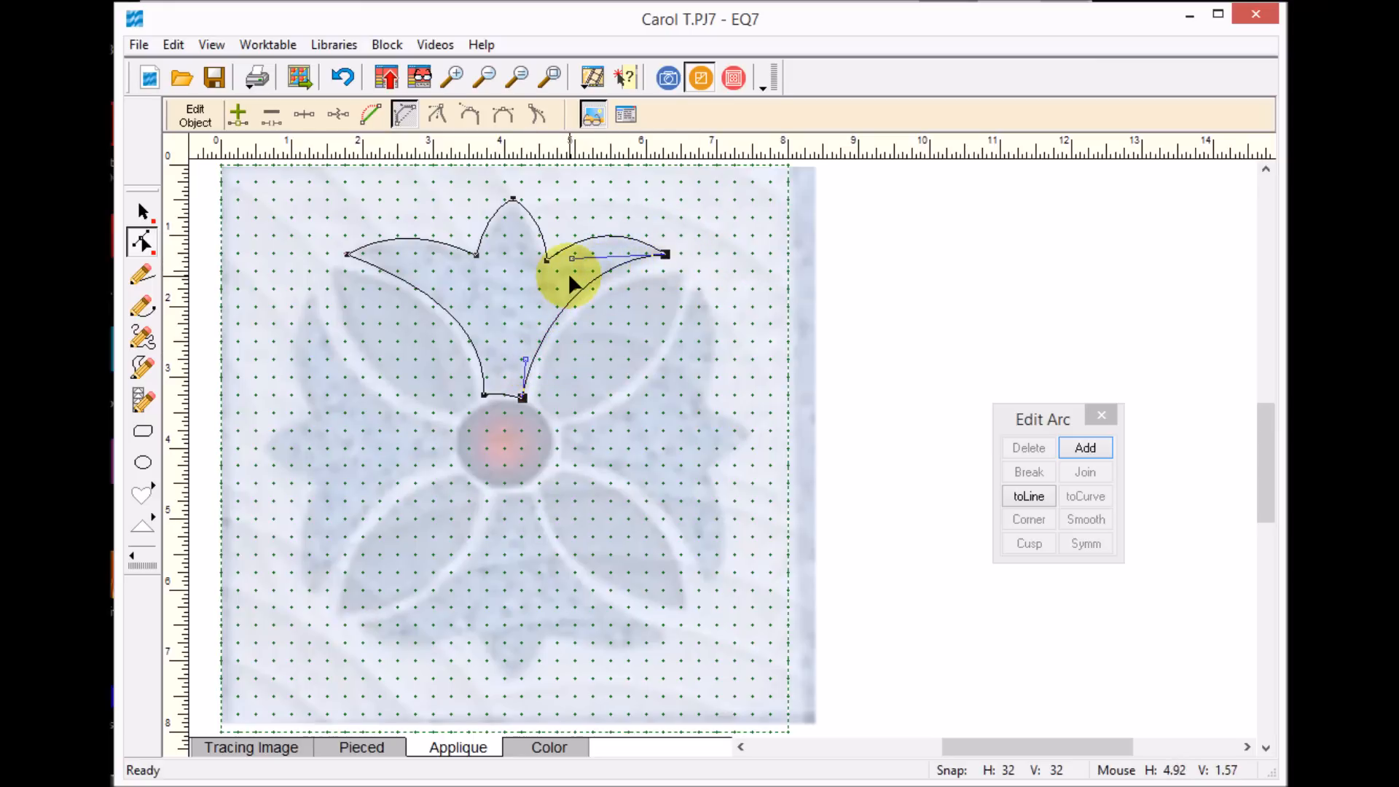
mouse_move(665, 258)
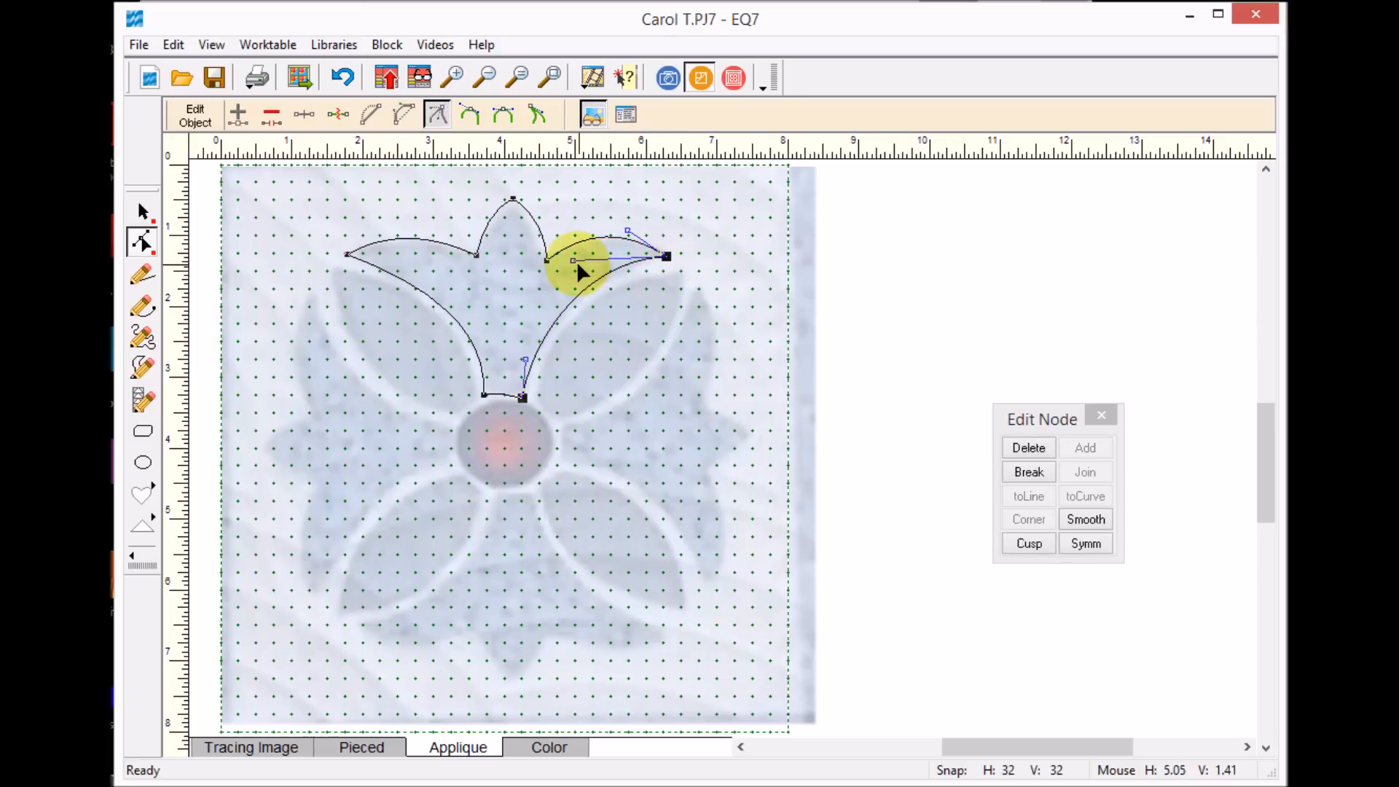
drag(580, 259, 561, 303)
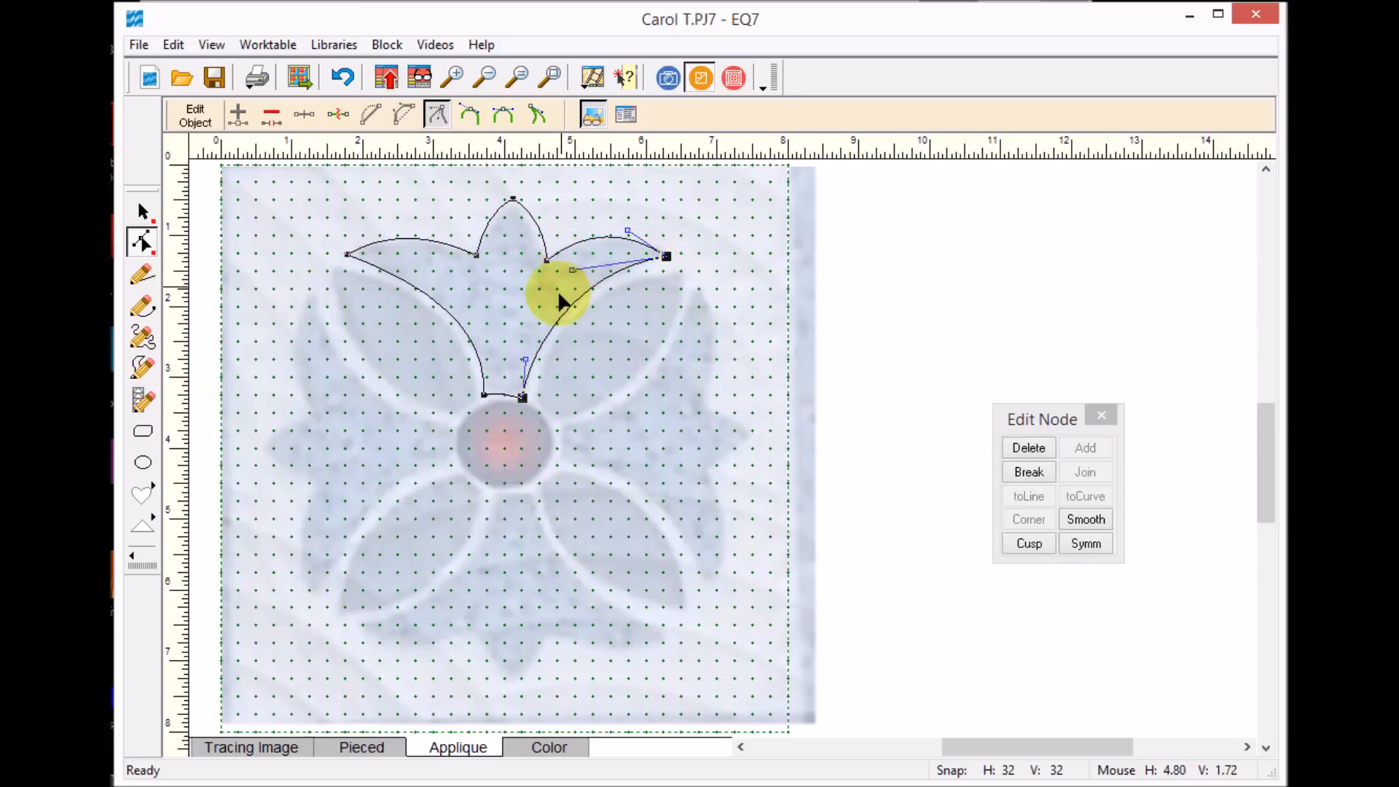
mouse_move(465, 219)
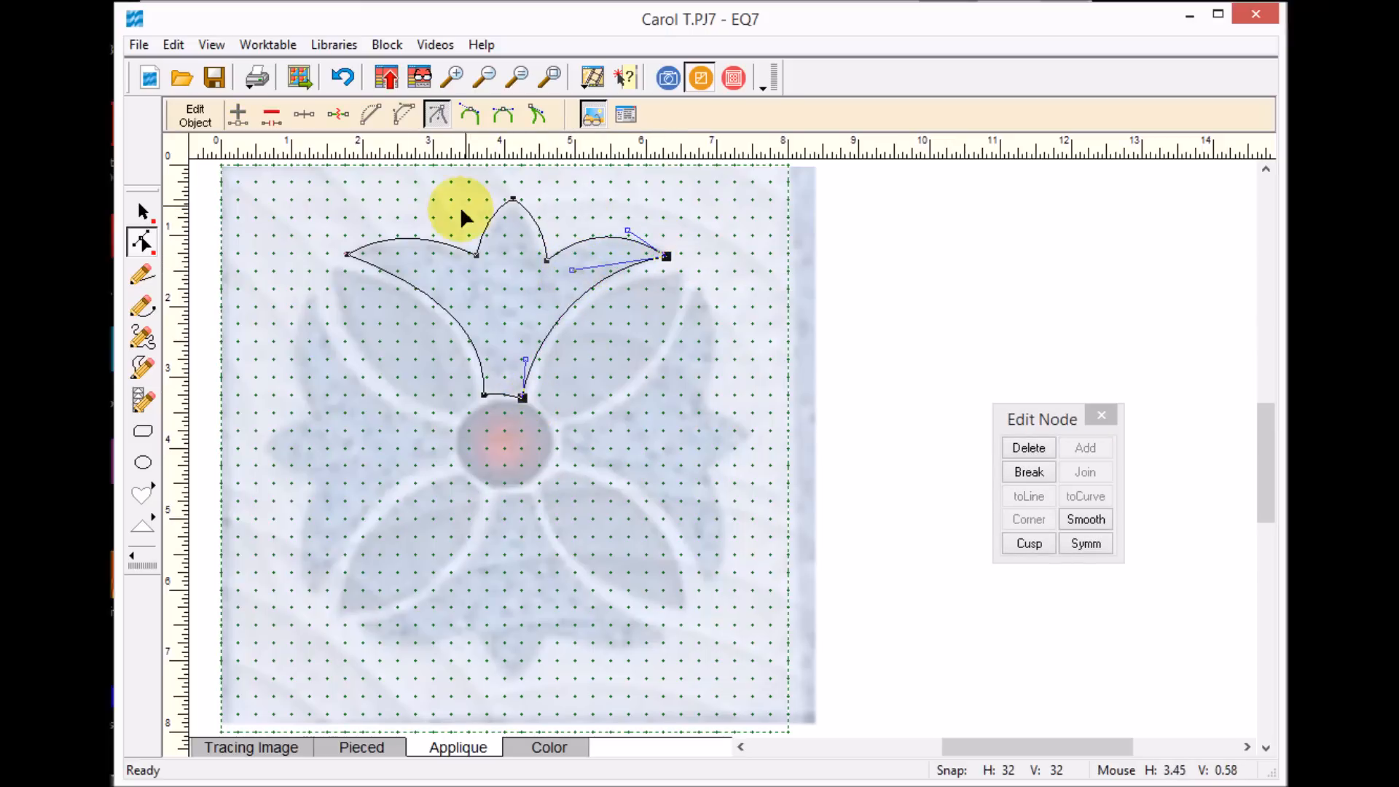
mouse_move(311, 258)
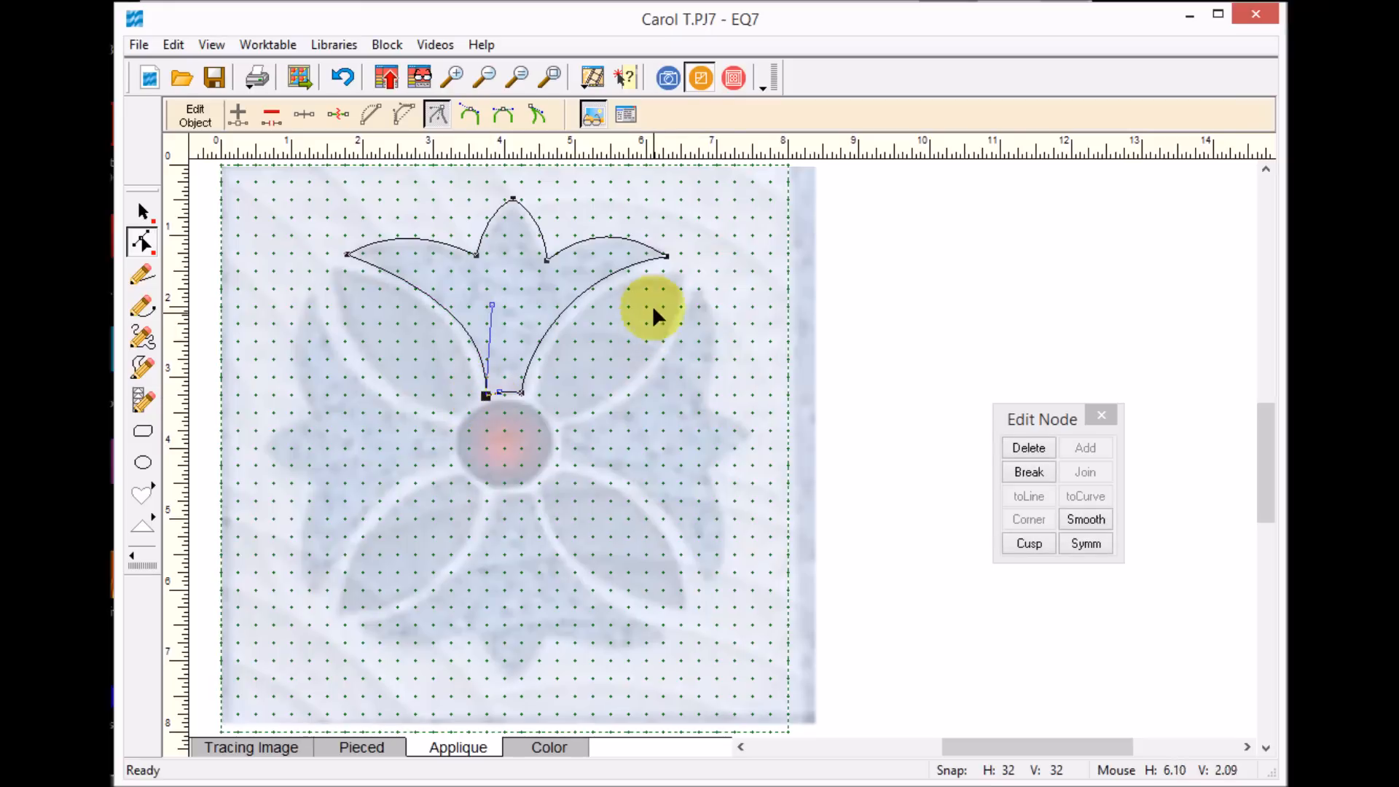
drag(651, 317, 668, 259)
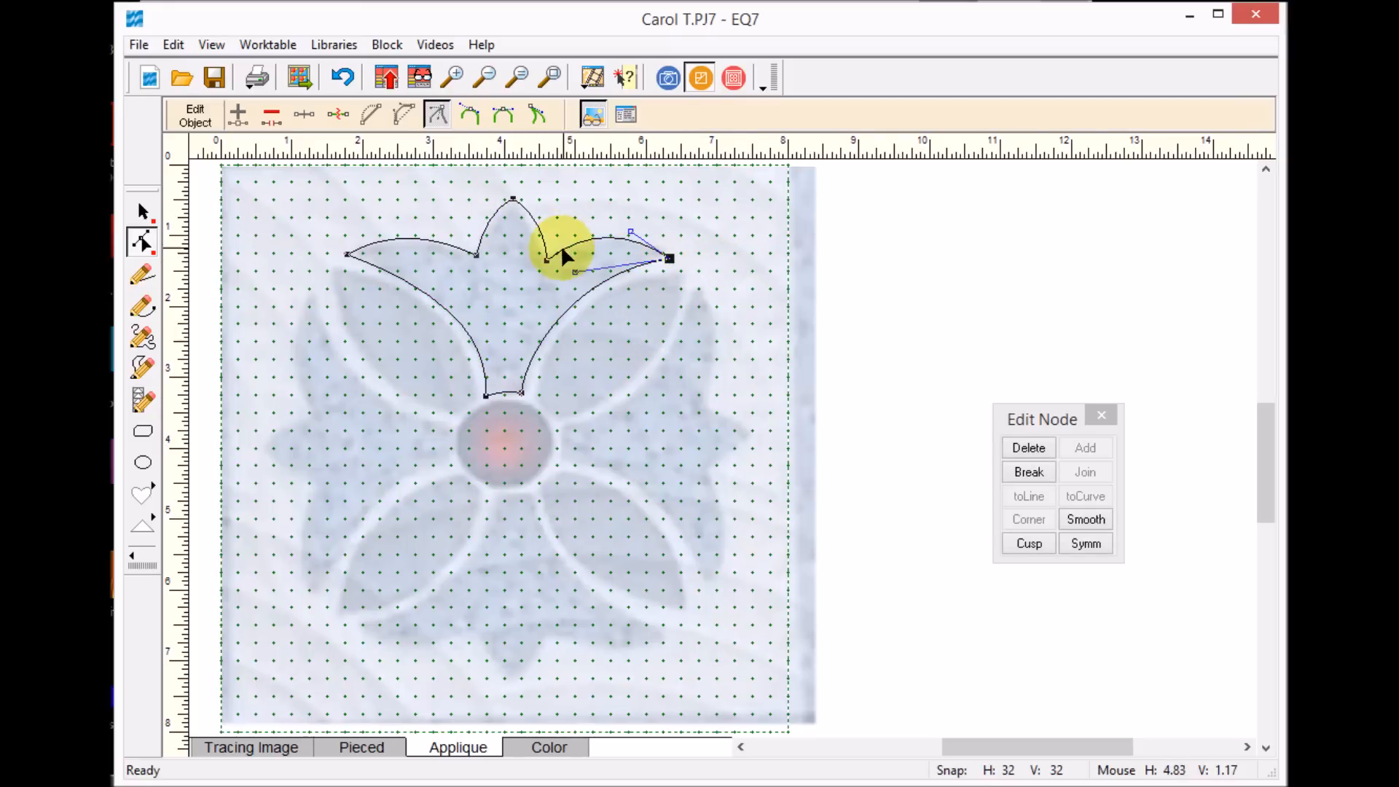
drag(562, 251, 522, 393)
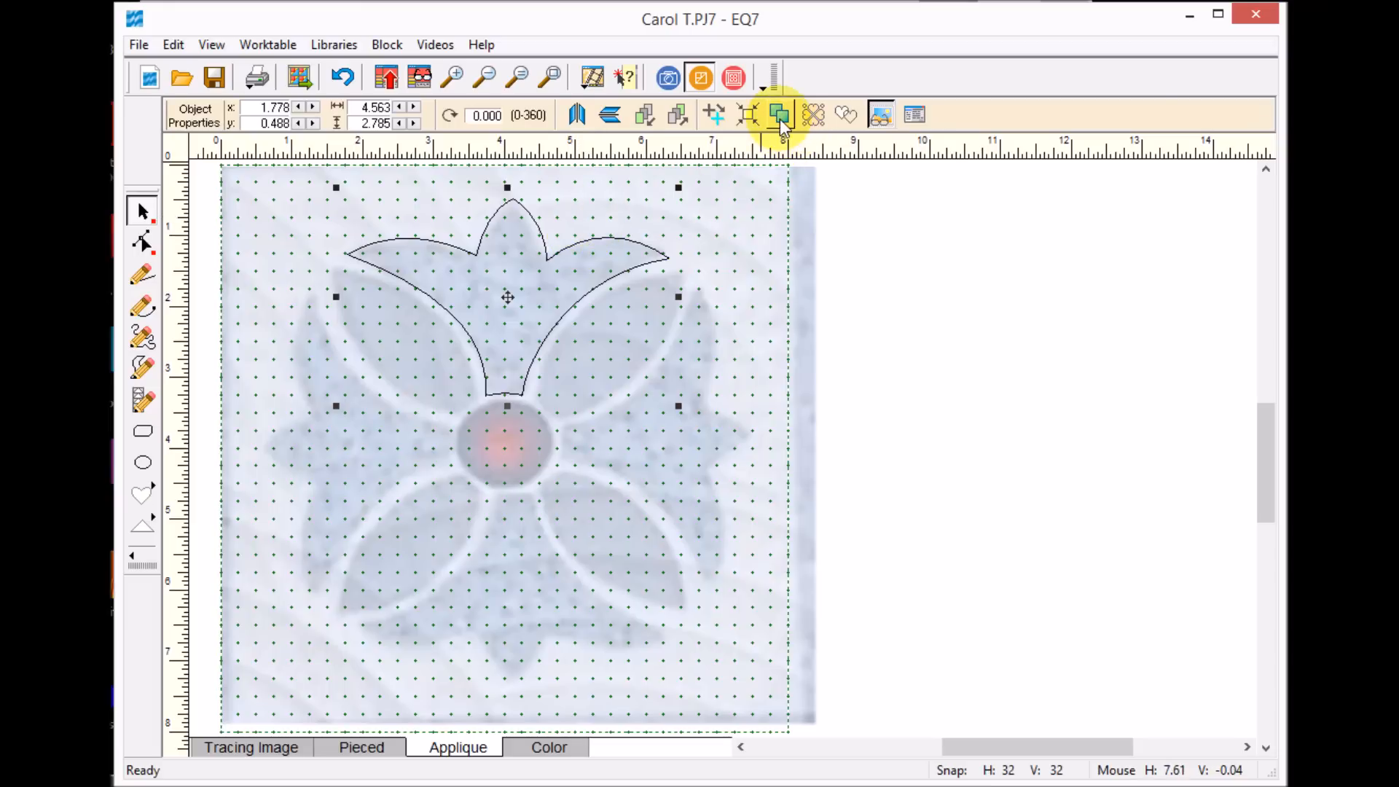
Step: Rotate a petal copy 90 degrees and fit it right of the center circle
drag(508, 297, 522, 312)
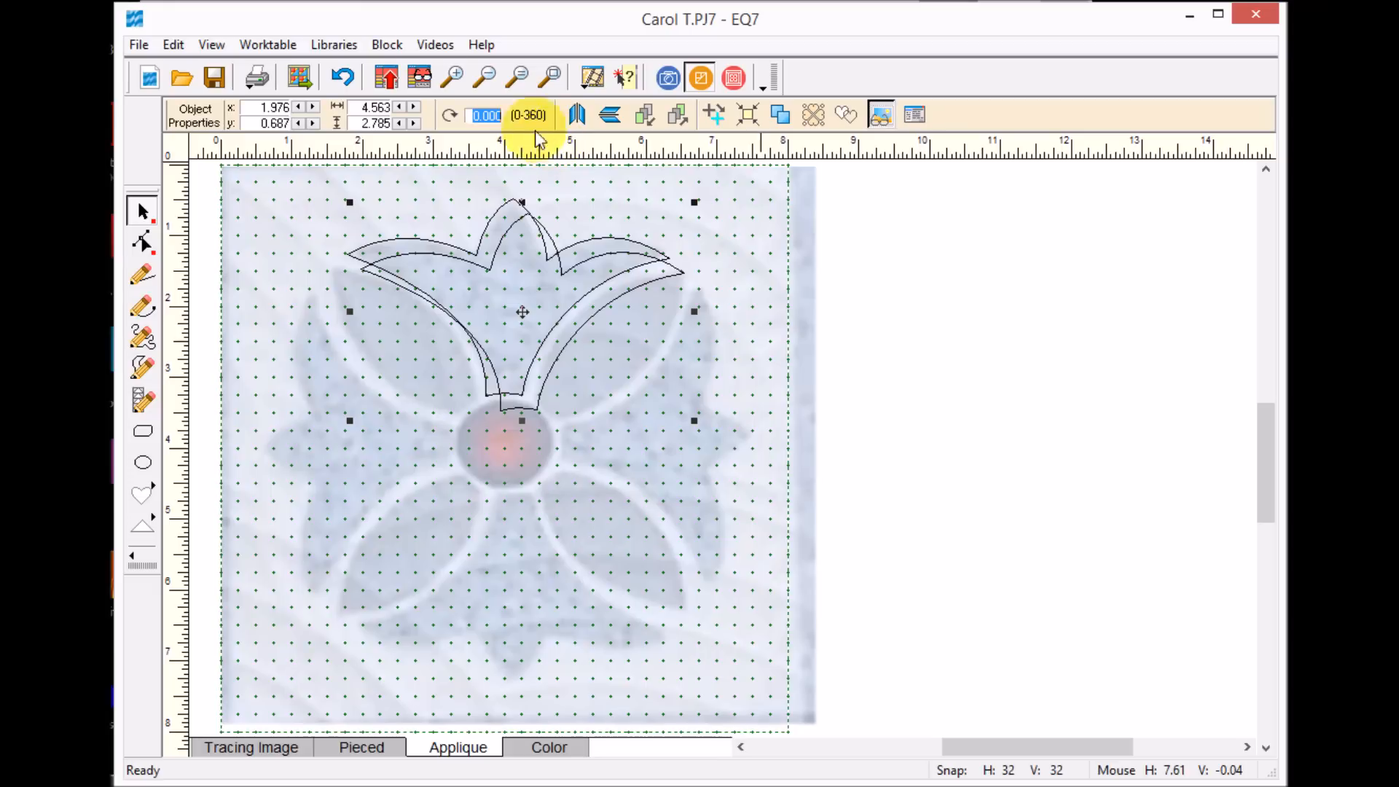
click(485, 115)
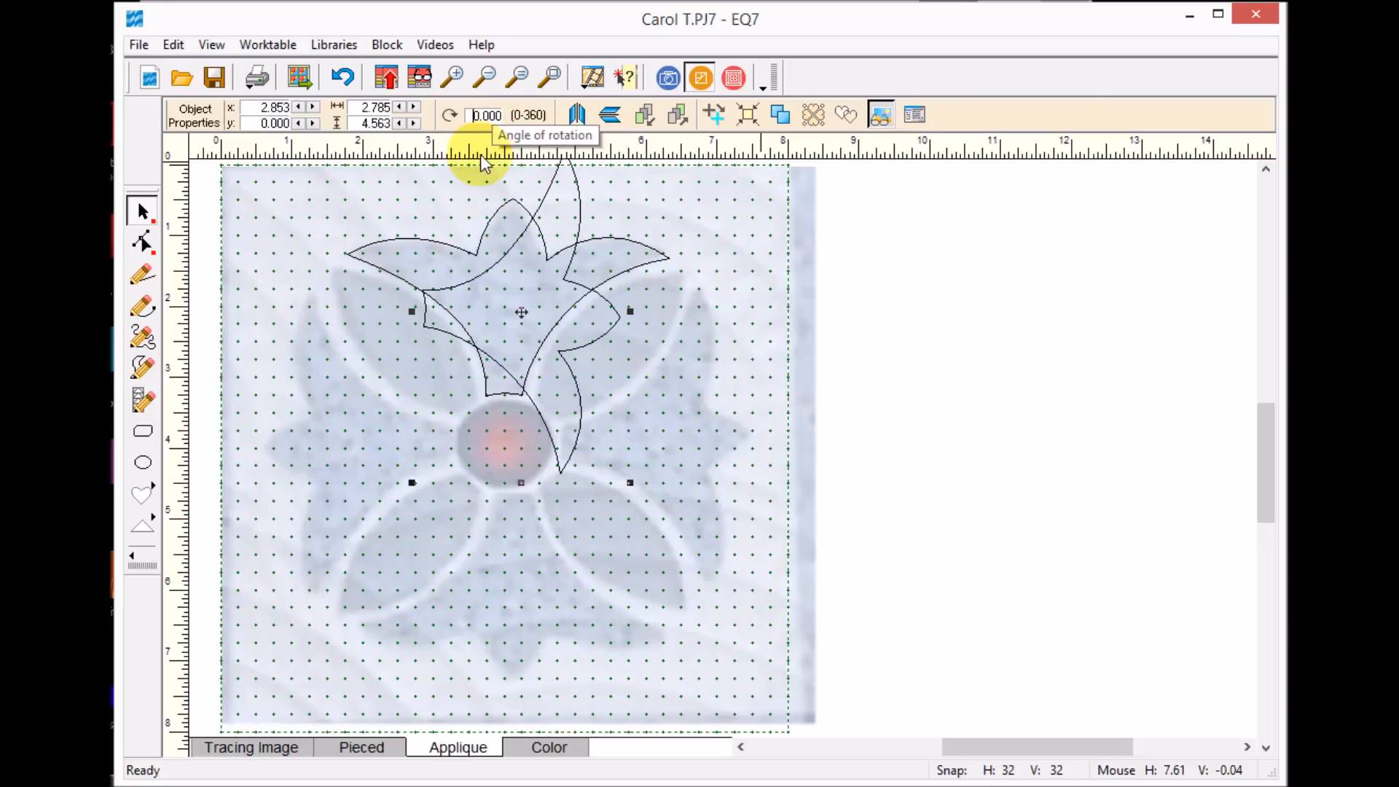
drag(522, 313, 661, 409)
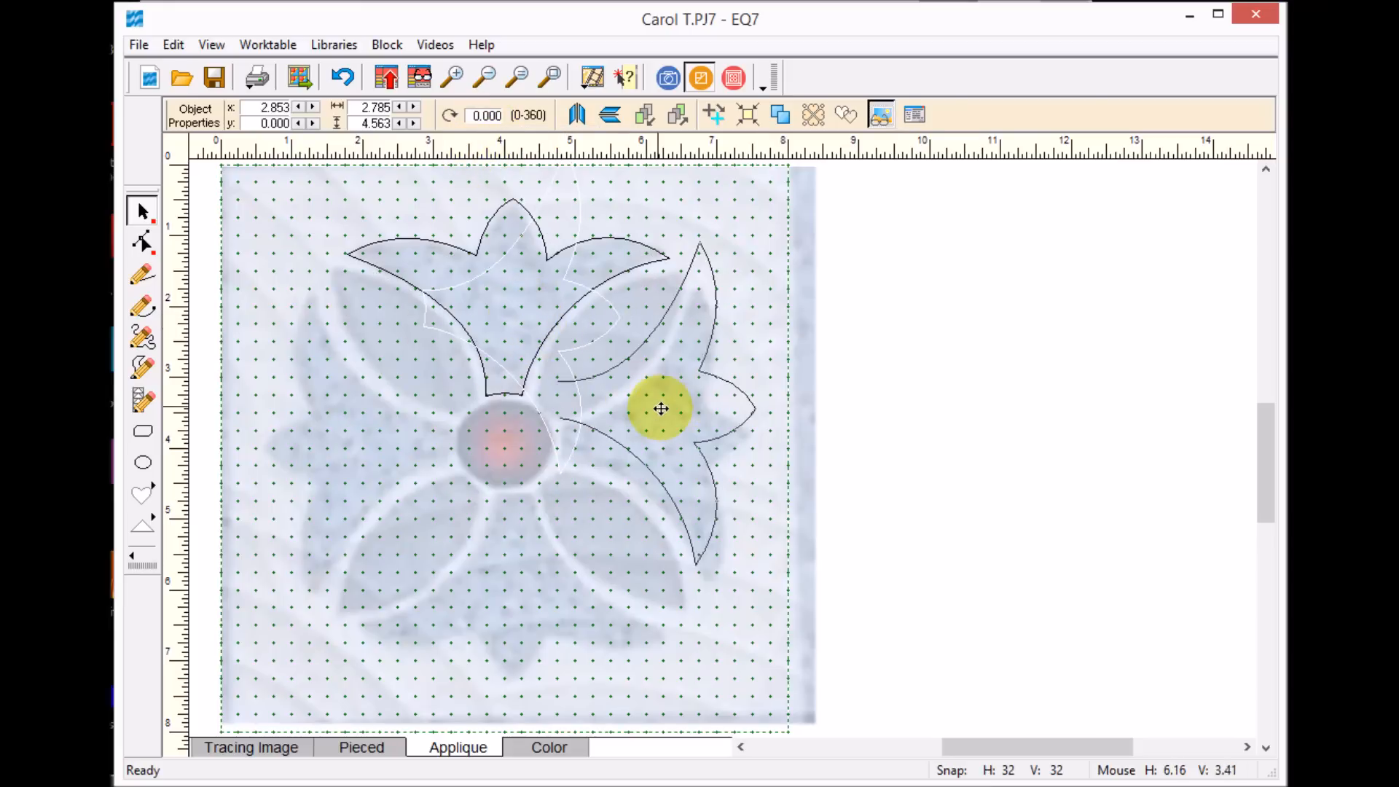
drag(662, 409, 661, 445)
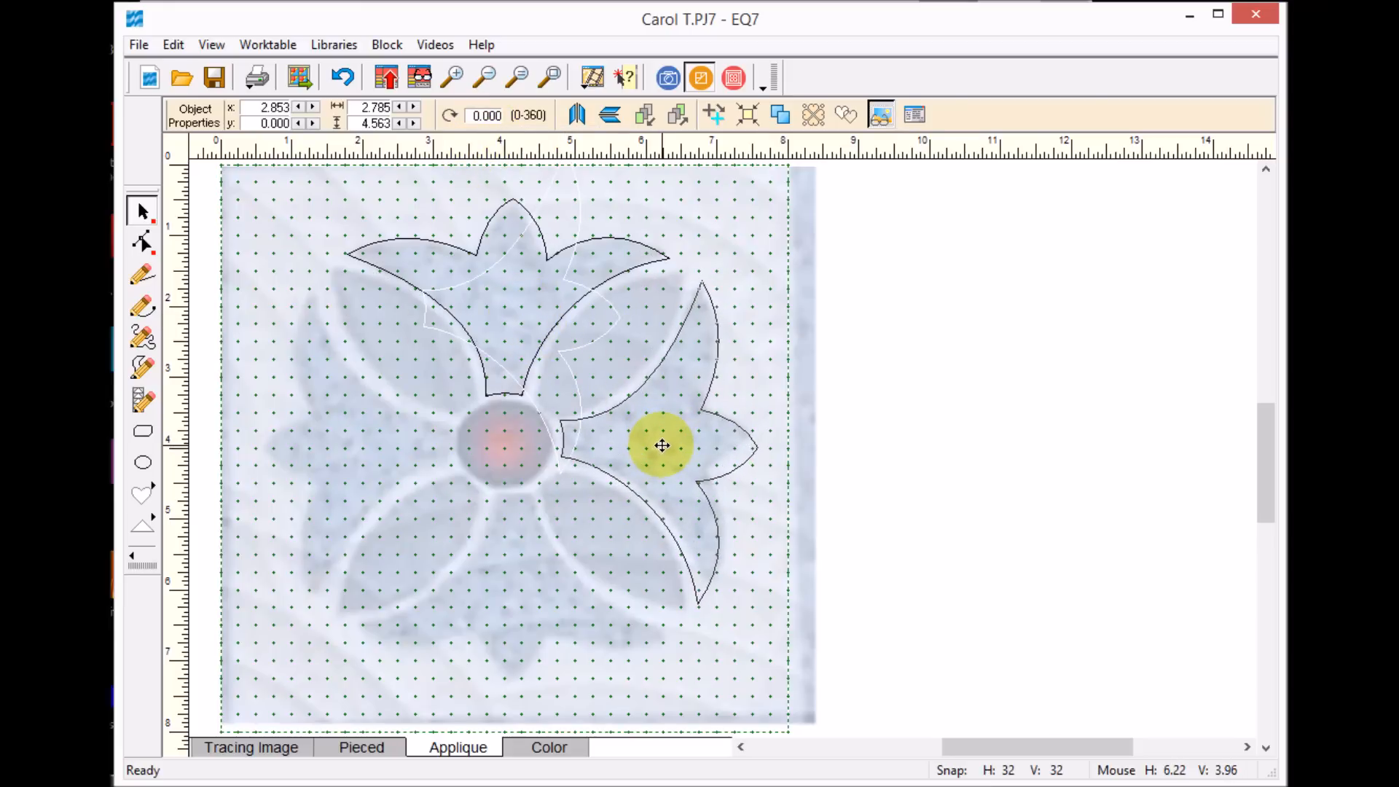
click(662, 446)
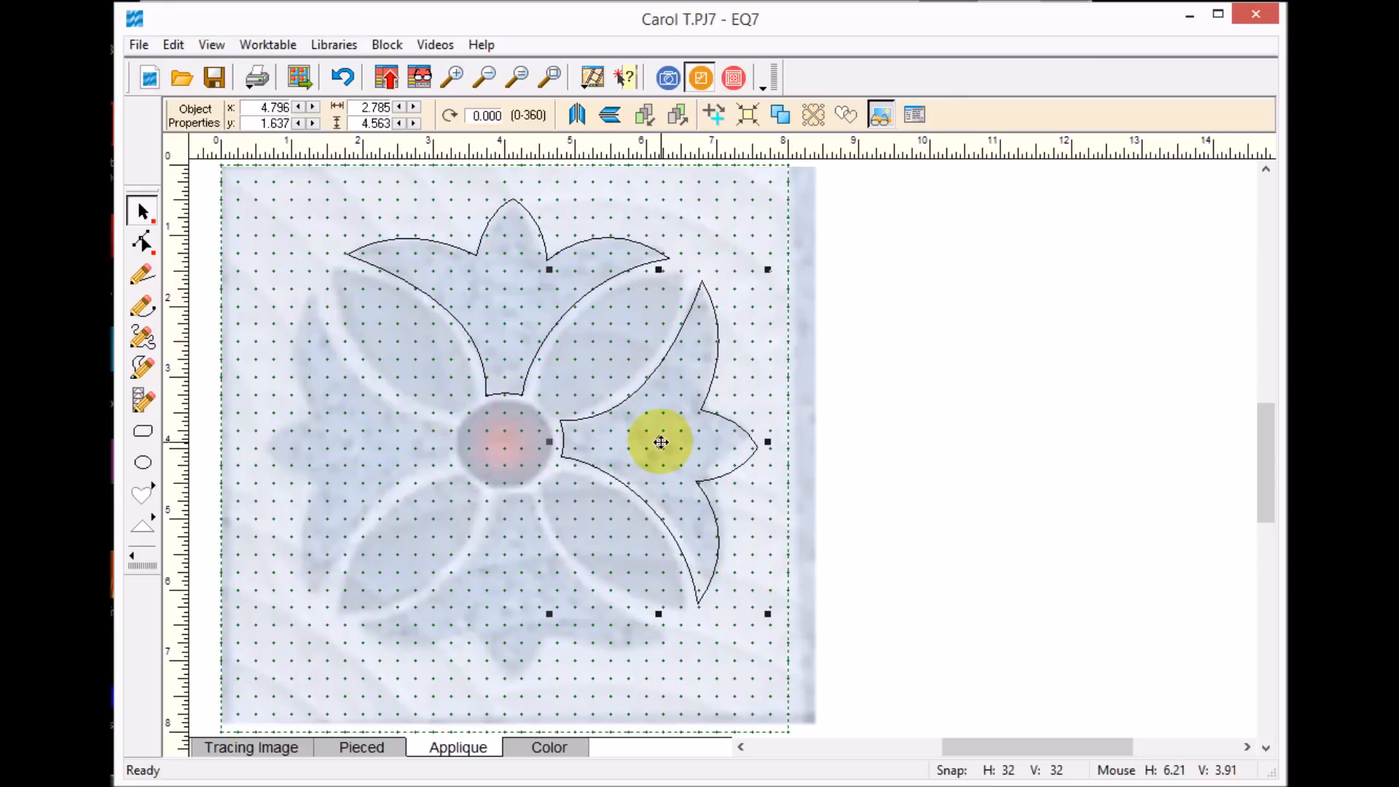
mouse_move(658, 443)
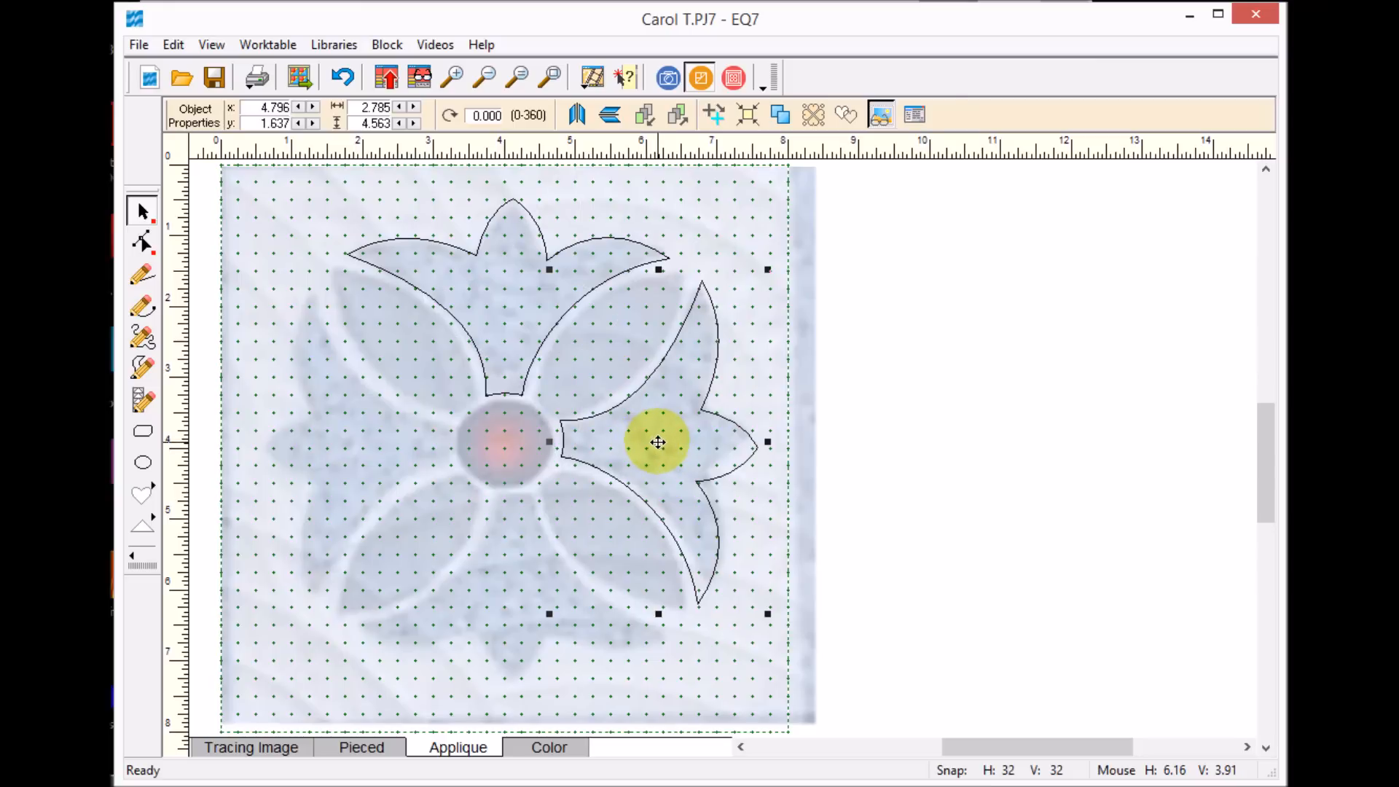
mouse_move(659, 444)
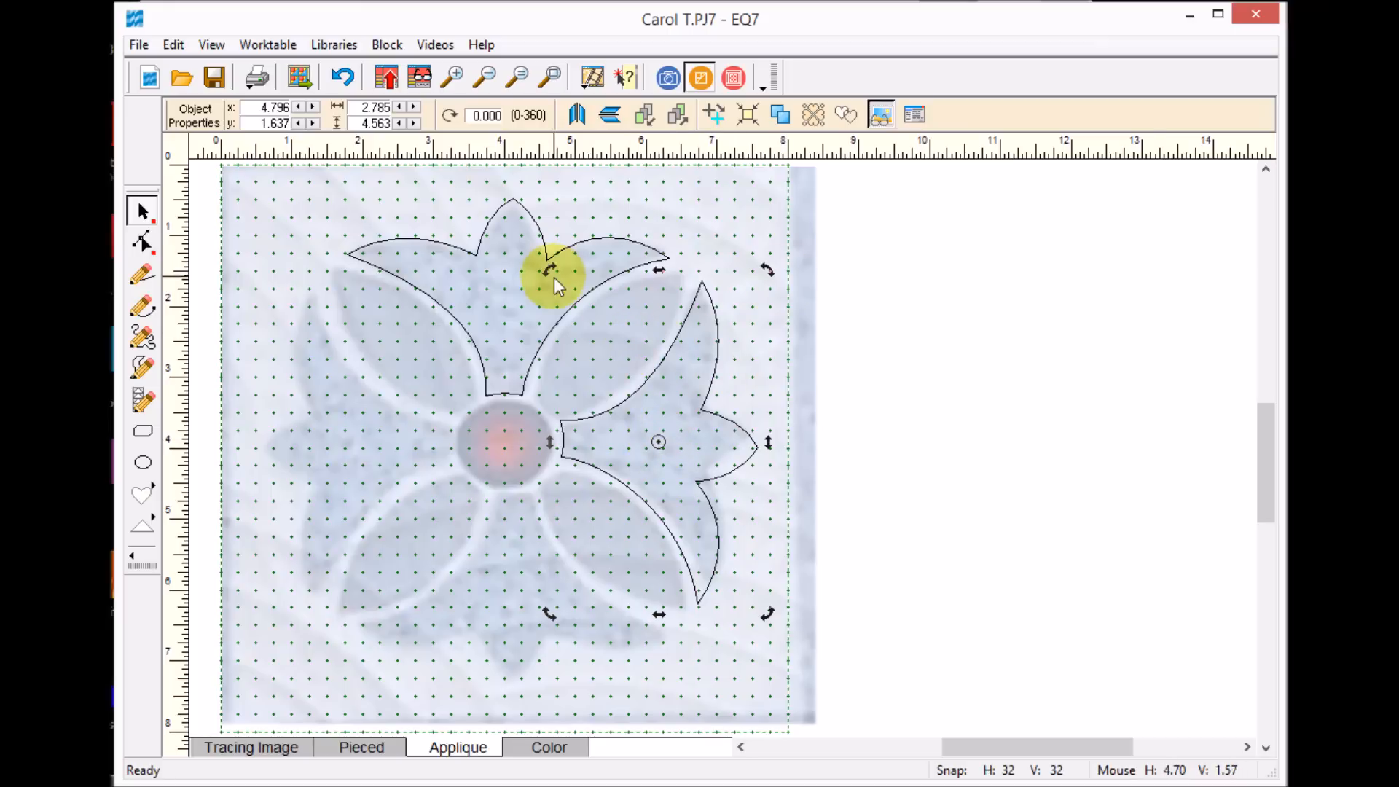
mouse_move(756, 430)
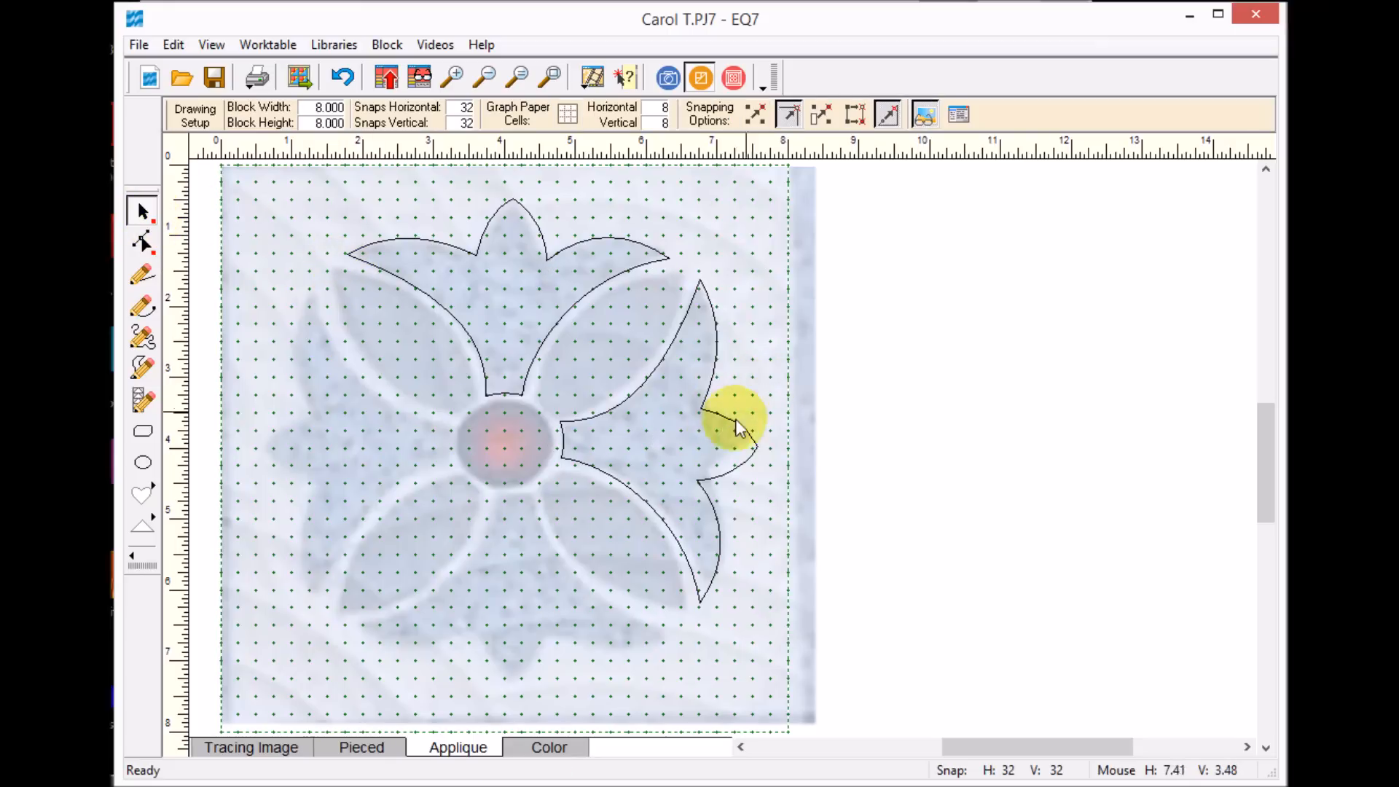
Step: Drag rotated copies of the right petal into the bottom and left positions
click(736, 420)
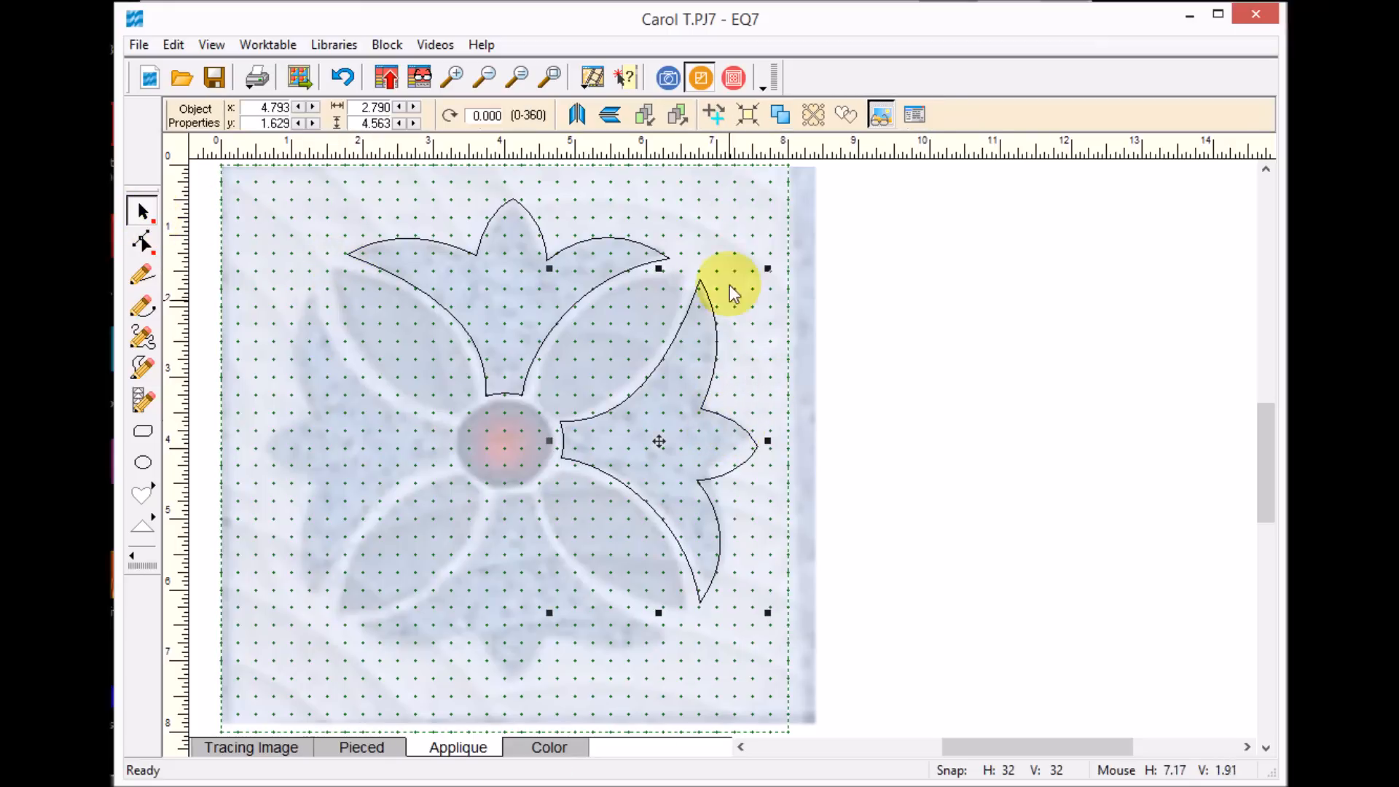
drag(730, 290, 736, 406)
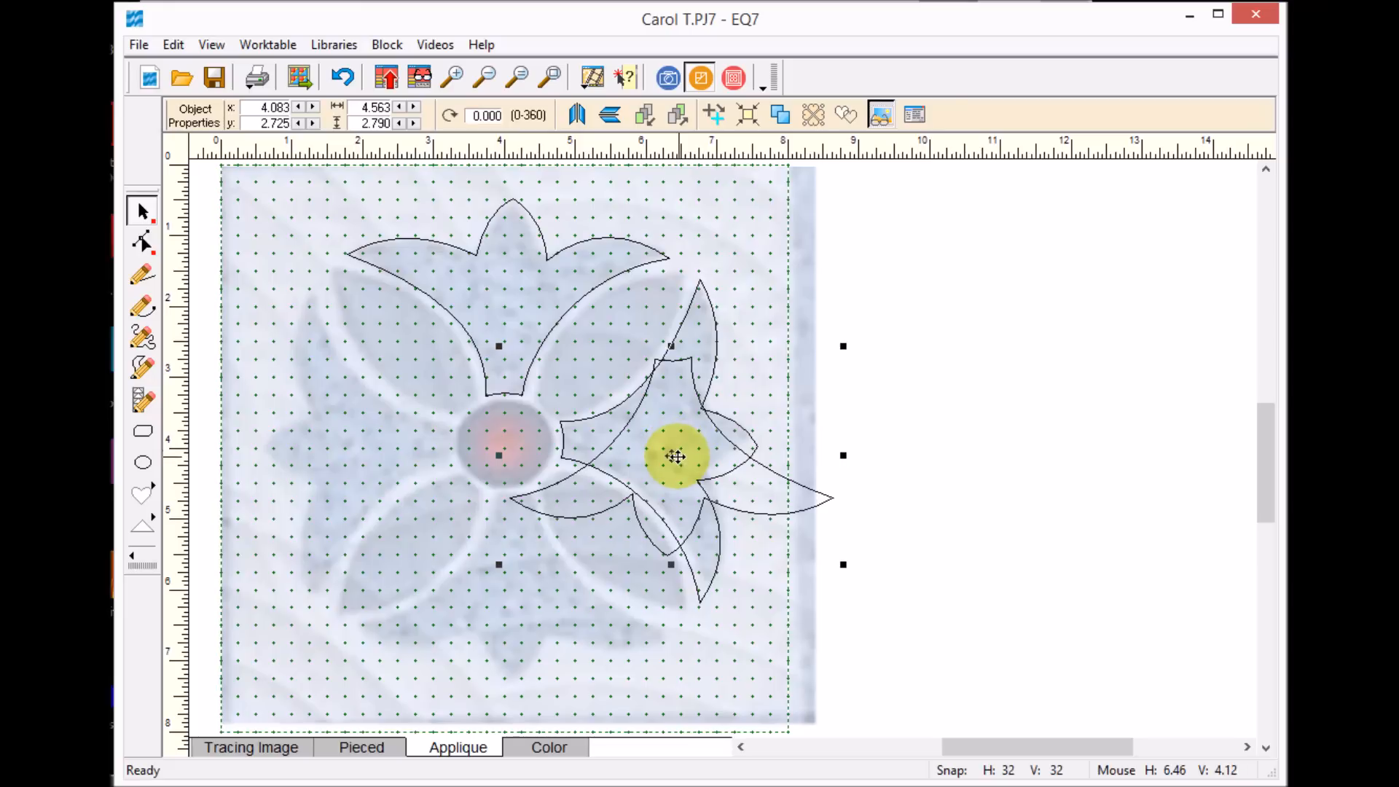
drag(676, 455, 522, 587)
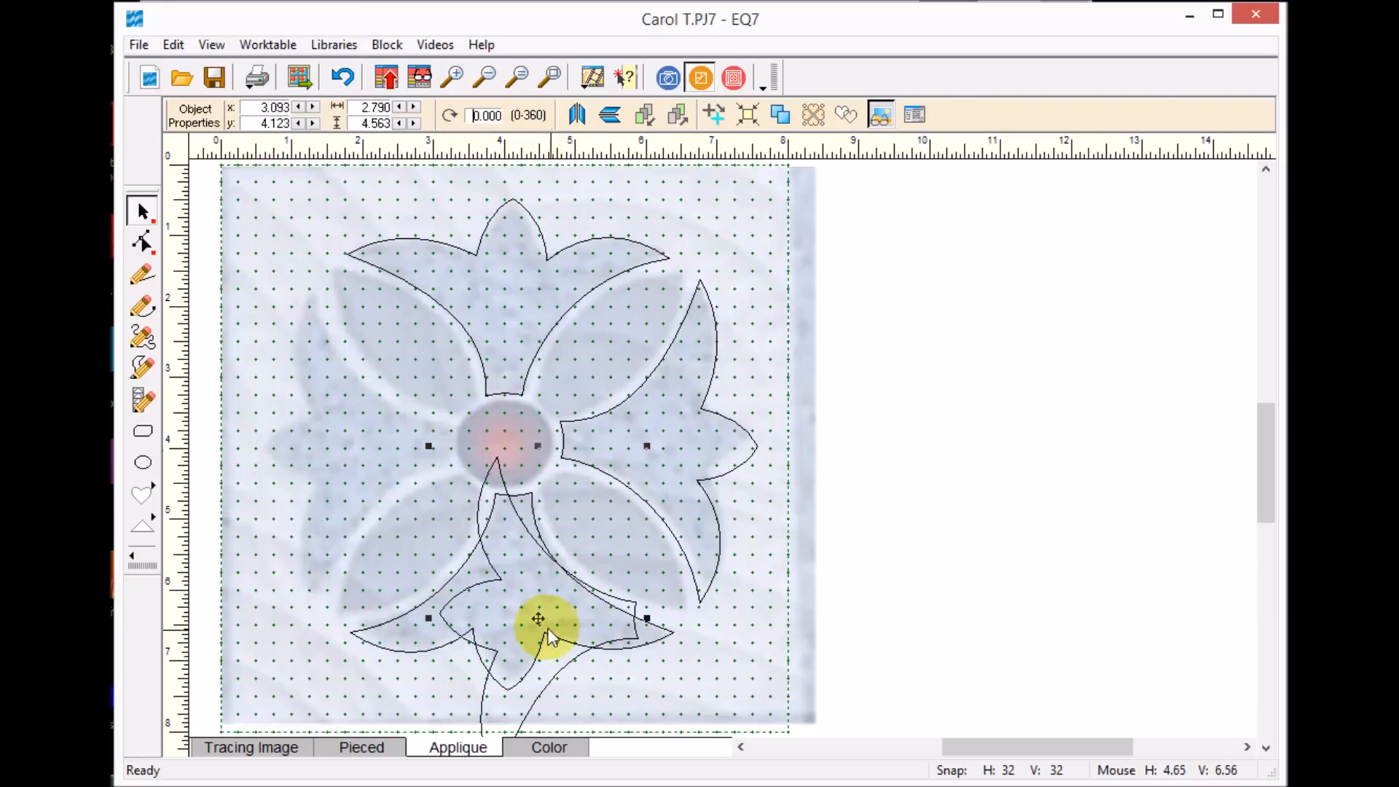
drag(538, 619, 349, 442)
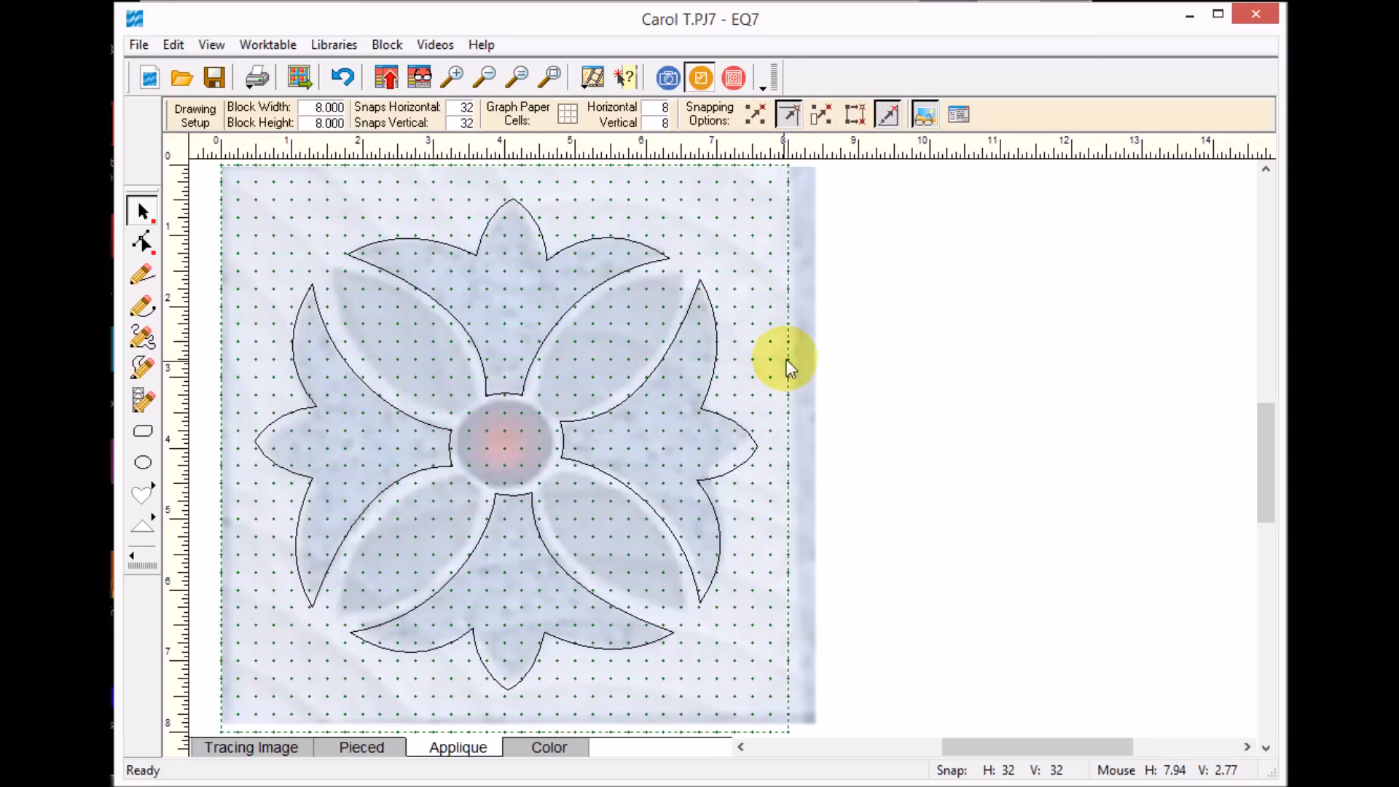
mouse_move(121, 496)
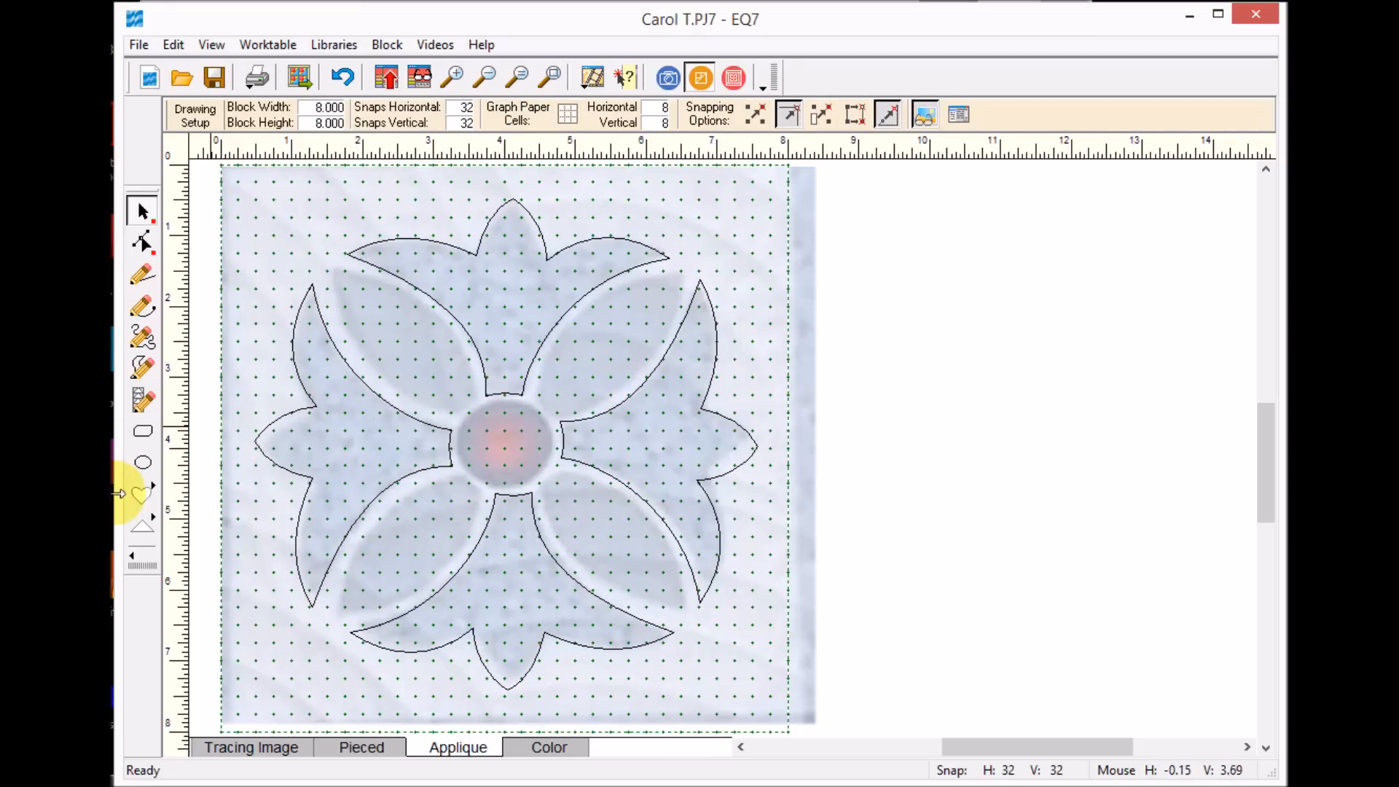
mouse_move(143, 337)
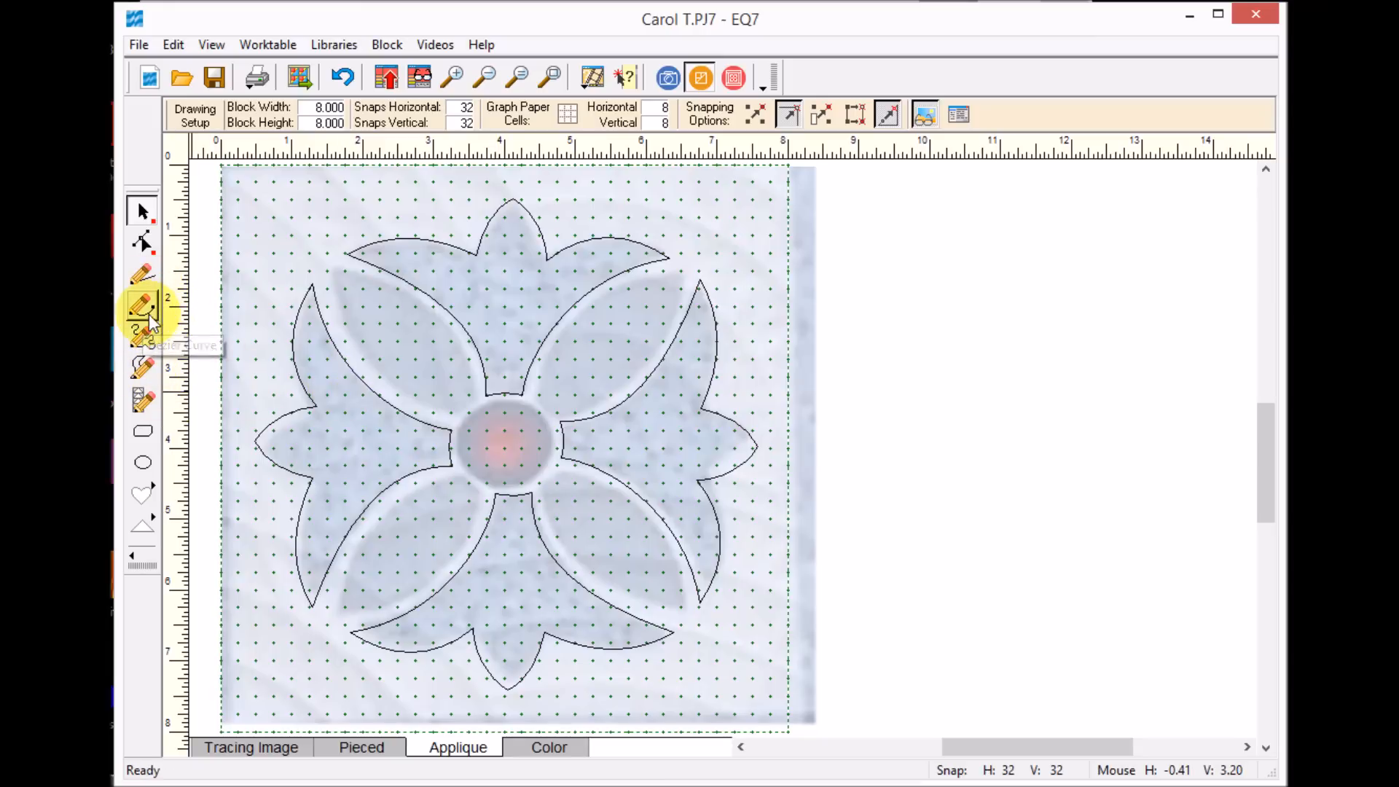
Step: Trace the upper-left leaf's curved edges with the Bezier line tool
click(143, 305)
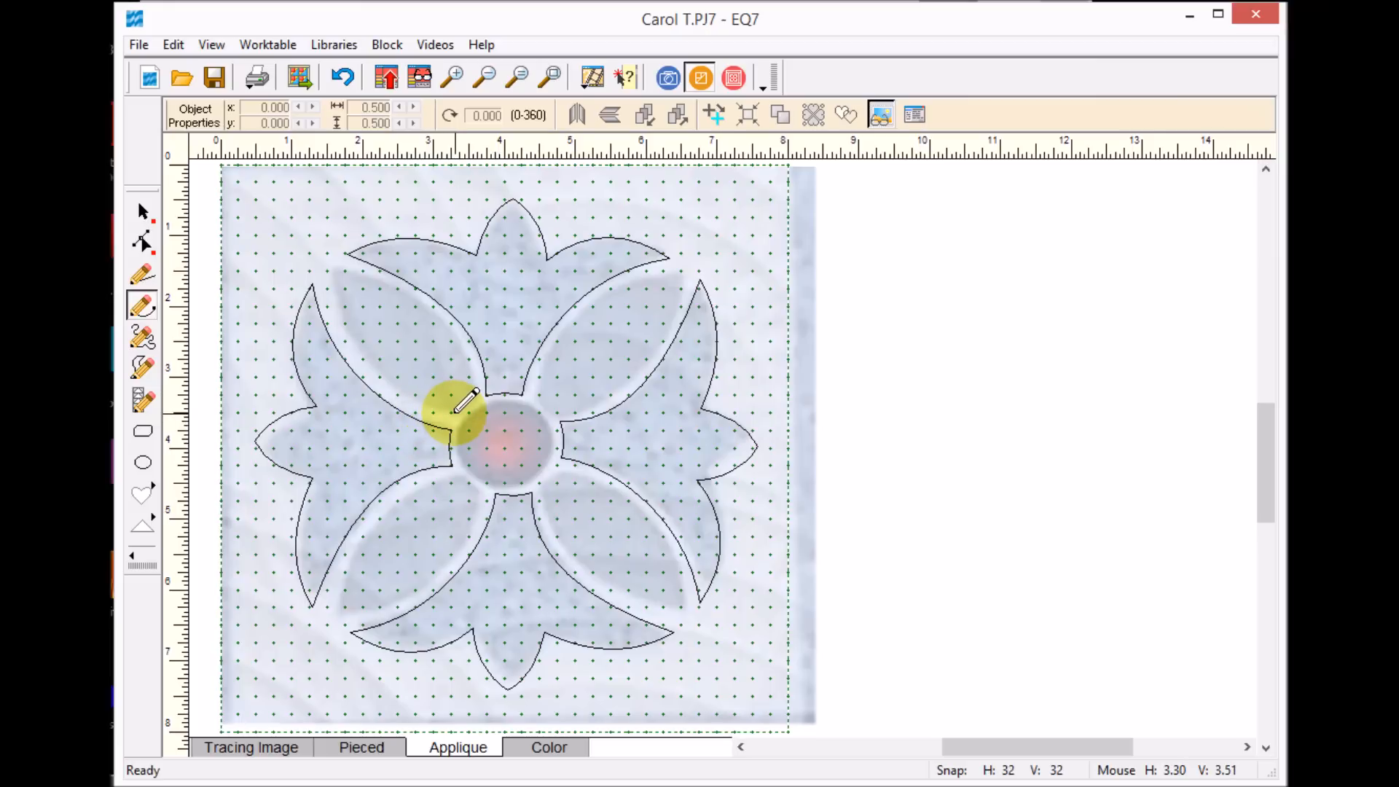
mouse_move(460, 413)
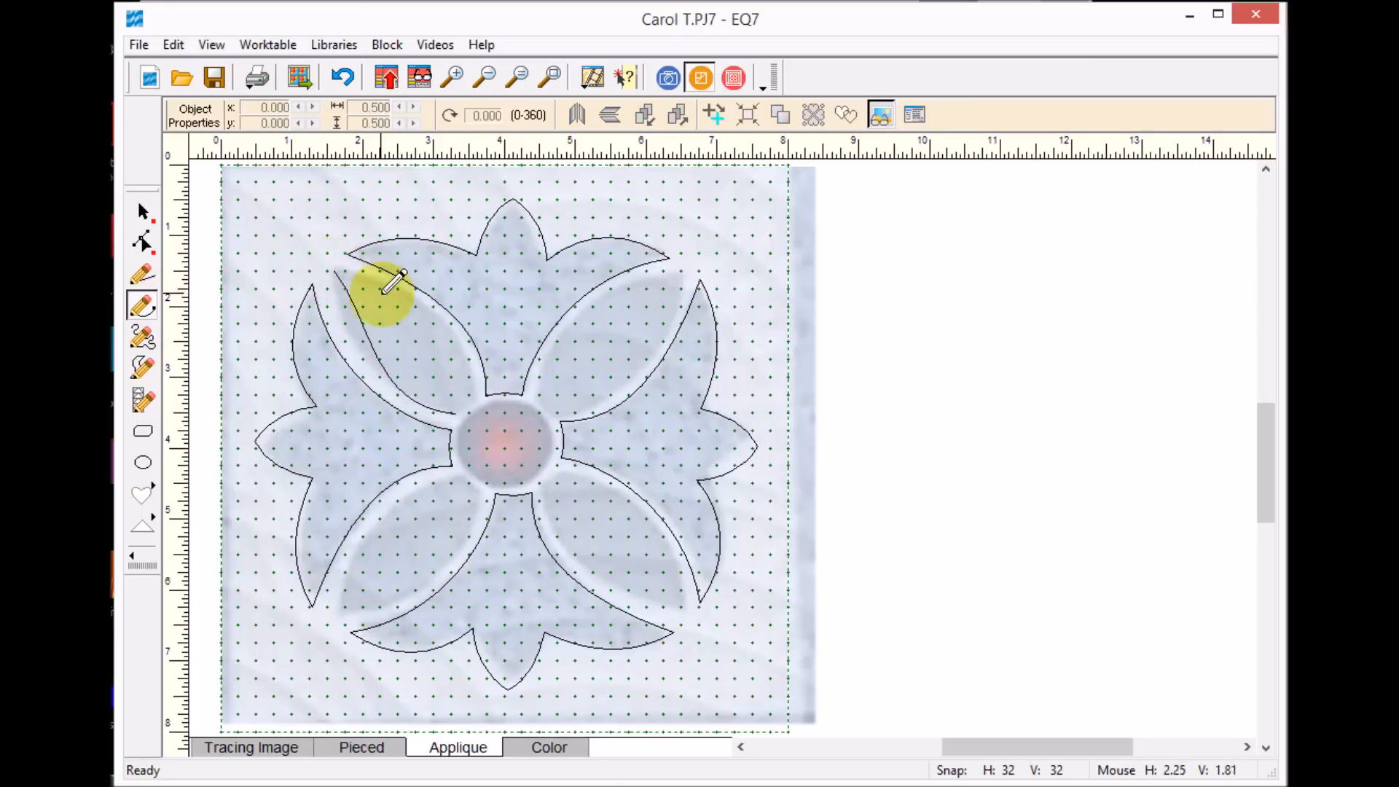
drag(386, 295, 482, 401)
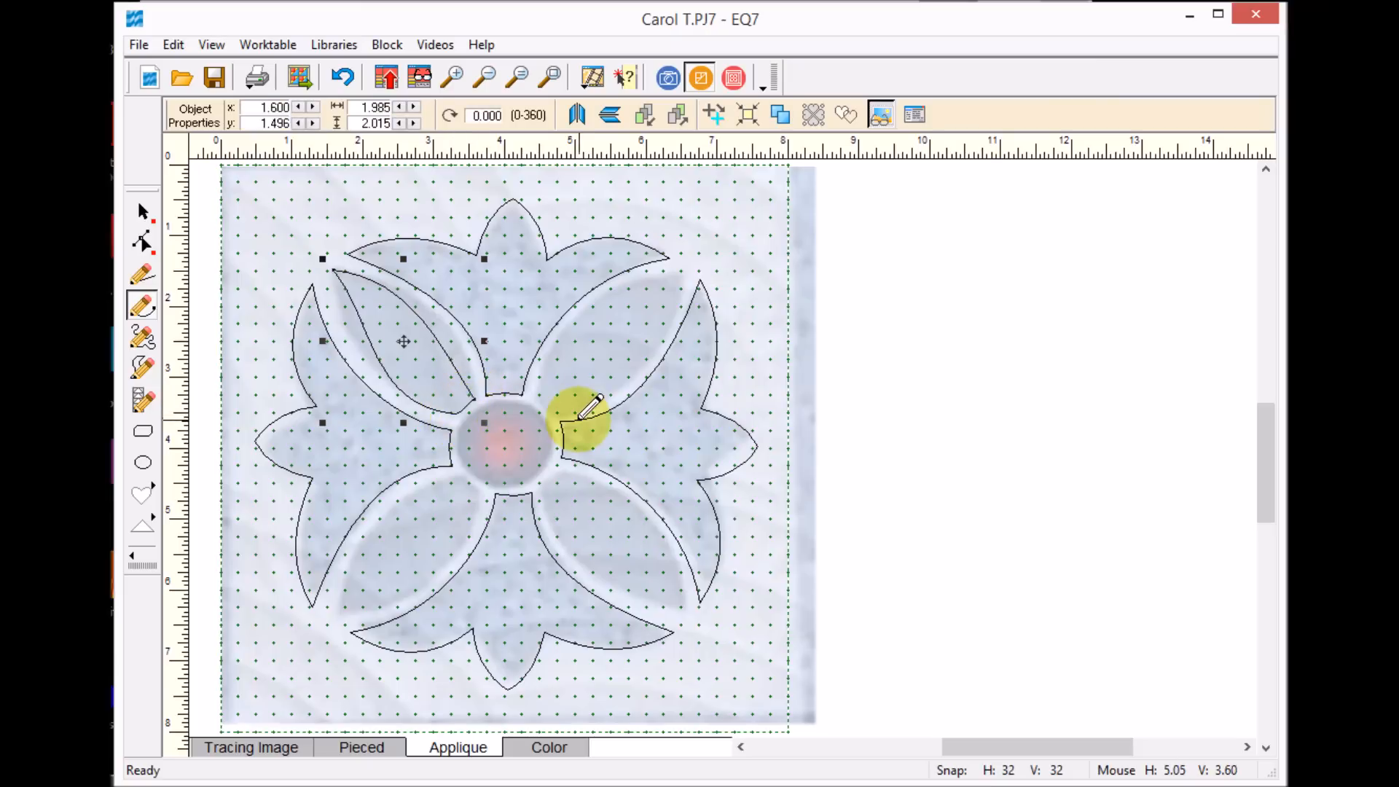
mouse_move(142, 242)
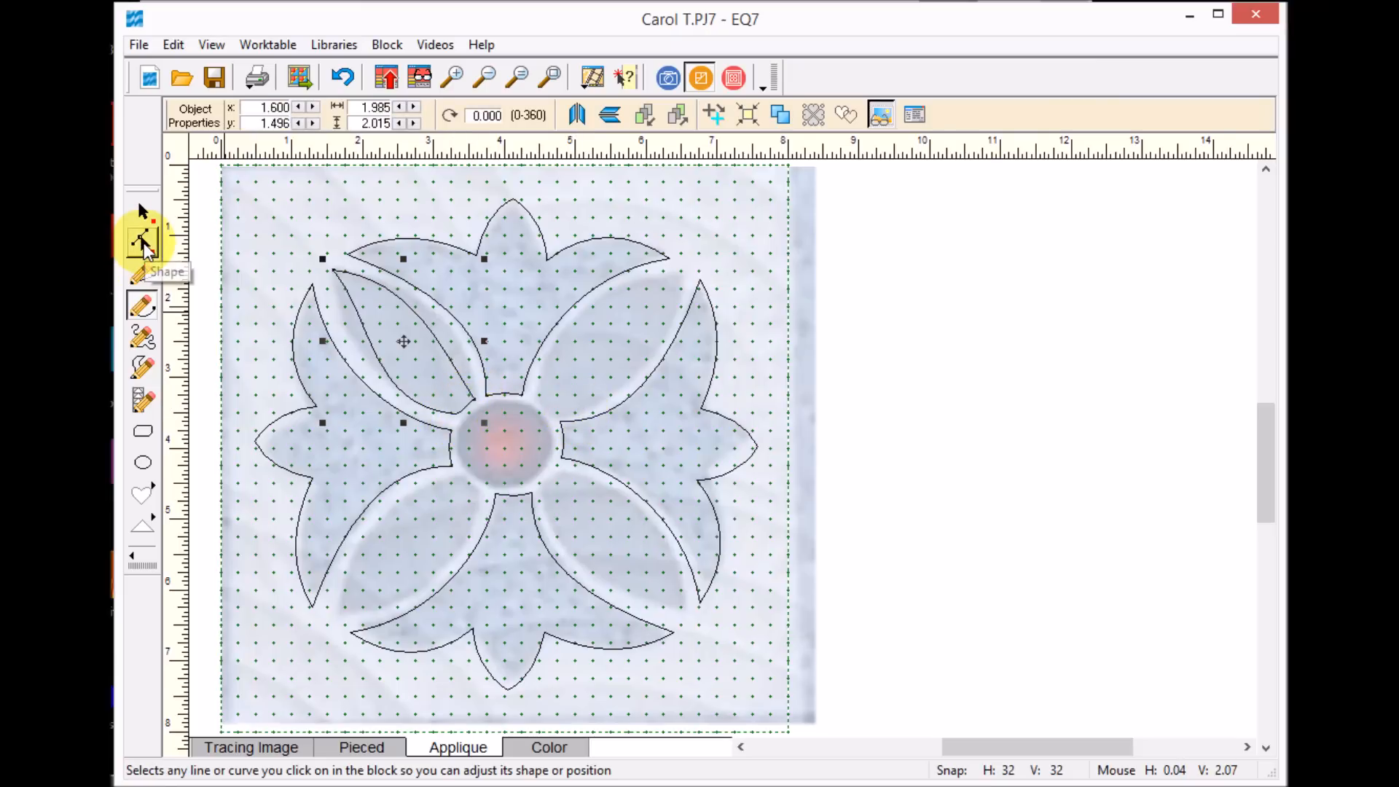
Step: Bend the upper-left leaf's edges to the tracing and bring its tip to the center circle
click(143, 243)
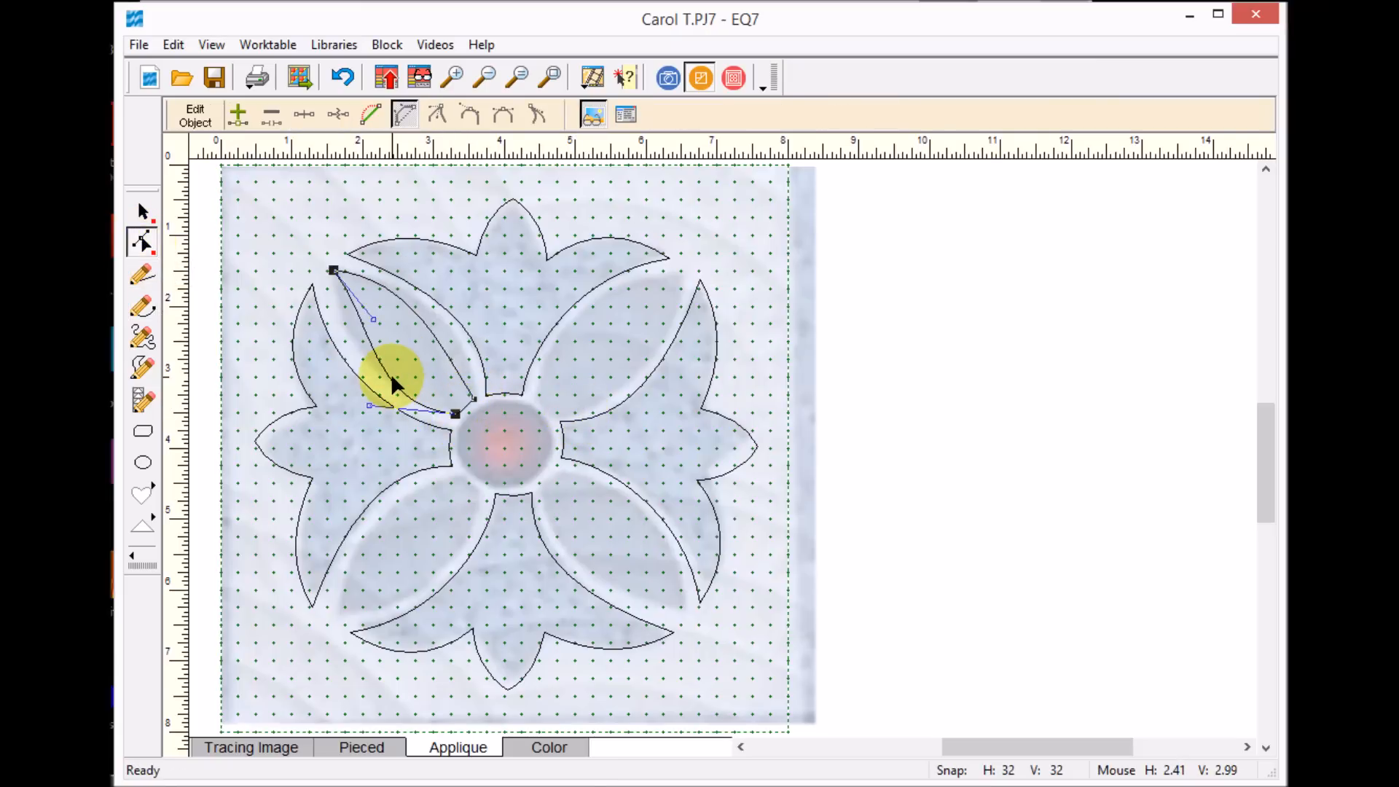
drag(397, 375, 339, 335)
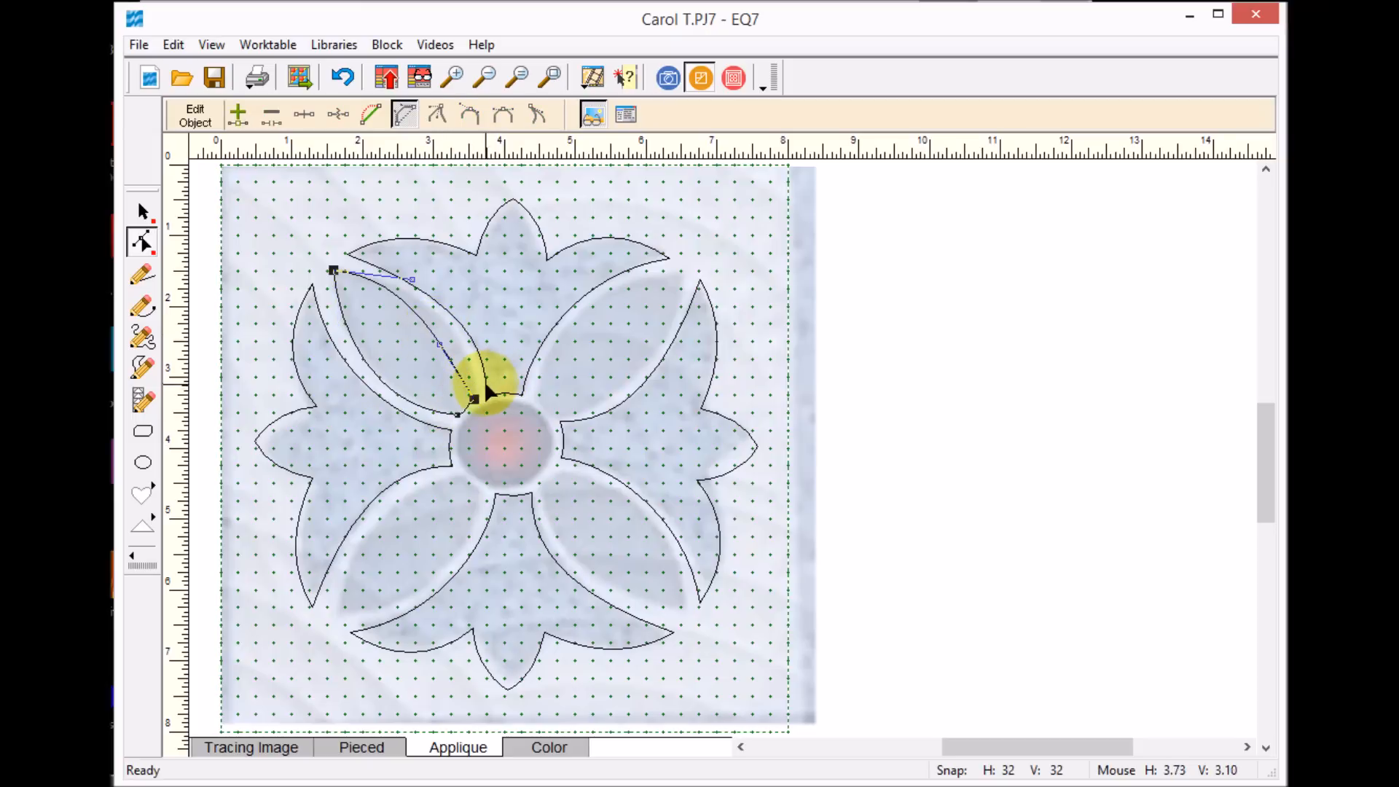
drag(486, 393, 455, 325)
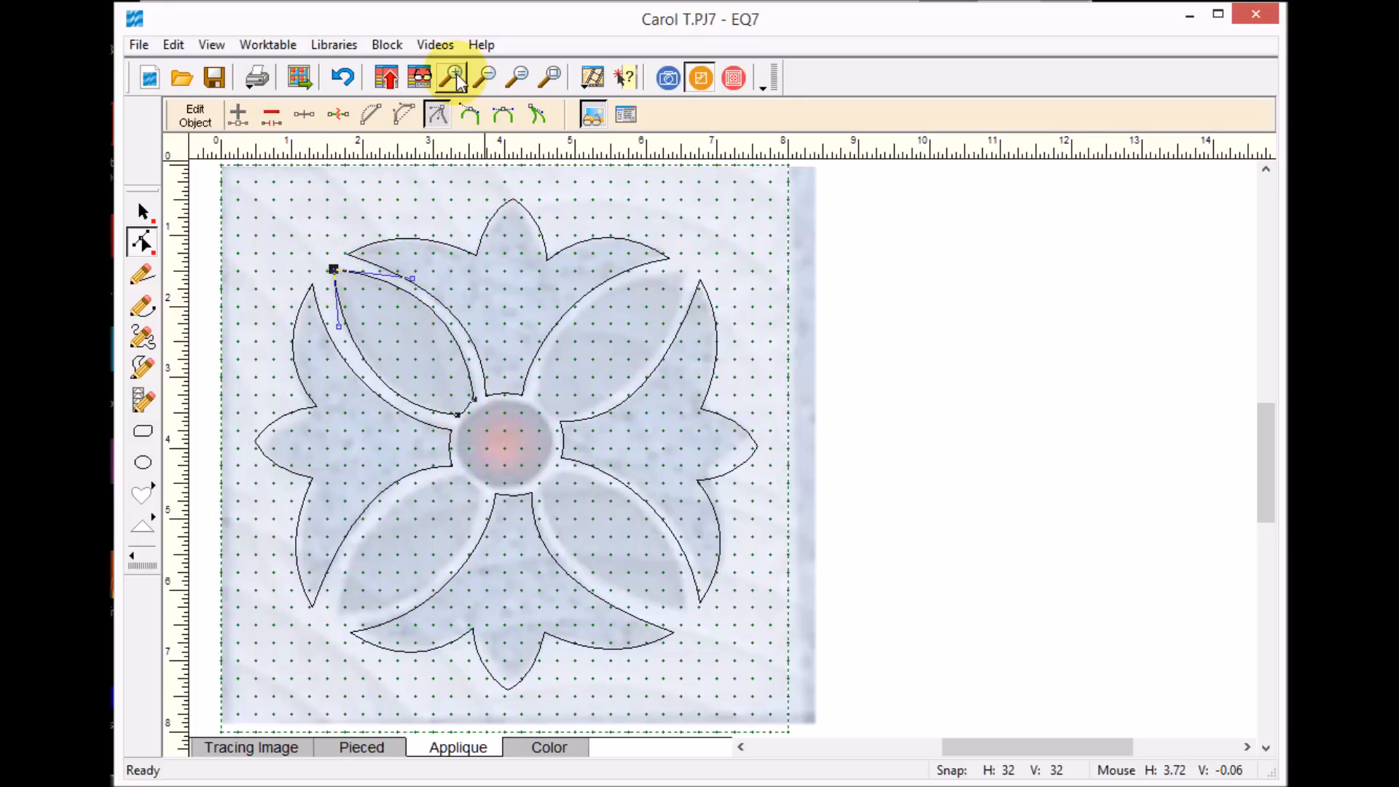
click(453, 77)
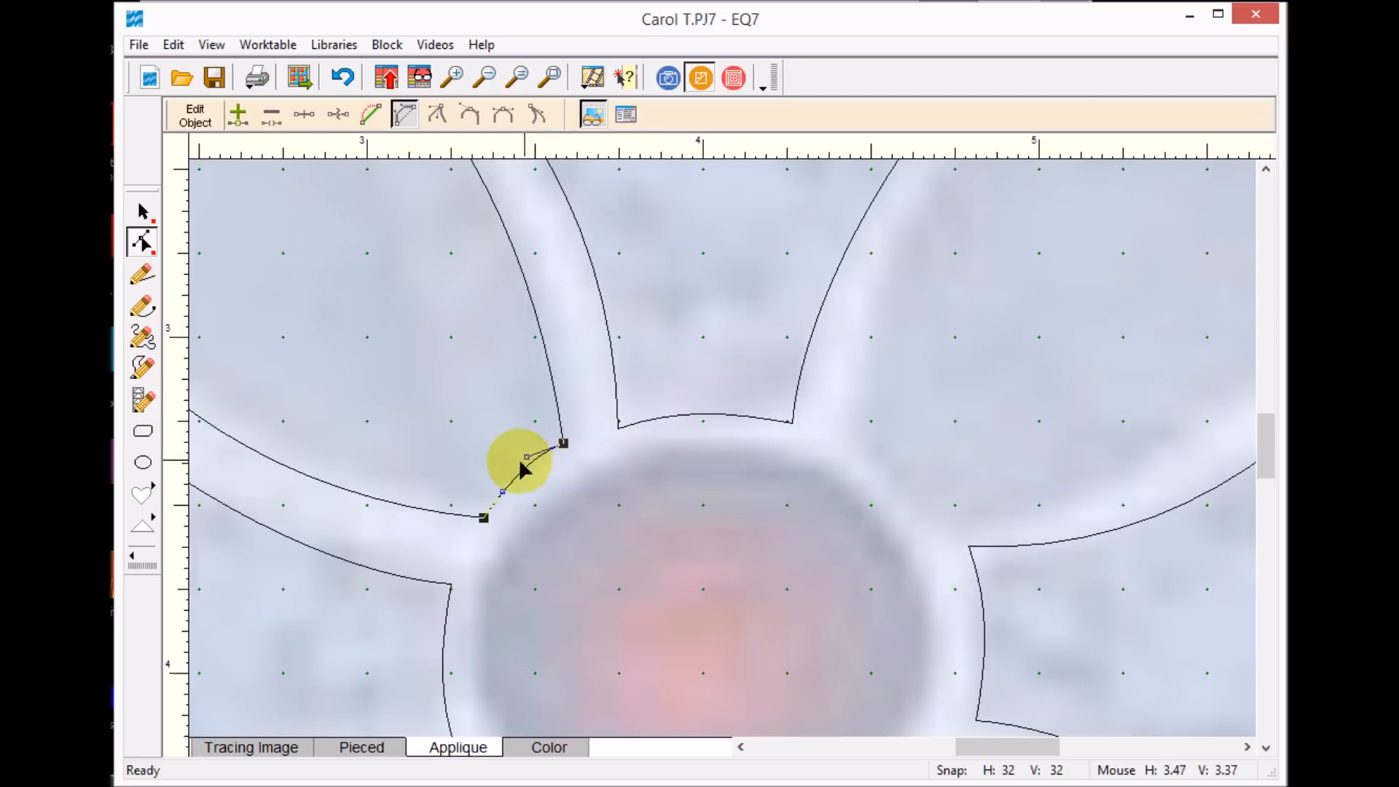
drag(562, 444, 562, 446)
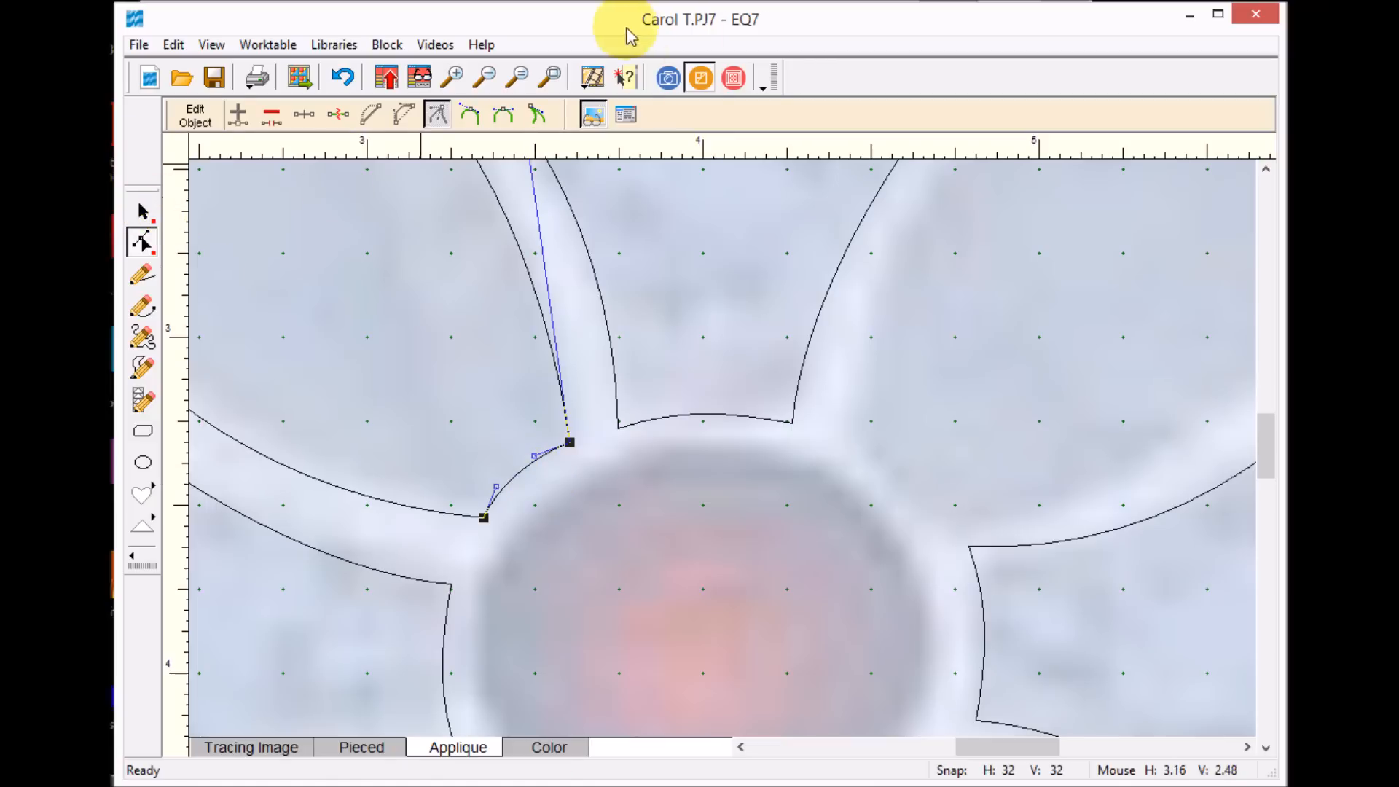
click(551, 77)
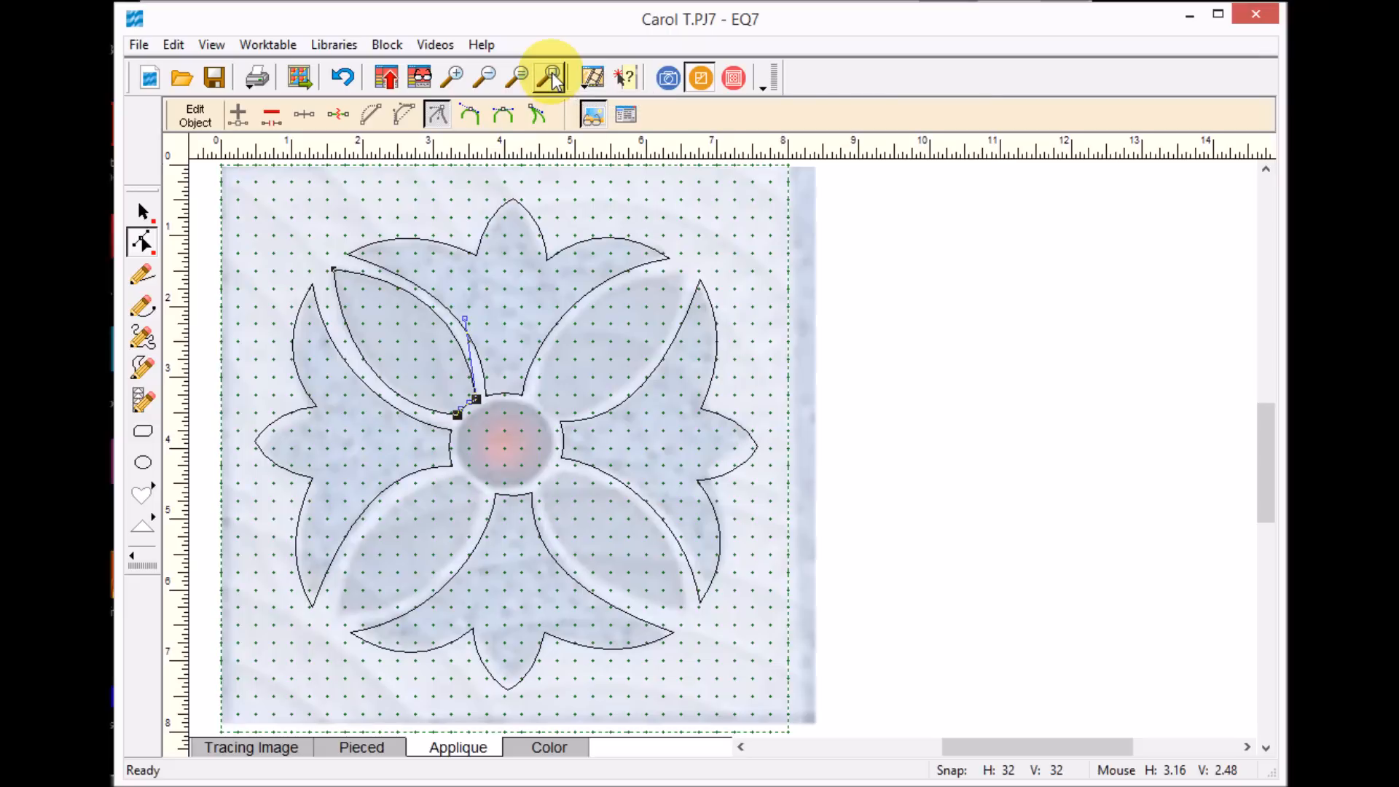
click(143, 207)
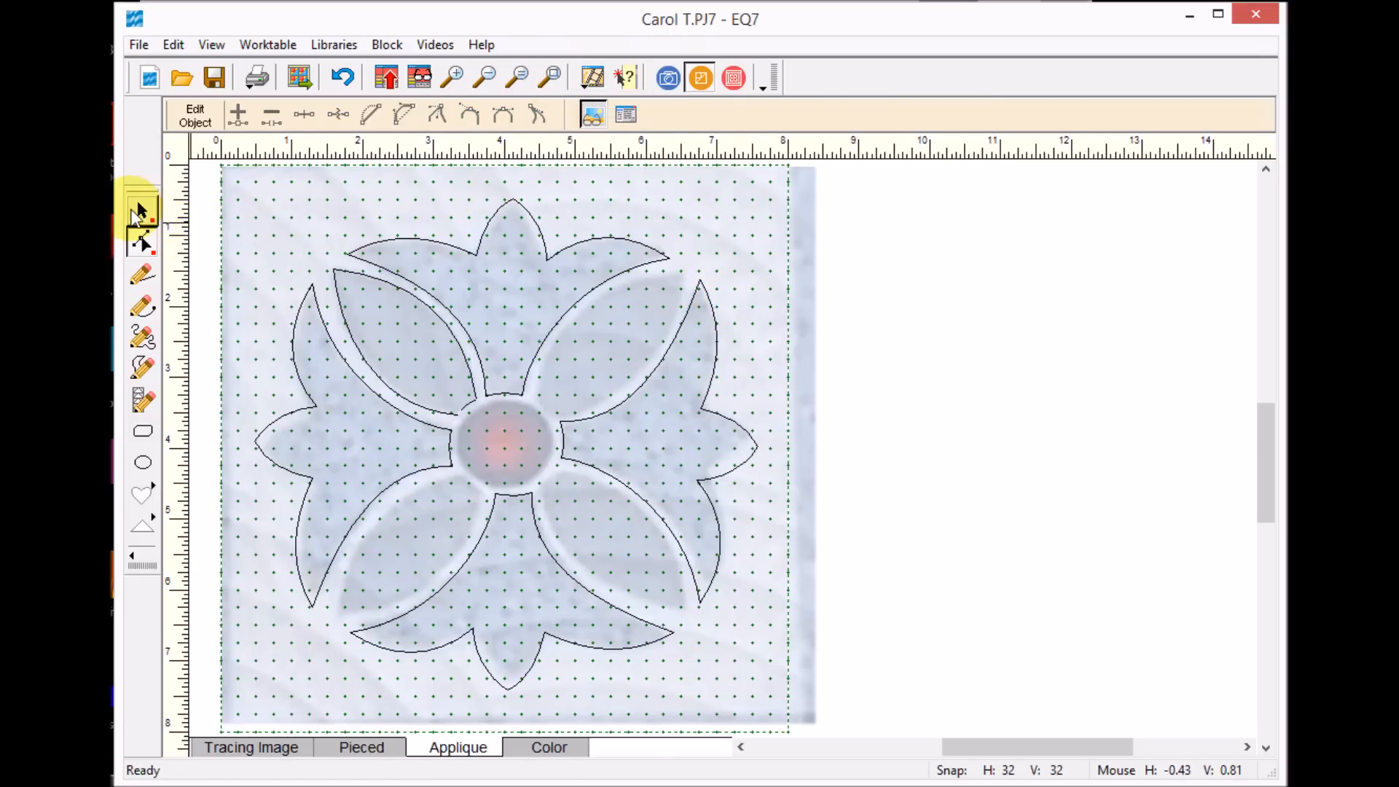
Step: Fill the other leaf spaces with flipped, rotated copies of the upper-left leaf
click(402, 286)
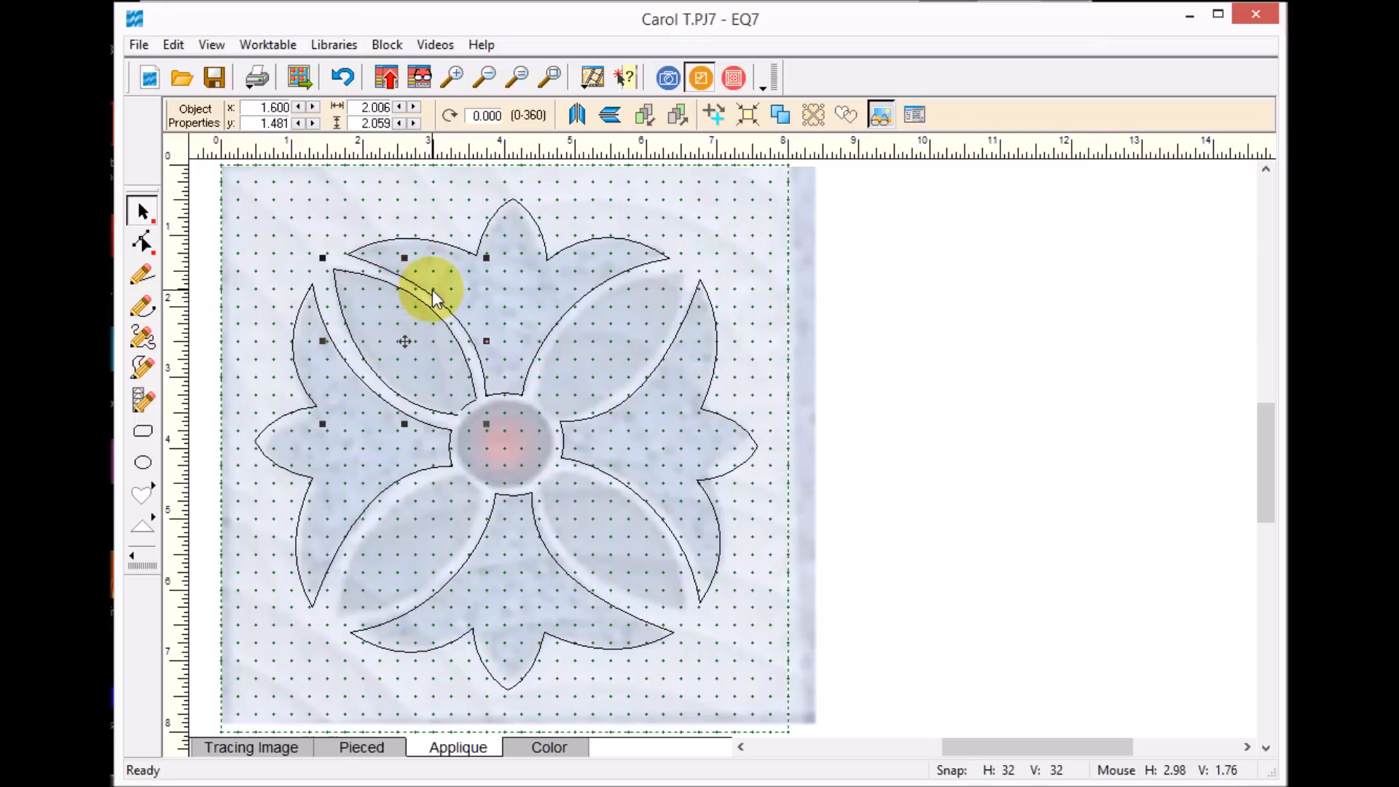
drag(433, 294, 433, 255)
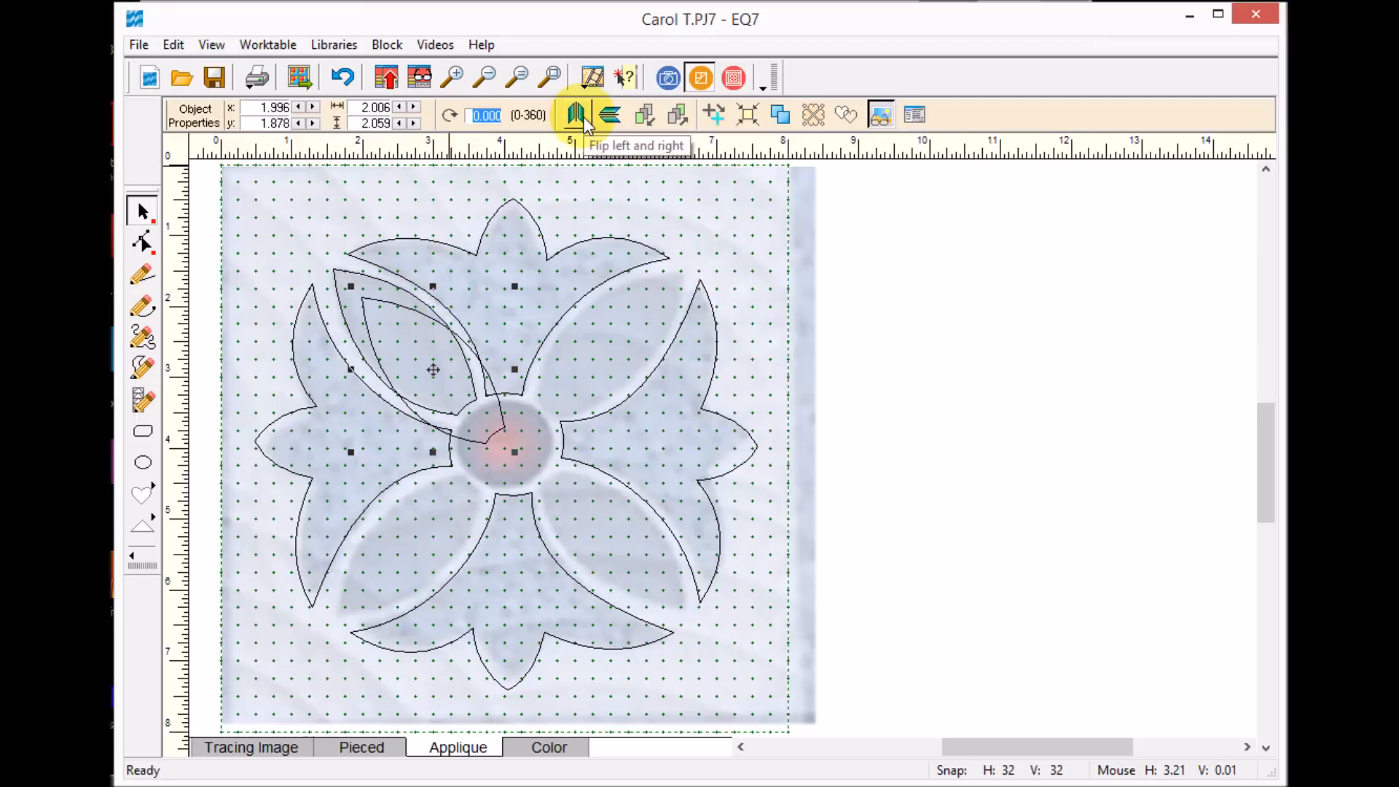
click(575, 114)
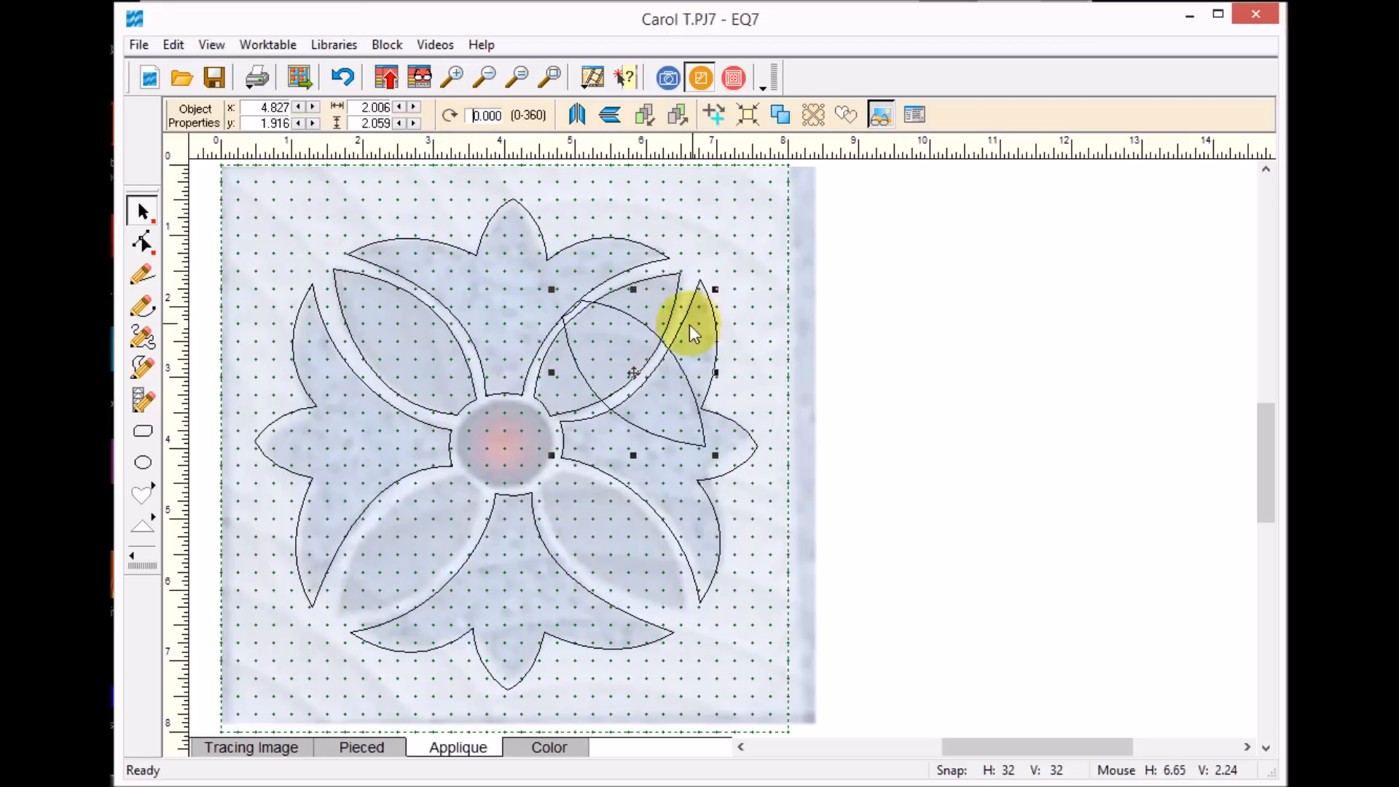
drag(692, 334, 616, 529)
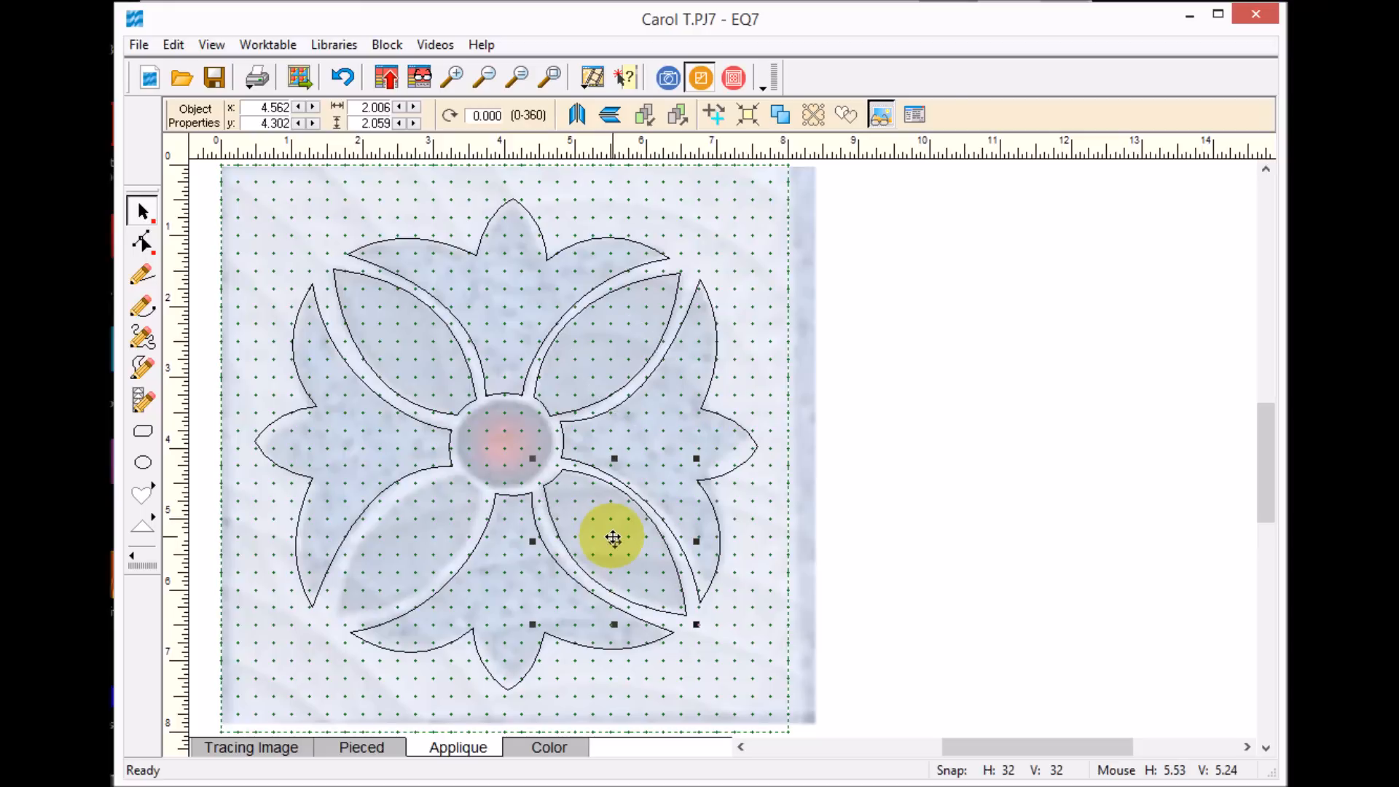
drag(614, 537, 640, 565)
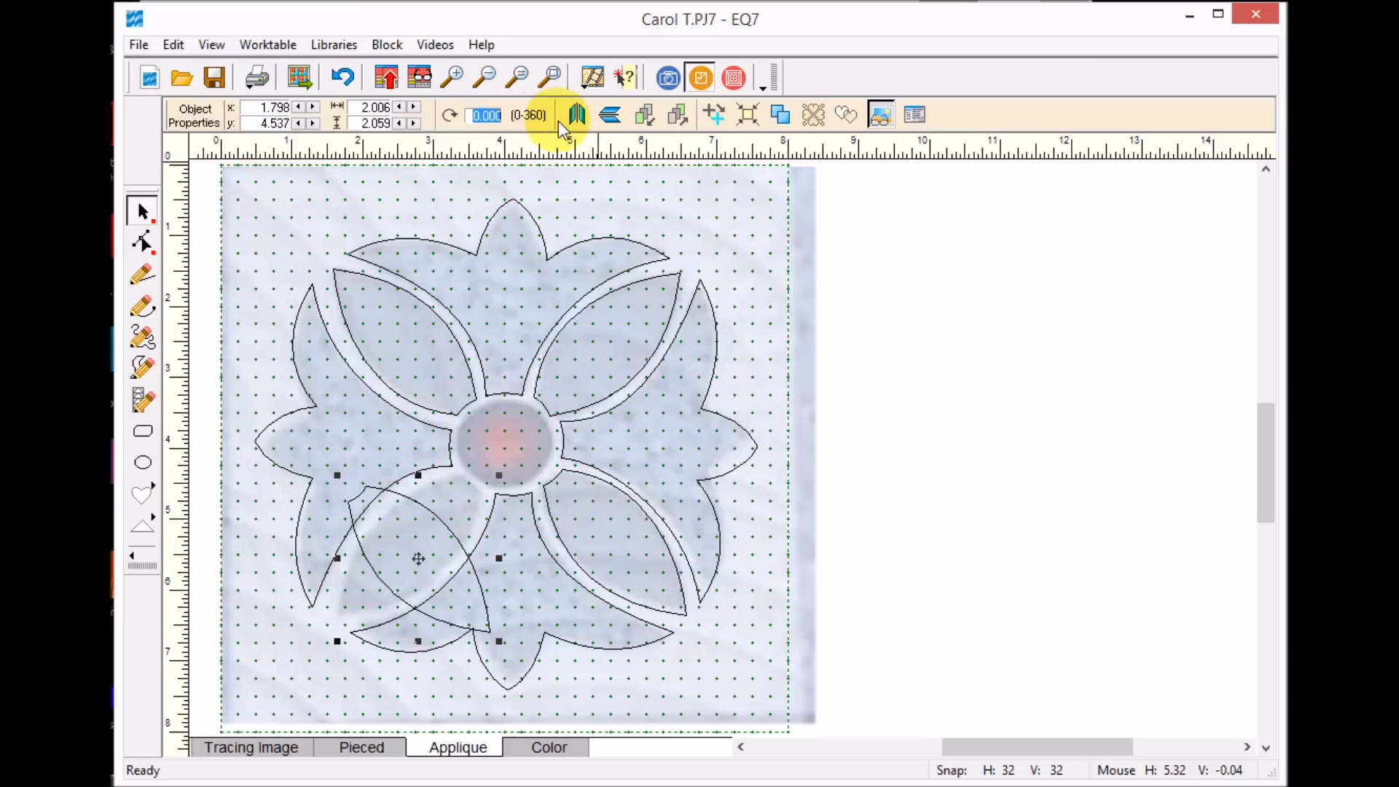
text(80)
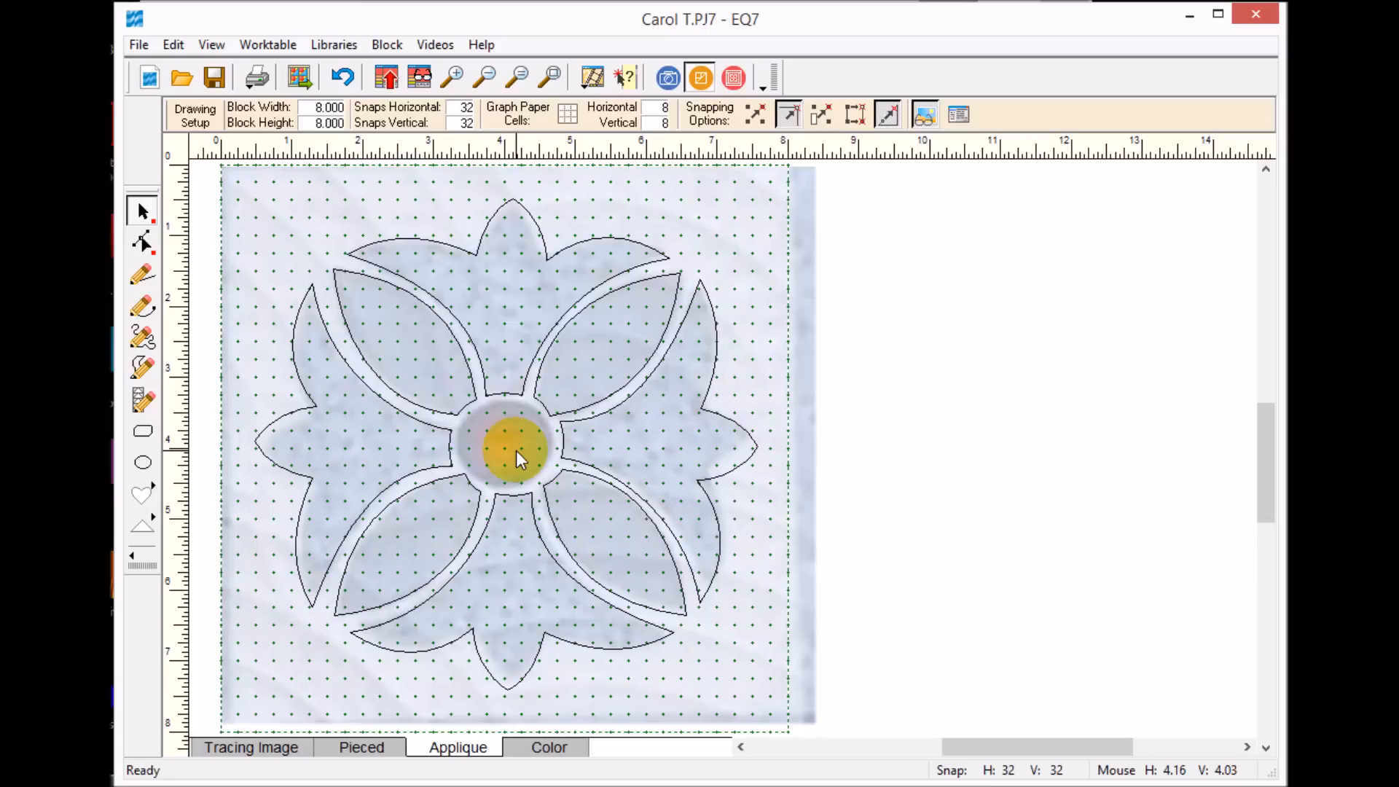
mouse_move(142, 462)
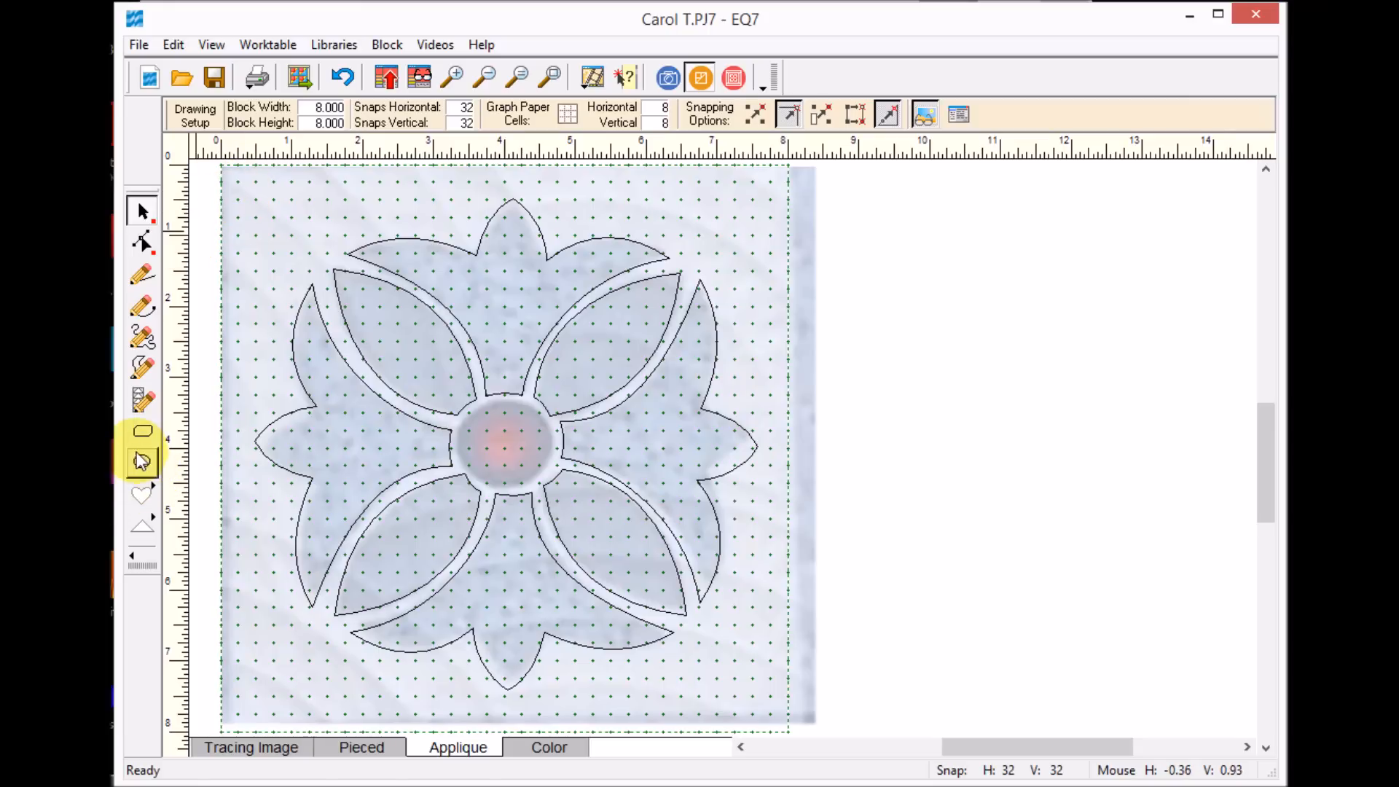
Step: Draw circles with the Ellipse tool and move one onto the flower center
click(143, 461)
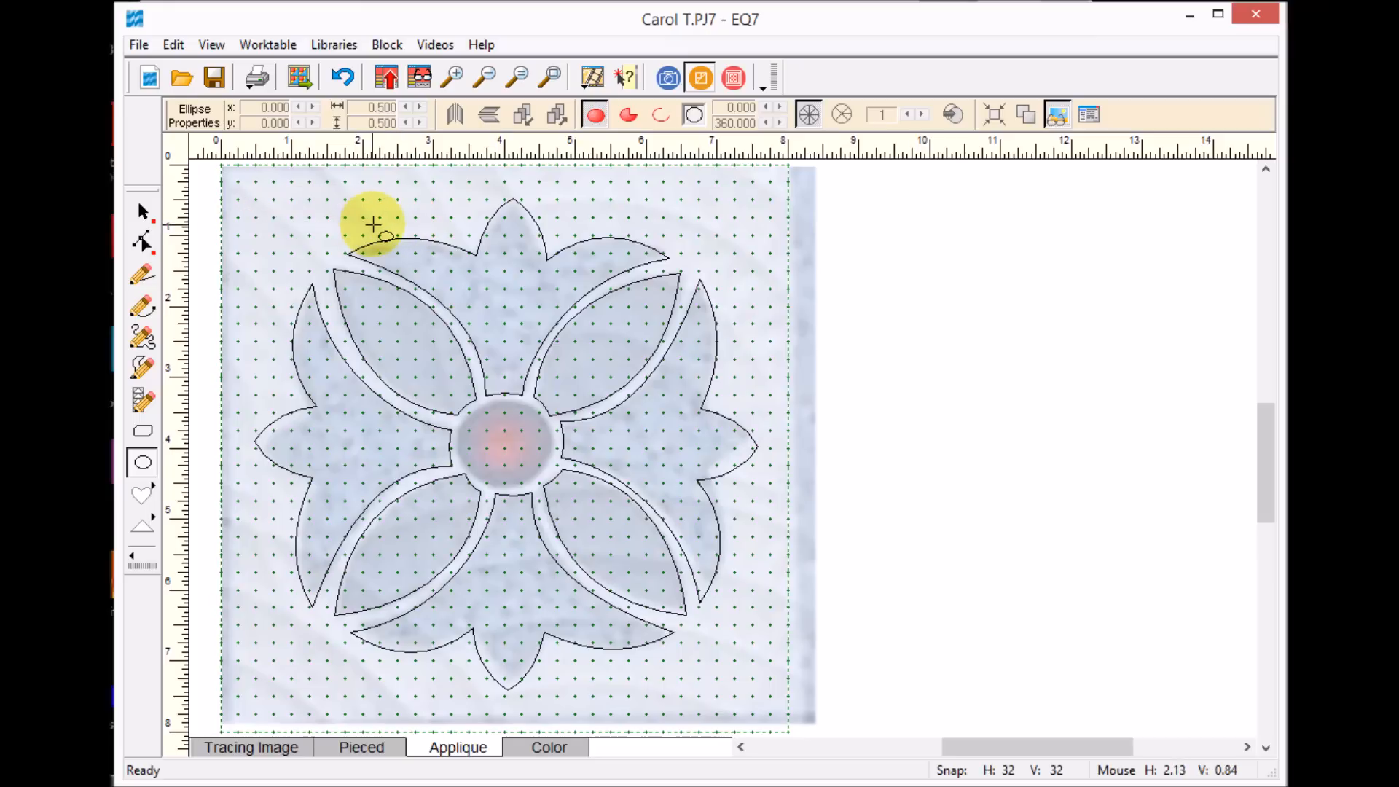
drag(374, 223, 303, 205)
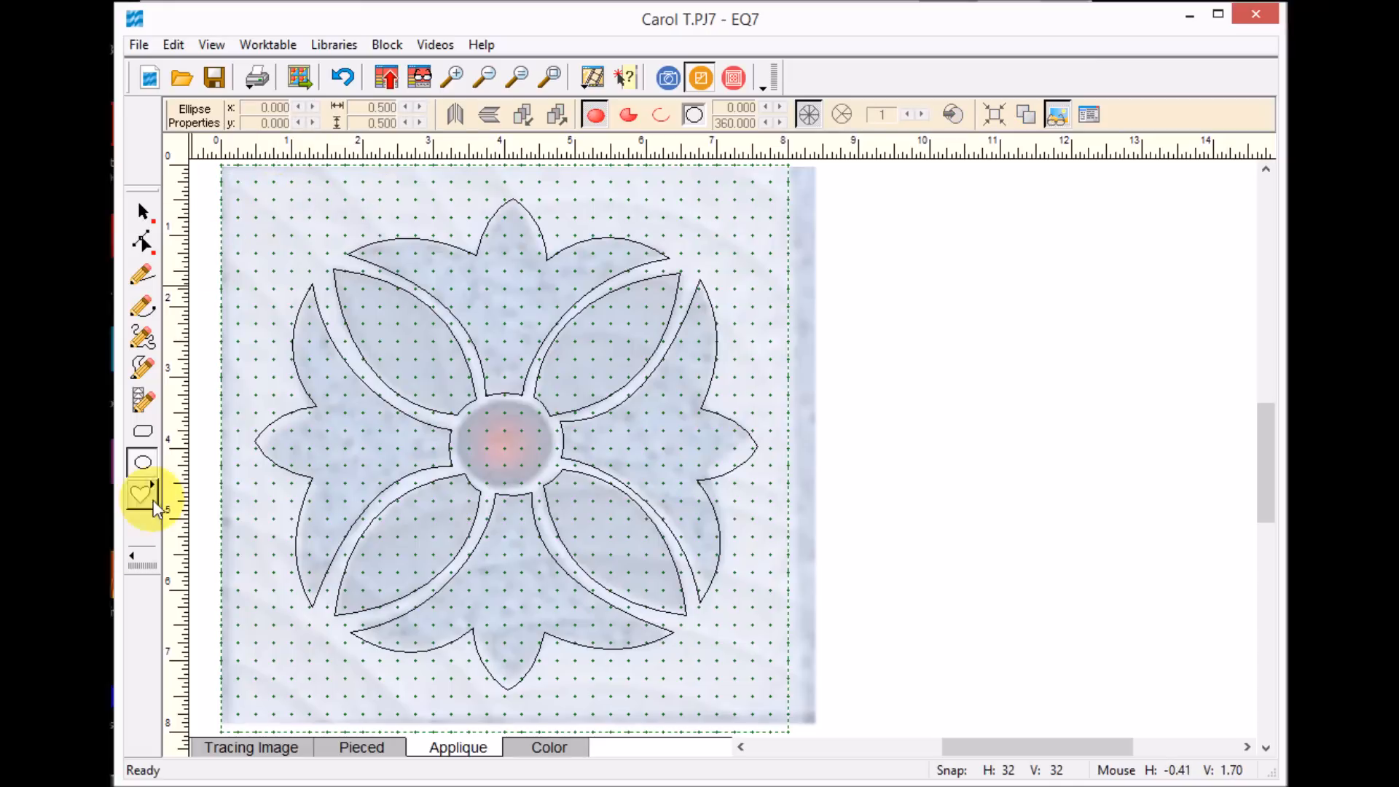
click(143, 462)
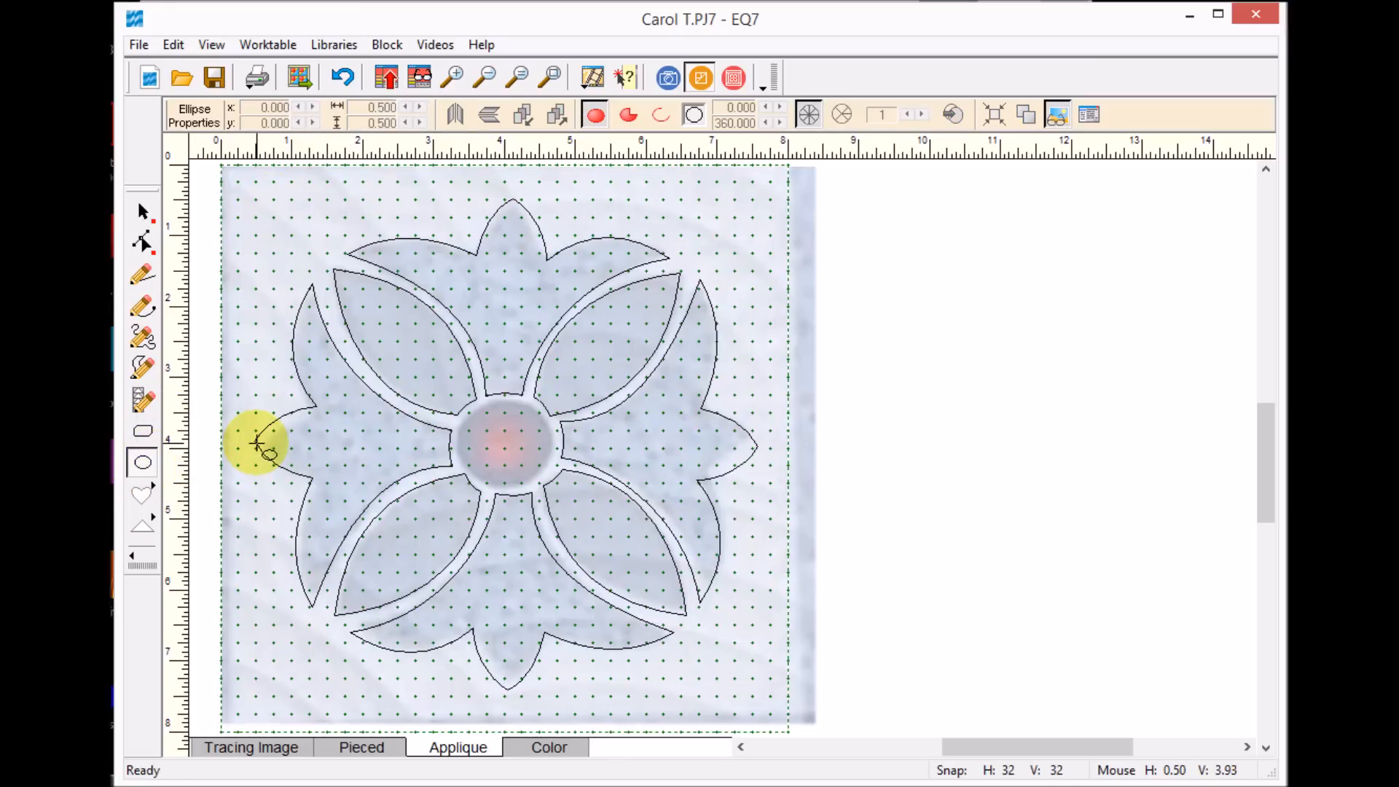
mouse_move(491, 402)
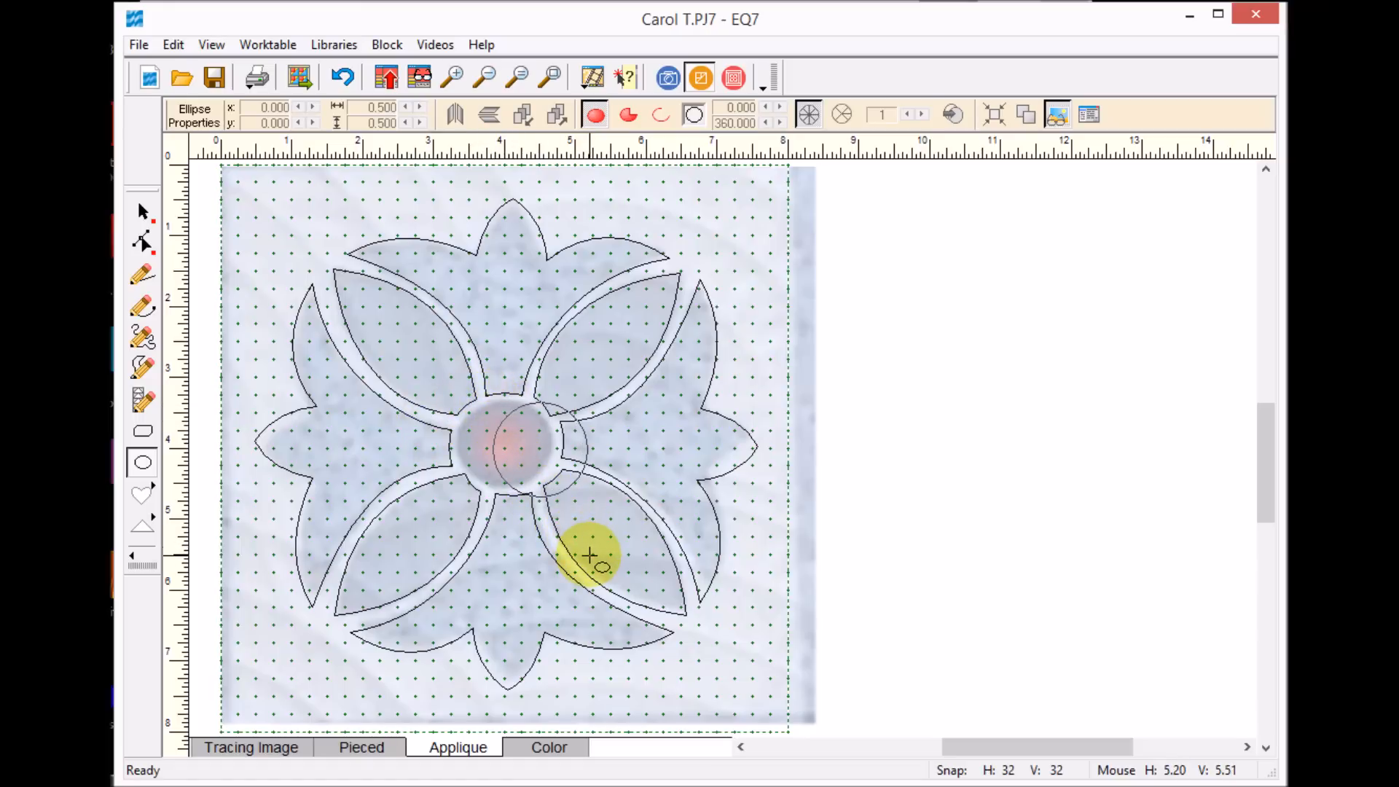
drag(589, 554, 544, 446)
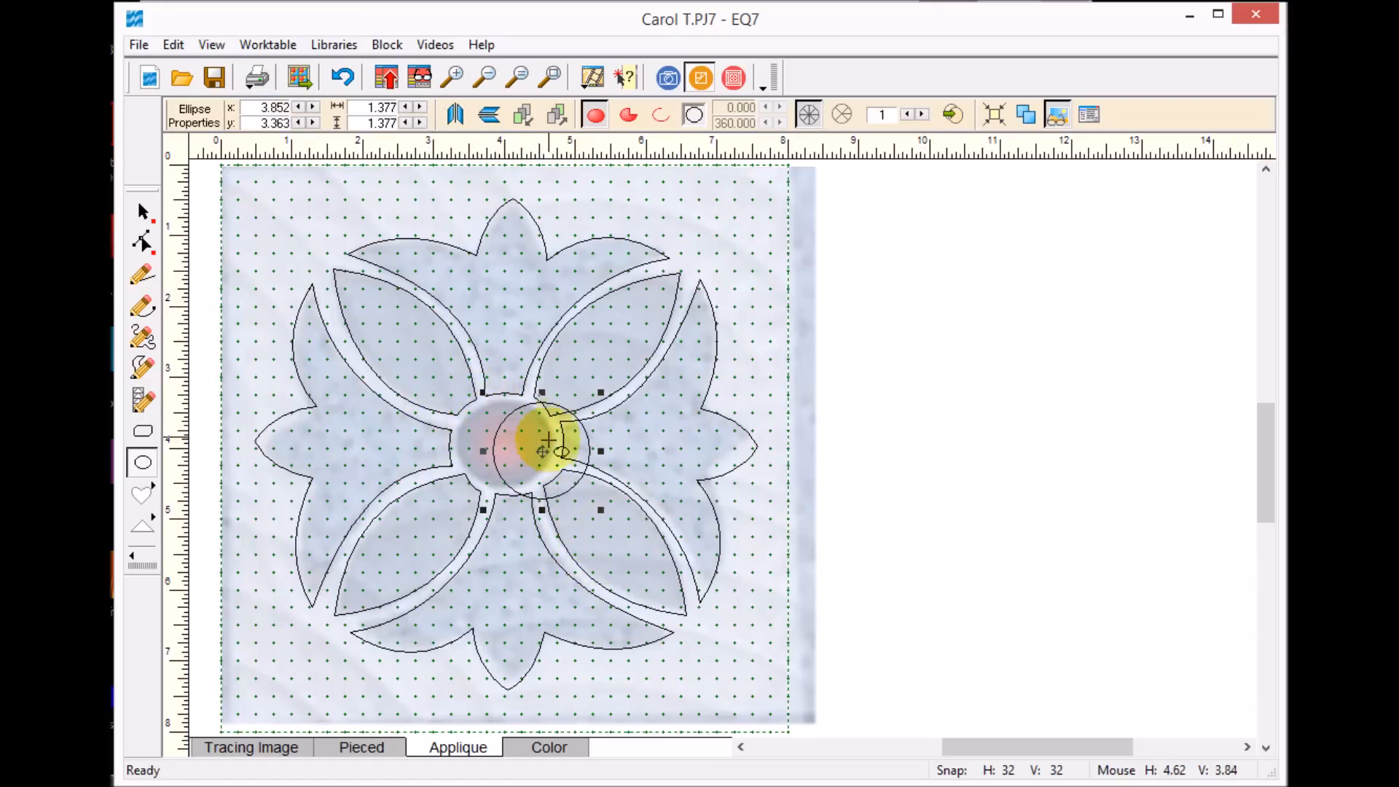
drag(549, 446, 506, 446)
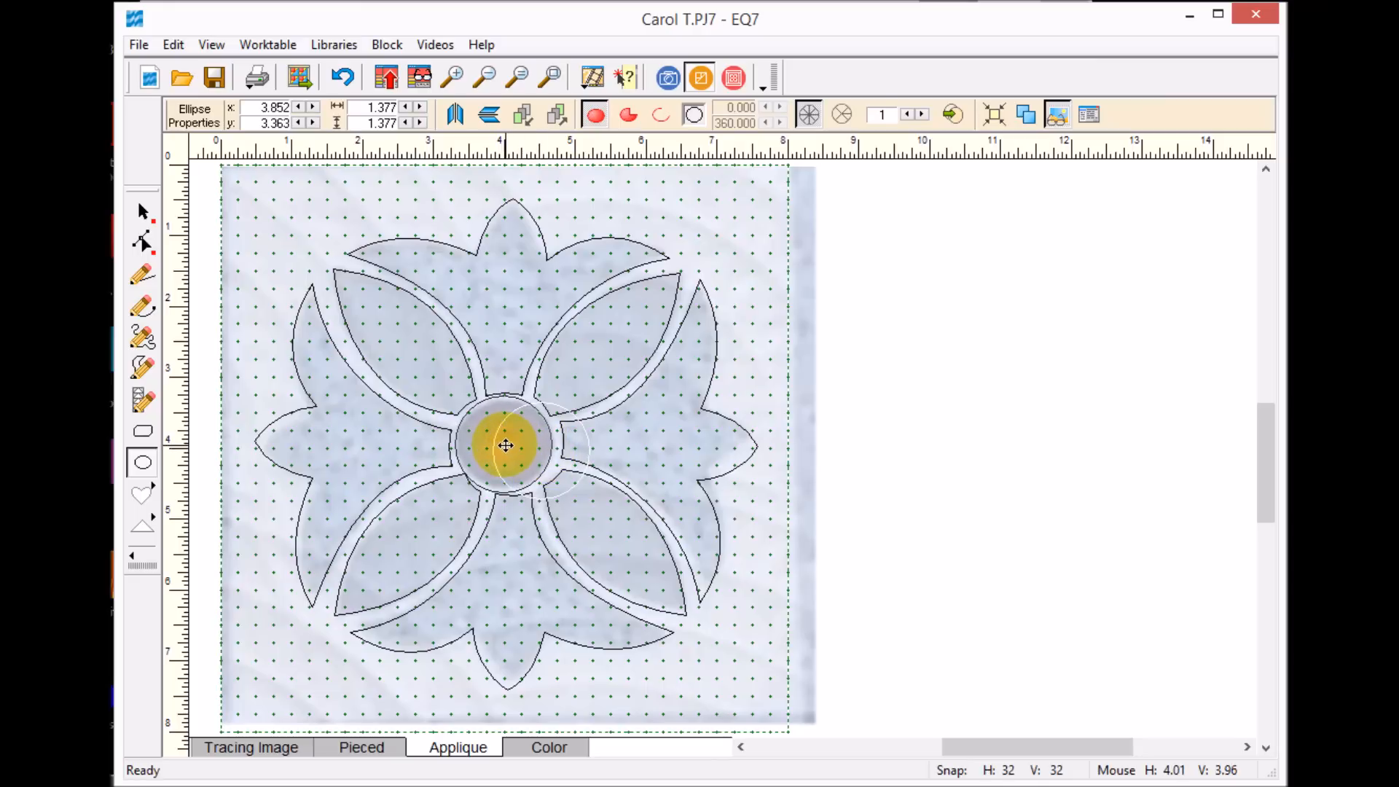
Step: Move the bottom petal aside, center the smaller circle, then return the petal
click(142, 212)
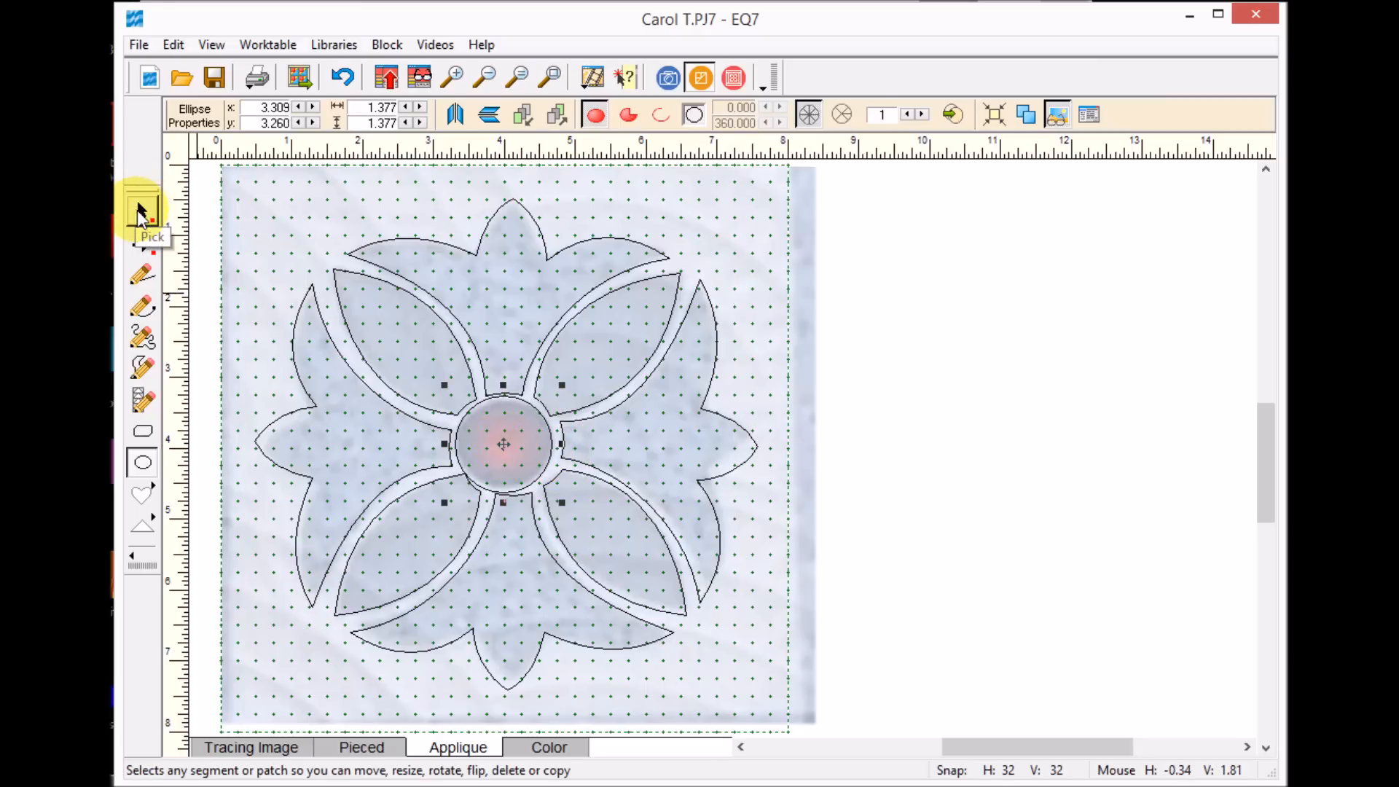
click(143, 211)
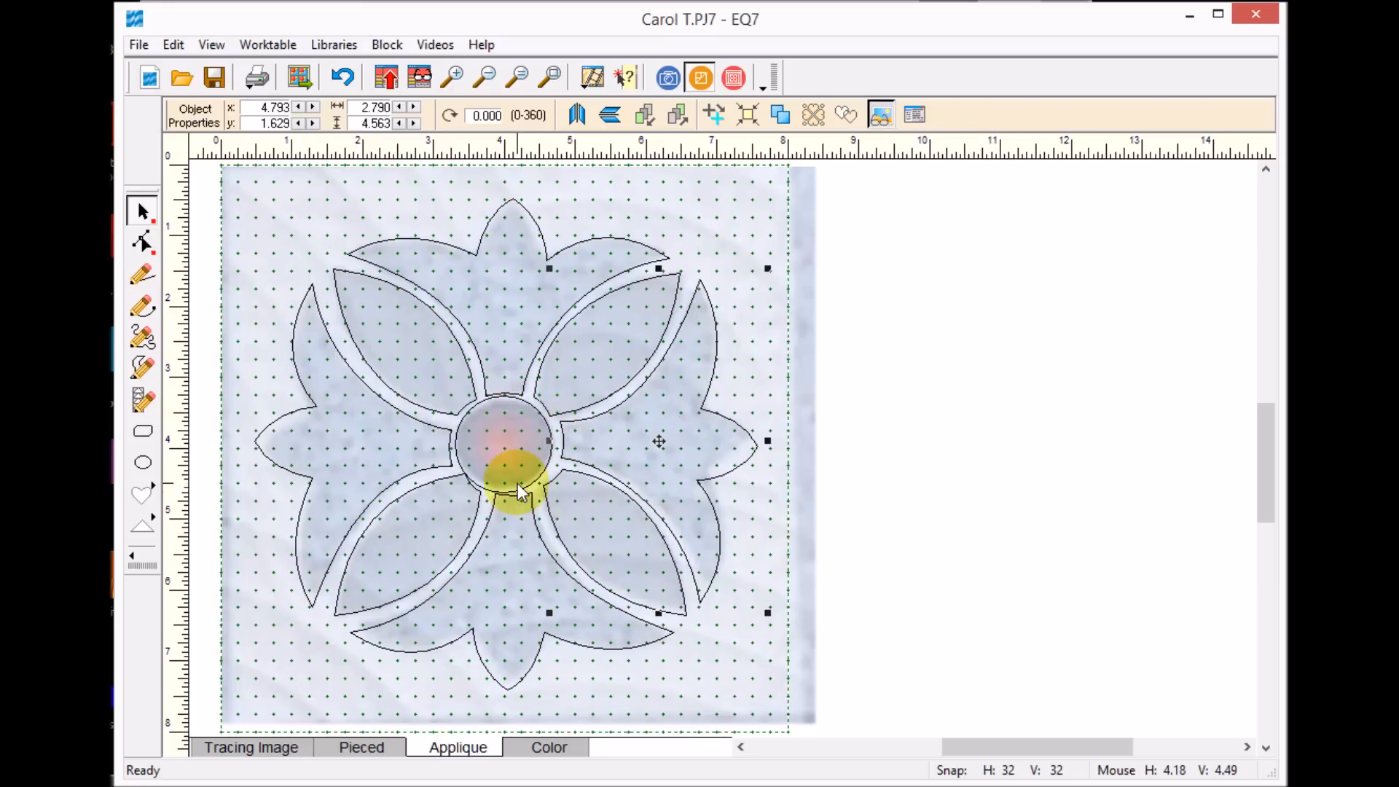
drag(522, 491, 513, 584)
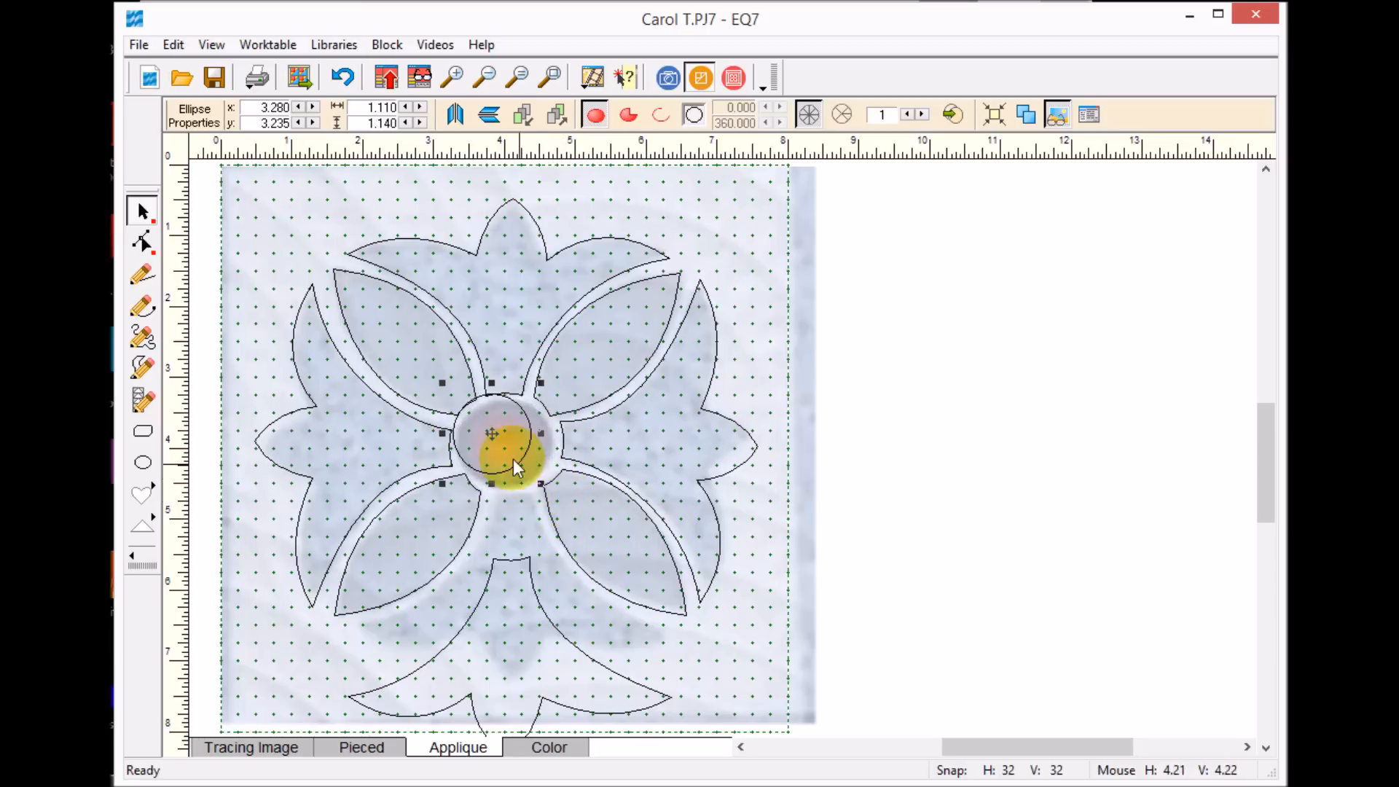
drag(518, 455, 497, 438)
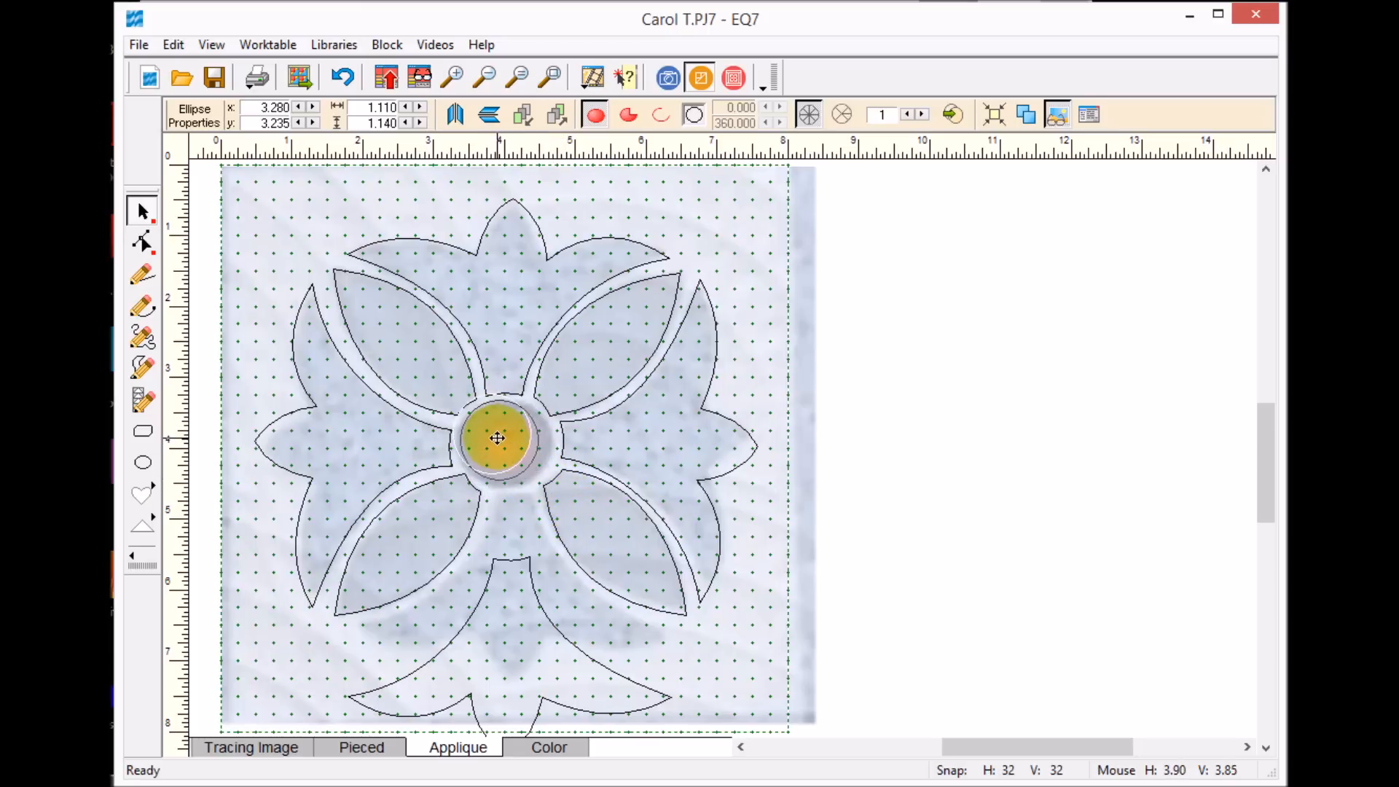
drag(497, 438, 562, 498)
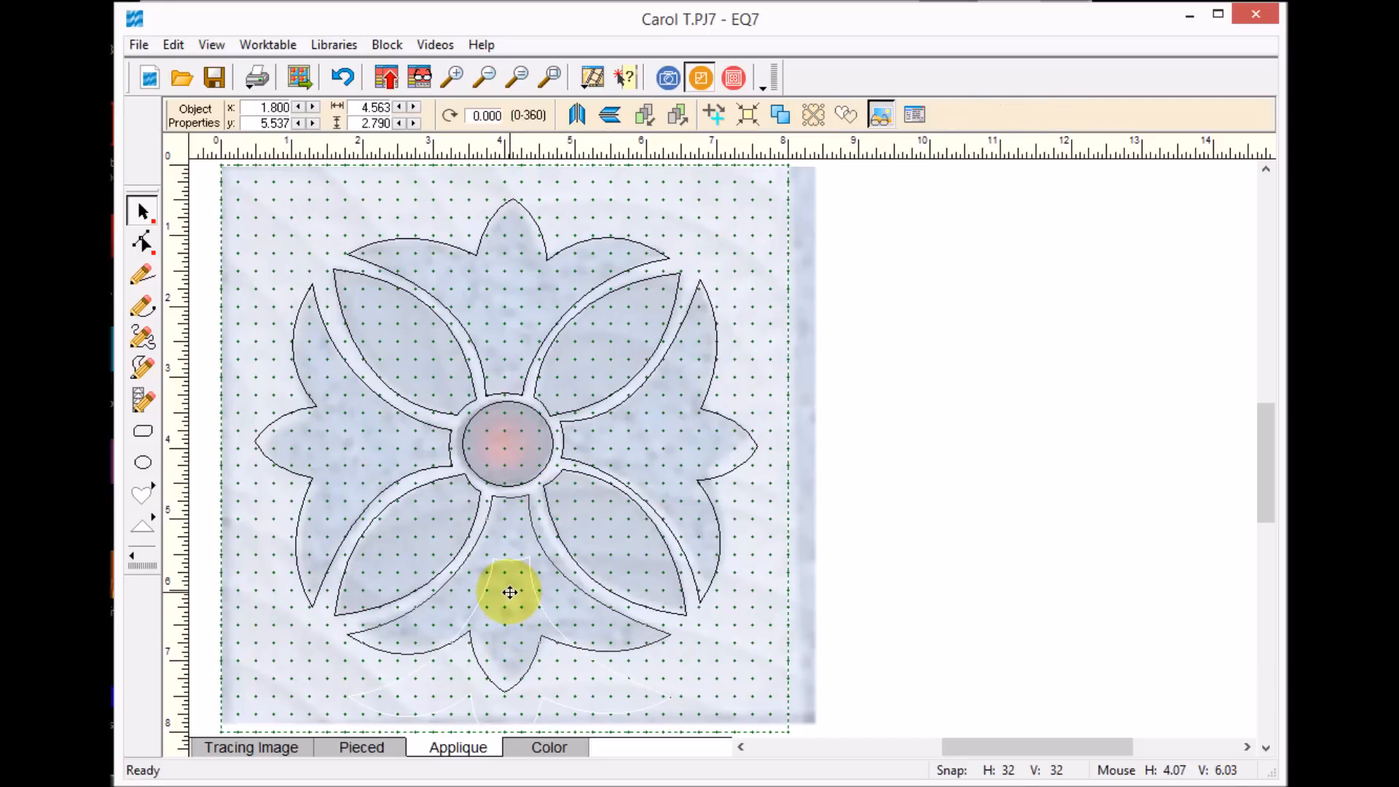
drag(510, 592, 586, 420)
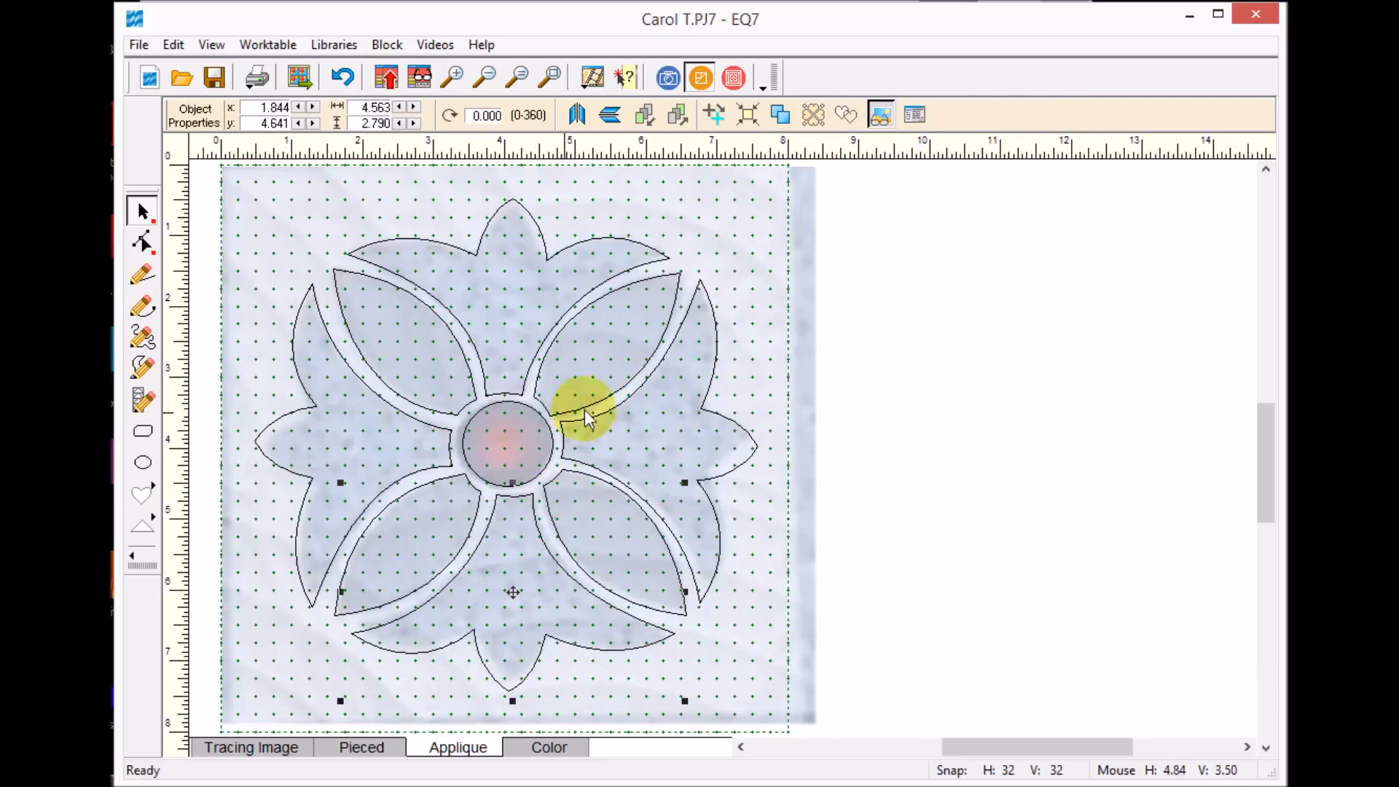
Step: Draw a small inner circle in the flower center and enlarge it to about 0.78 in
click(143, 462)
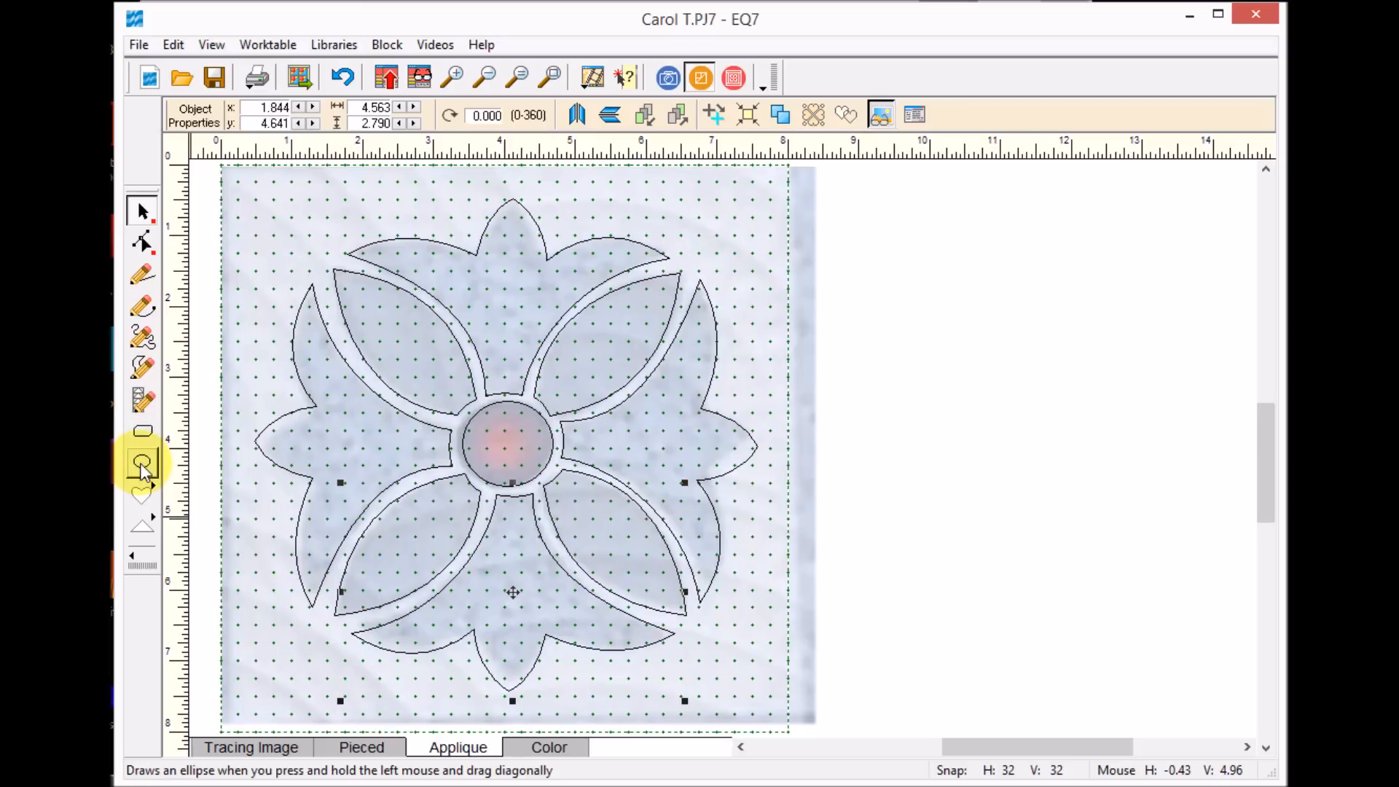
click(142, 462)
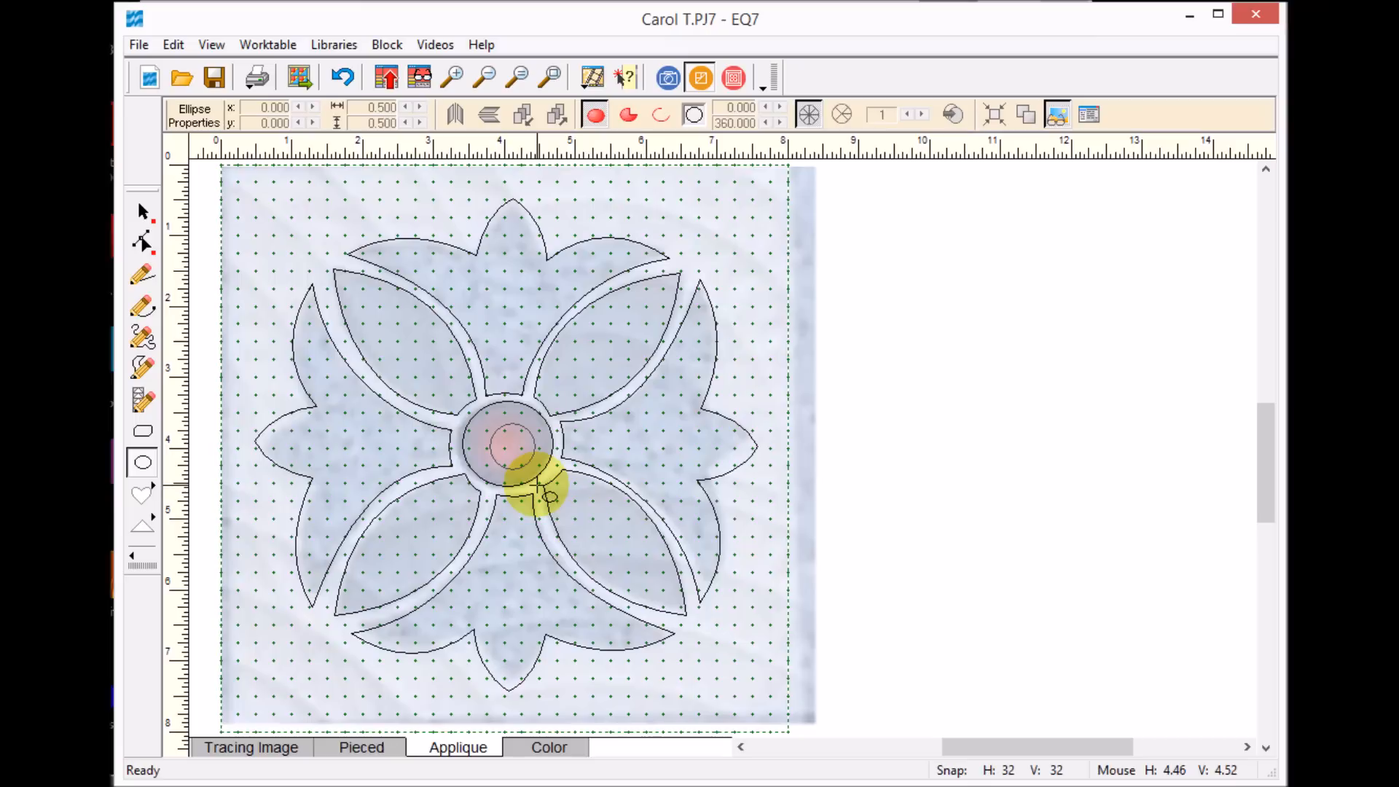
click(142, 211)
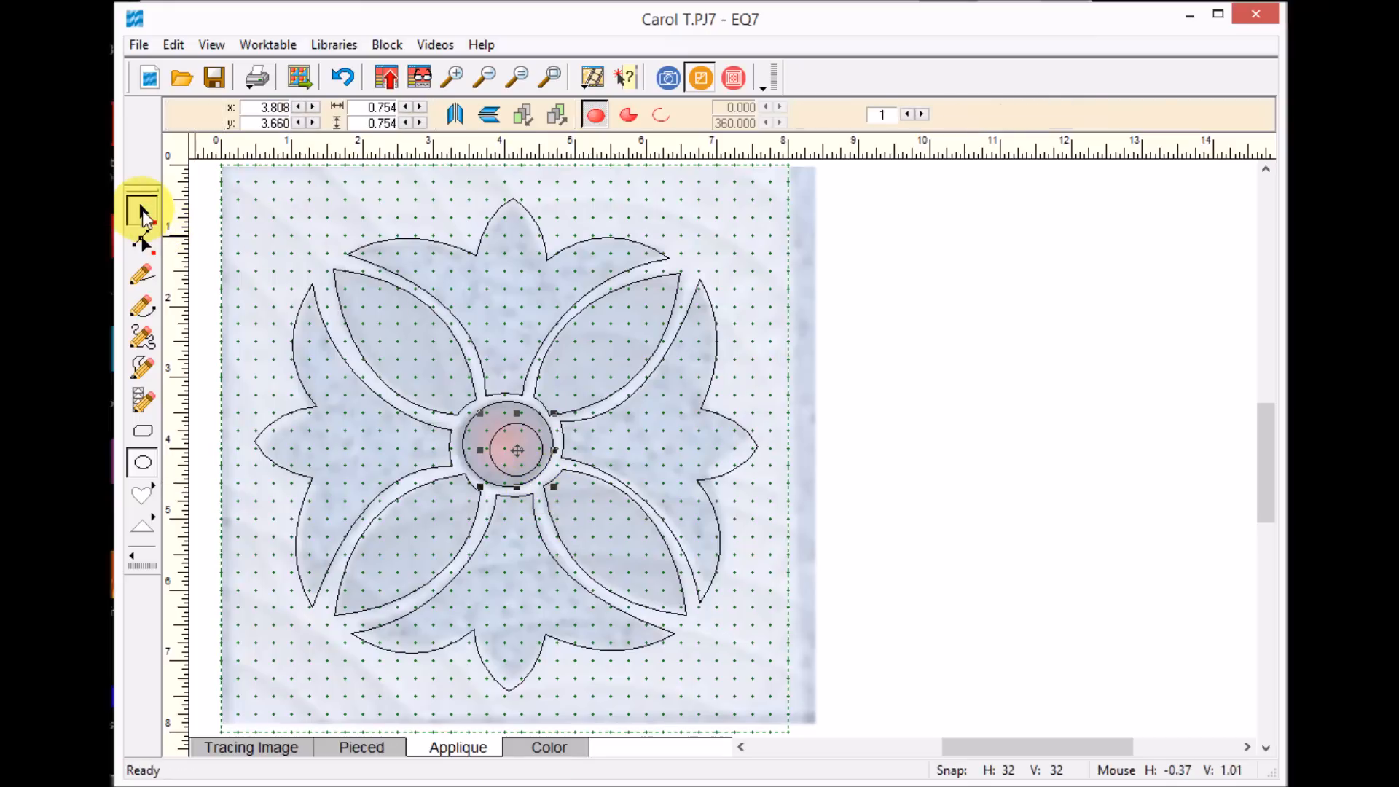
click(142, 210)
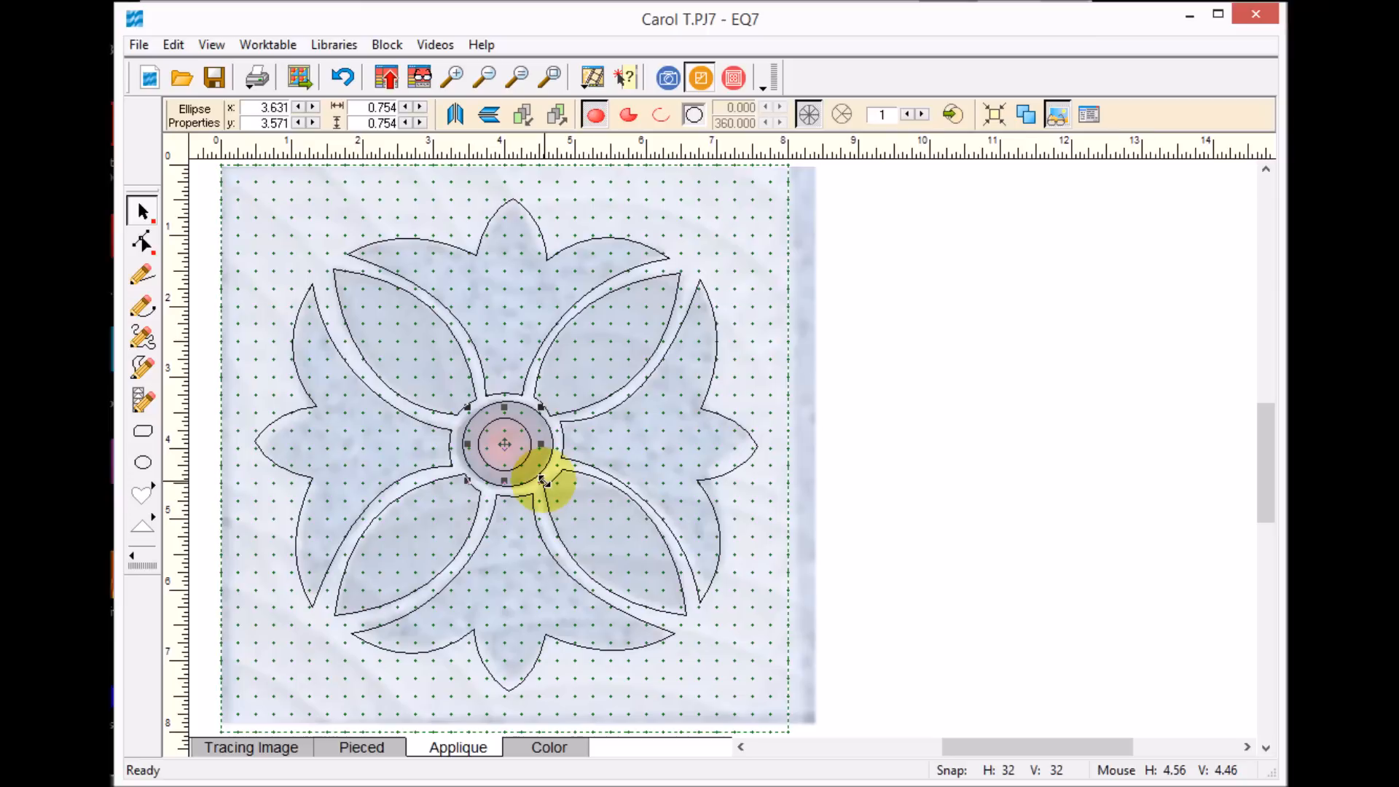
drag(542, 482, 531, 464)
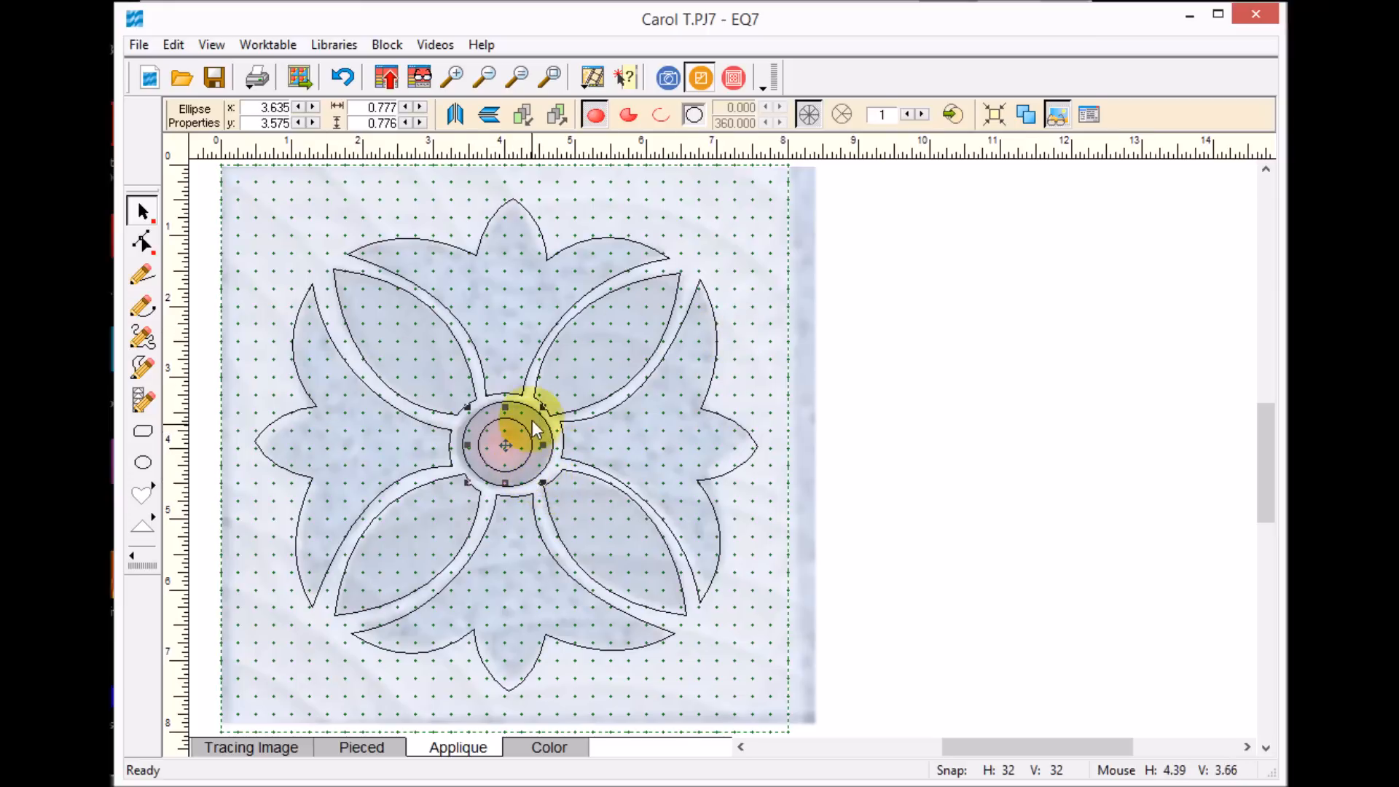
click(549, 748)
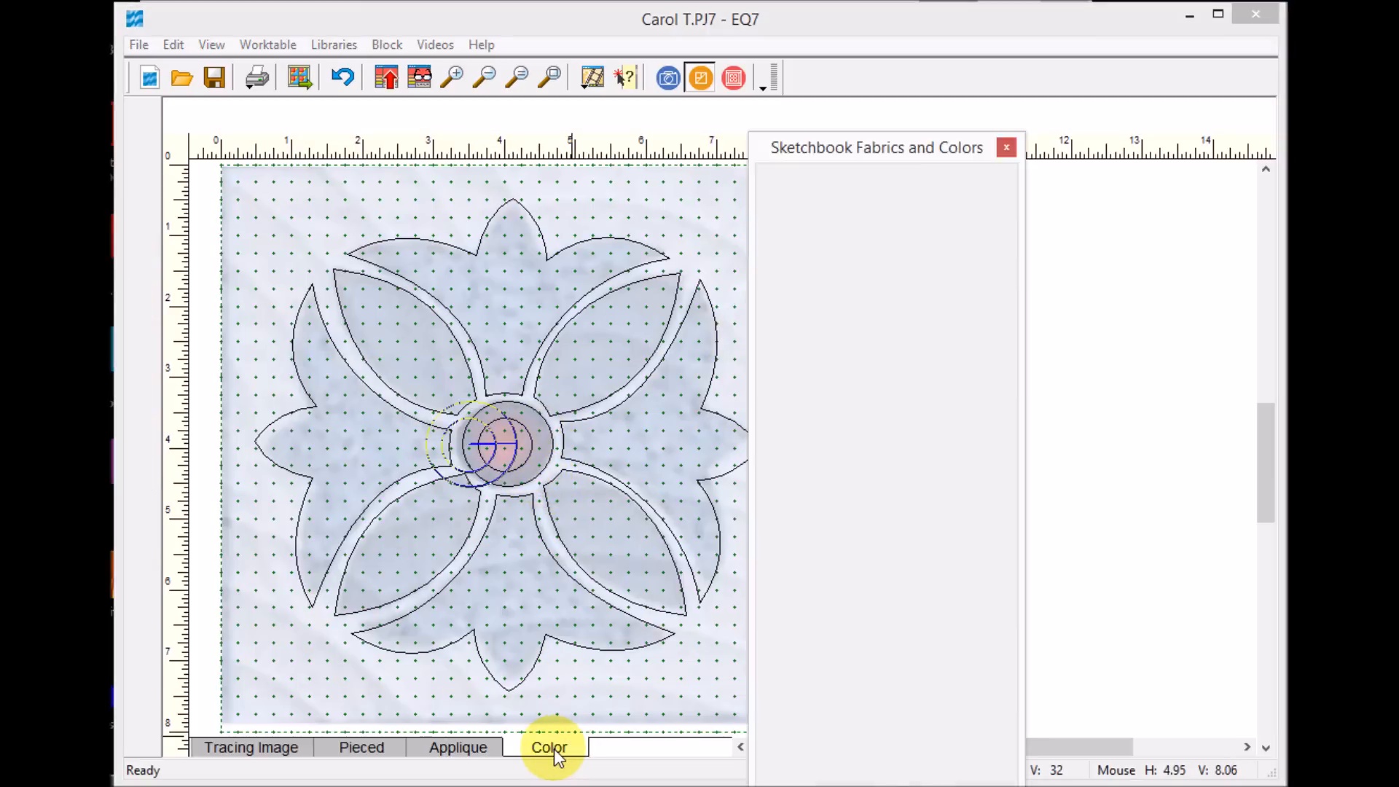
Step: Preview the Color layer, return to Applique, and hide the tracing image
click(549, 747)
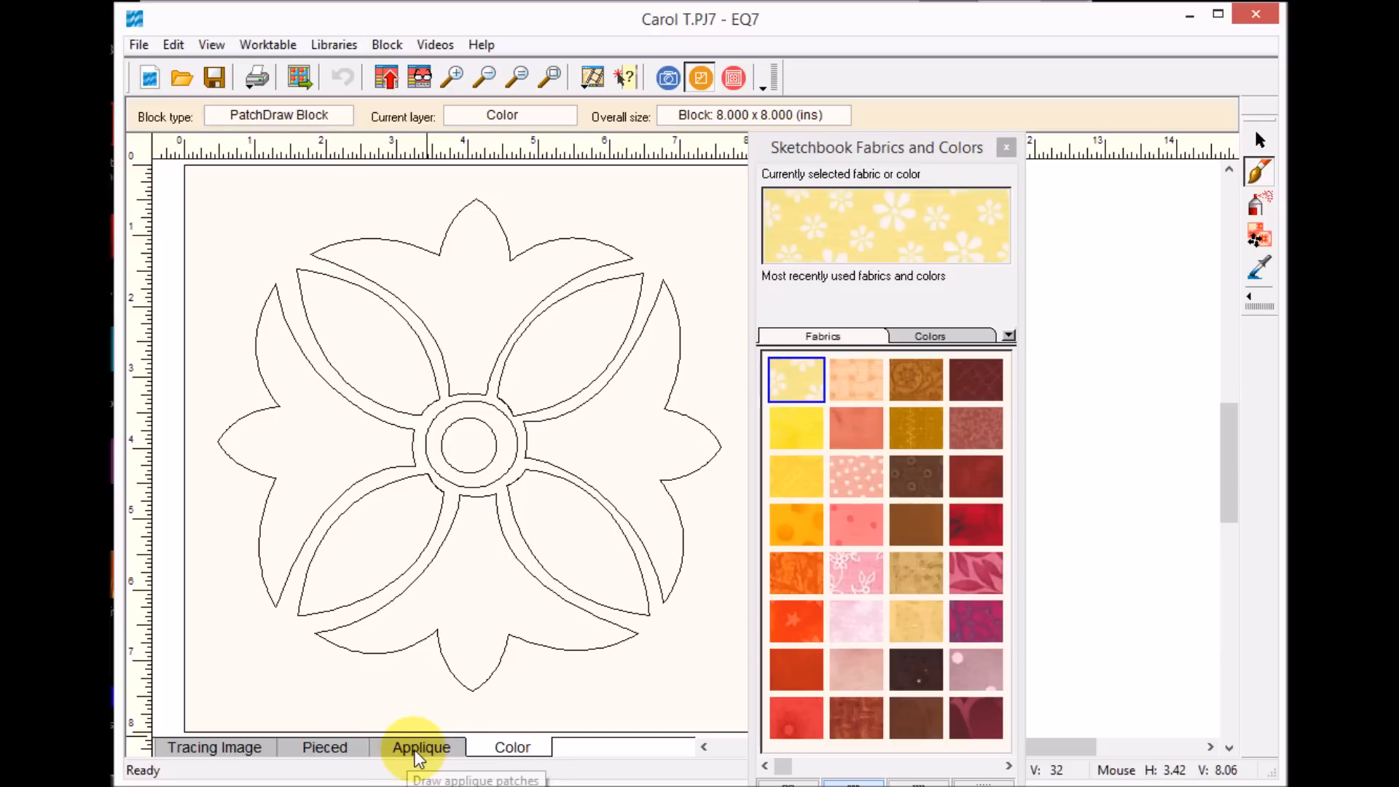
click(421, 747)
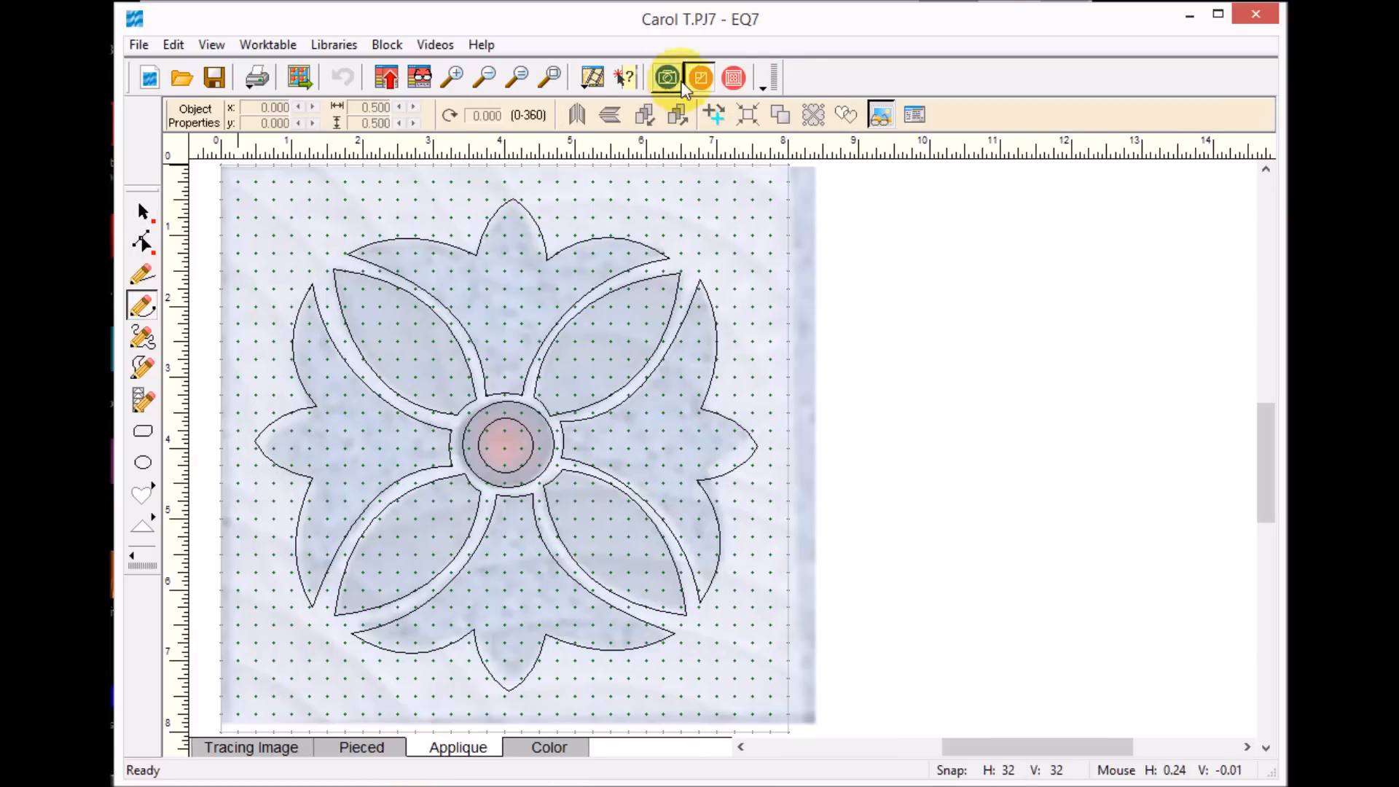
mouse_move(882, 116)
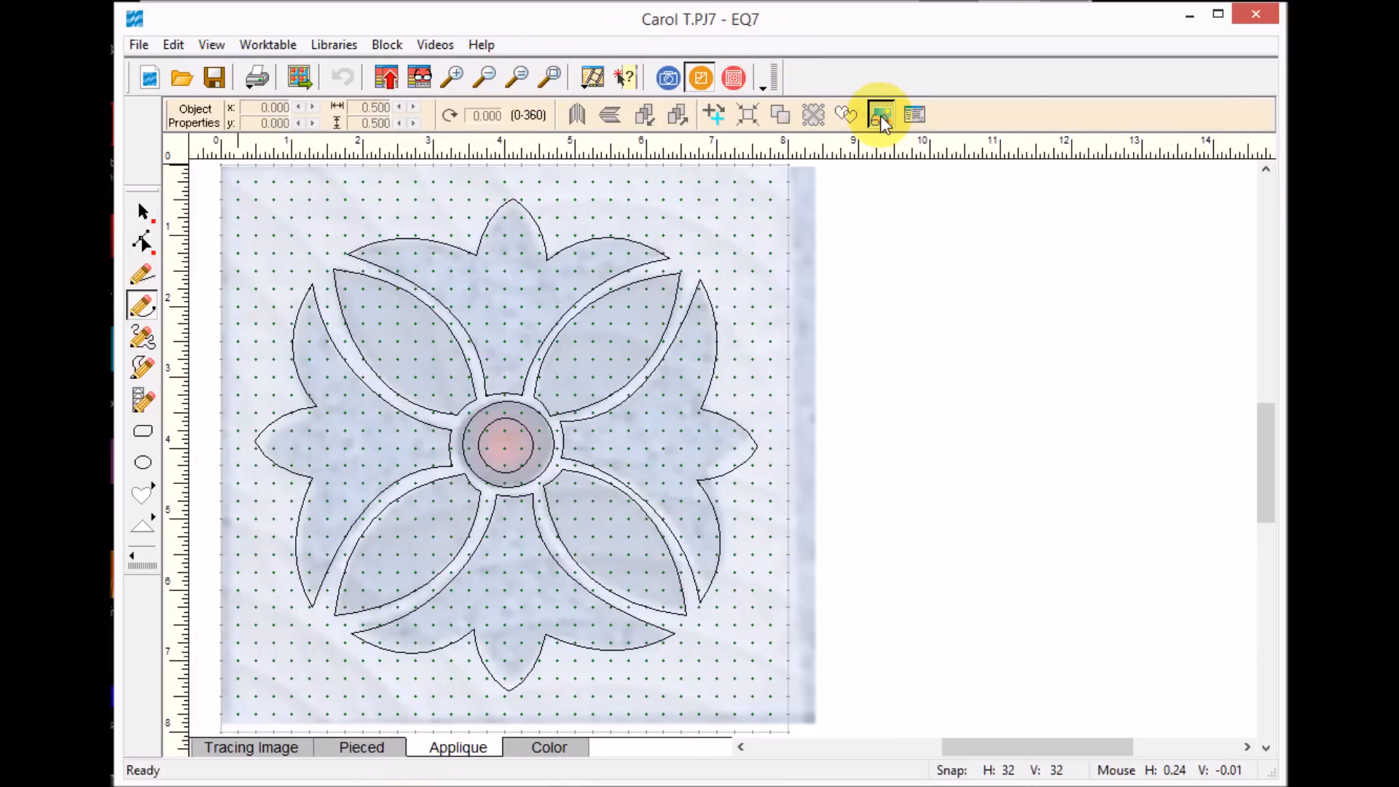
click(882, 115)
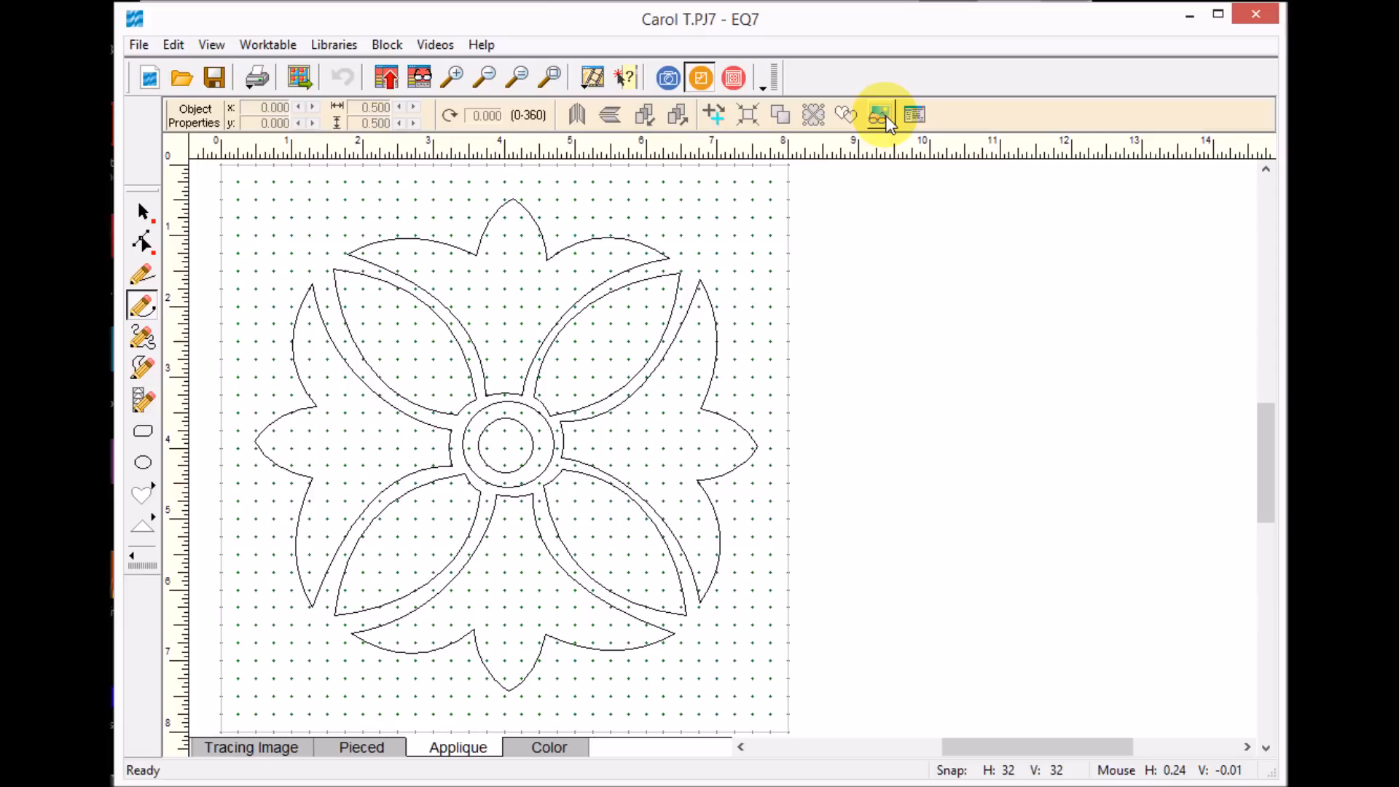
mouse_move(138, 228)
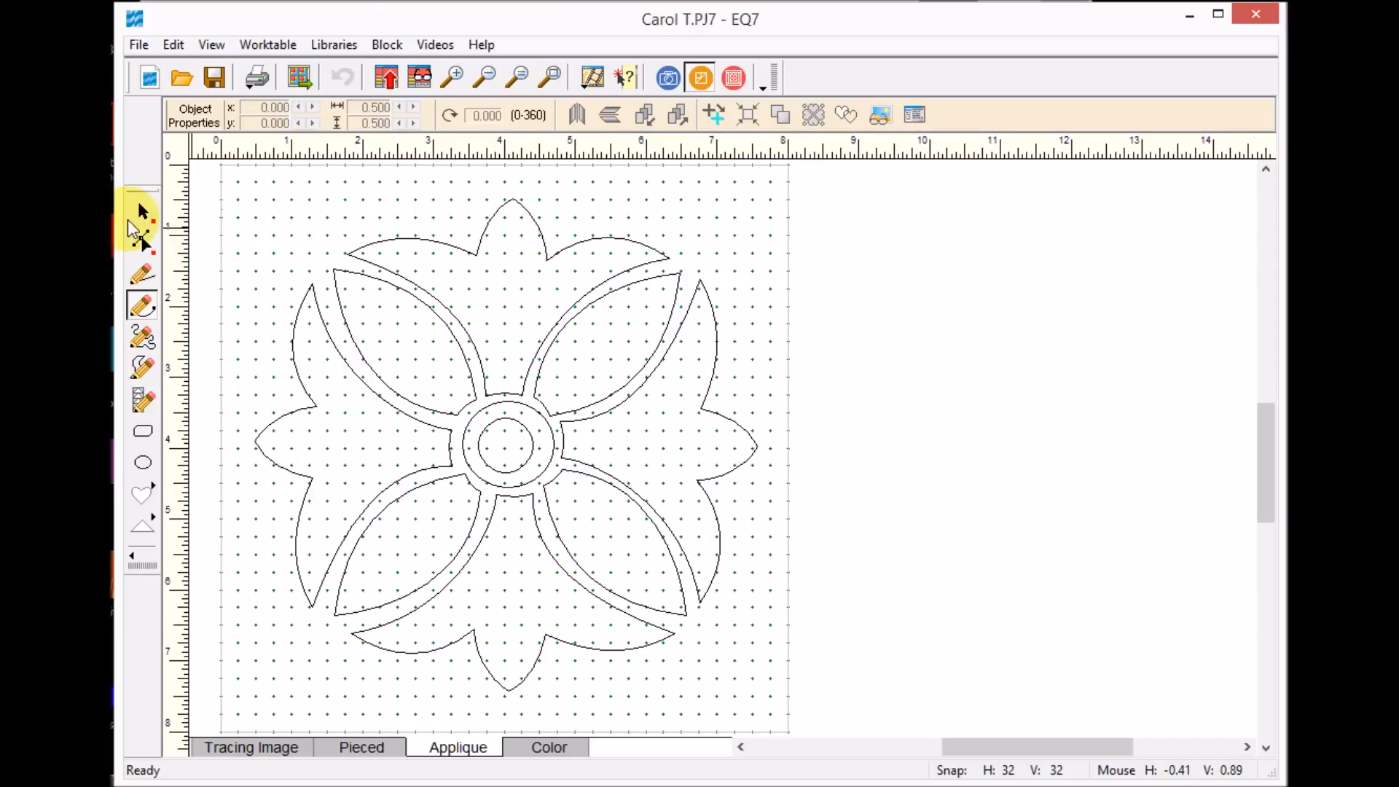
Step: Center both circles in the block and realign the lower-left, left and bottom petals
click(506, 444)
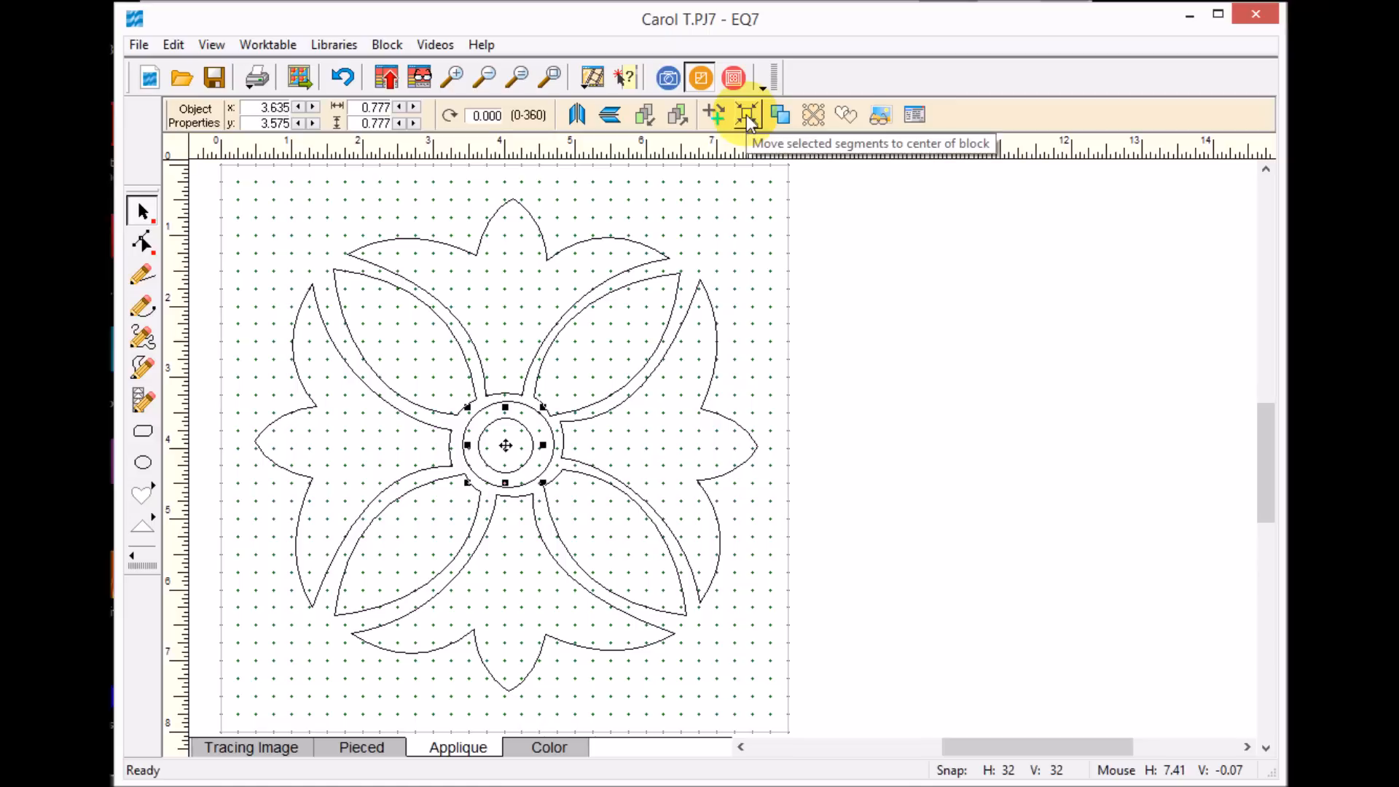
click(747, 115)
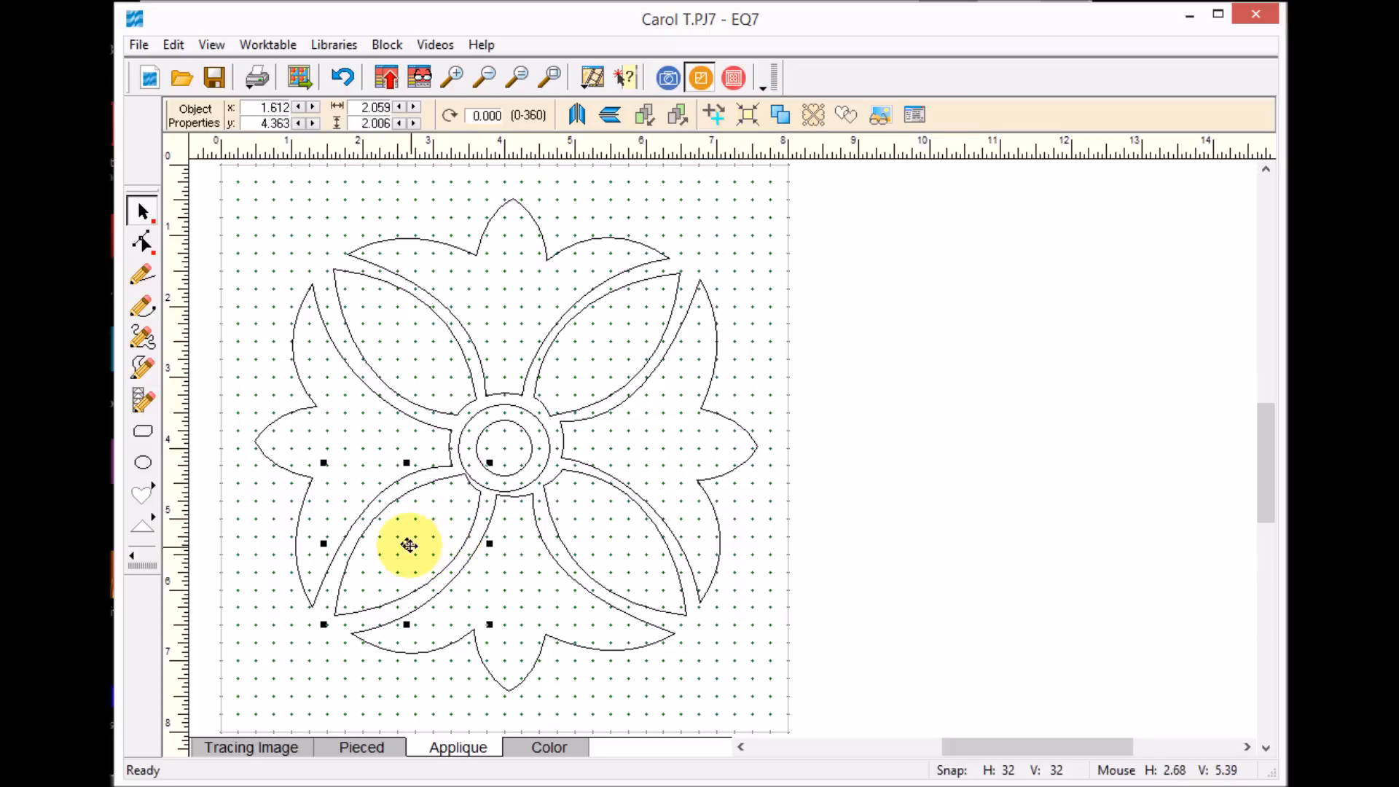
drag(409, 546, 400, 490)
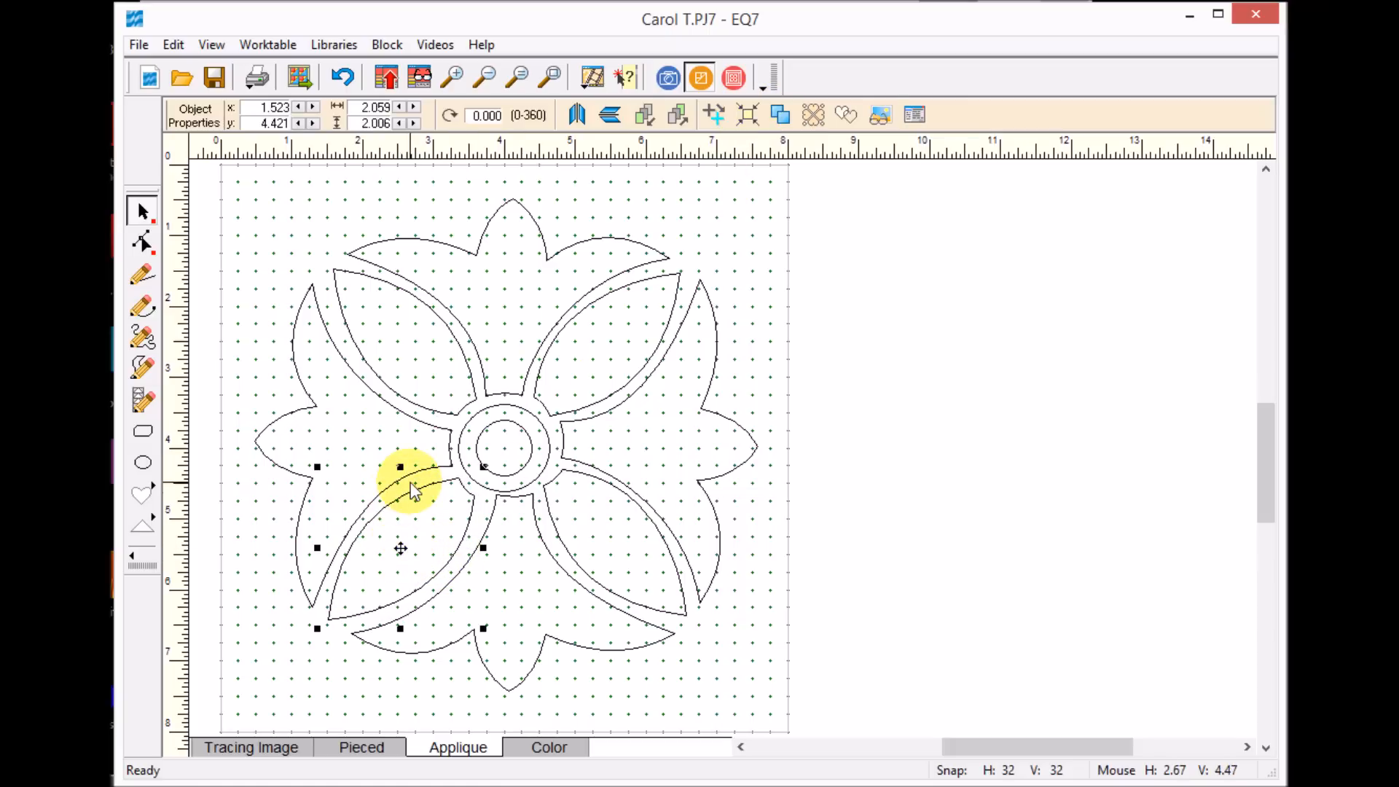
drag(414, 490, 351, 444)
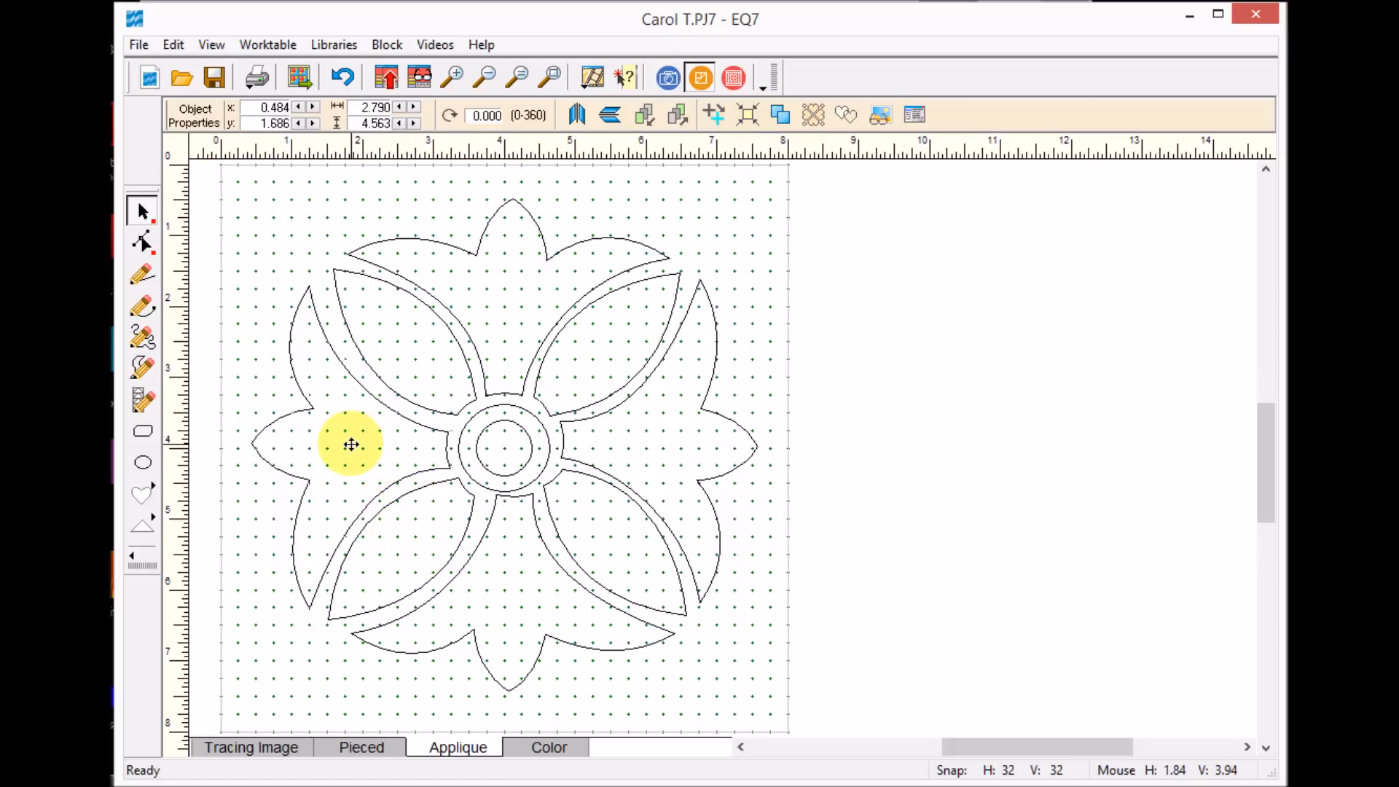
drag(351, 444, 514, 585)
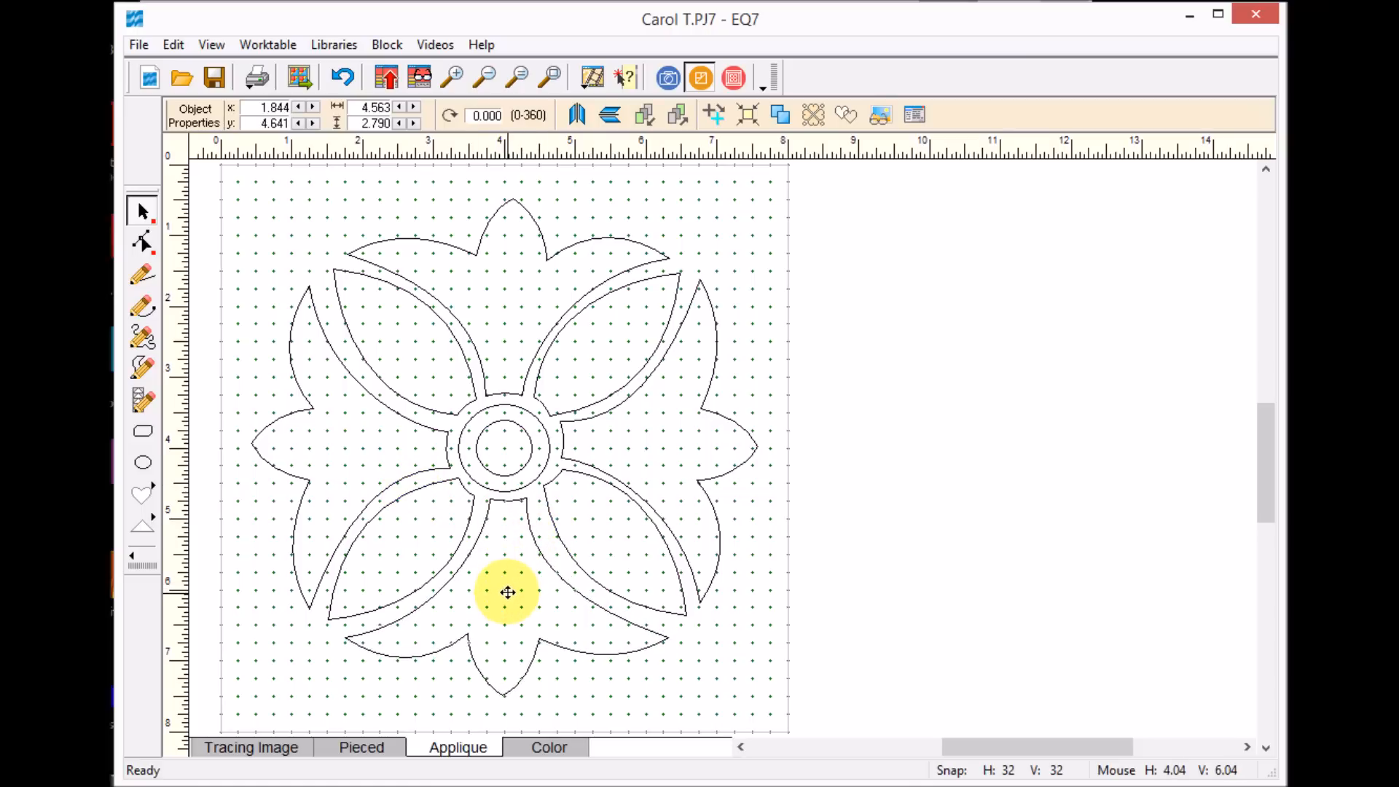
drag(507, 592, 608, 541)
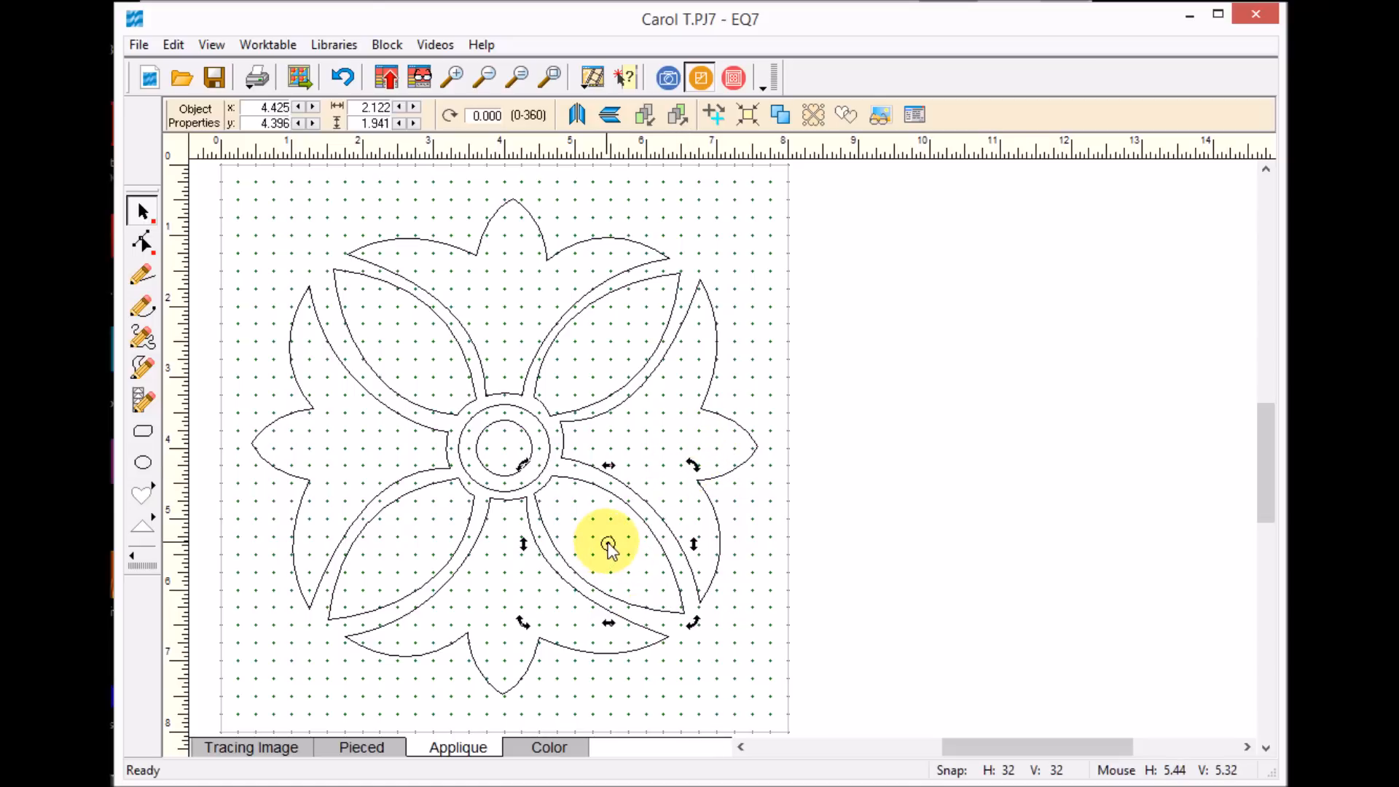
mouse_move(755, 562)
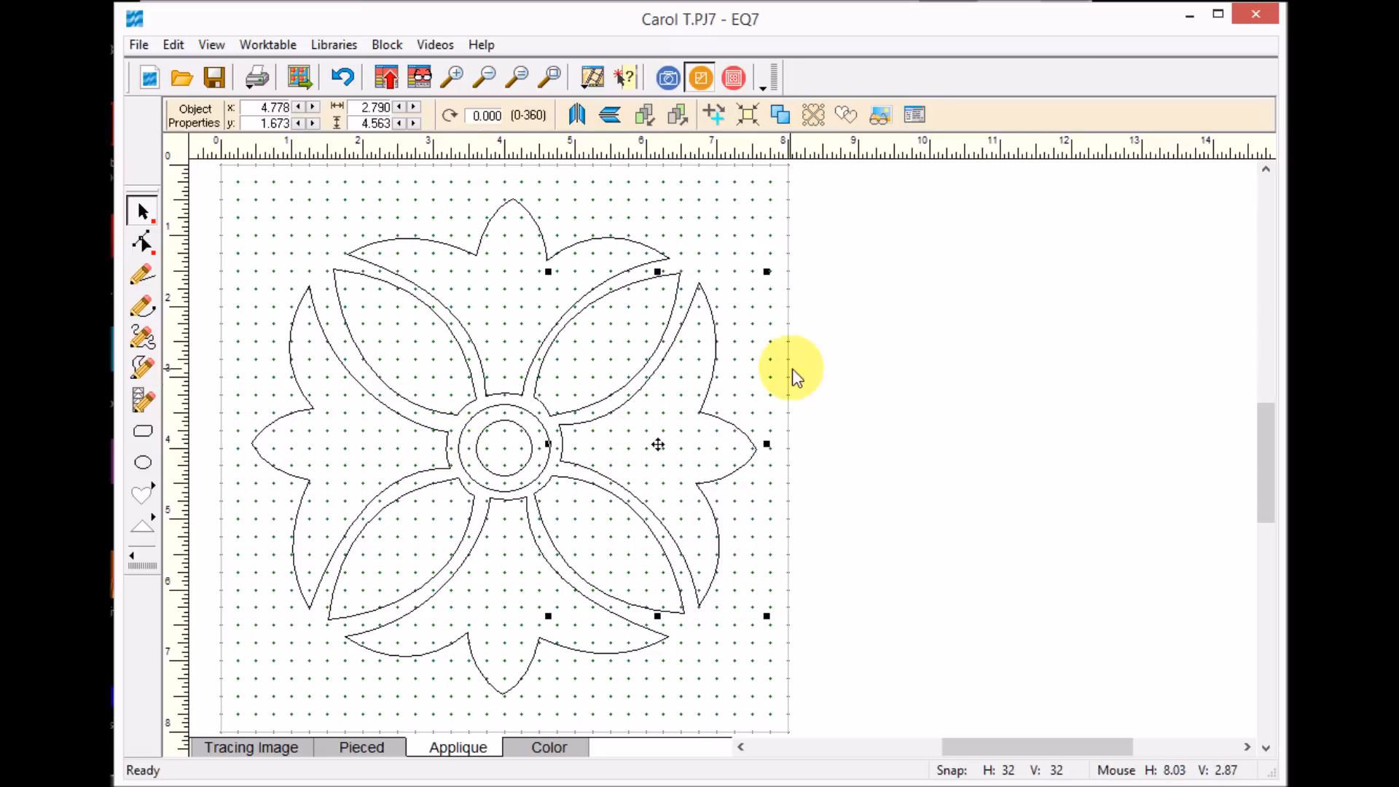
click(549, 747)
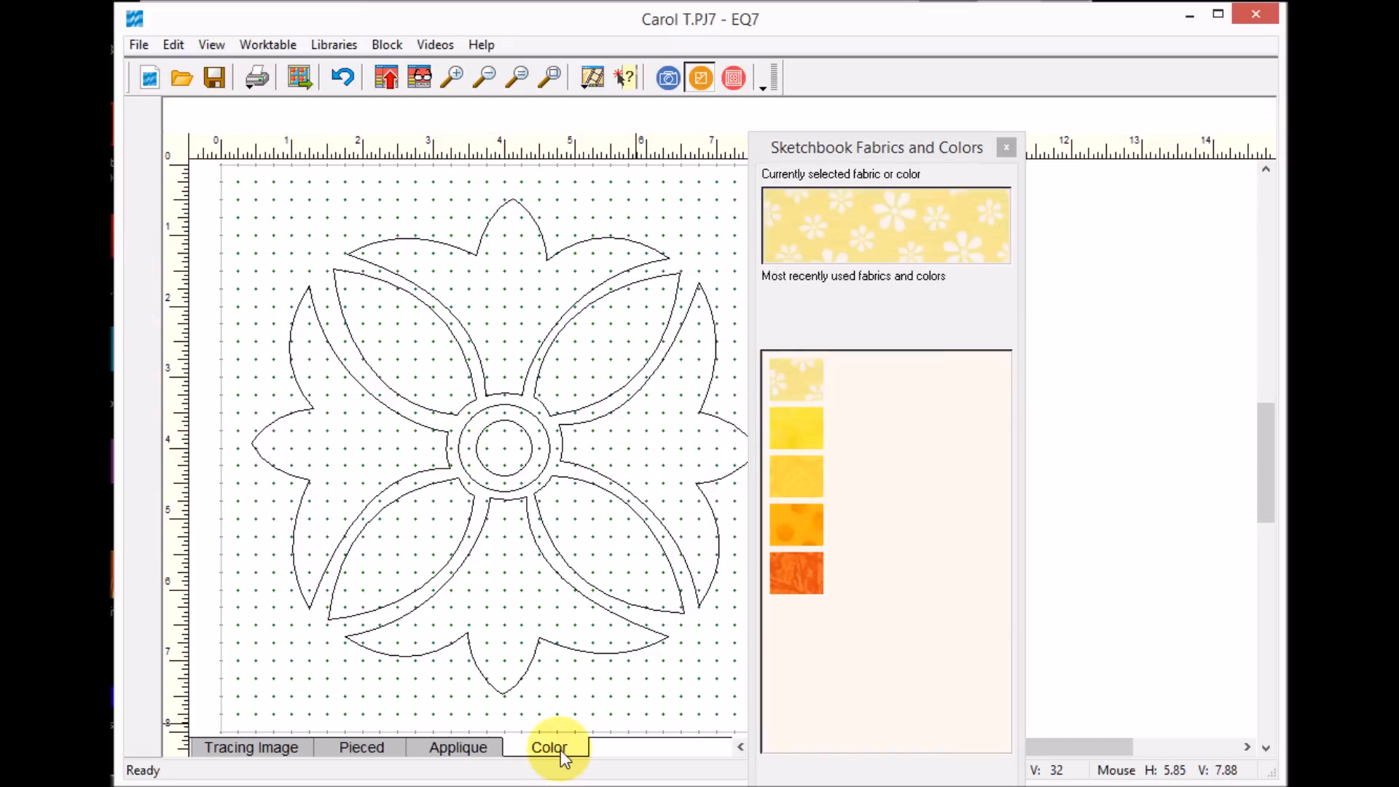
Step: Paint light blue petals, dark blue leaves, a red center and a pale batik background
click(549, 747)
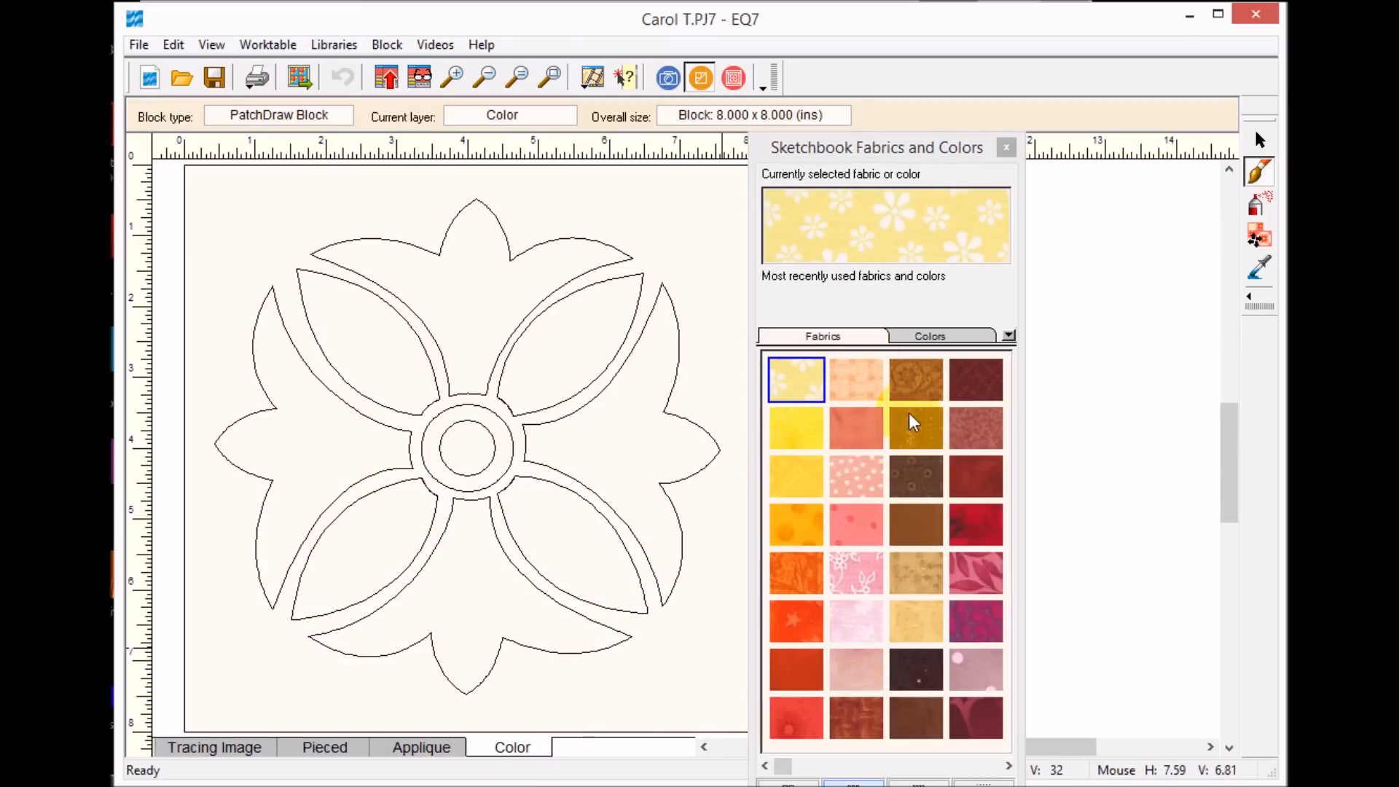
click(975, 718)
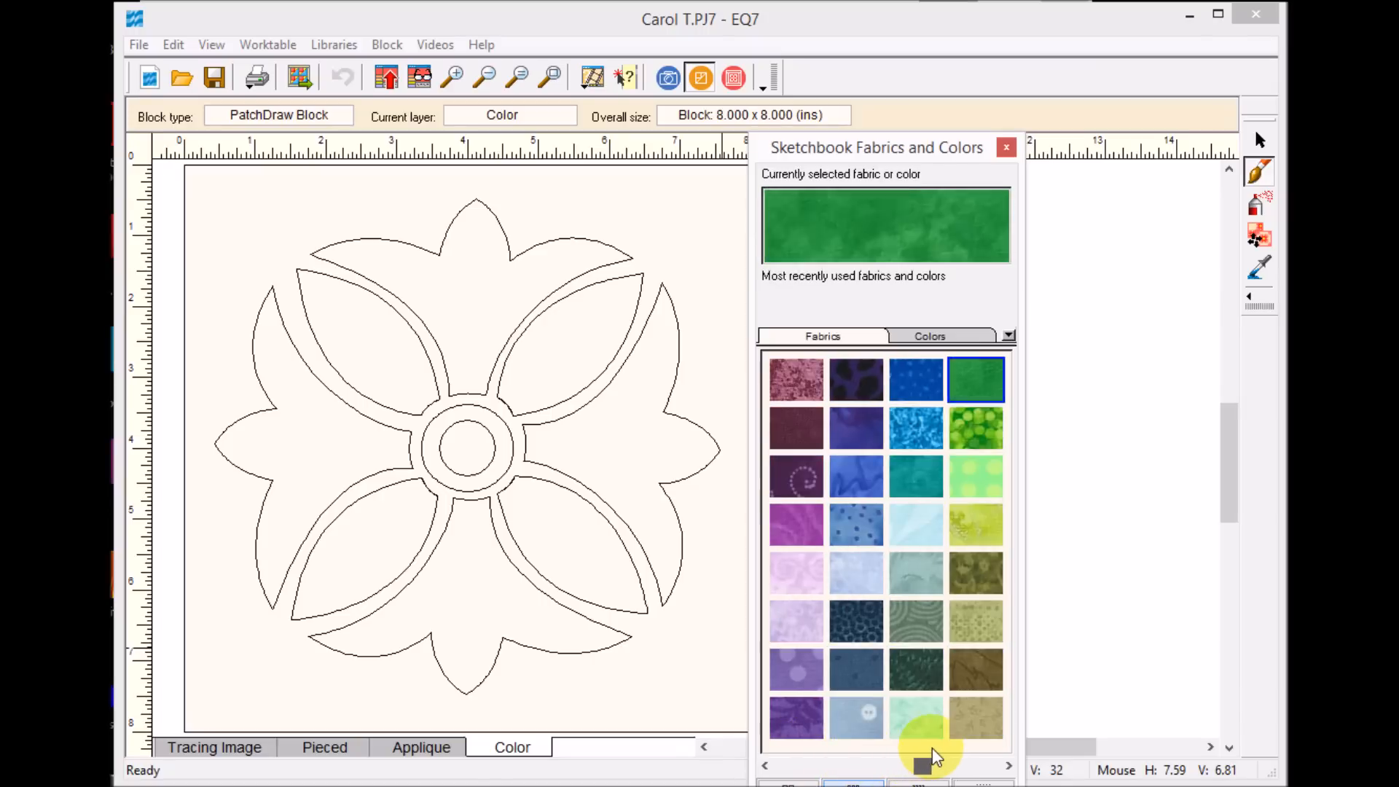
click(977, 428)
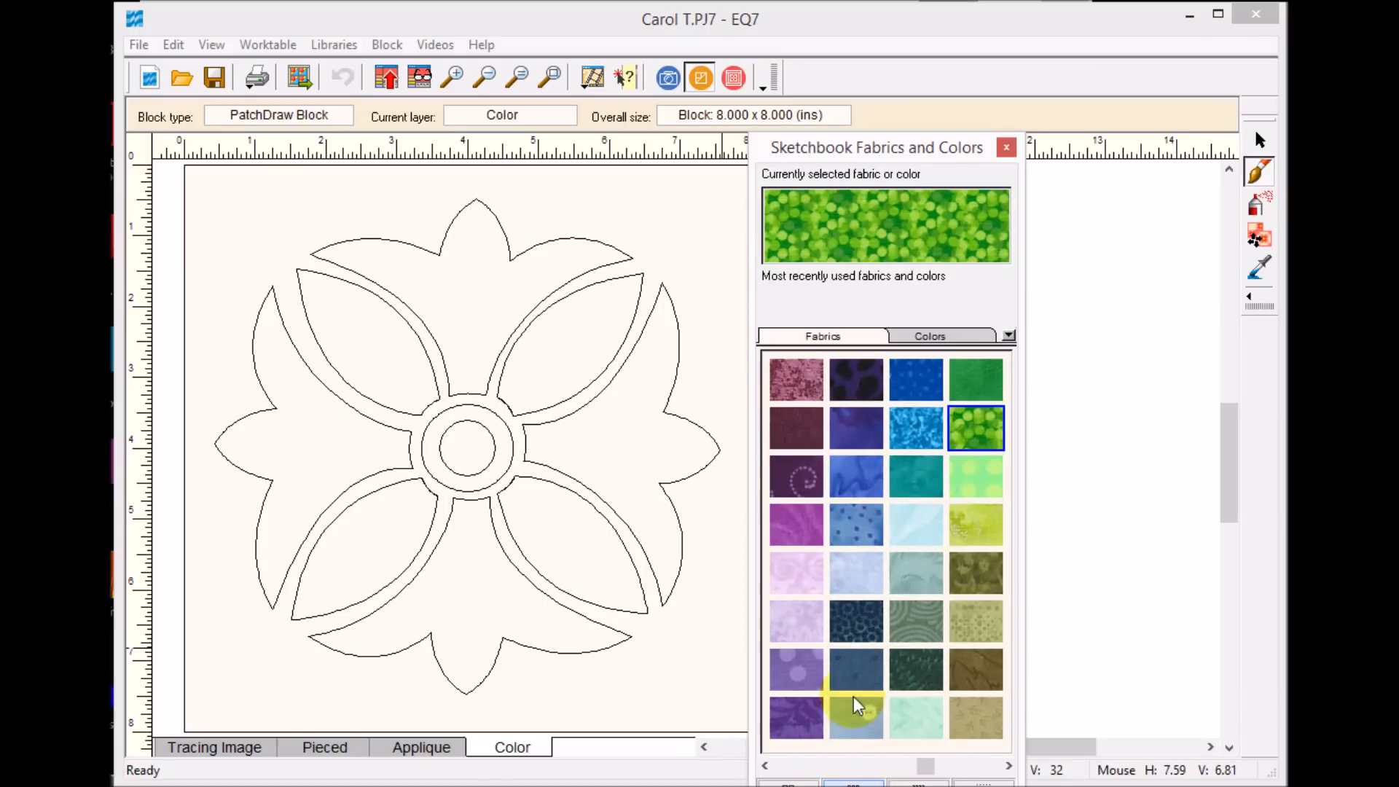
click(856, 573)
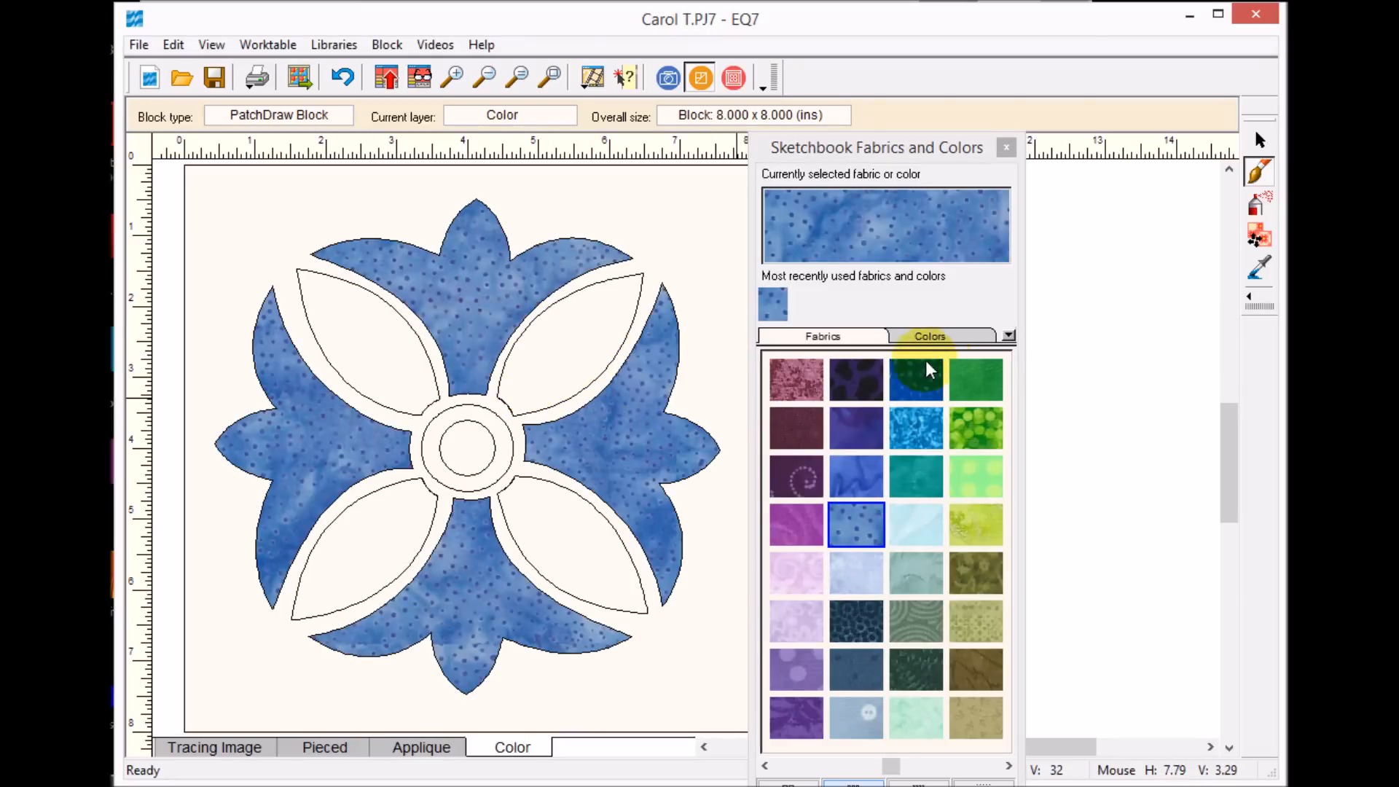
click(915, 379)
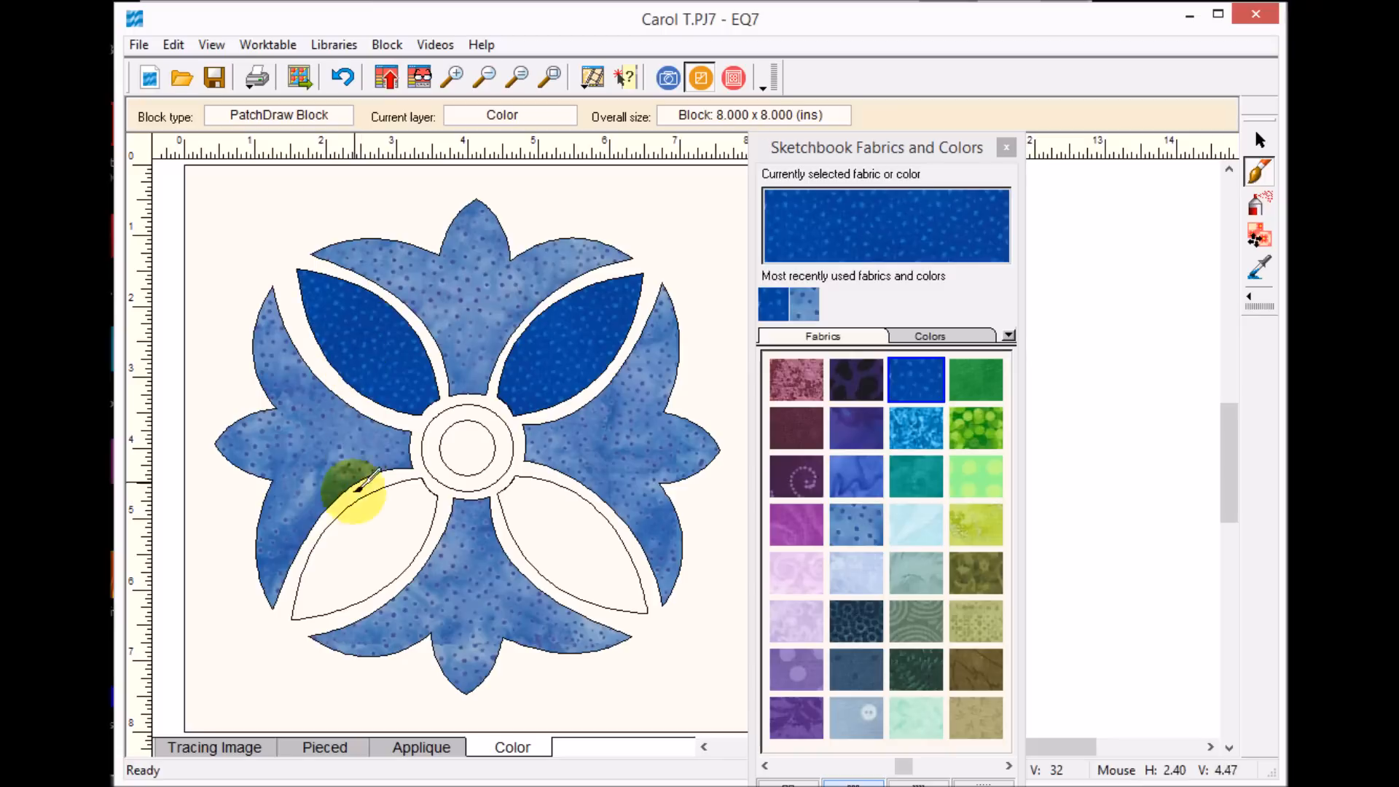
click(482, 473)
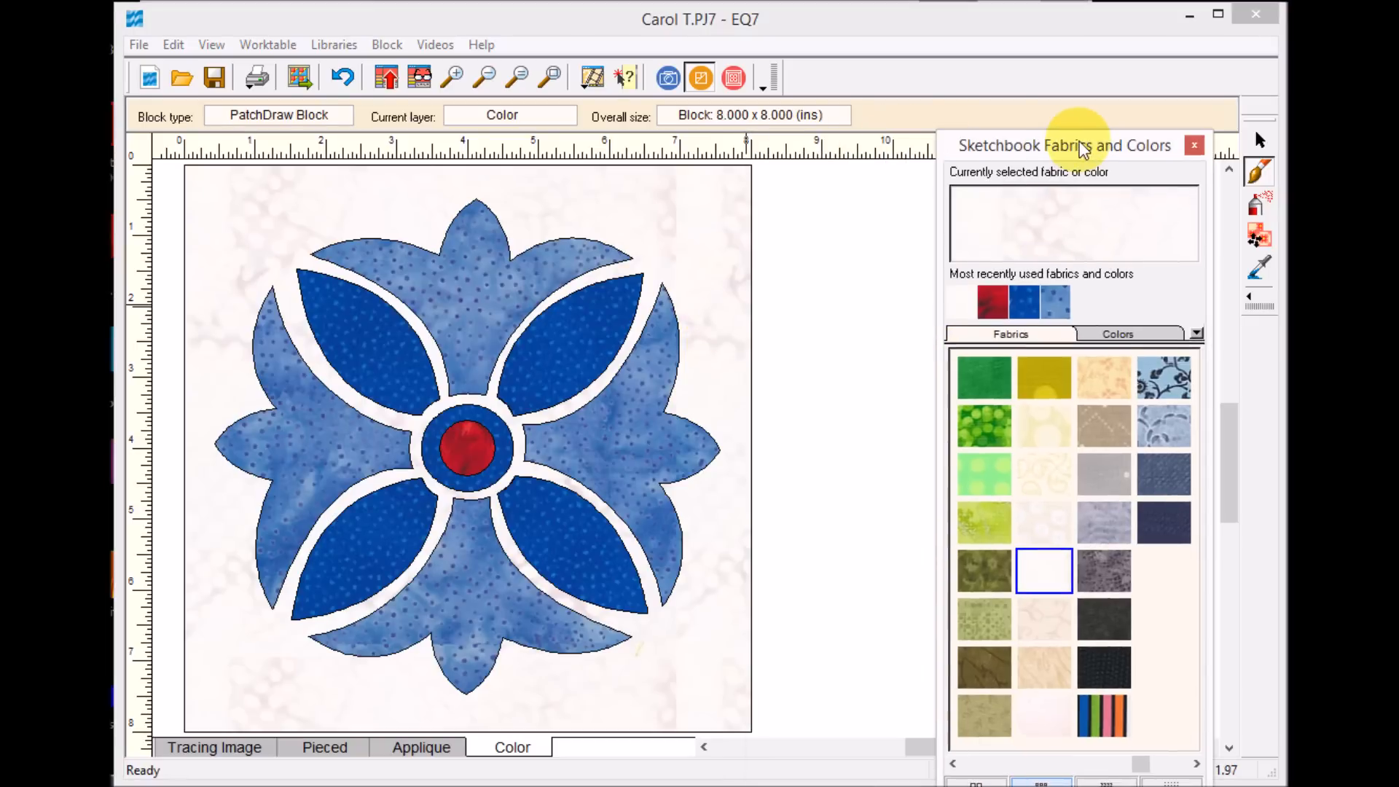
drag(1064, 144, 985, 105)
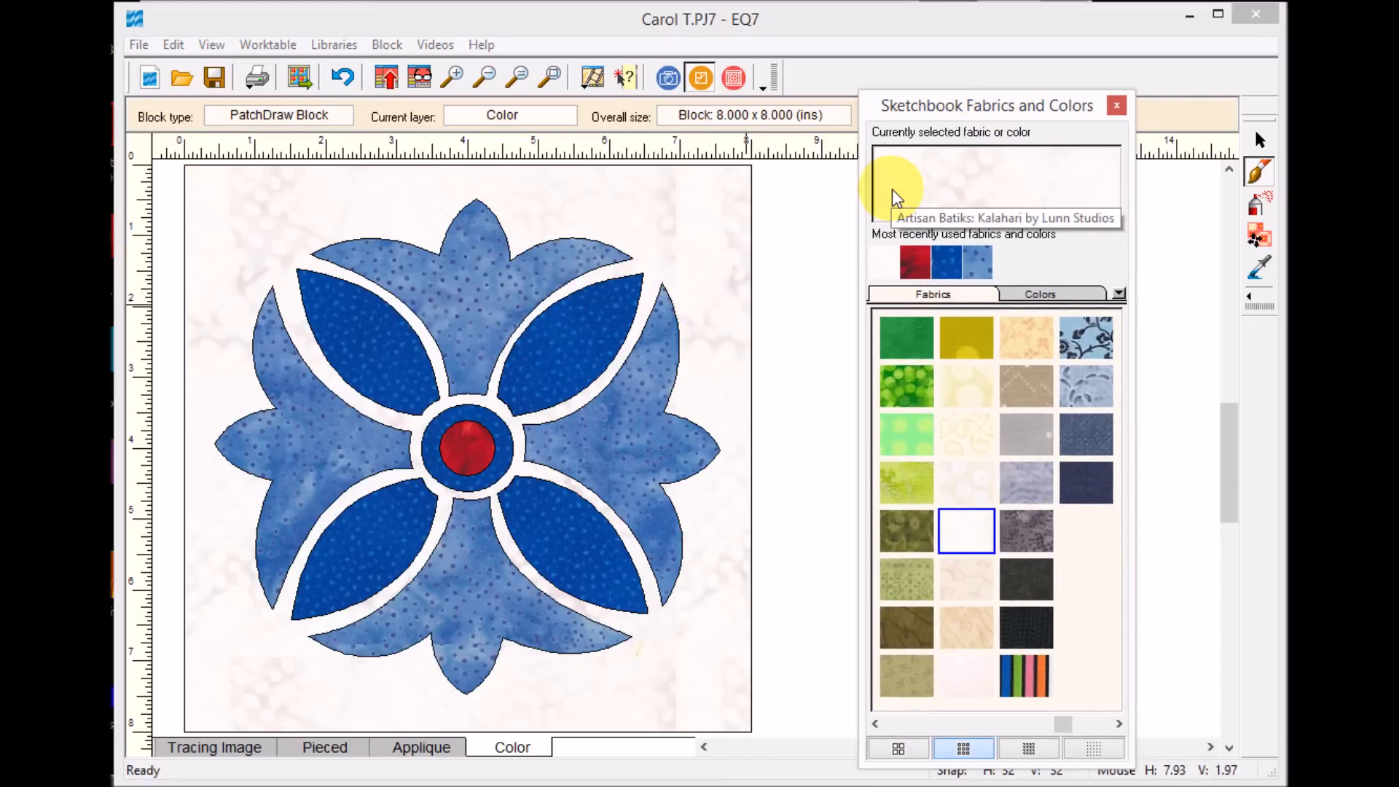